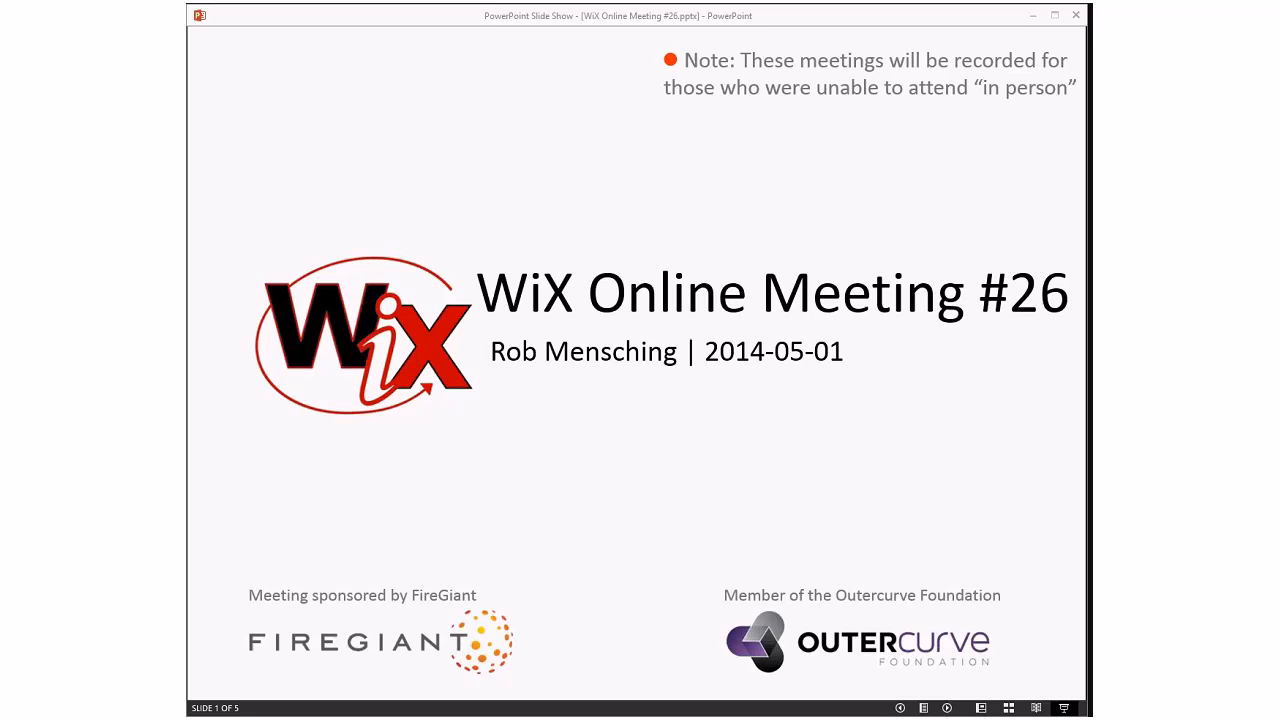
pyautogui.moveTo(996, 312)
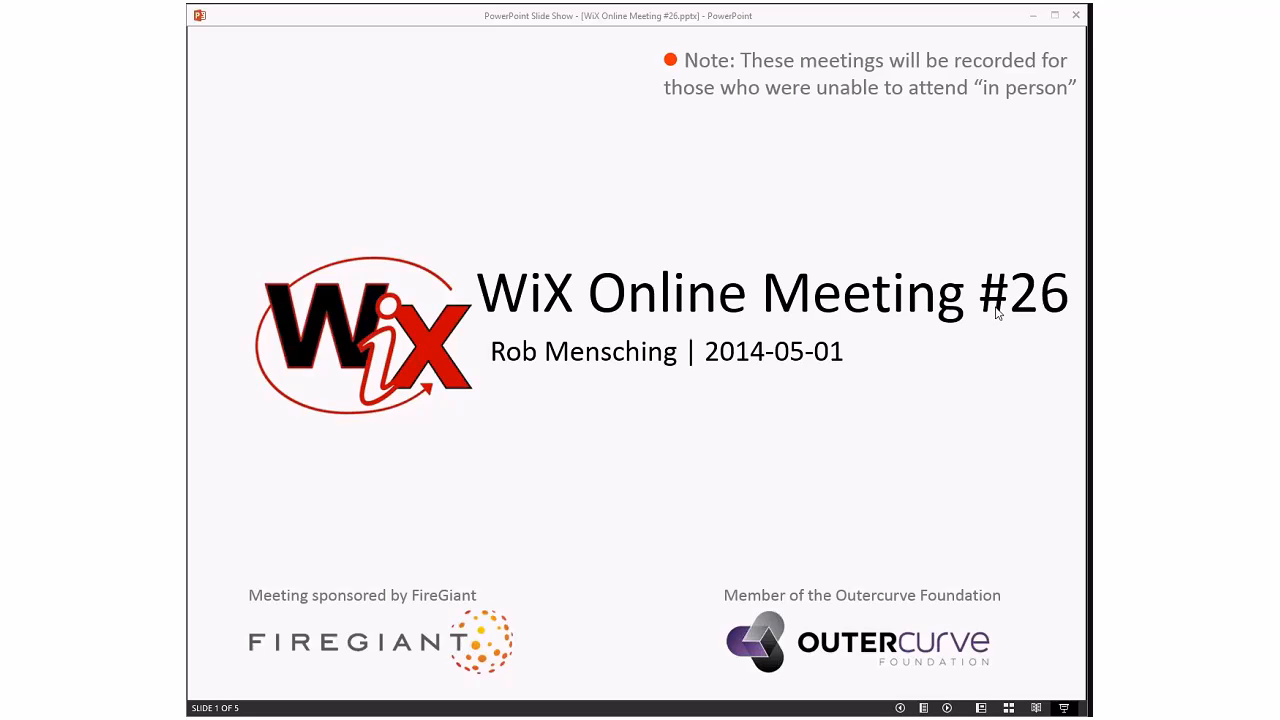
pyautogui.moveTo(978, 352)
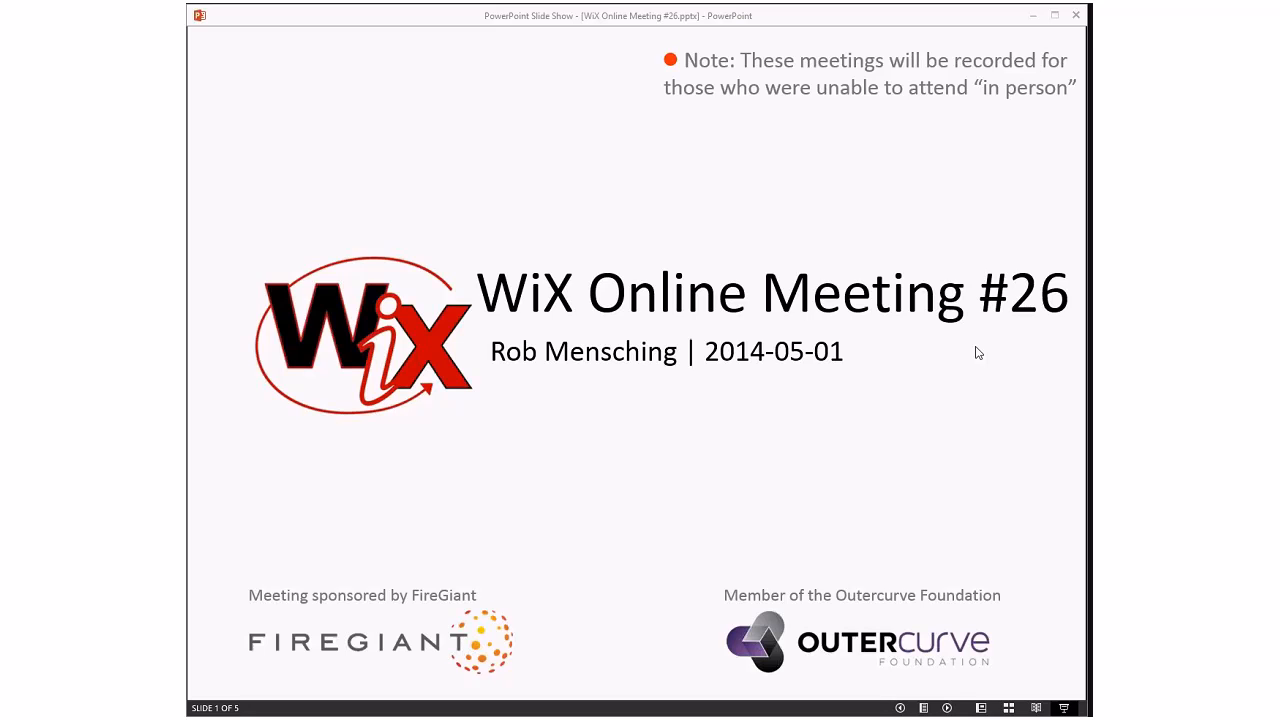
pyautogui.moveTo(956, 356)
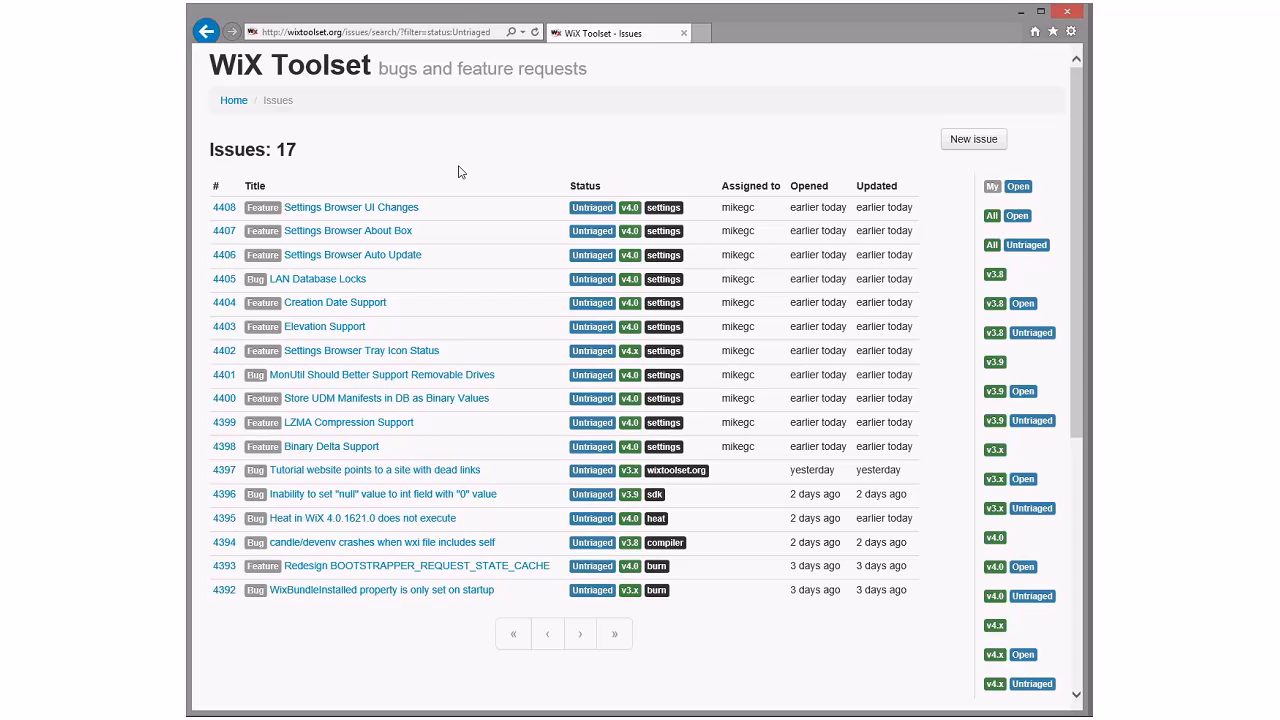
pyautogui.moveTo(738, 206)
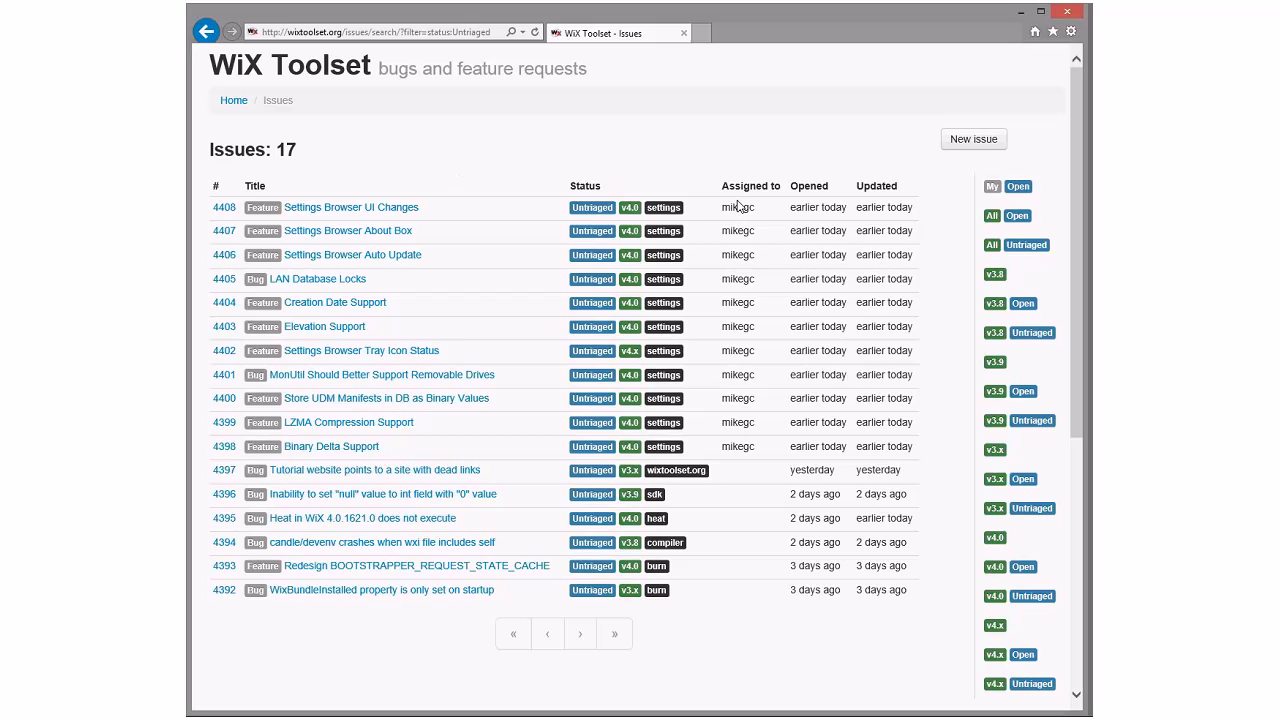
pyautogui.moveTo(420, 200)
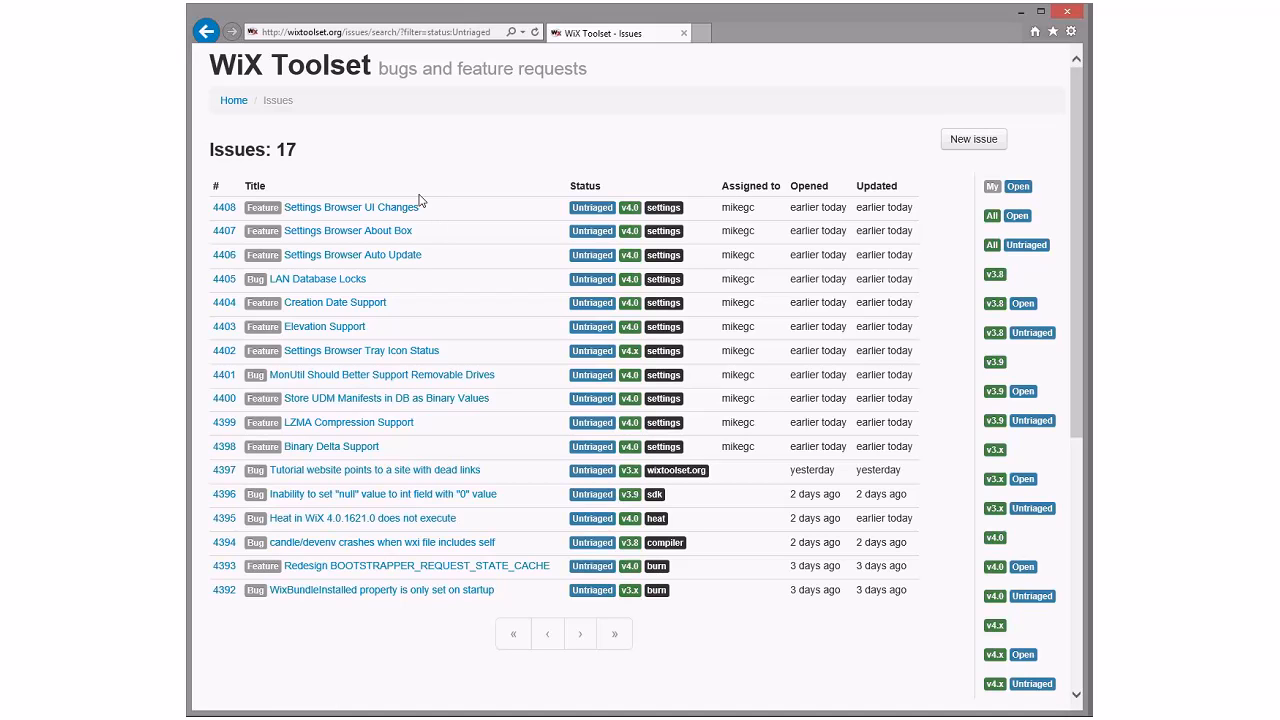
pyautogui.moveTo(500, 236)
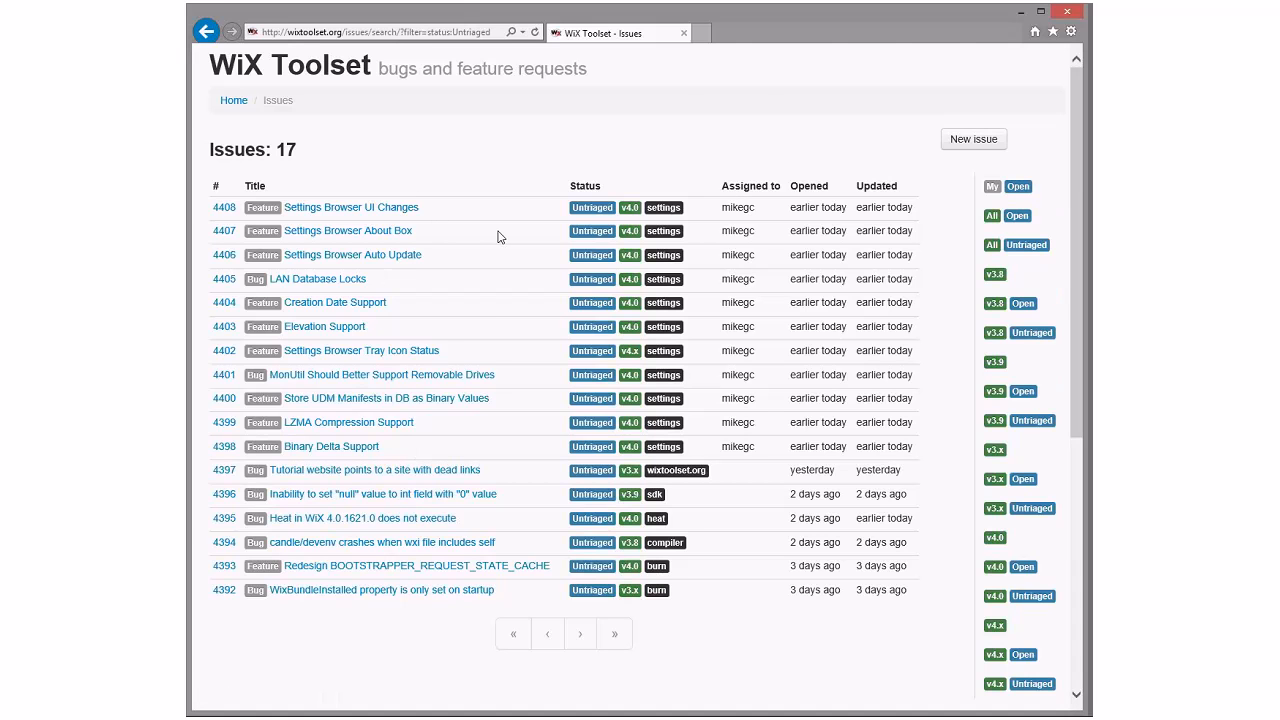
pyautogui.moveTo(516, 256)
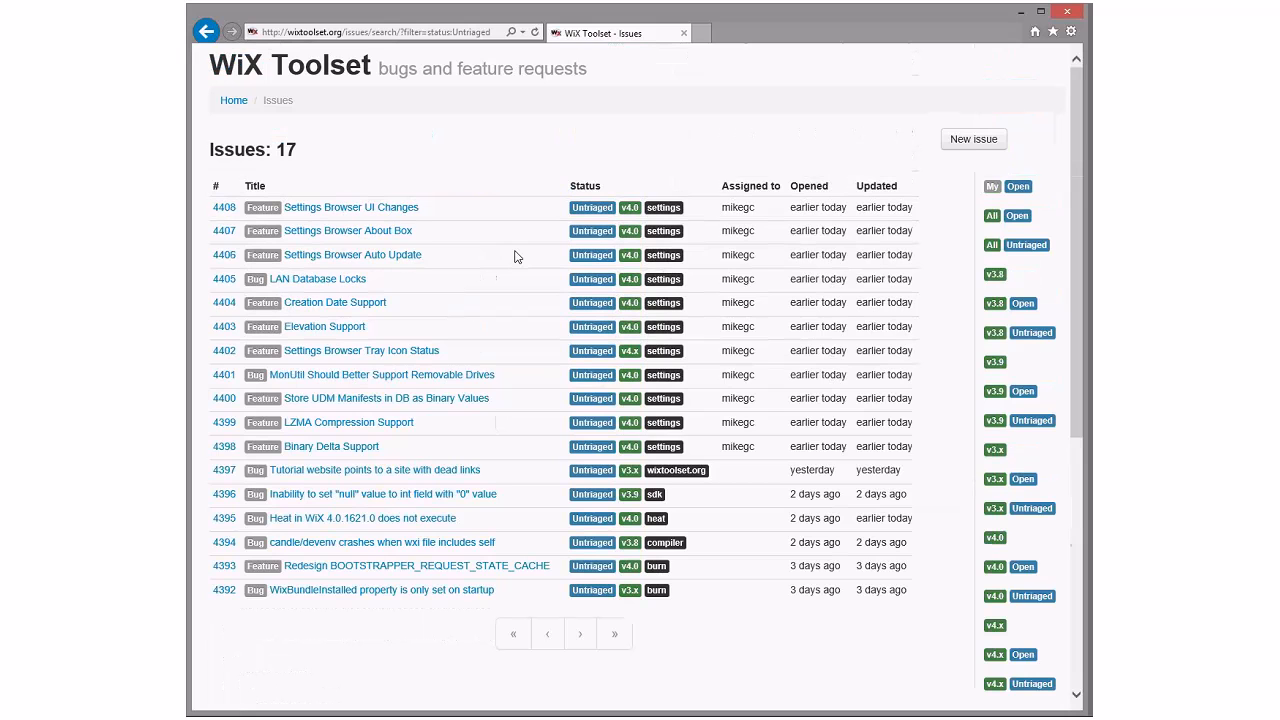
pyautogui.moveTo(444, 600)
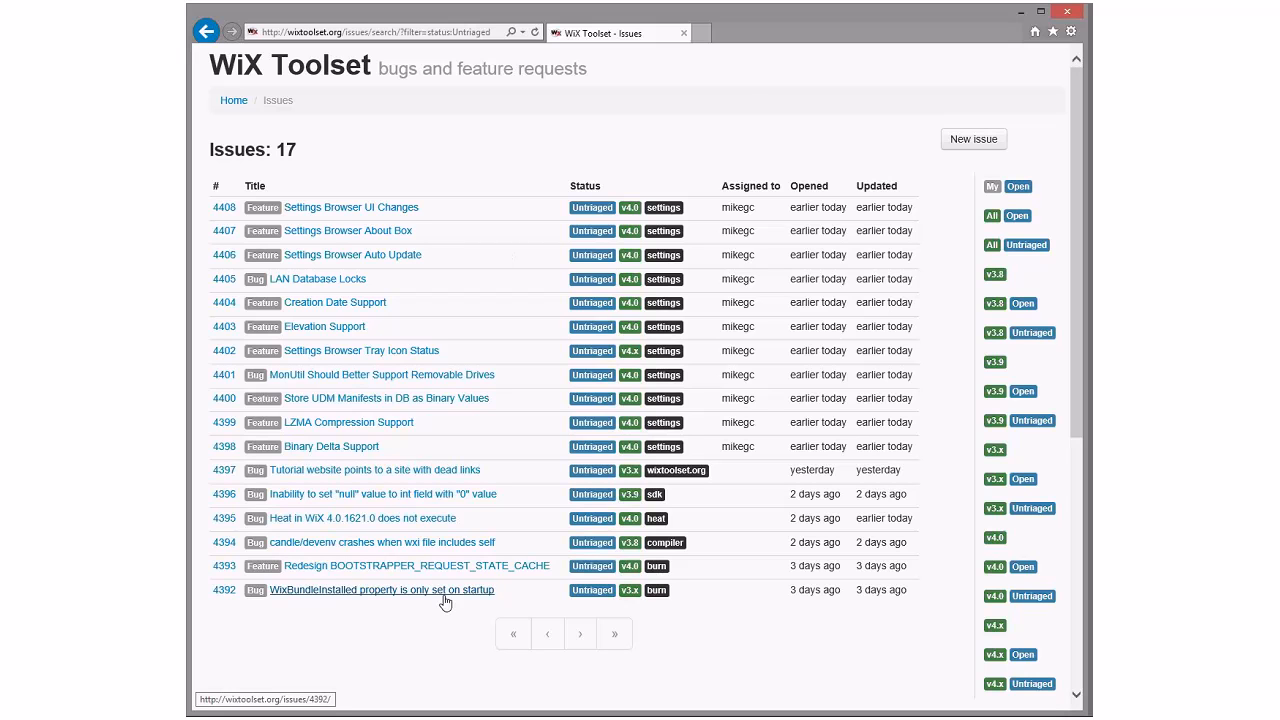
pyautogui.click(380, 588)
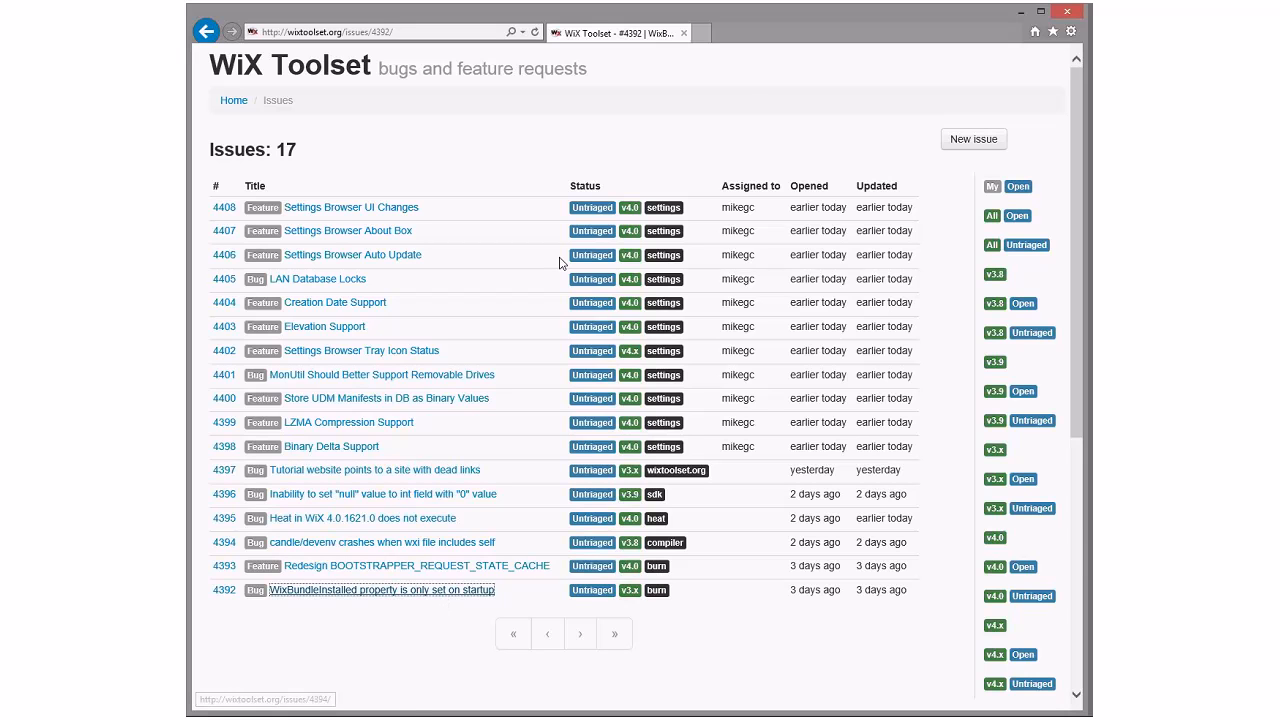
pyautogui.click(380, 588)
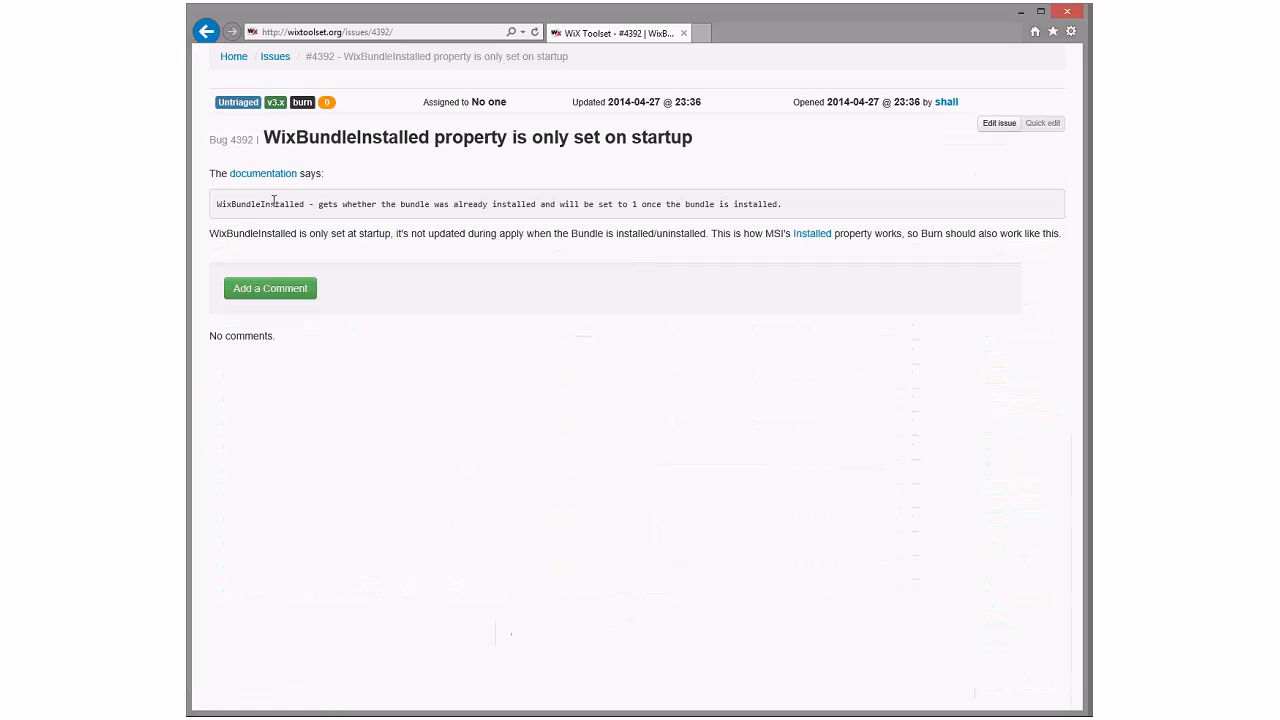
pyautogui.moveTo(312, 204); pyautogui.dragTo(778, 204)
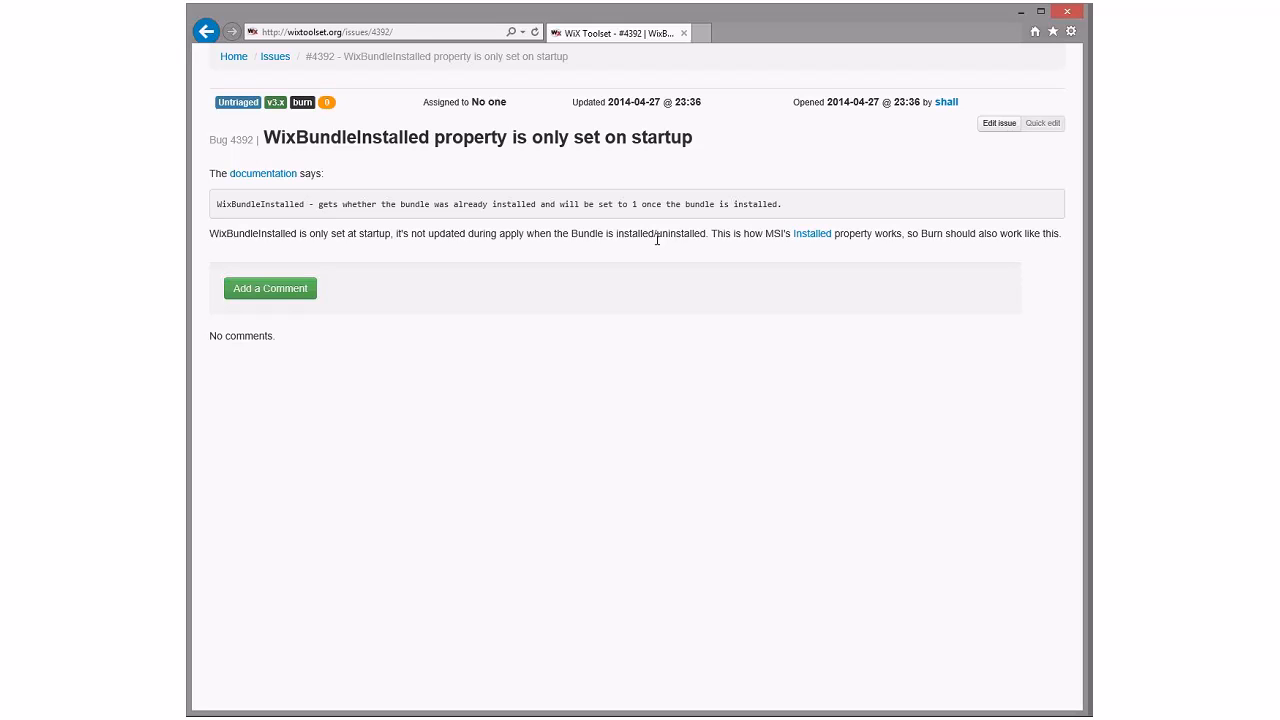
pyautogui.moveTo(650, 236)
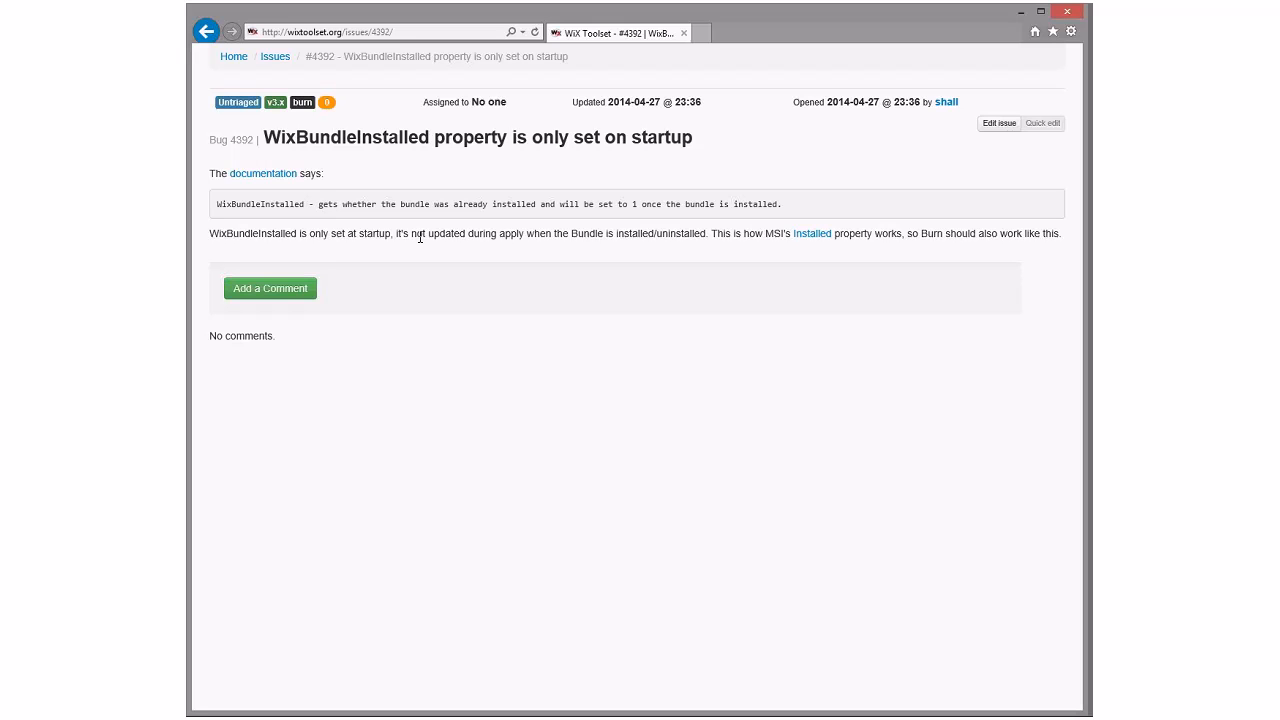
pyautogui.moveTo(420, 252)
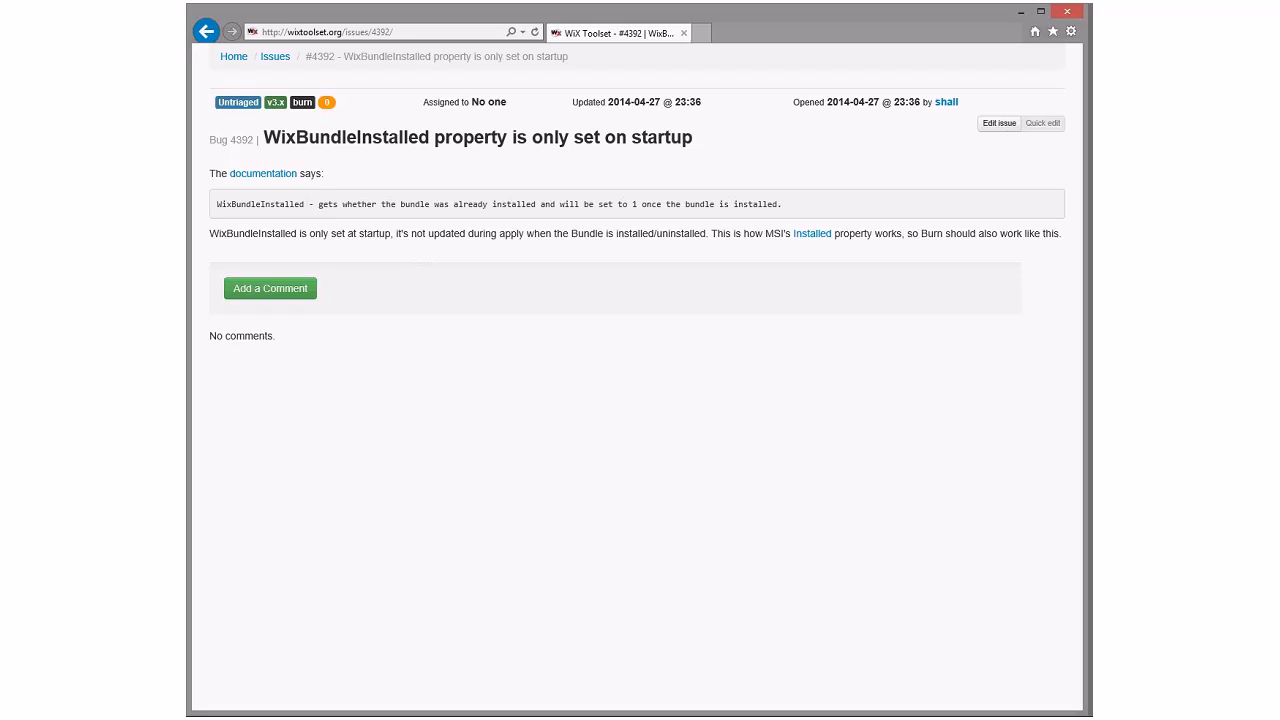
pyautogui.moveTo(632, 186)
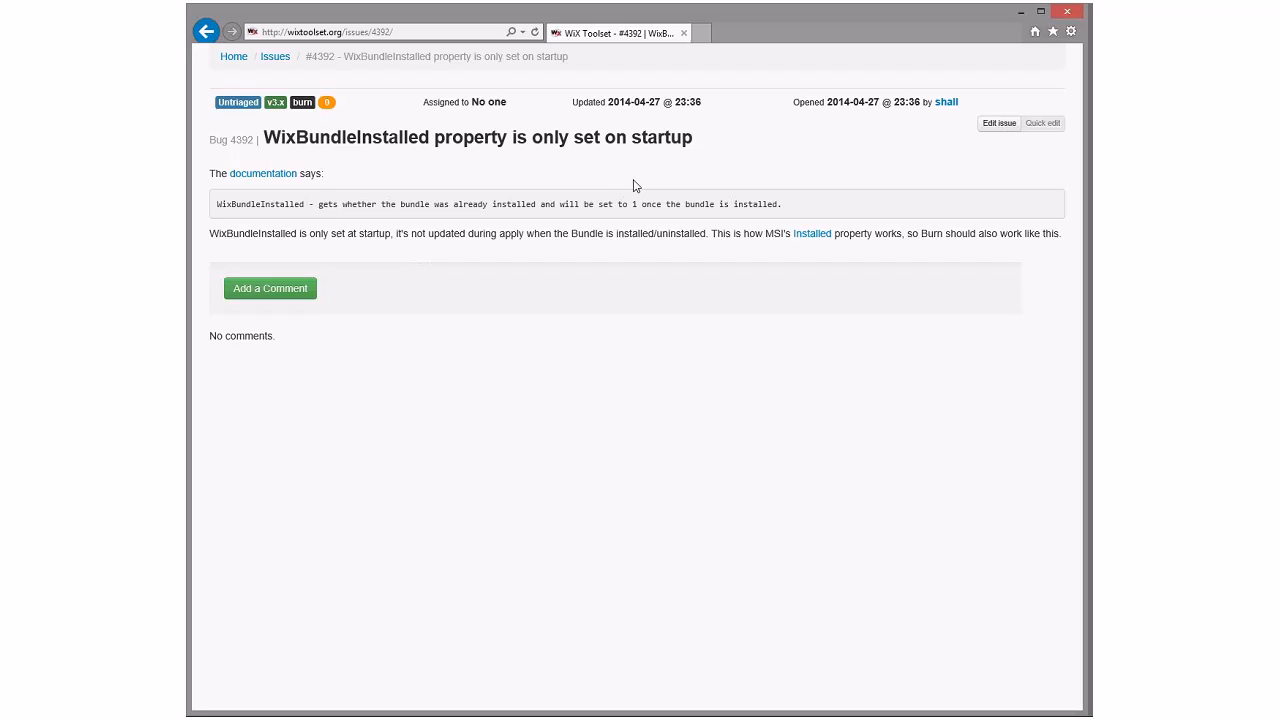
pyautogui.moveTo(616, 188)
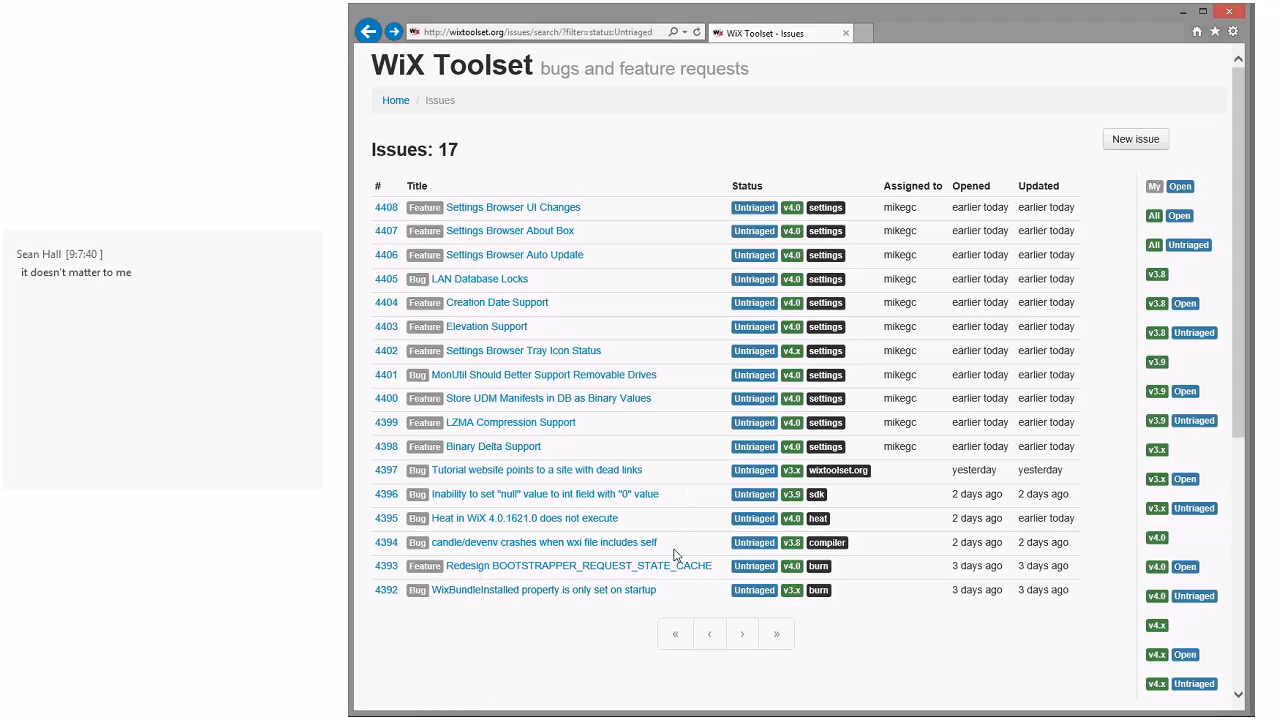
# Open issue #4390 'Redesign BOOTSTRAPPER_REQUEST_STATE_CACHE' and read through its description and logs
pyautogui.click(578, 564)
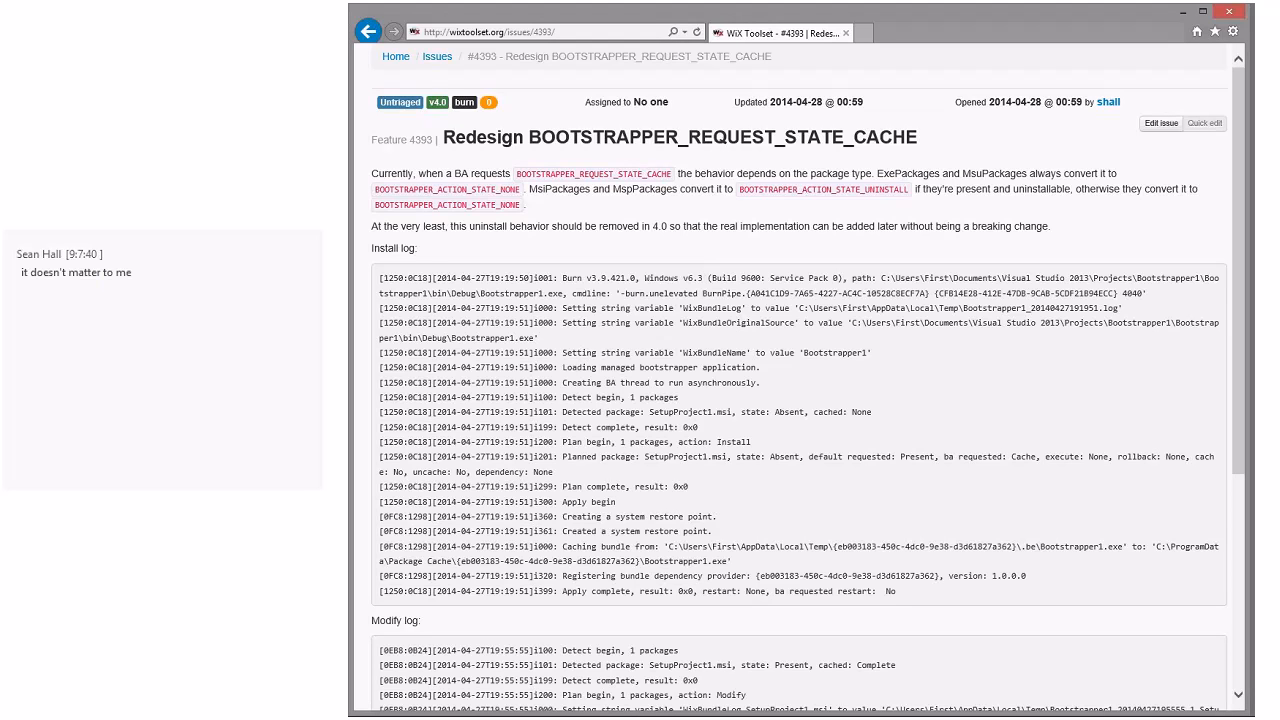
pyautogui.moveTo(890, 172)
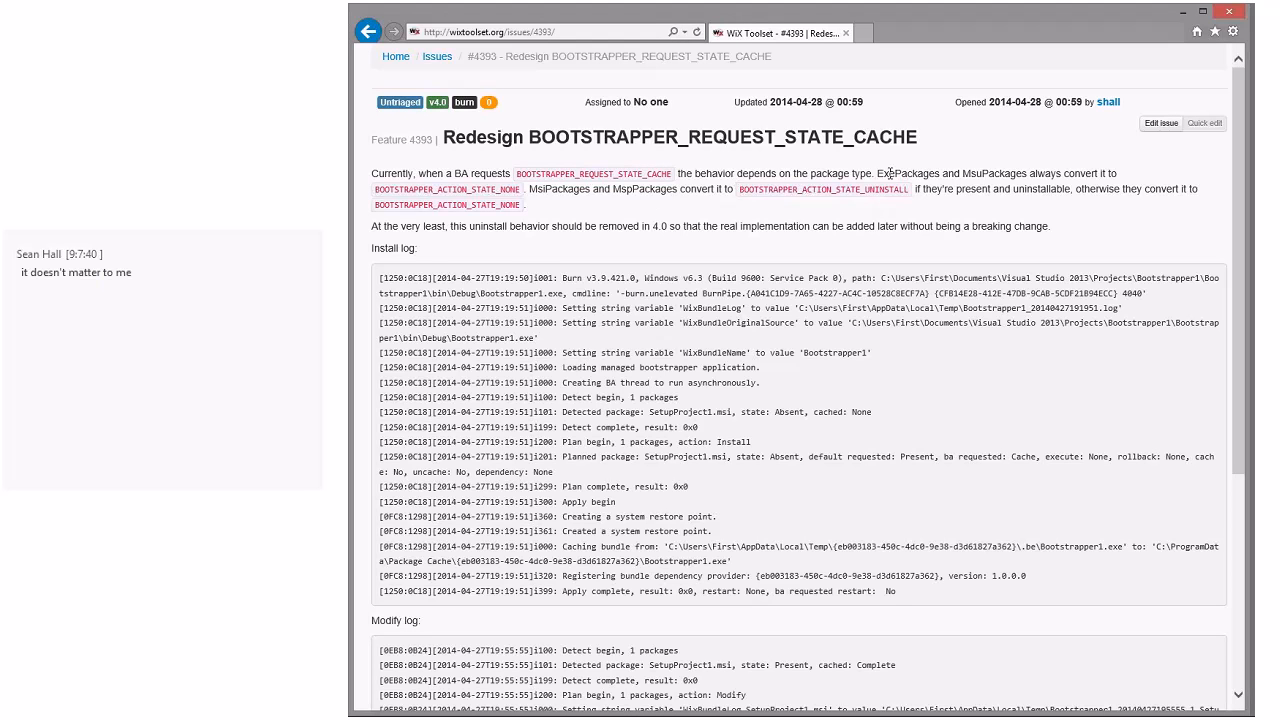
pyautogui.moveTo(604, 206)
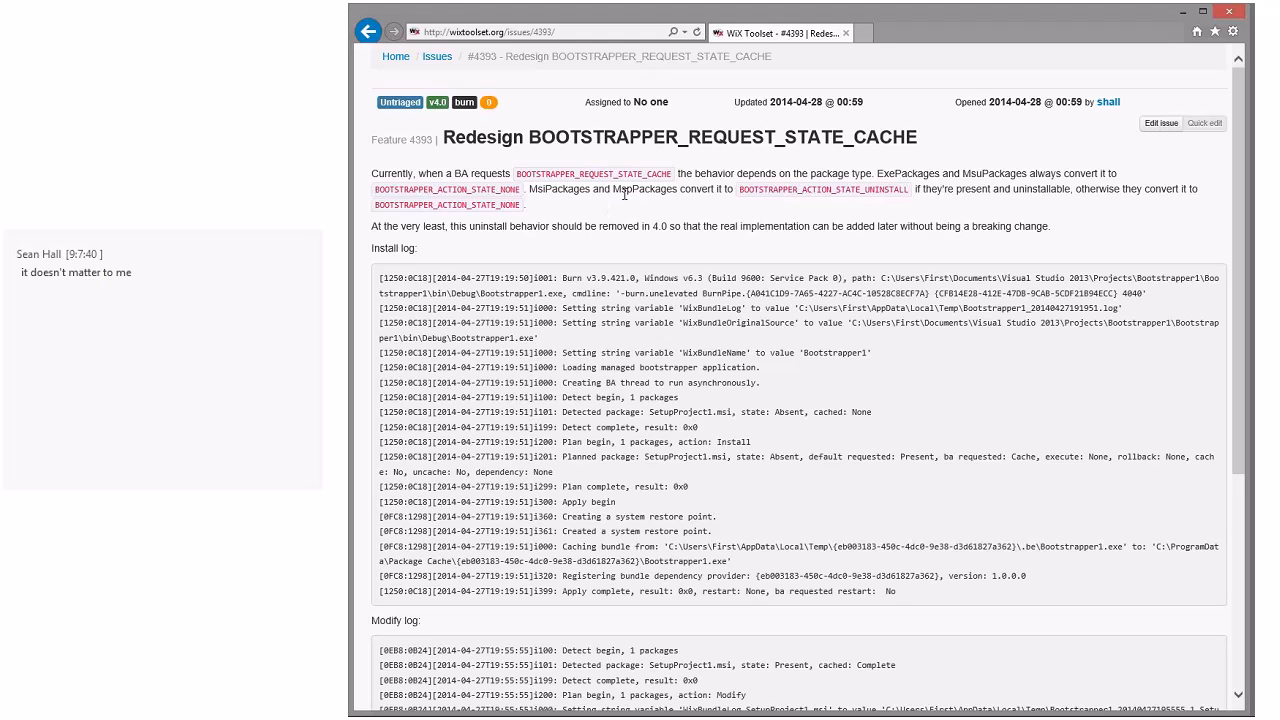
pyautogui.moveTo(780, 190)
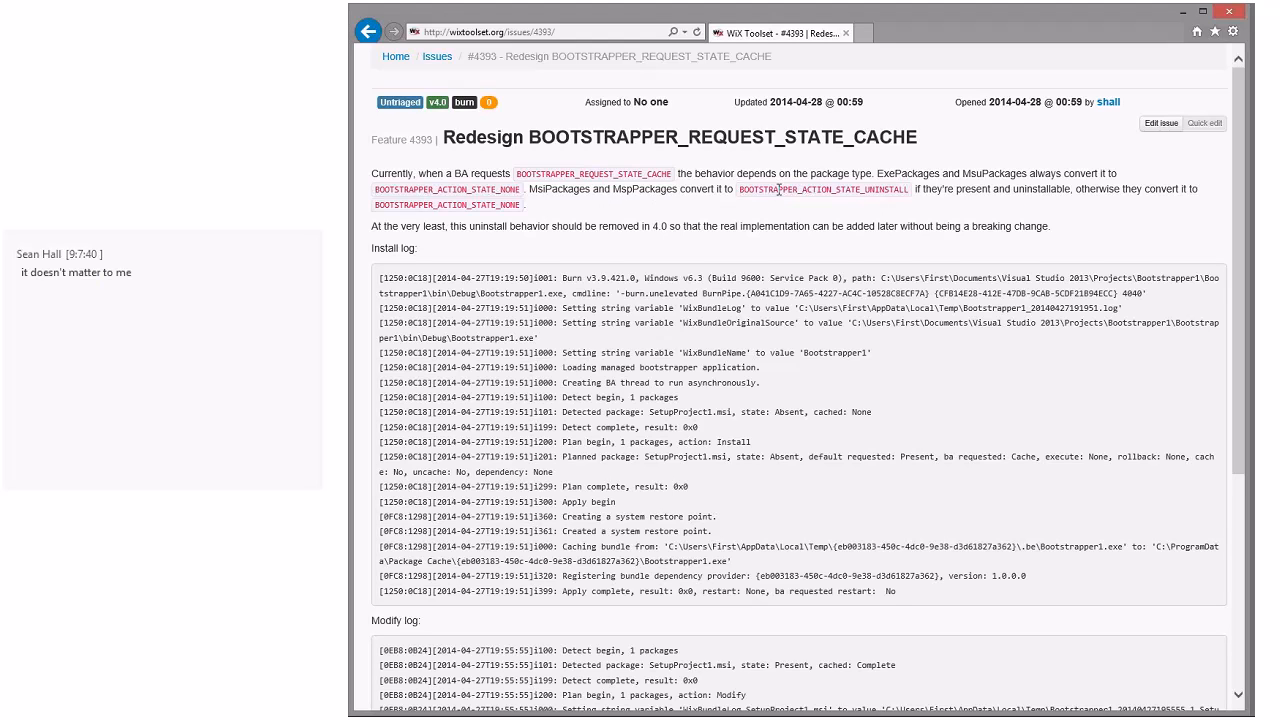
pyautogui.moveTo(876, 190)
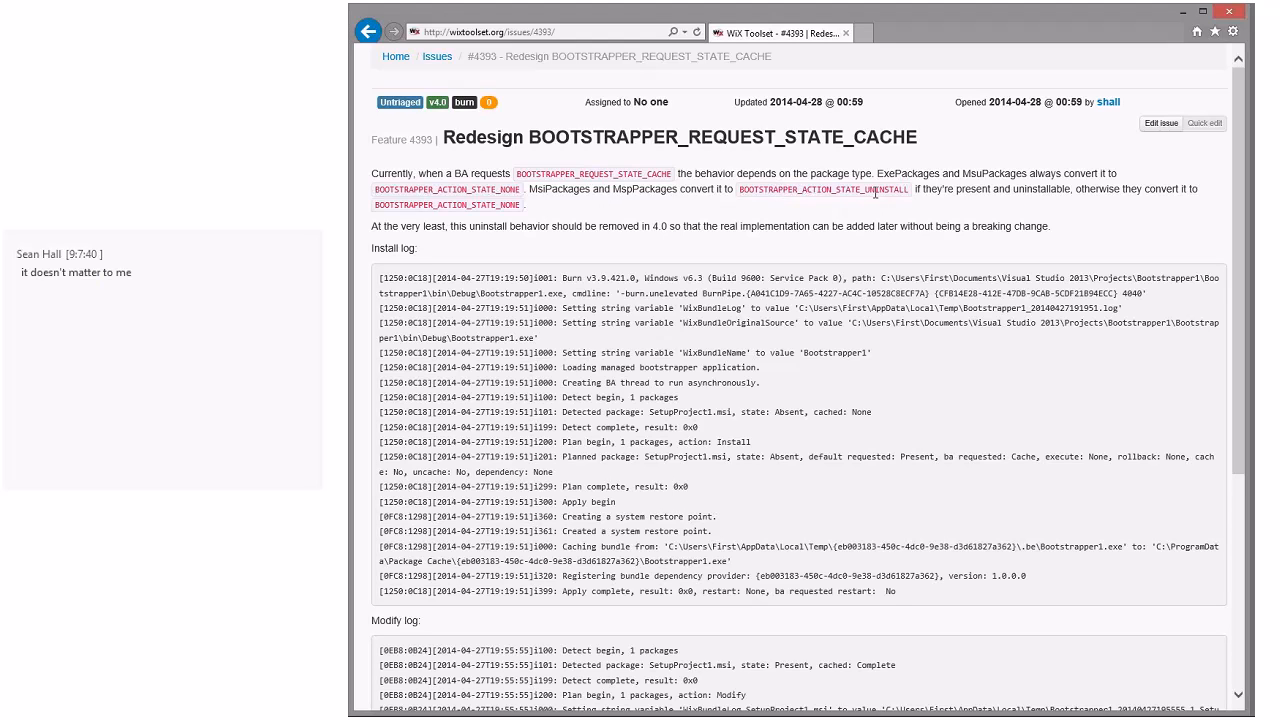
pyautogui.moveTo(810, 204)
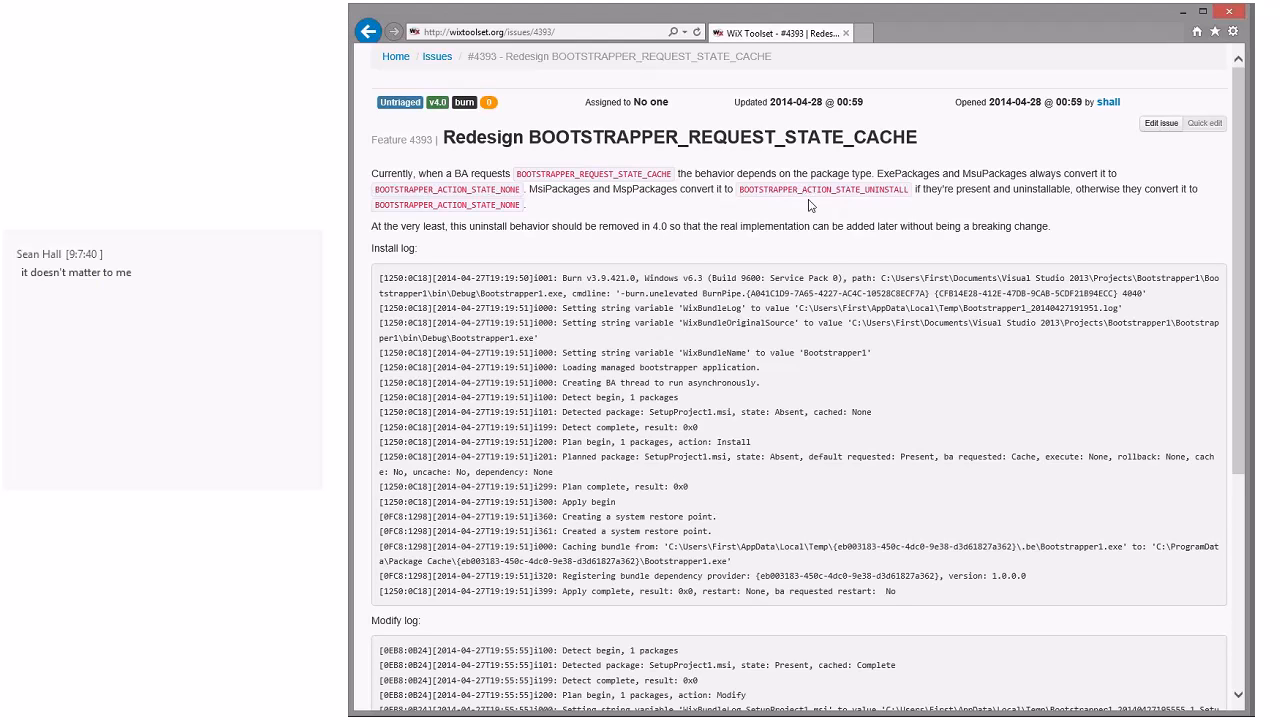
pyautogui.moveTo(492, 192)
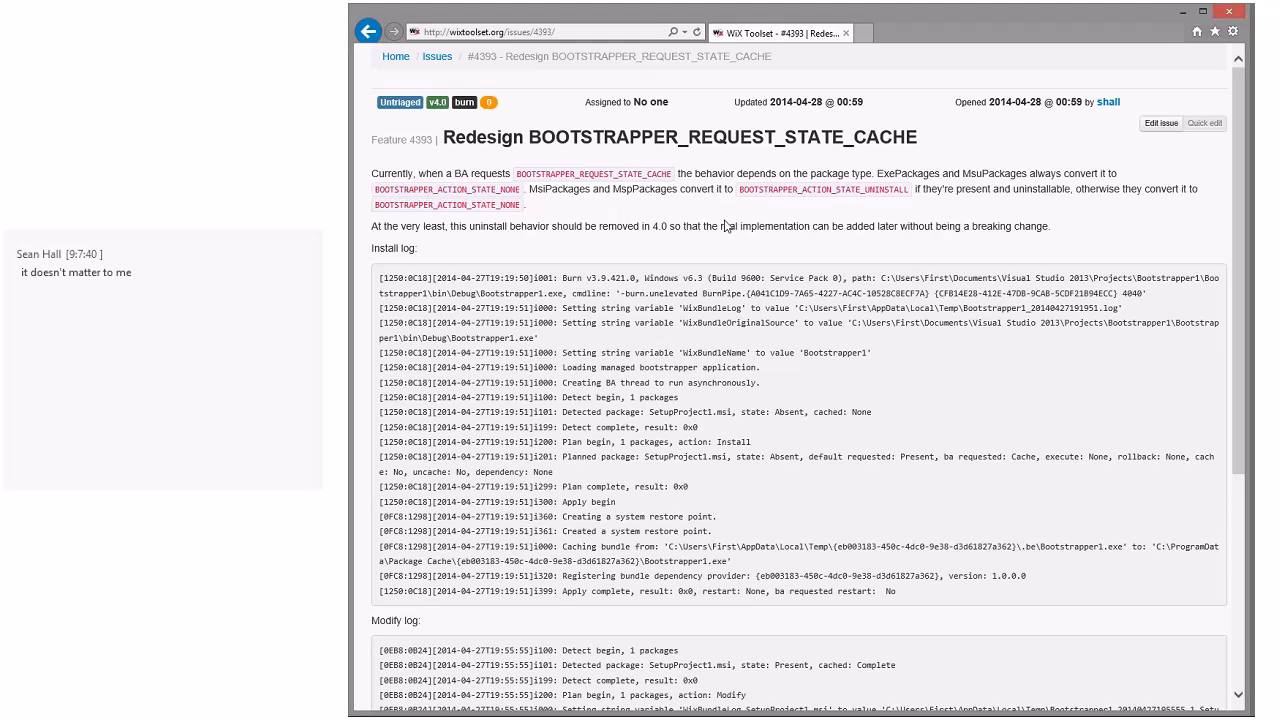
pyautogui.scroll(-3)
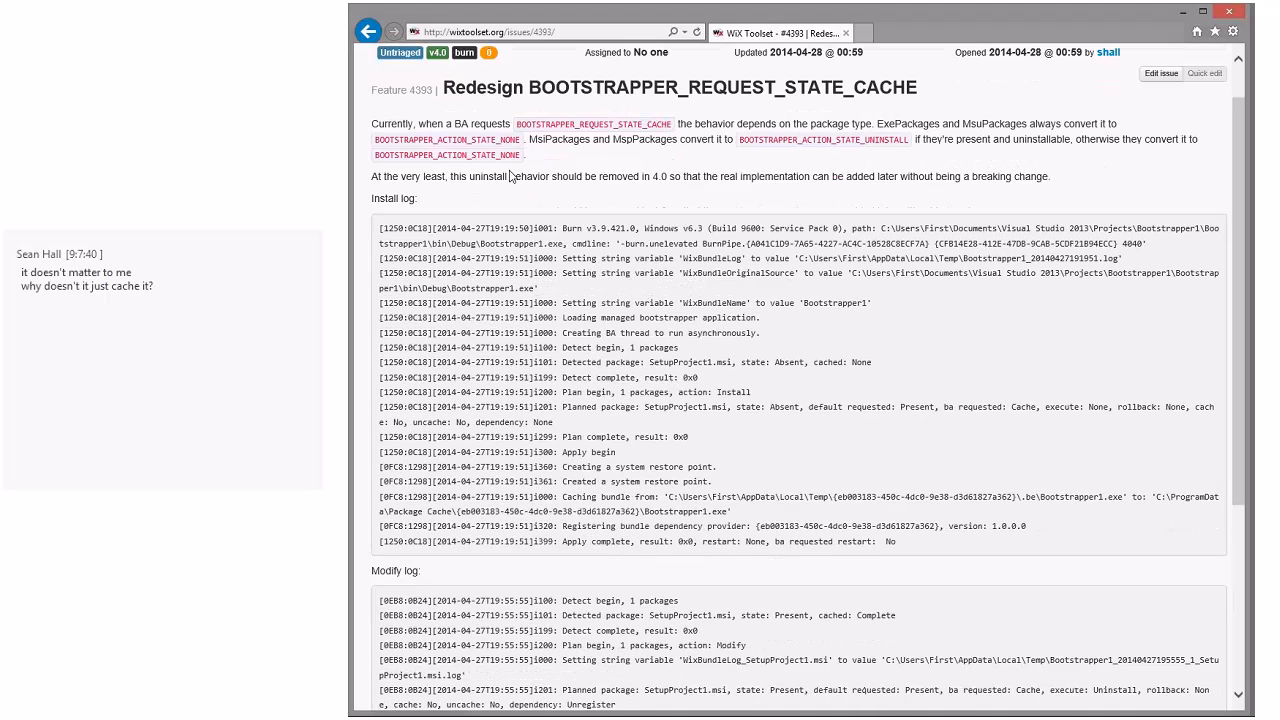
pyautogui.moveTo(898, 170)
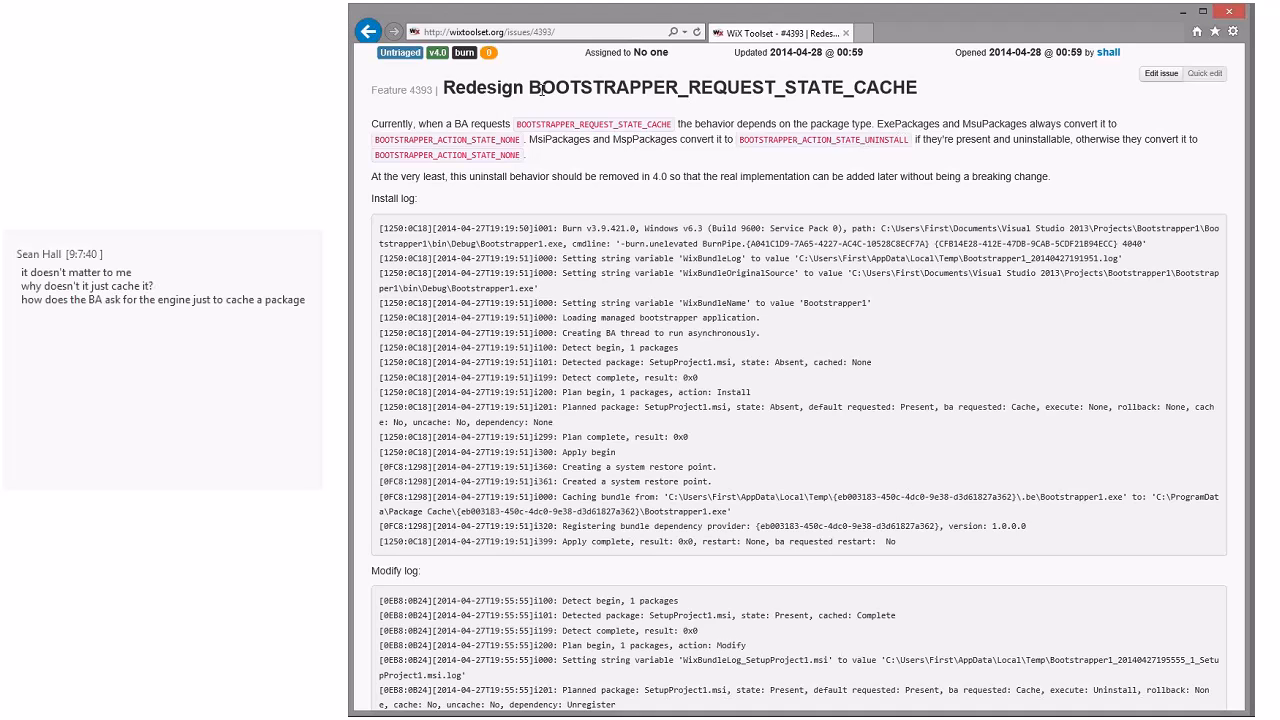
pyautogui.write('nope')
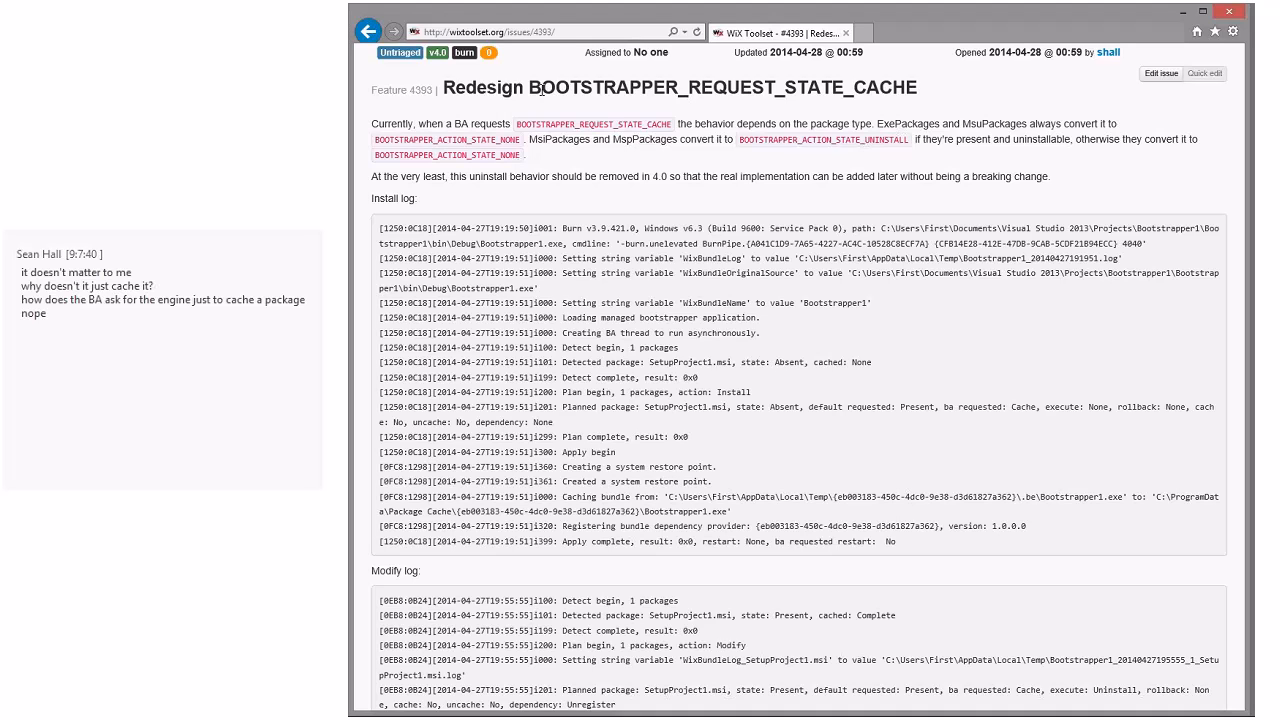
pyautogui.moveTo(1108, 338)
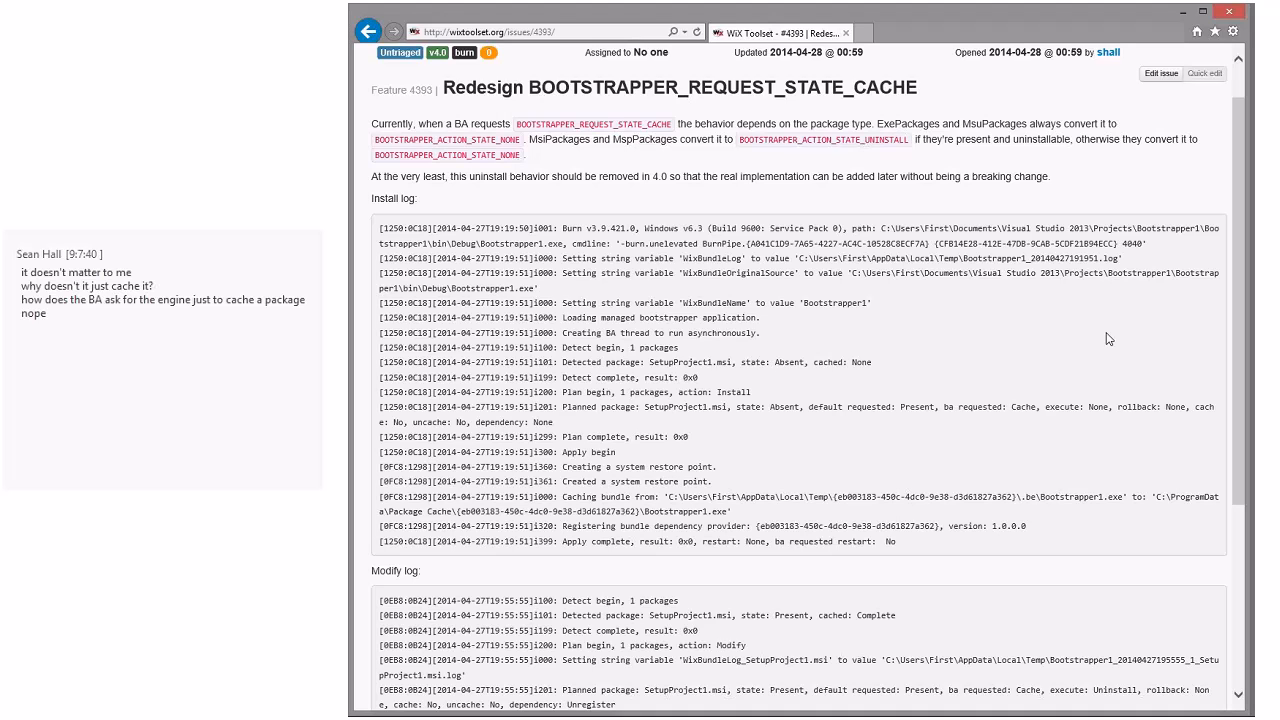
pyautogui.moveTo(1024, 402)
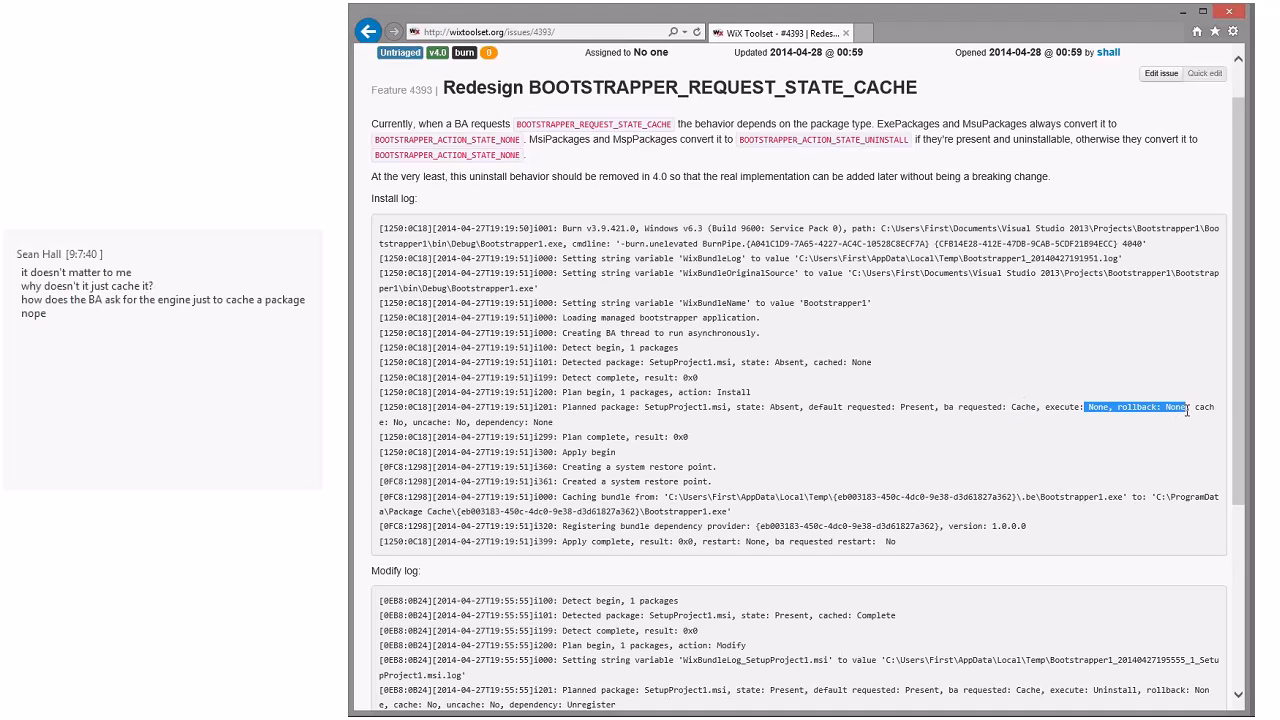
pyautogui.moveTo(968, 450)
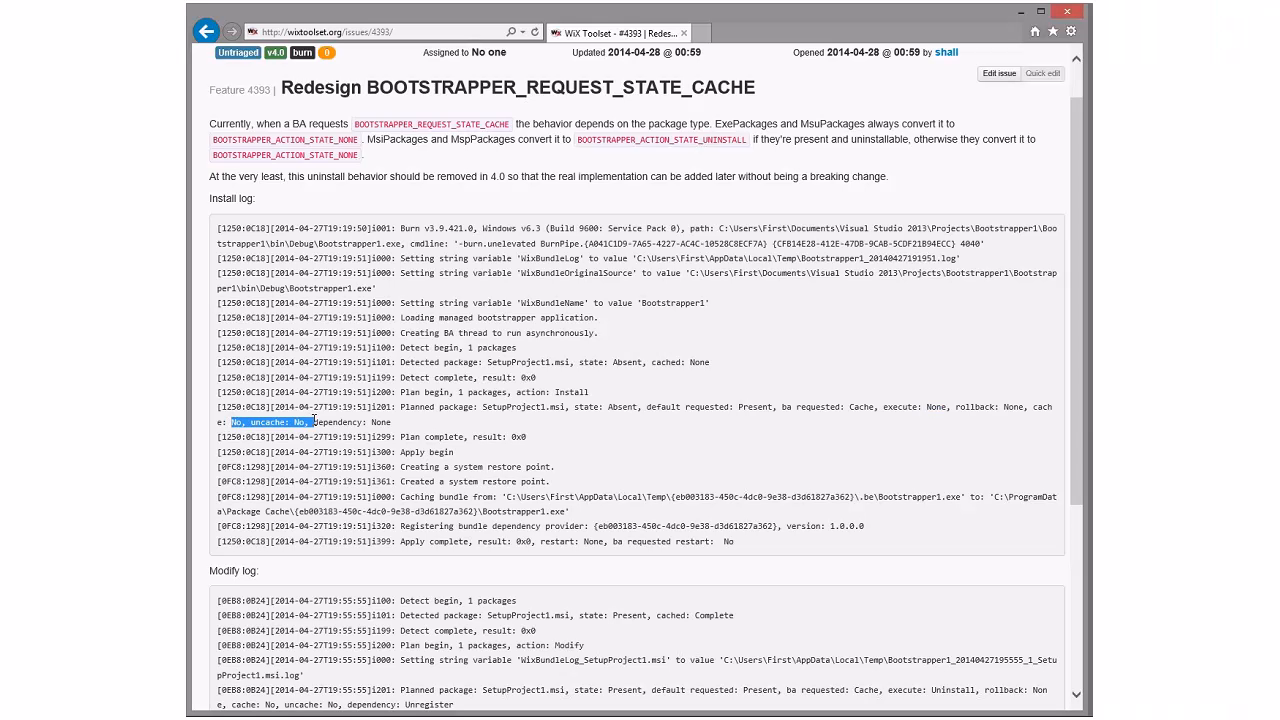
pyautogui.moveTo(484, 404)
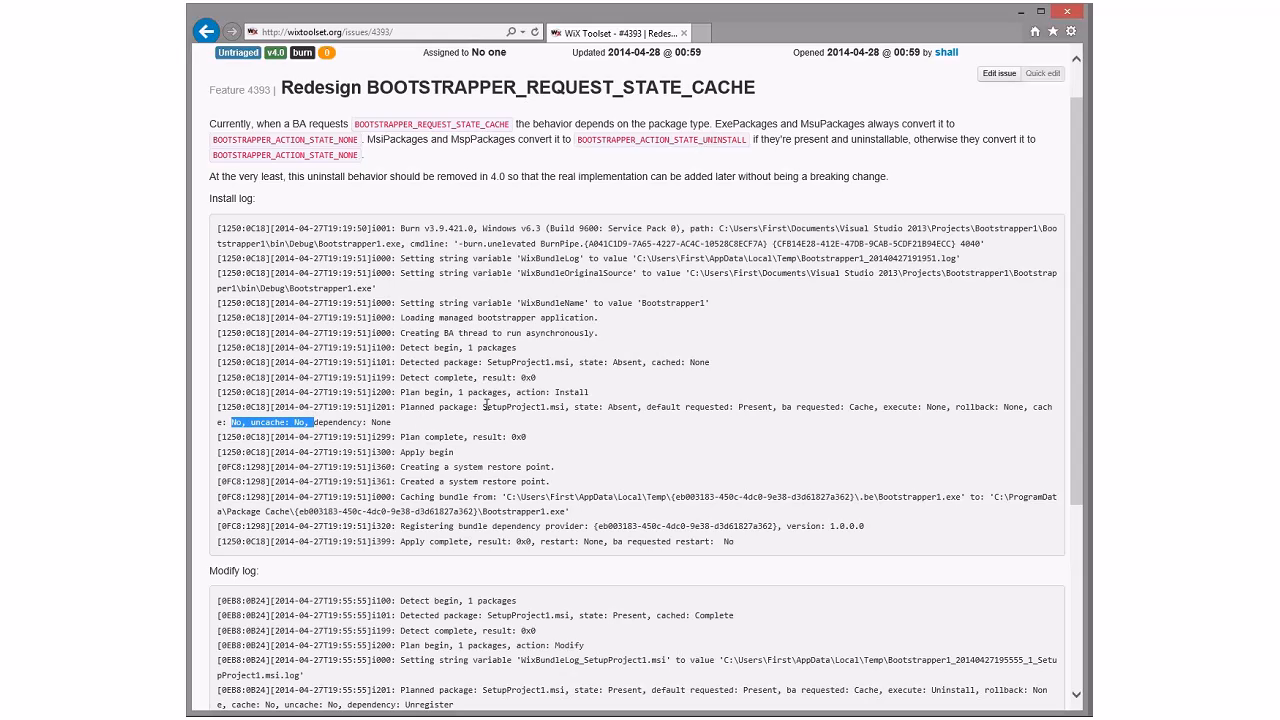
pyautogui.doubleClick(524, 408)
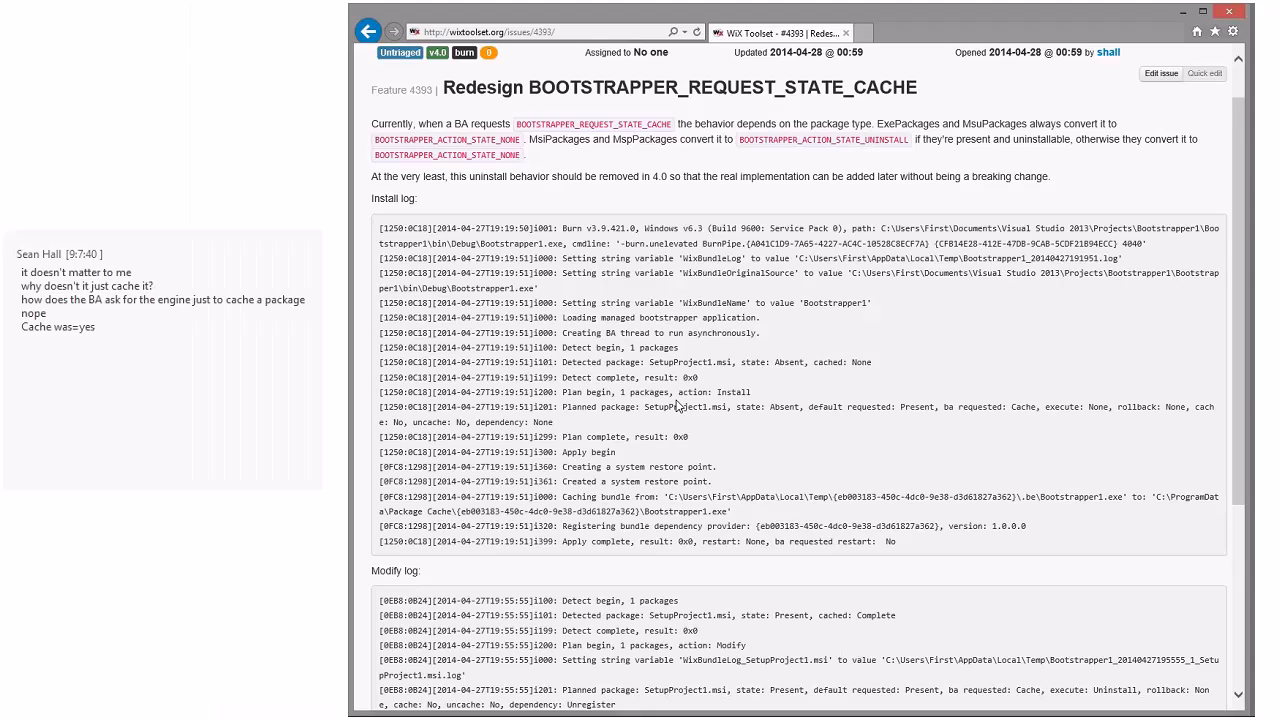
pyautogui.moveTo(656, 408)
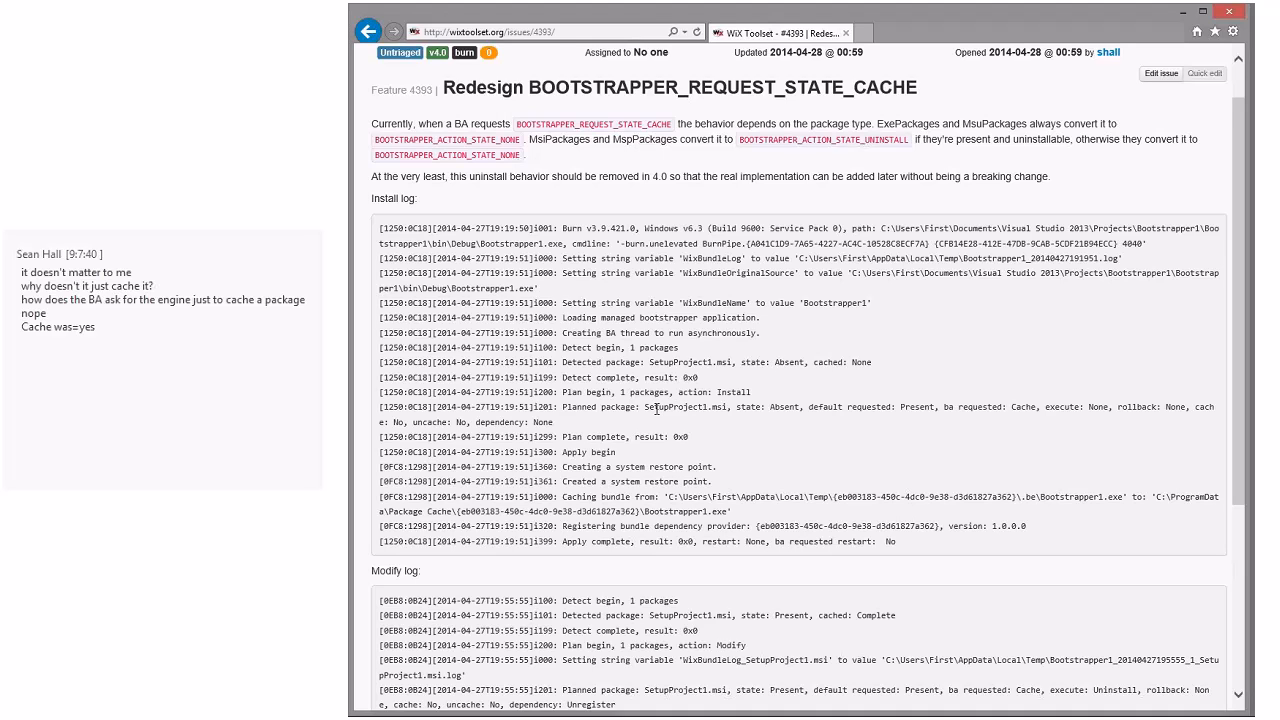
pyautogui.moveTo(710, 428)
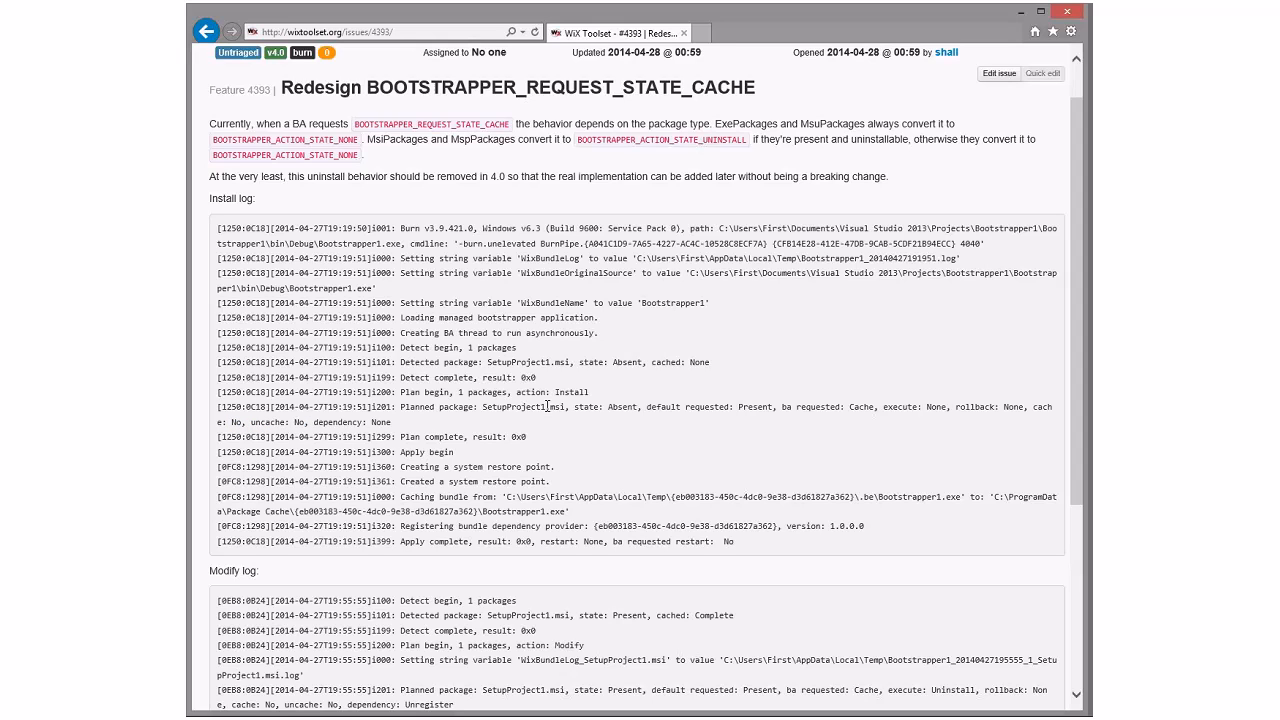
pyautogui.moveTo(630, 406)
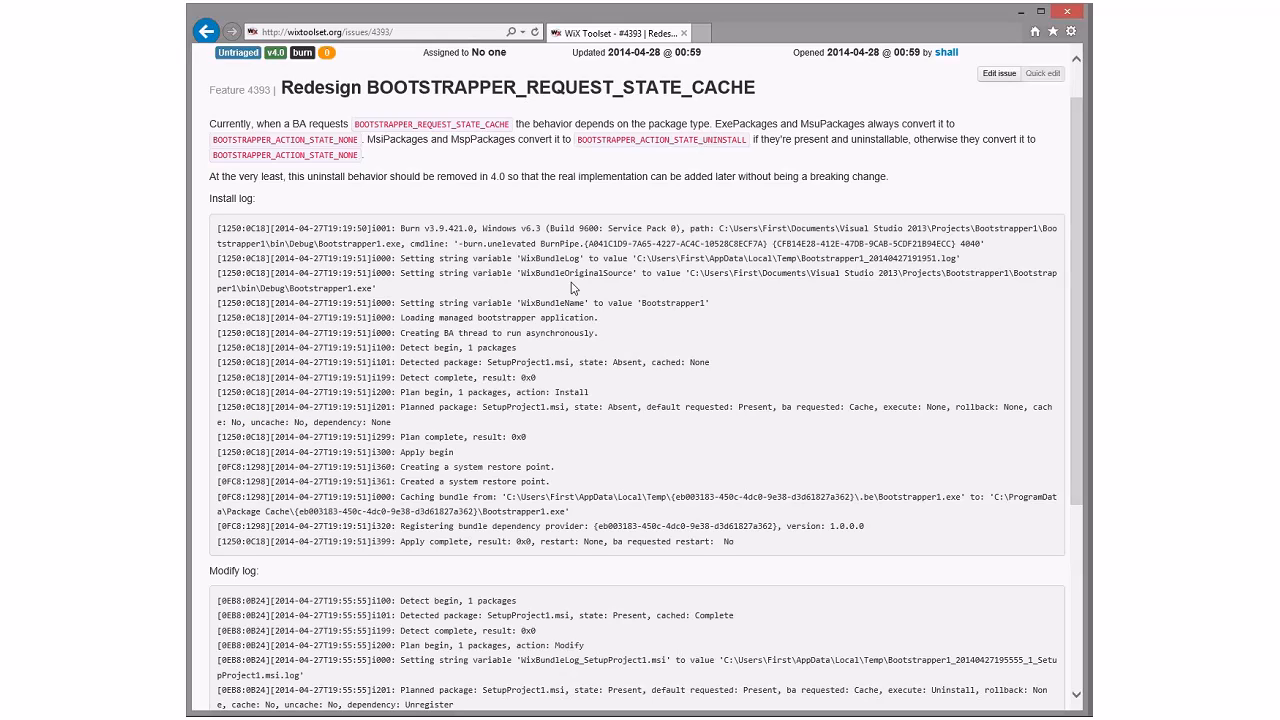
pyautogui.moveTo(330, 108)
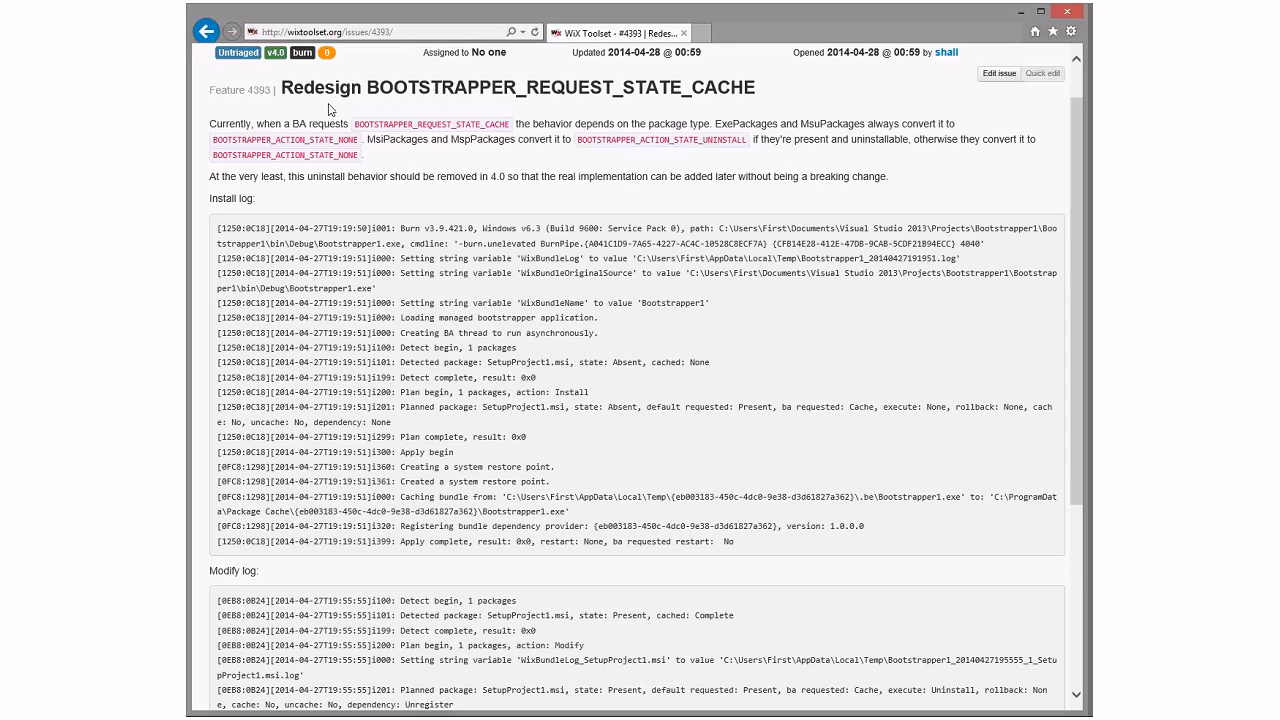
pyautogui.doubleClick(320, 88)
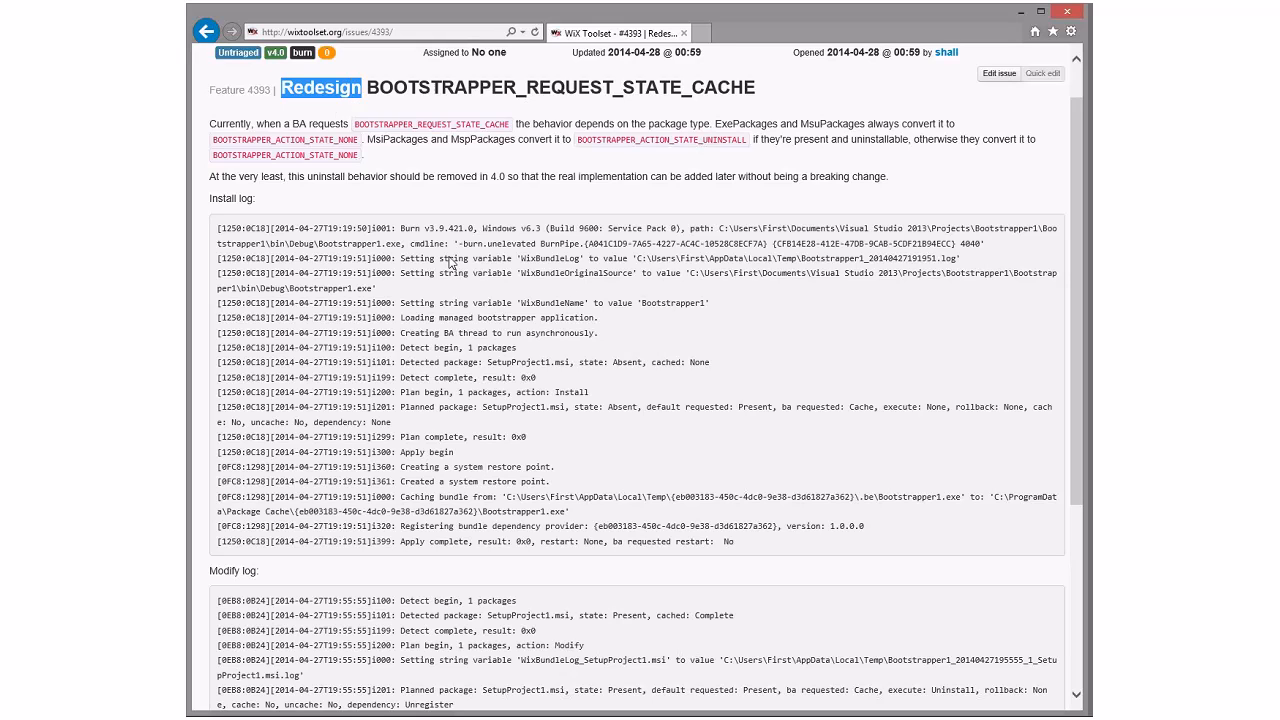
pyautogui.click(370, 96)
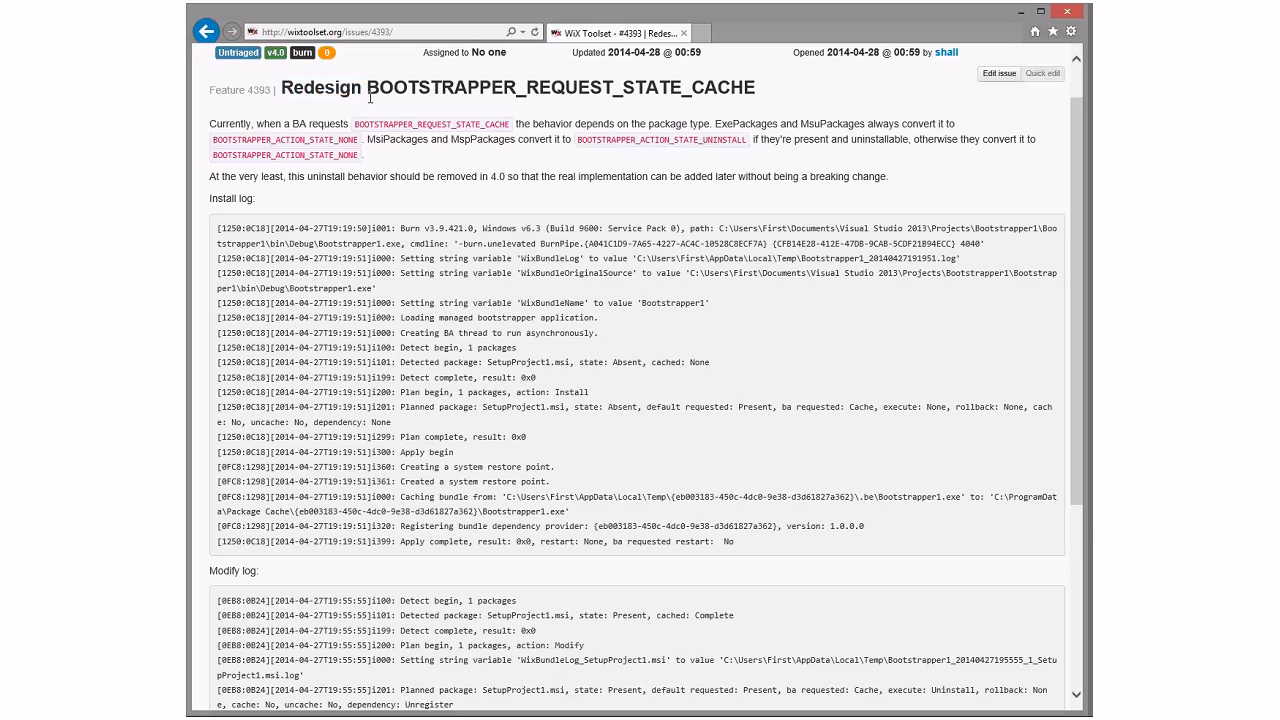
pyautogui.doubleClick(562, 88)
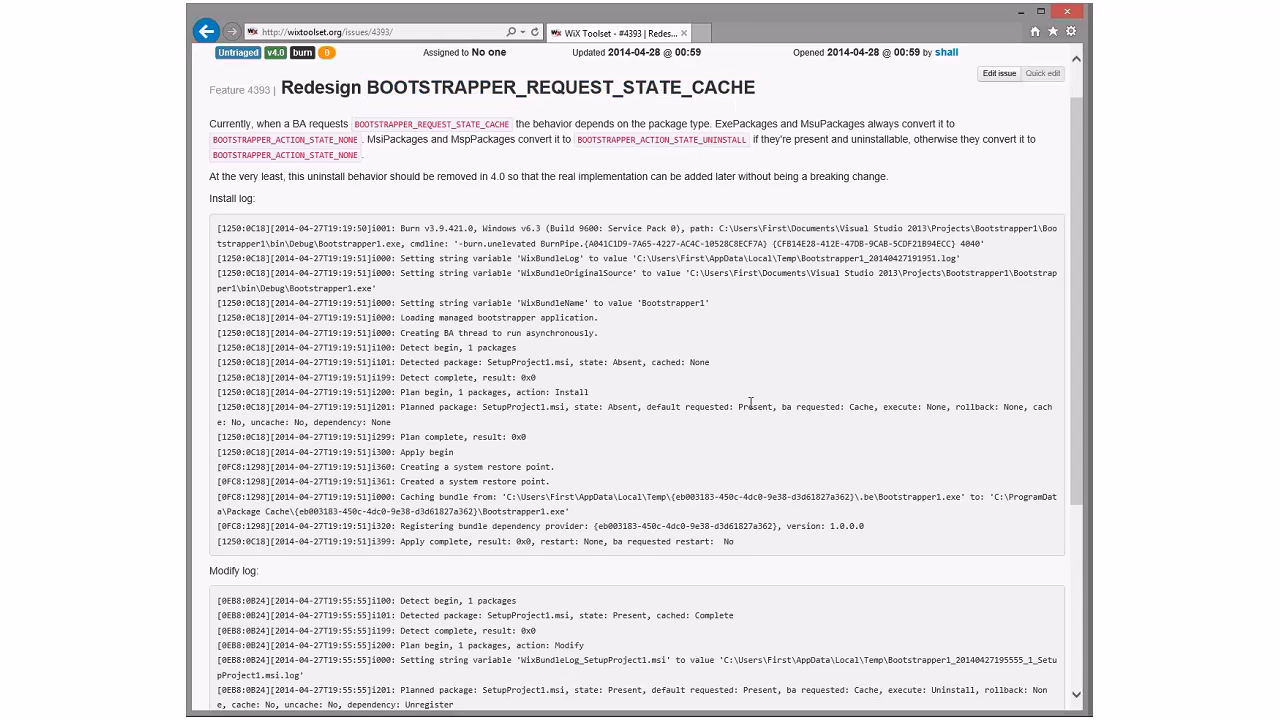
pyautogui.doubleClick(620, 408)
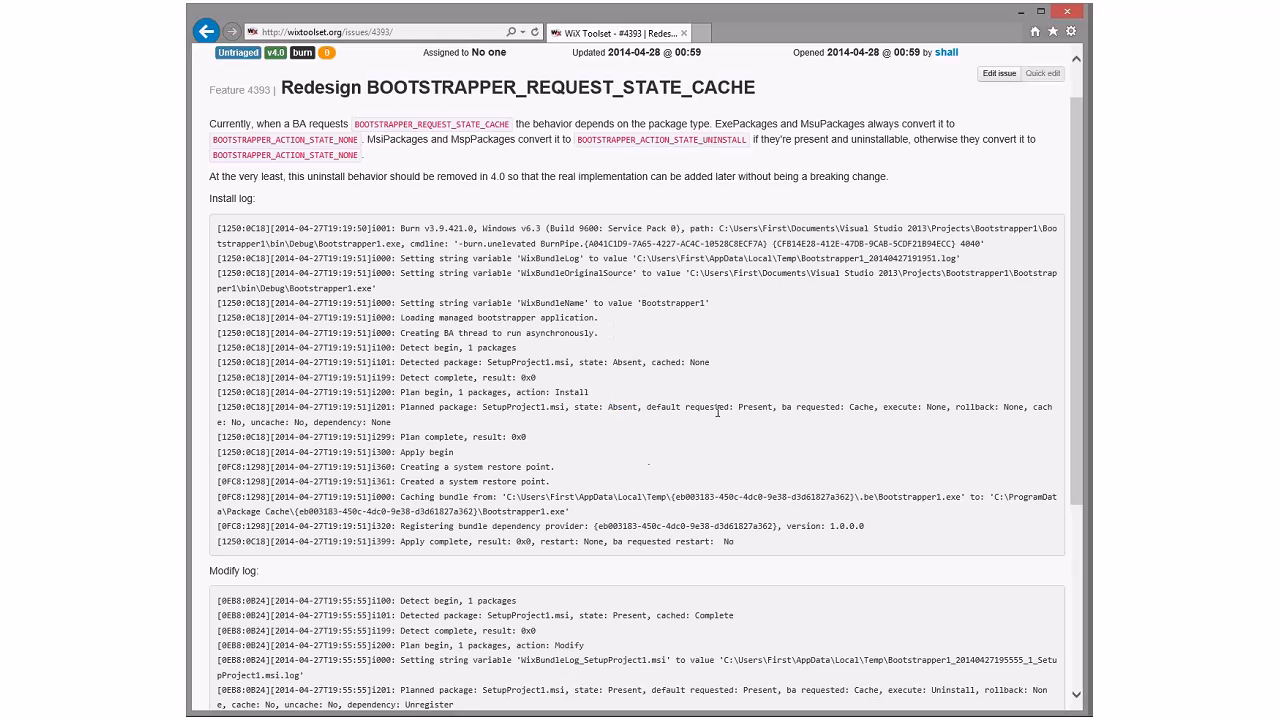
pyautogui.moveTo(204, 92)
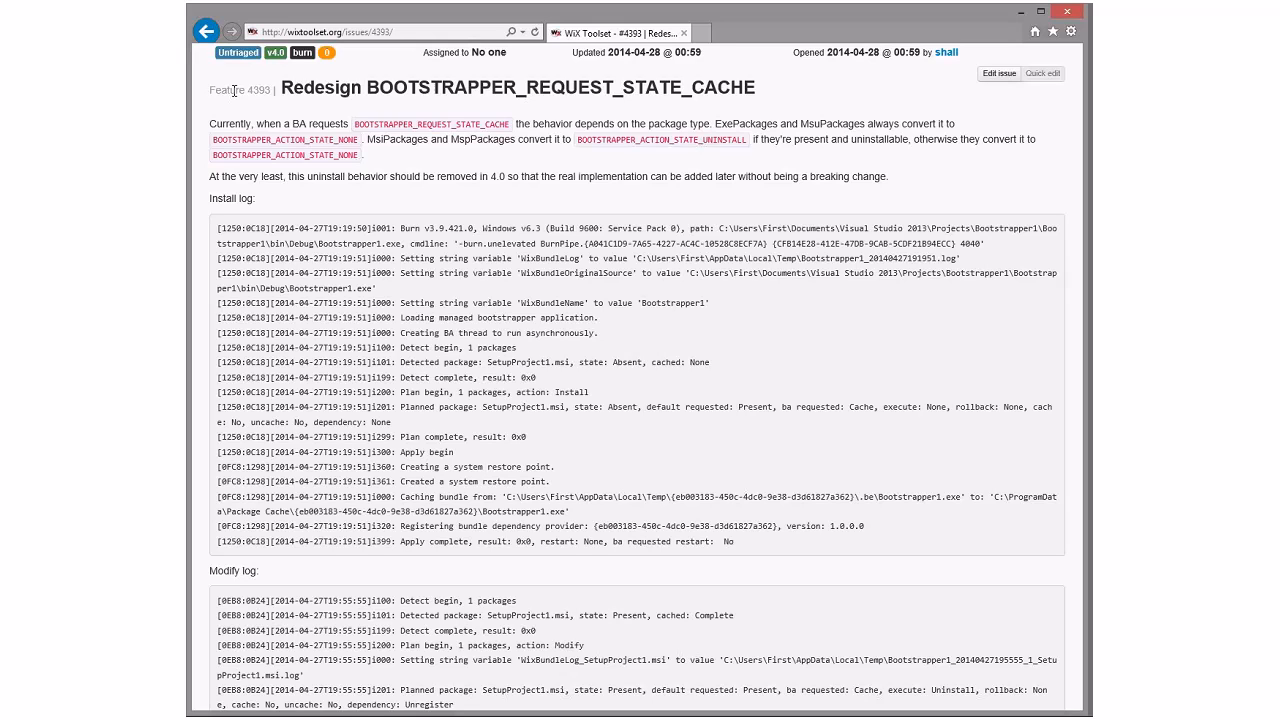
pyautogui.doubleClick(228, 90)
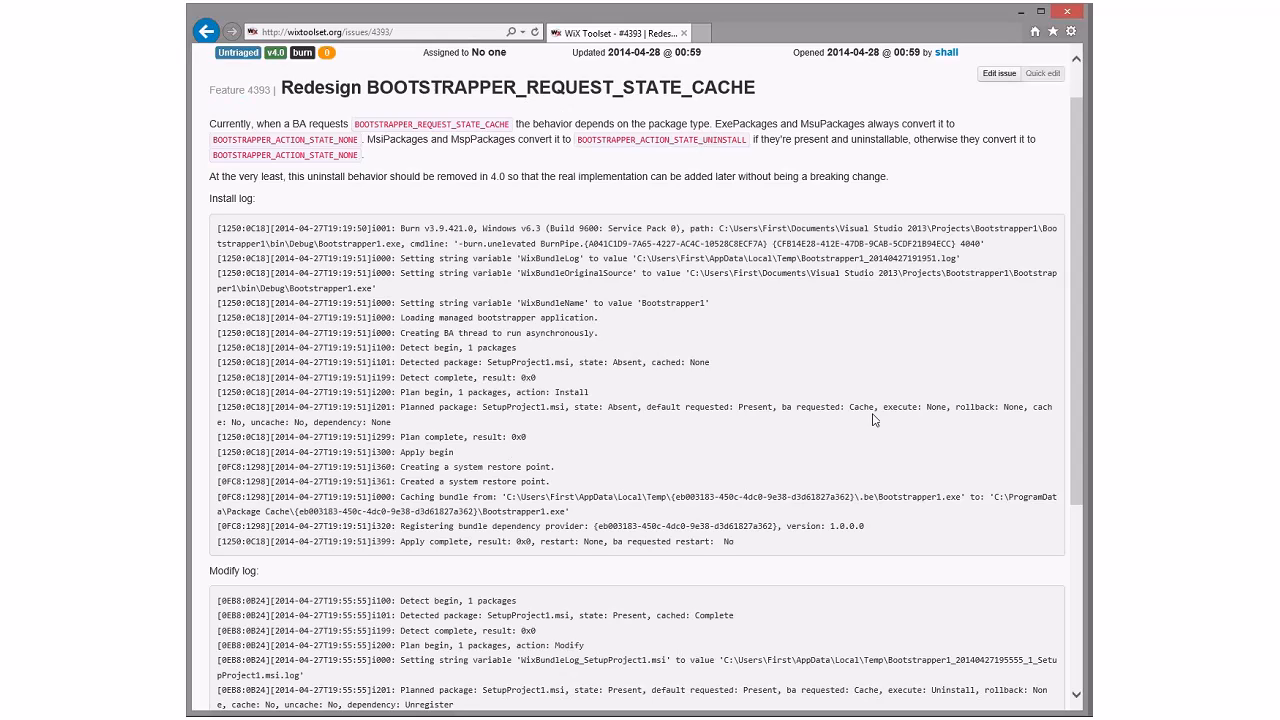
pyautogui.moveTo(1028, 404)
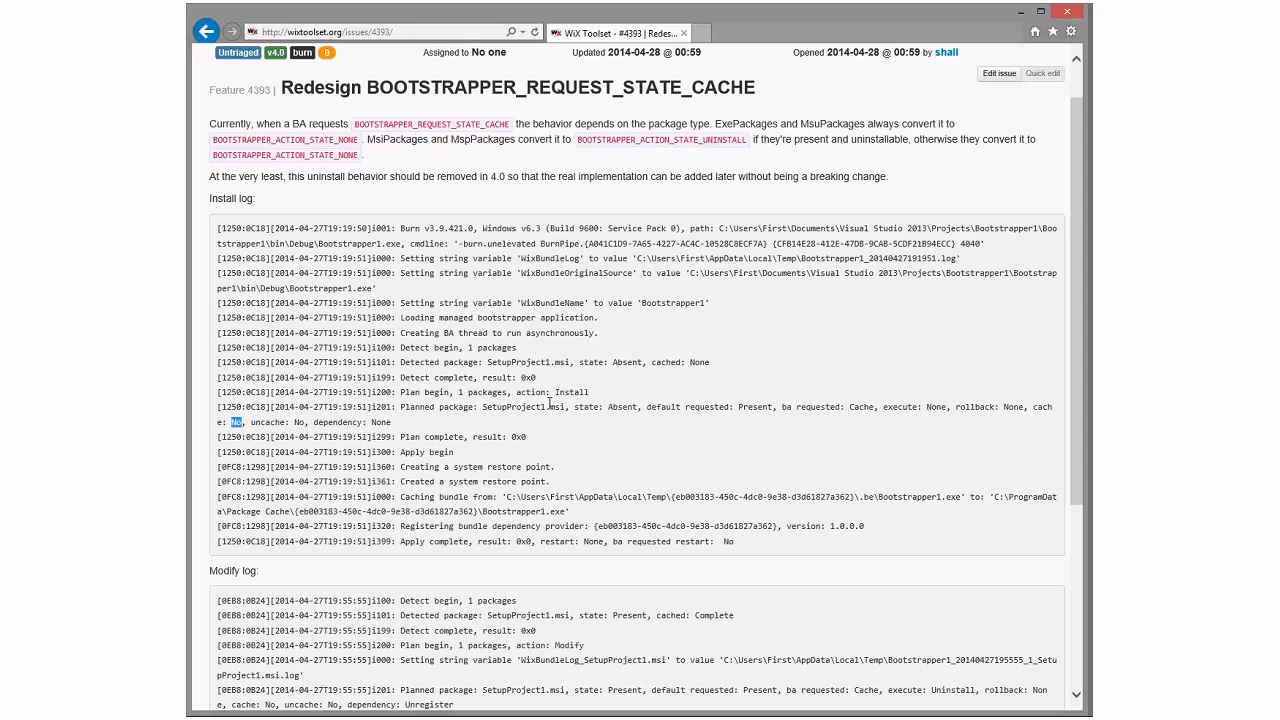
pyautogui.moveTo(564, 390)
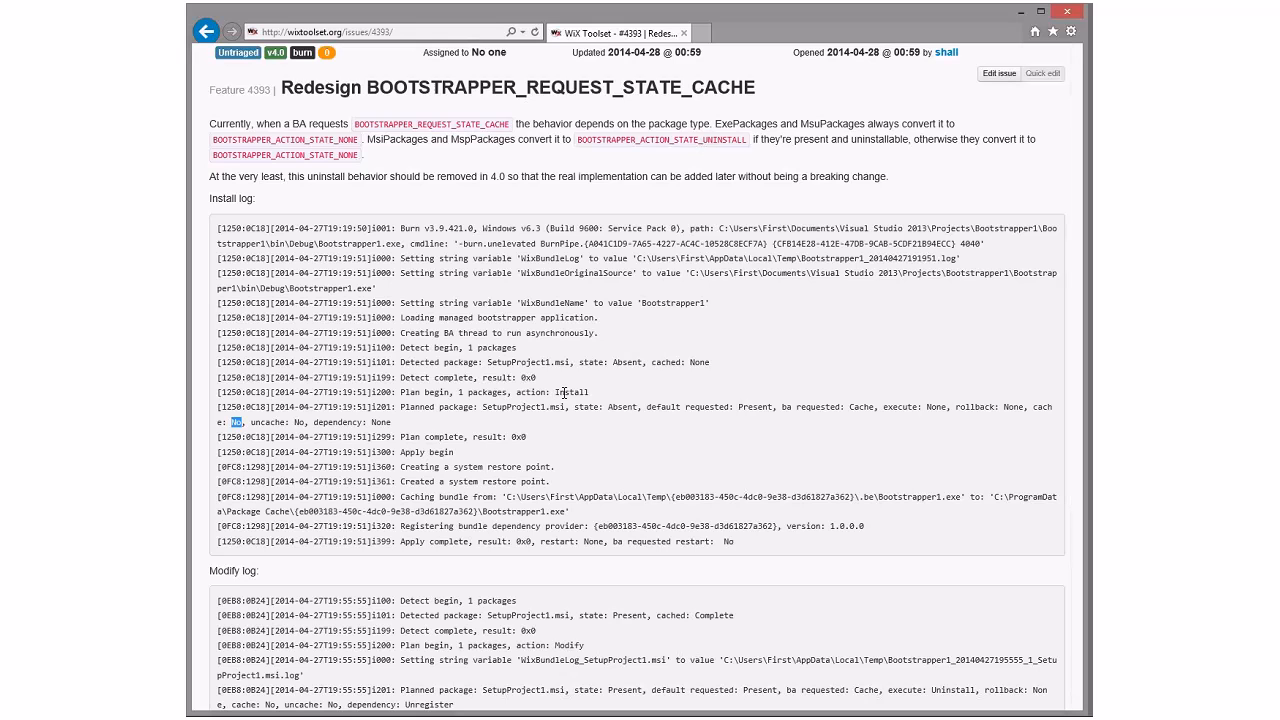
# Scroll through feature #4390's Modify log to the empty comments area and back
pyautogui.scroll(-3)
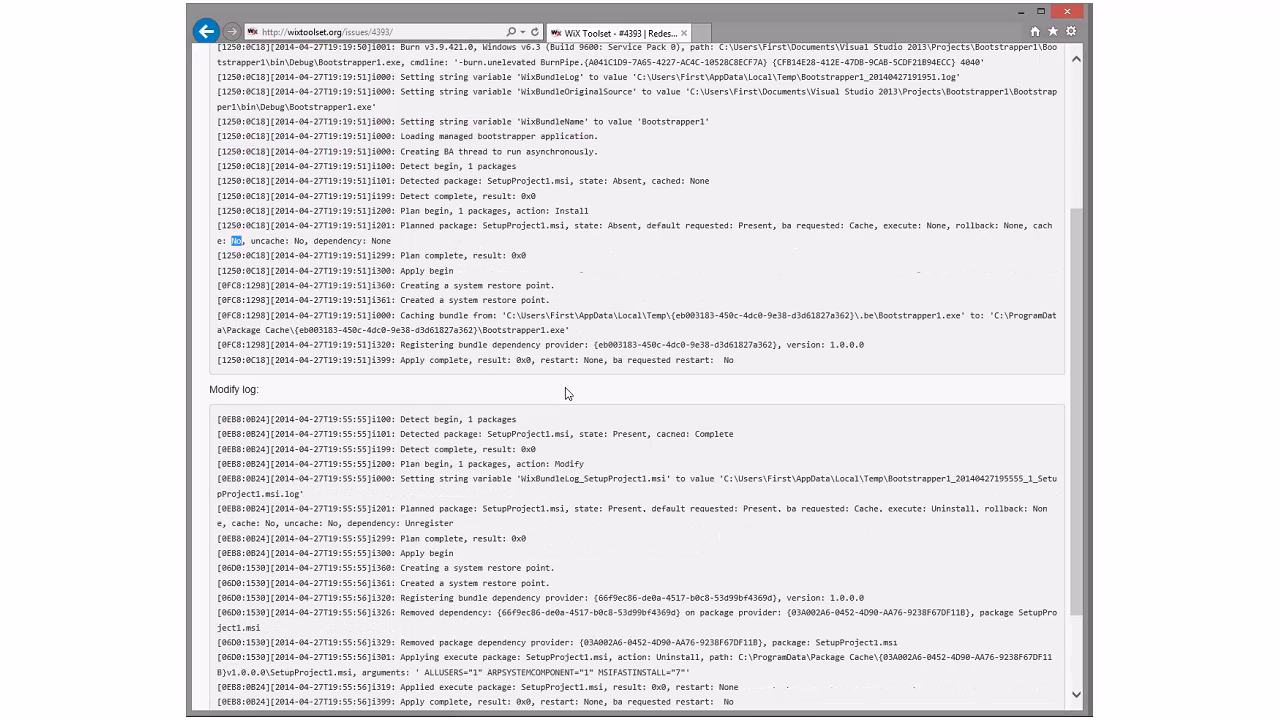
pyautogui.scroll(-3)
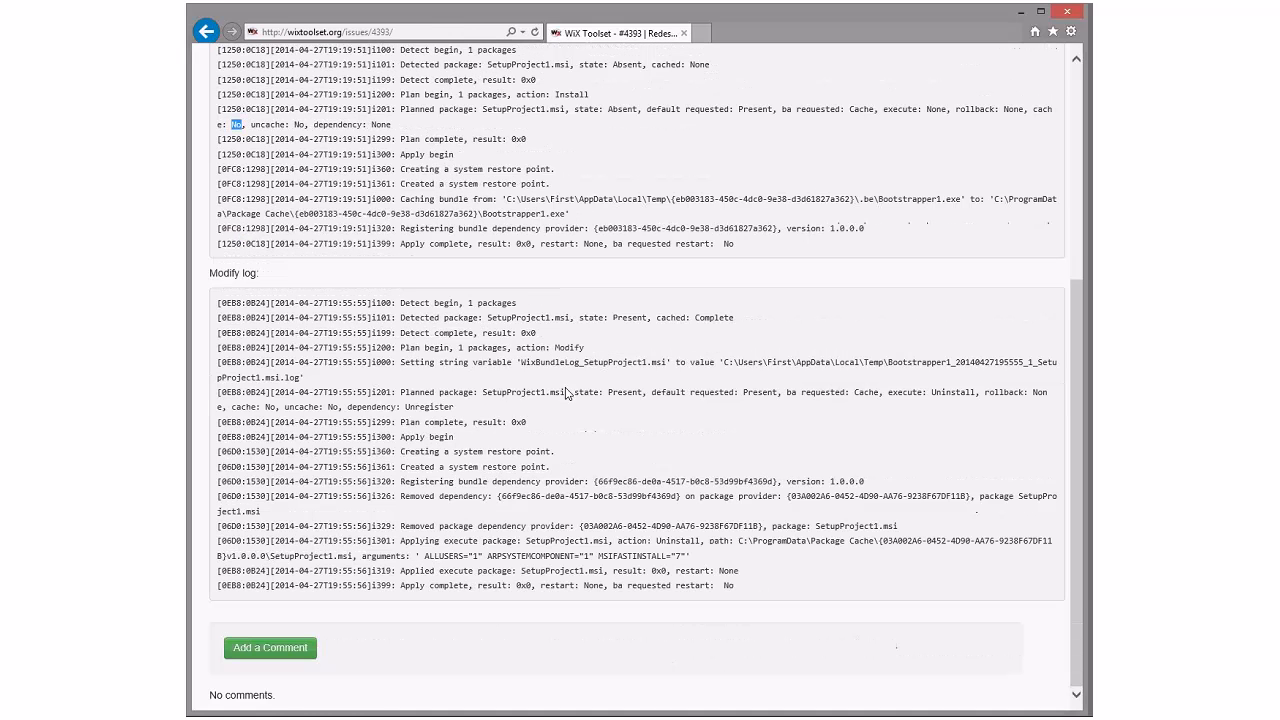
pyautogui.scroll(3)
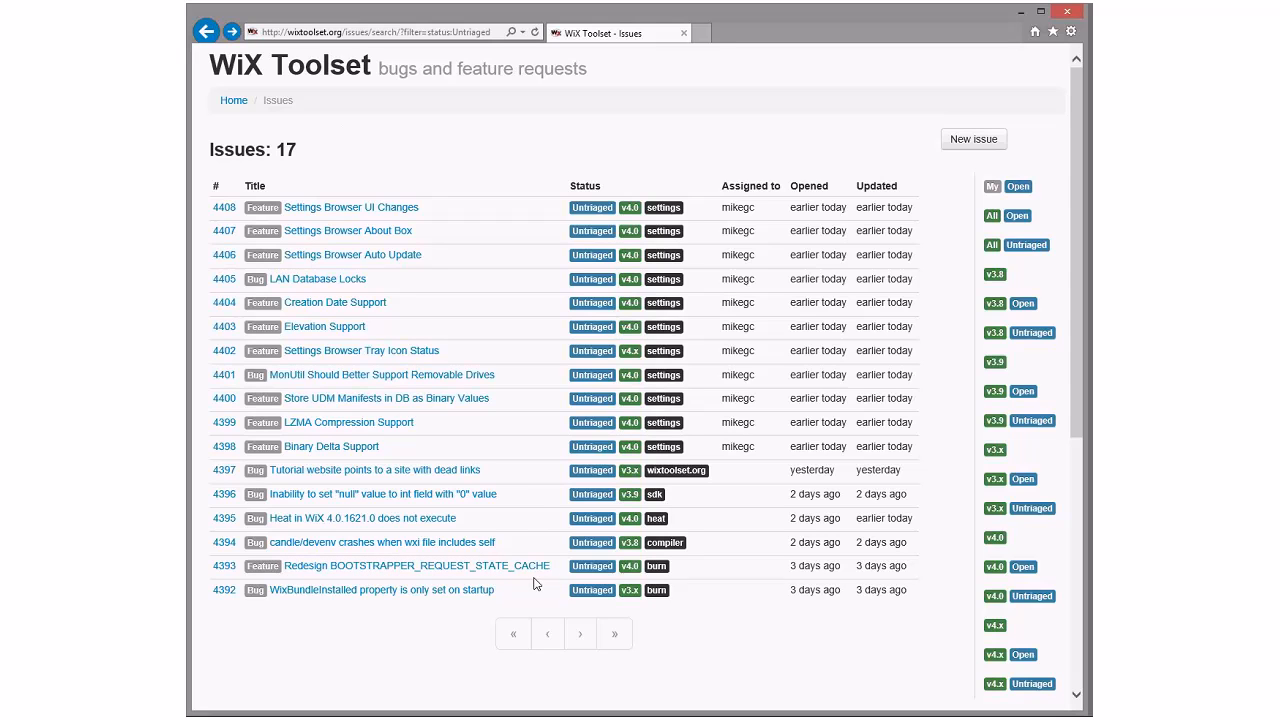
pyautogui.moveTo(512, 540)
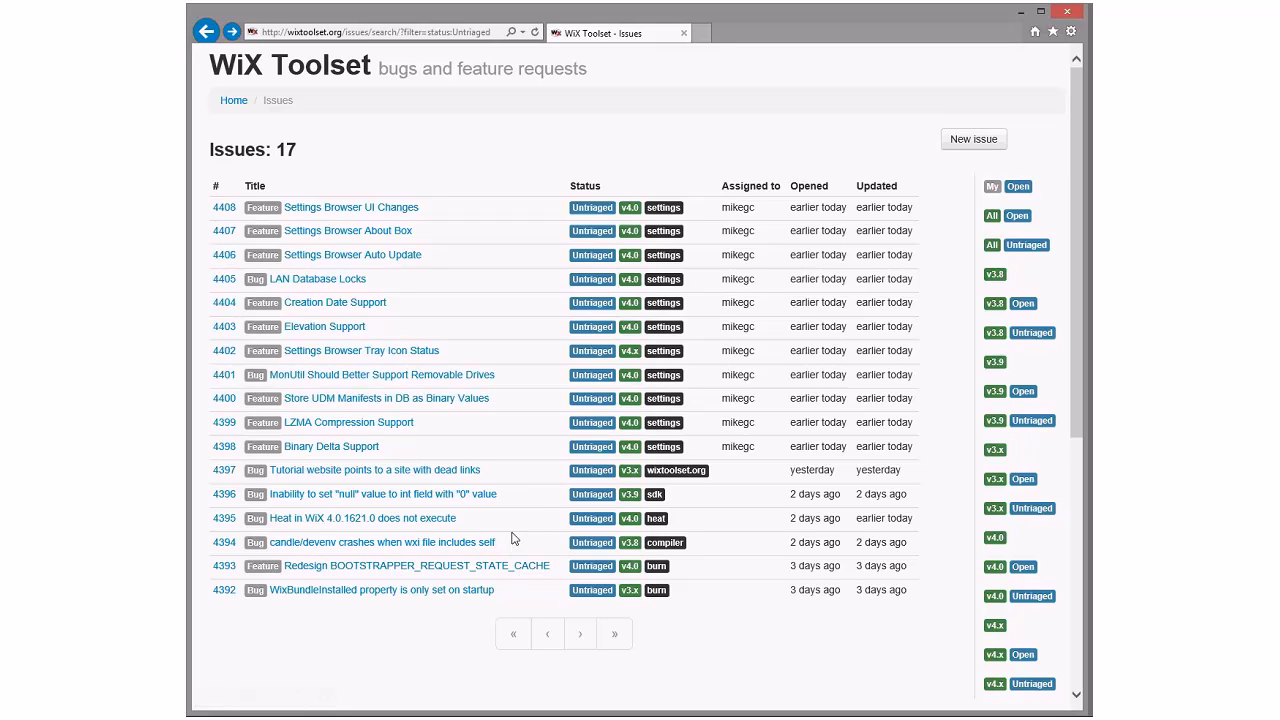
pyautogui.moveTo(476, 544)
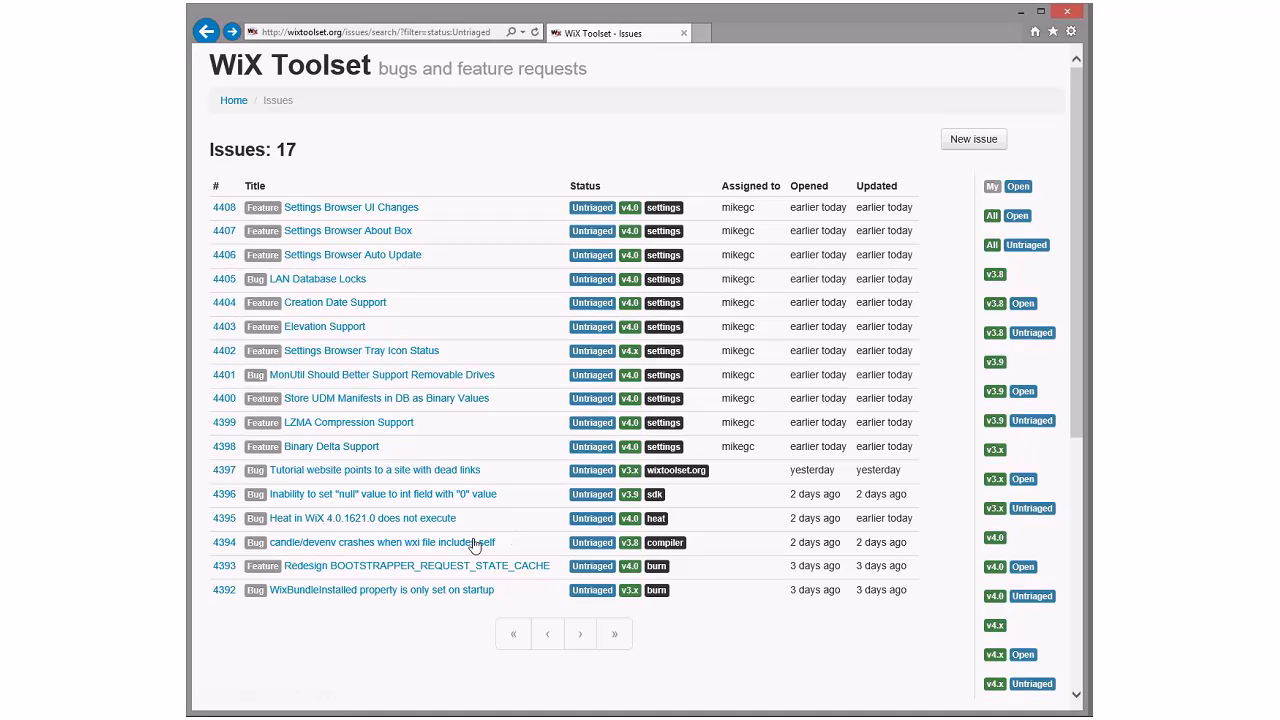
# Open issue #4394 'candle/devenv crashes when wxi file includes self' in a new tab
pyautogui.click(382, 542)
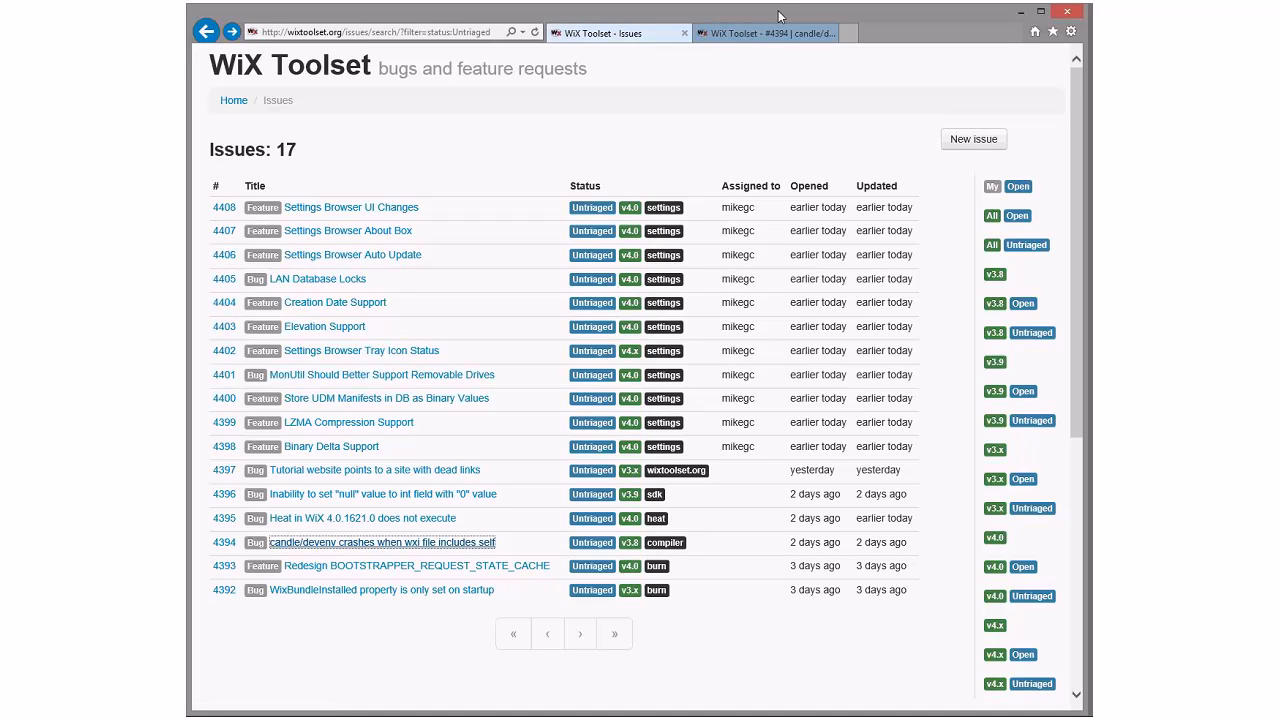
pyautogui.moveTo(764, 32)
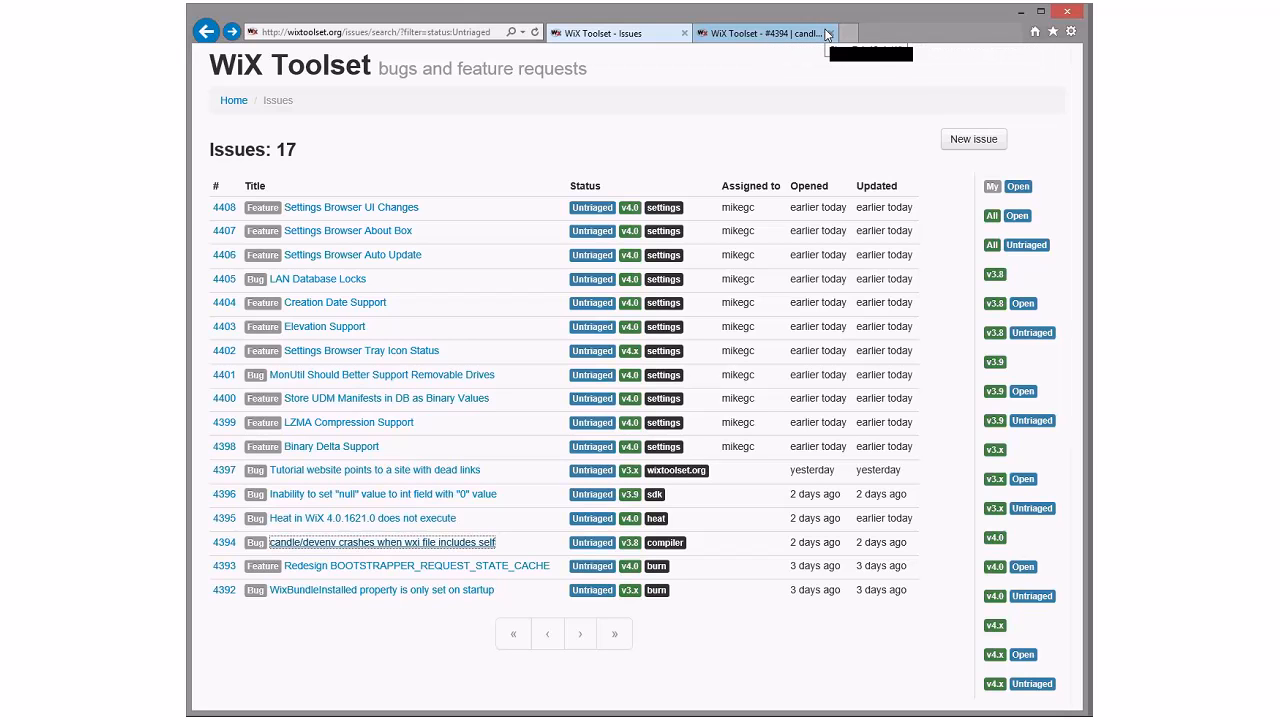
pyautogui.moveTo(756, 32)
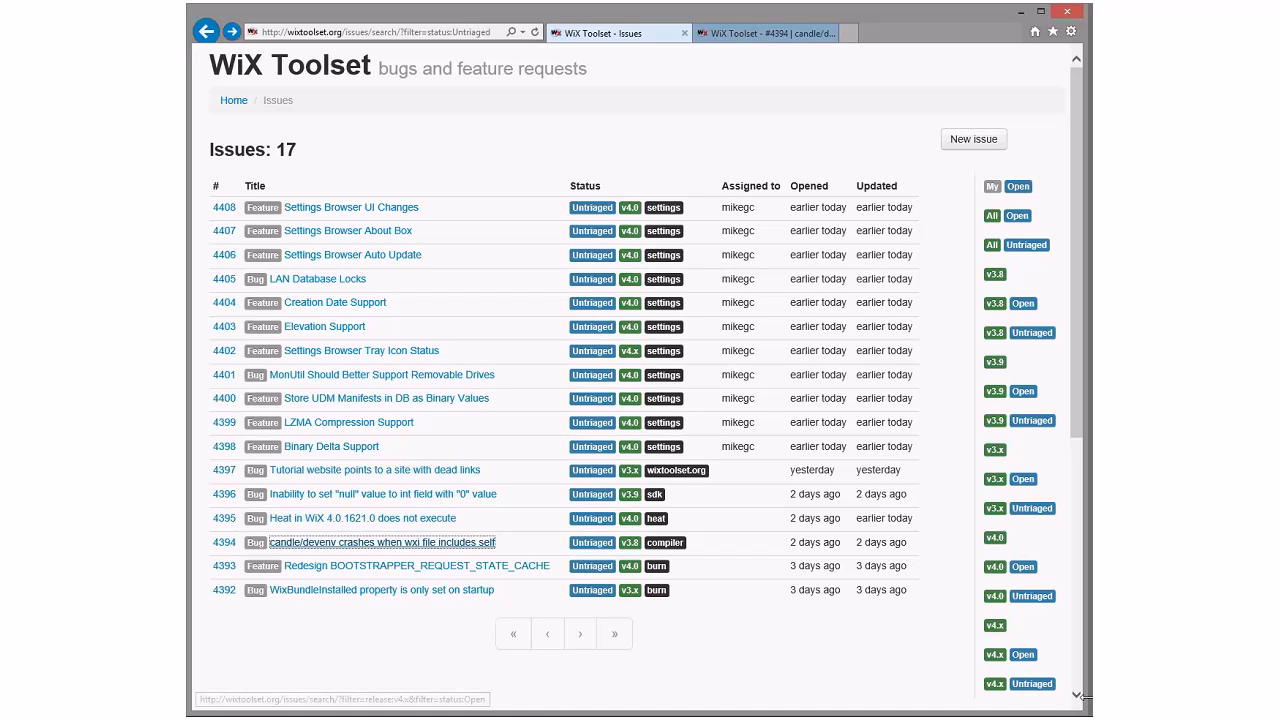
pyautogui.moveTo(1032, 508)
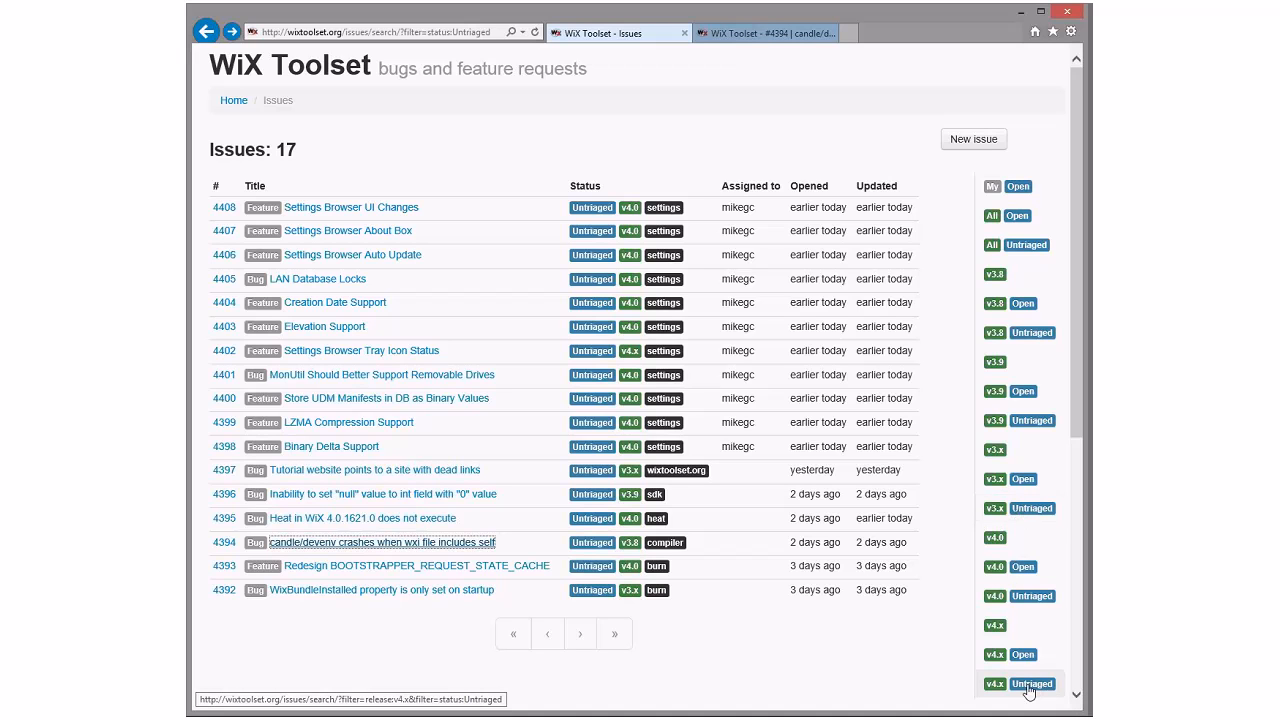
pyautogui.moveTo(1020, 448)
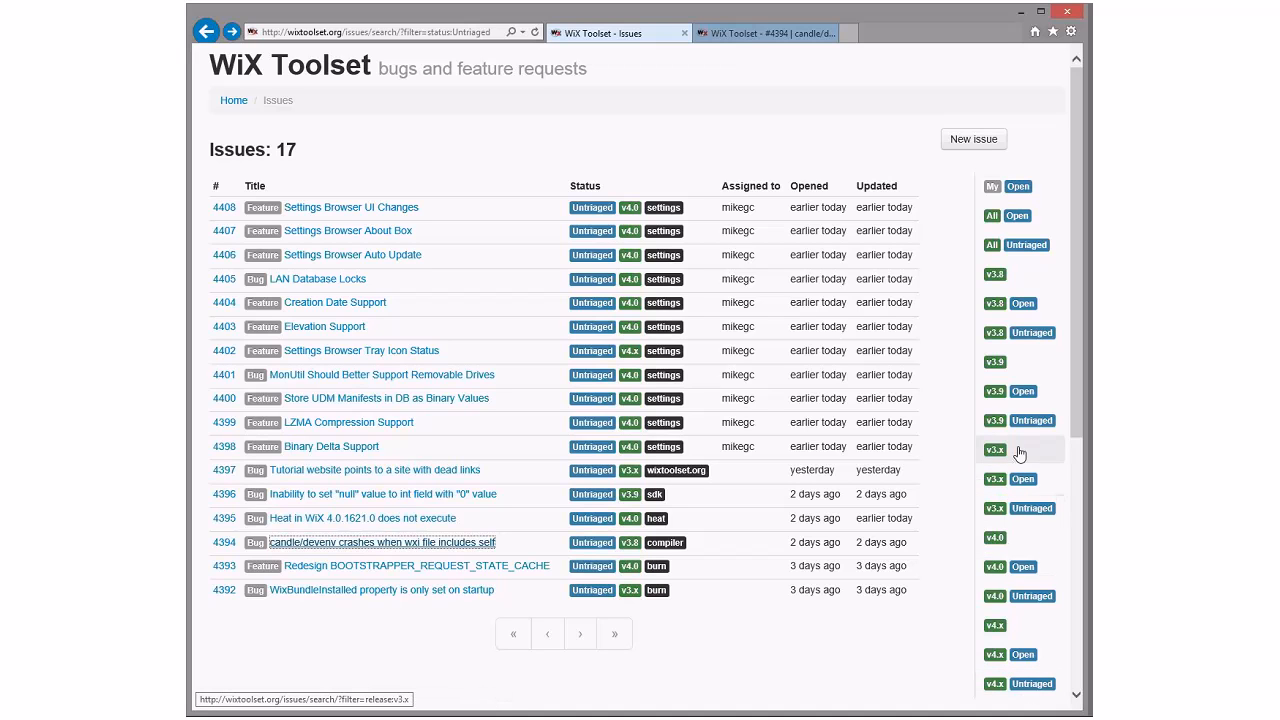
pyautogui.moveTo(1020, 420)
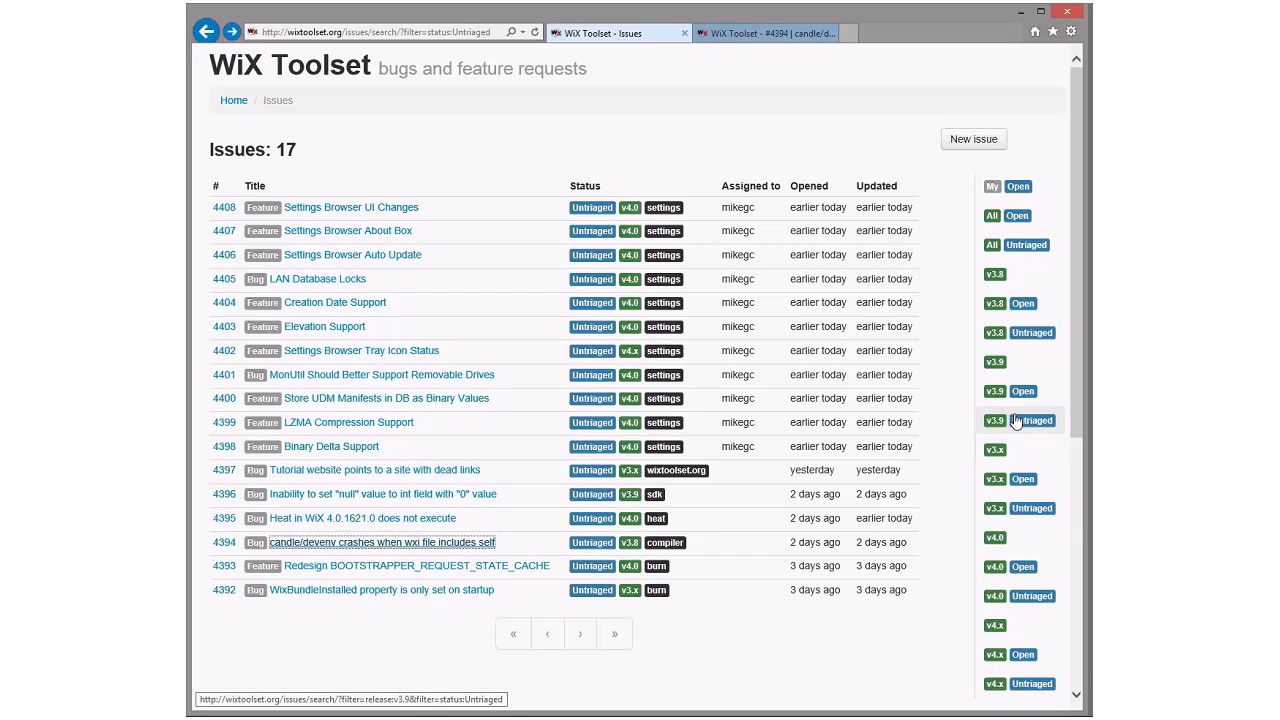
pyautogui.moveTo(1020, 684)
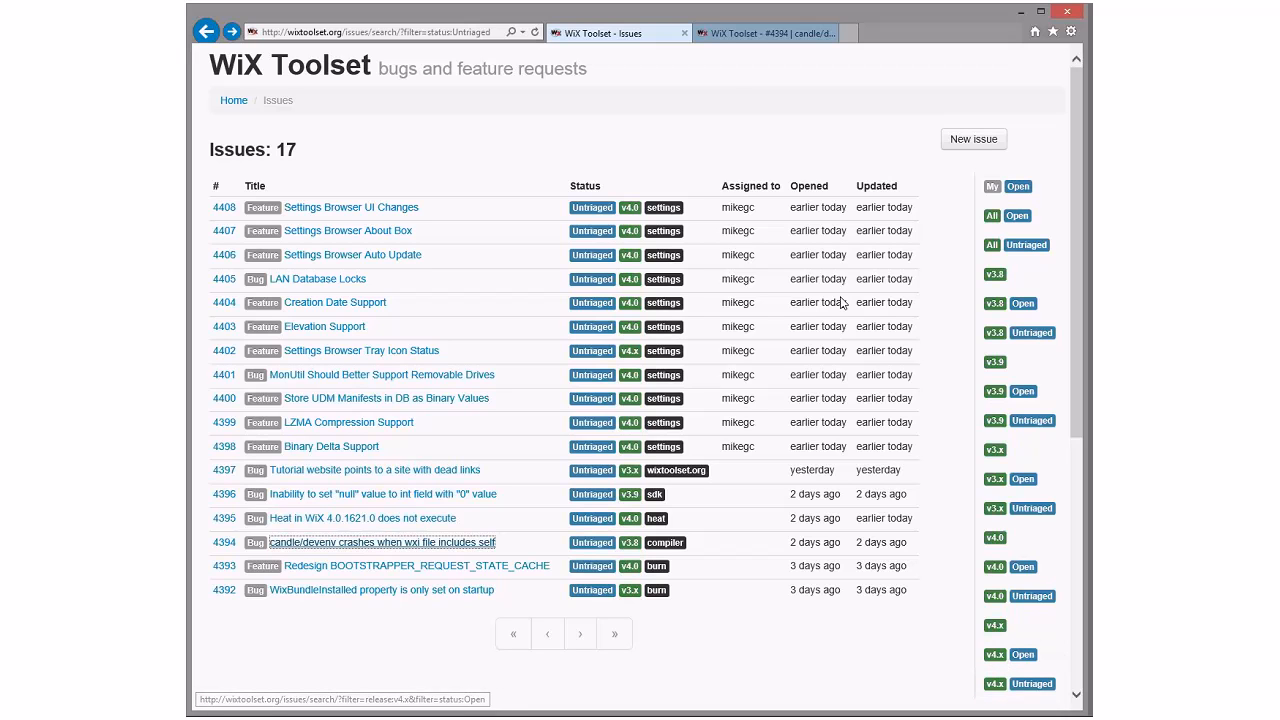
pyautogui.moveTo(764, 32)
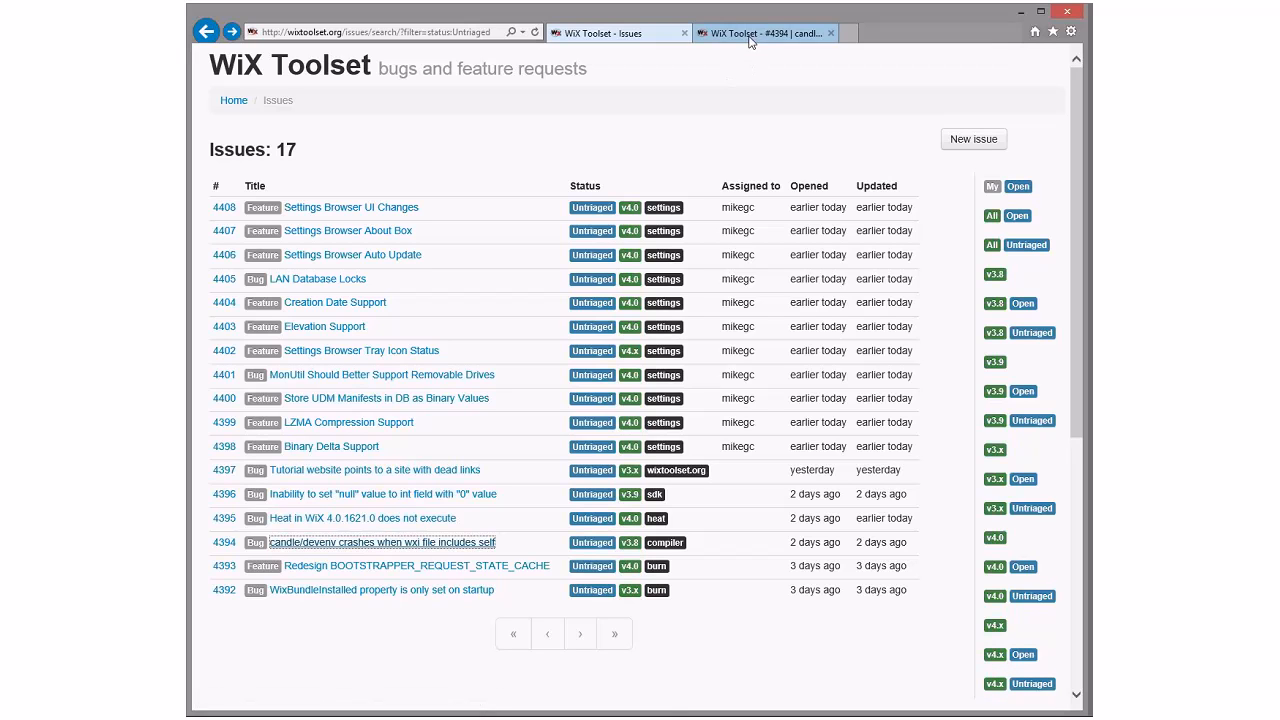
pyautogui.moveTo(764, 32)
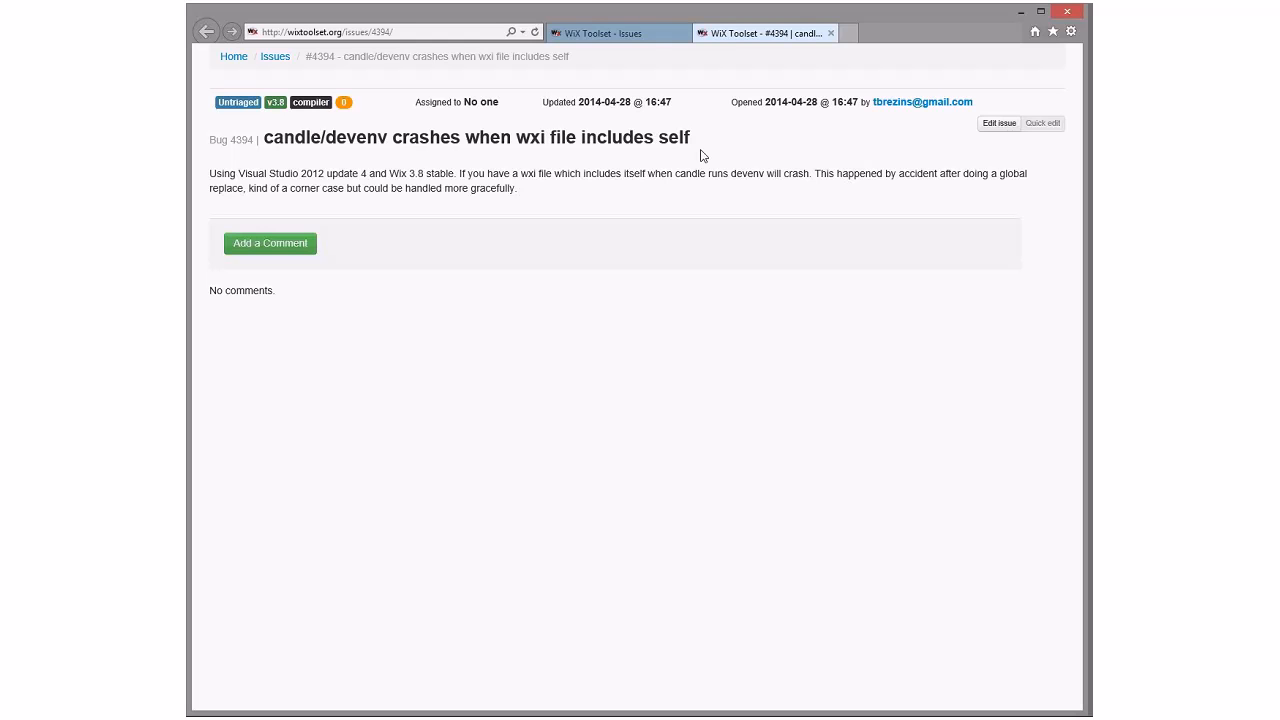
pyautogui.moveTo(572, 172)
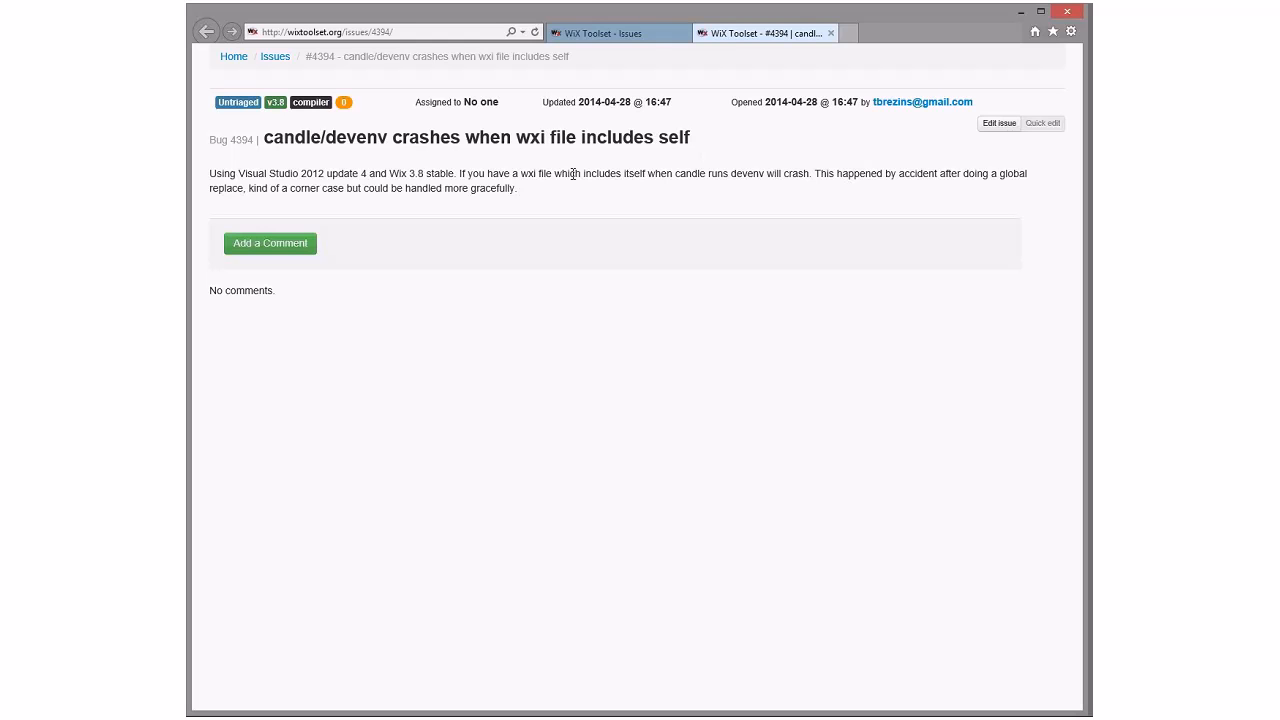
pyautogui.moveTo(592, 200)
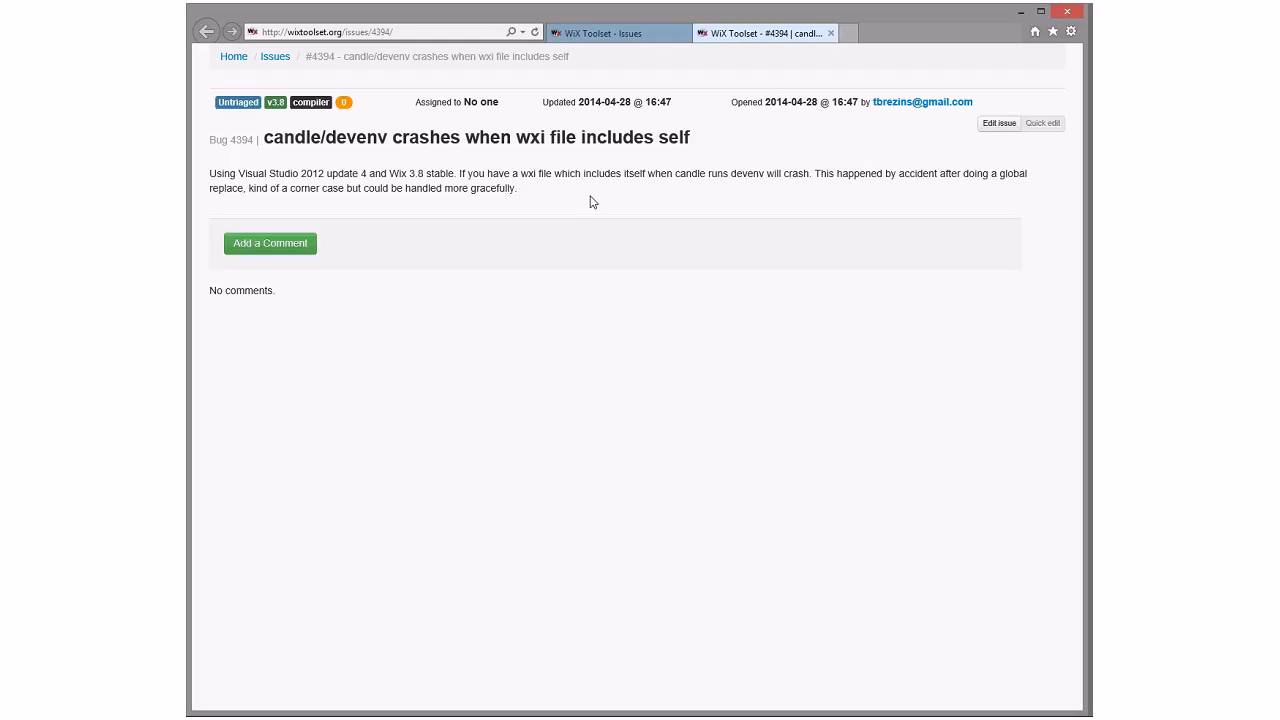
pyautogui.moveTo(404, 168)
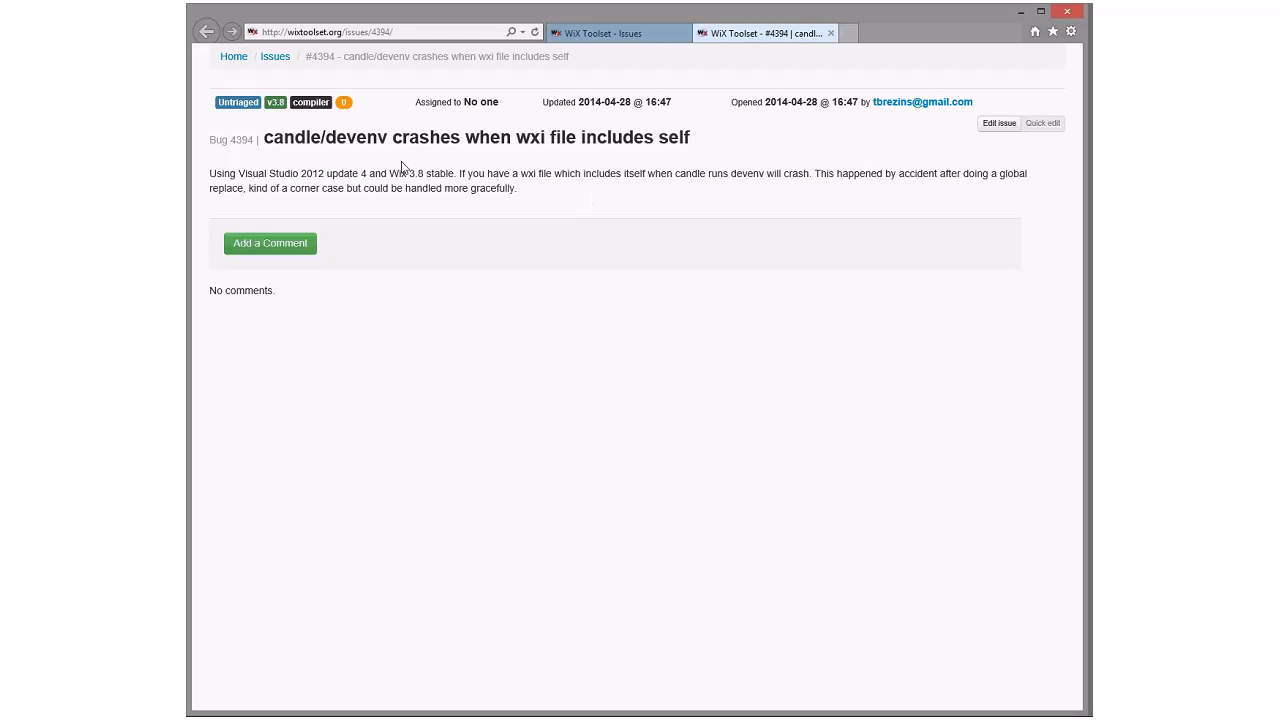
pyautogui.moveTo(360, 180)
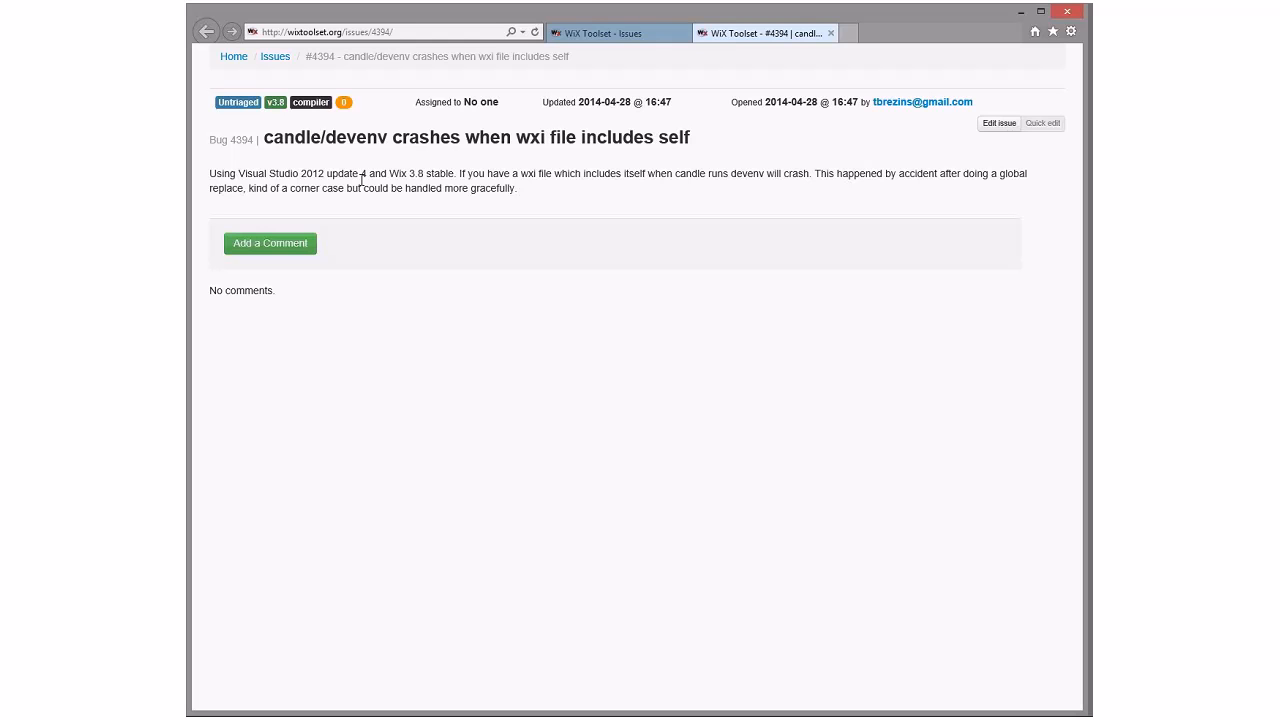
pyautogui.moveTo(412, 196)
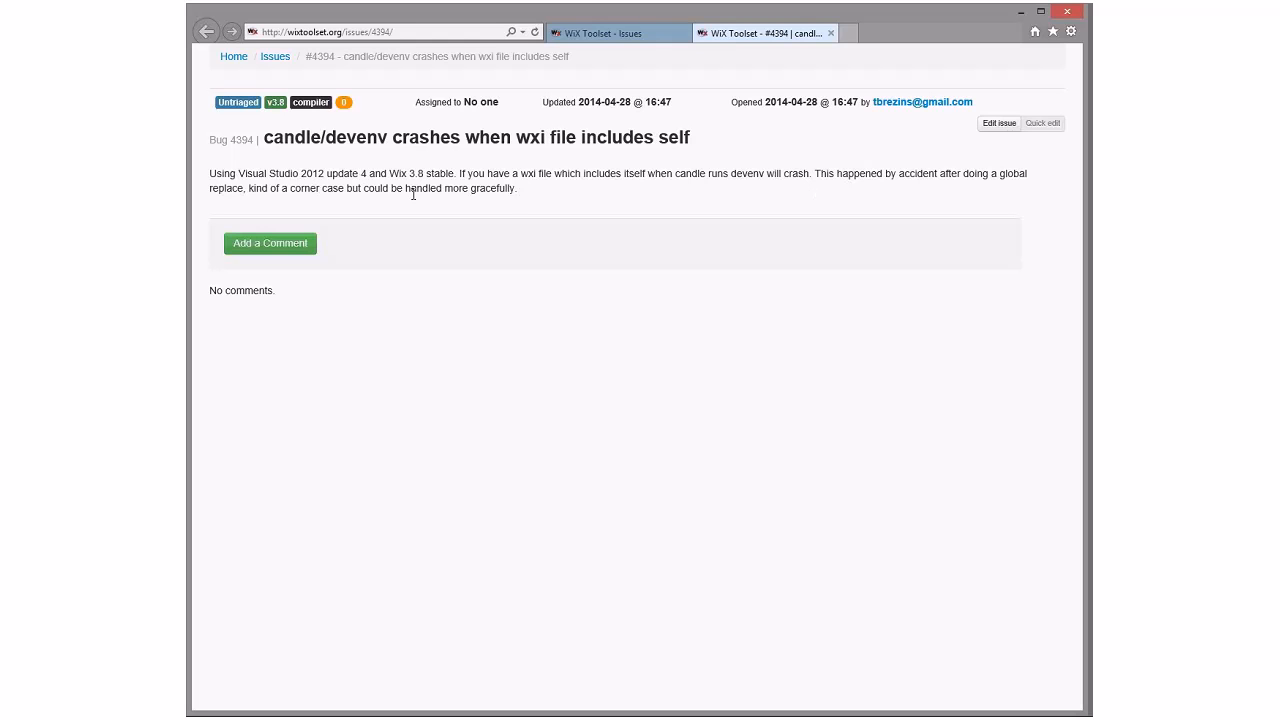
pyautogui.moveTo(500, 196)
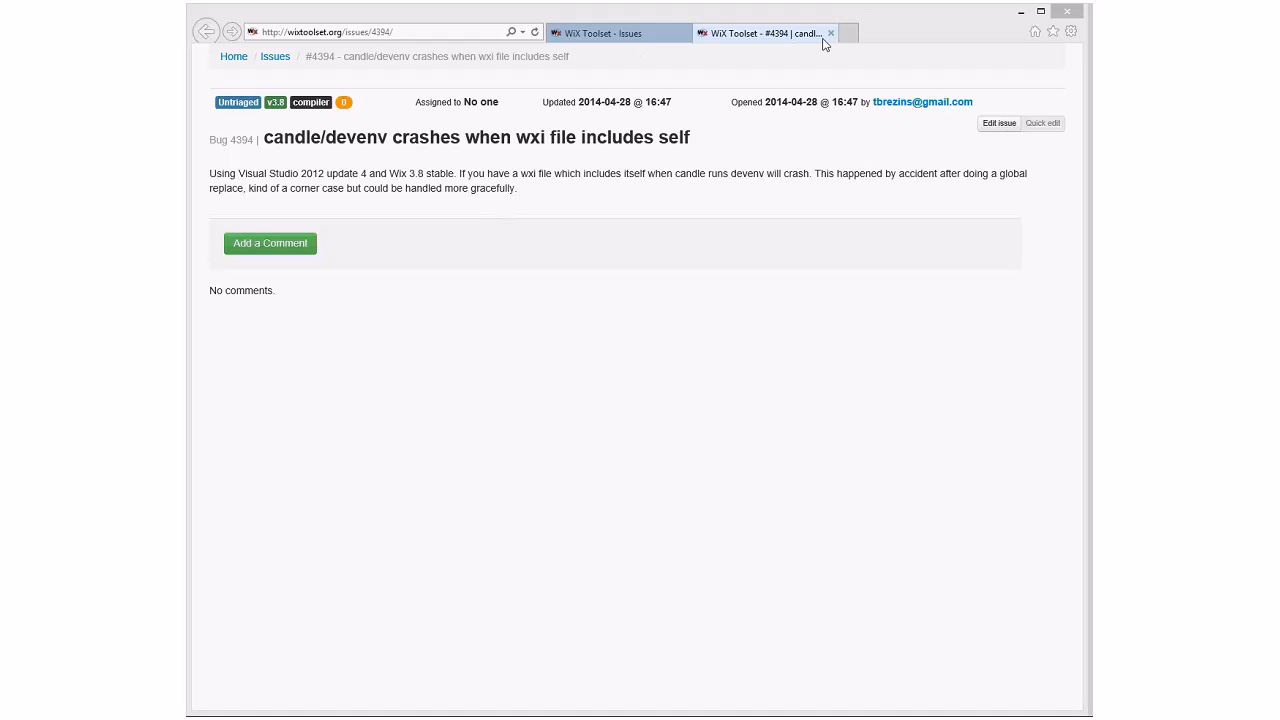
pyautogui.moveTo(832, 32)
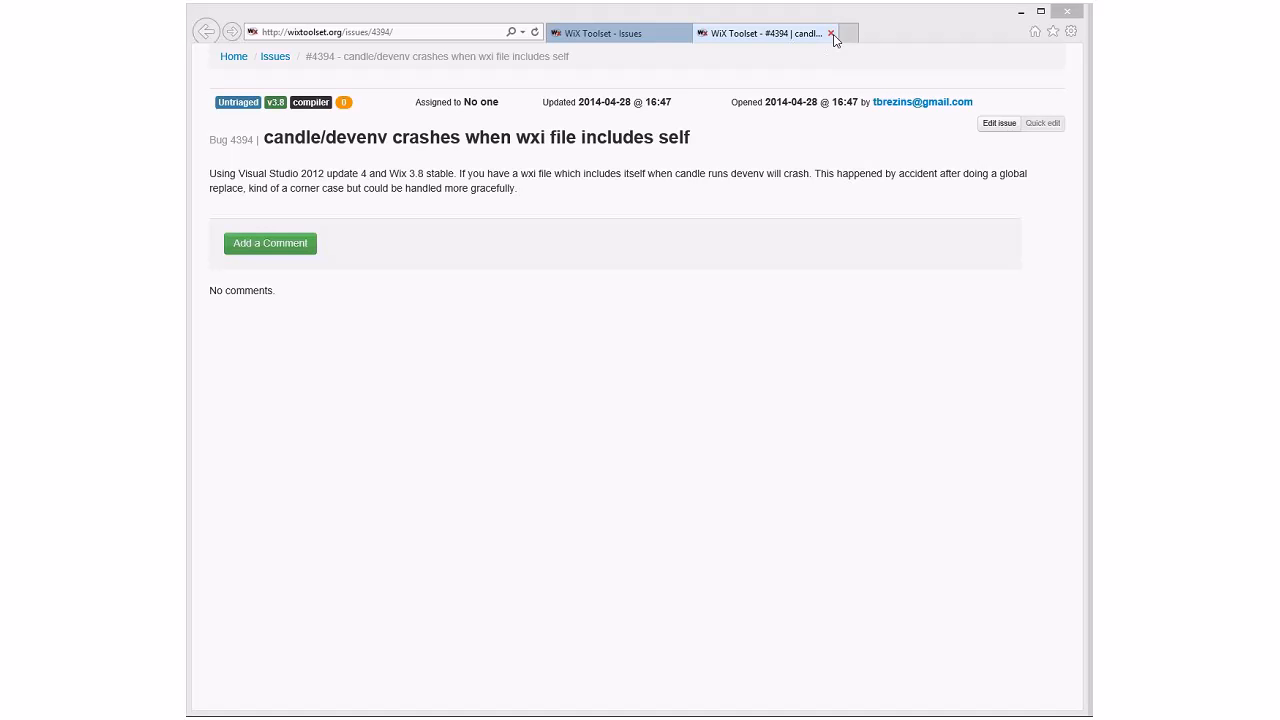
# Close the #4394 tab, read issue #4395 'Heat in WiX 4.0.1621.0 does not execute', then close its tab
pyautogui.click(832, 32)
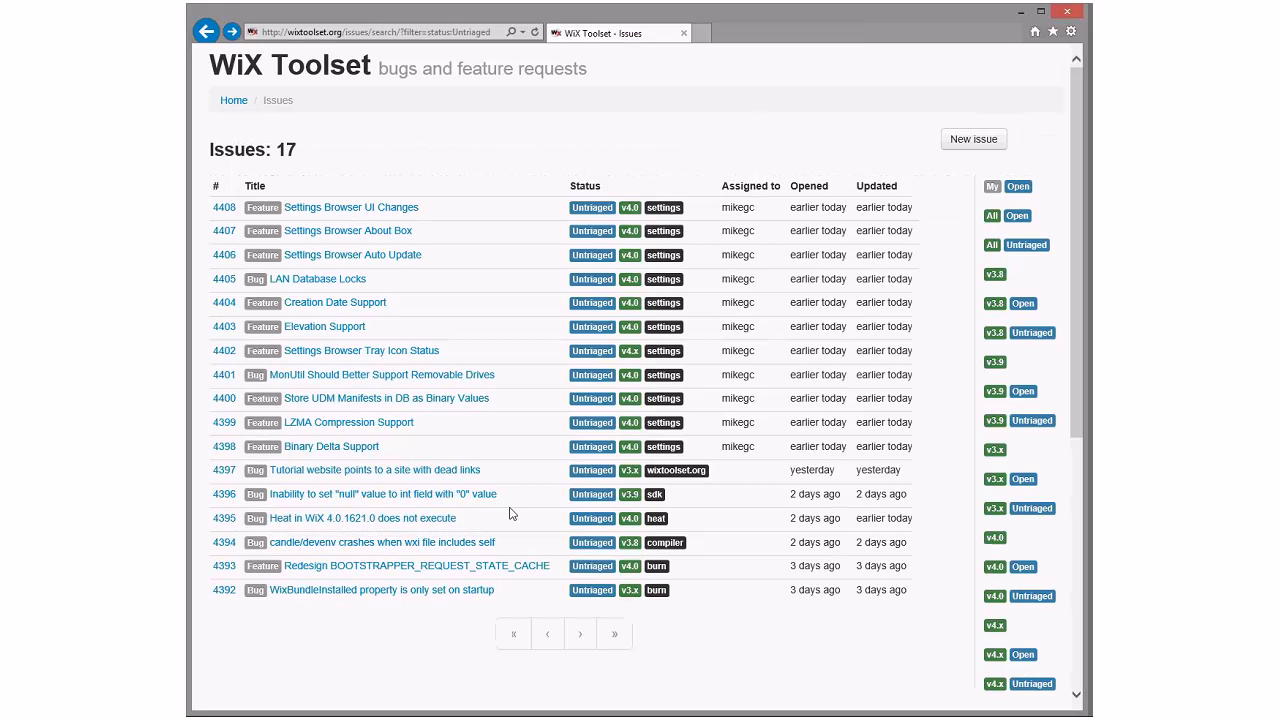
pyautogui.click(362, 518)
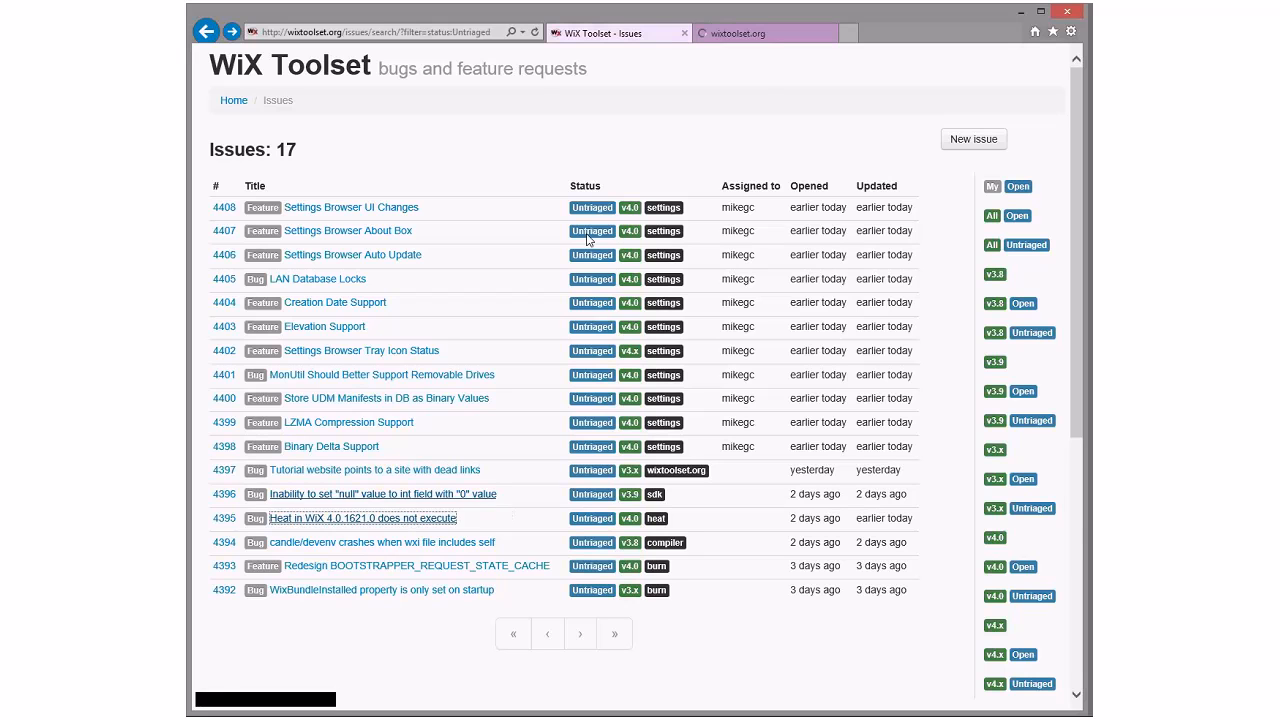
pyautogui.click(362, 518)
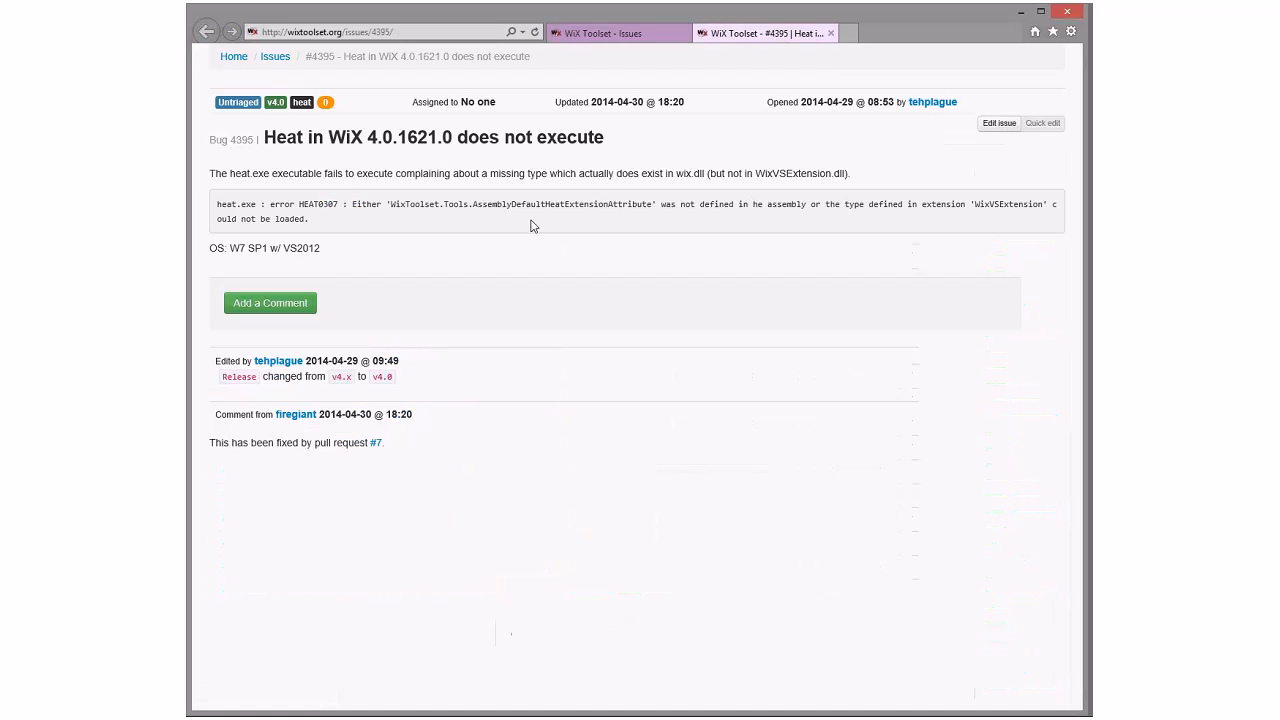
pyautogui.moveTo(420, 256)
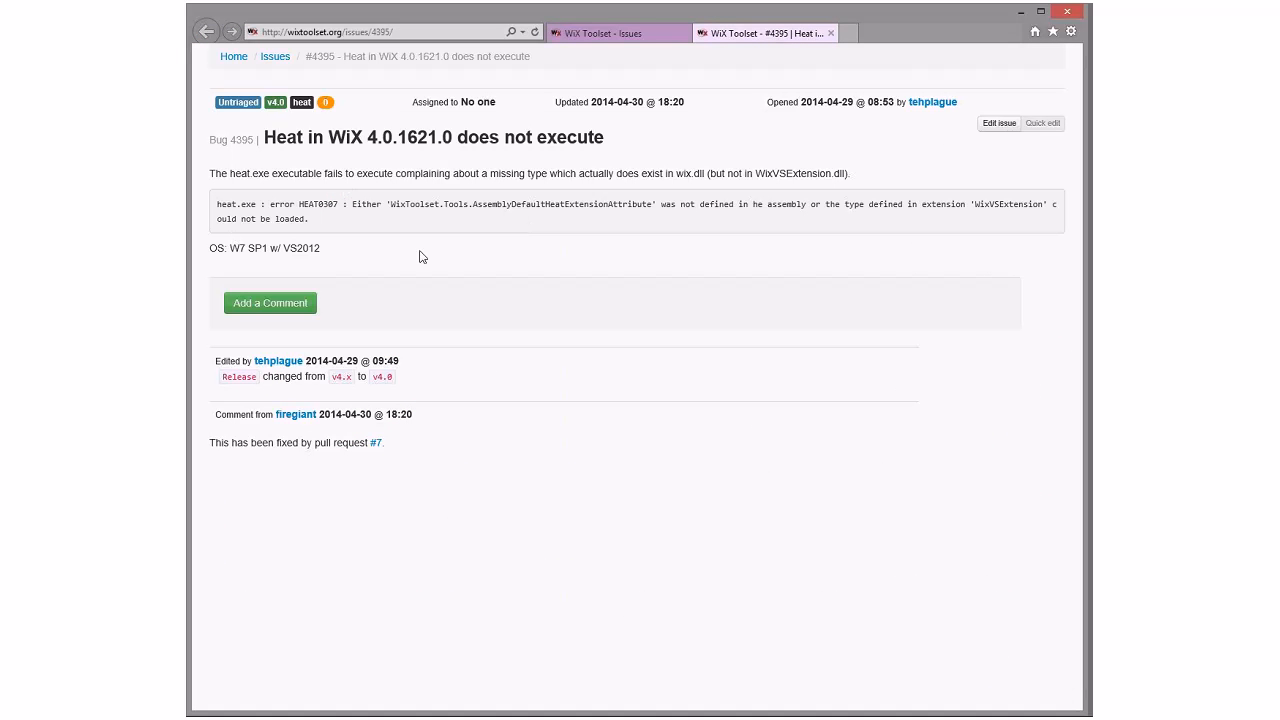
pyautogui.moveTo(376, 444)
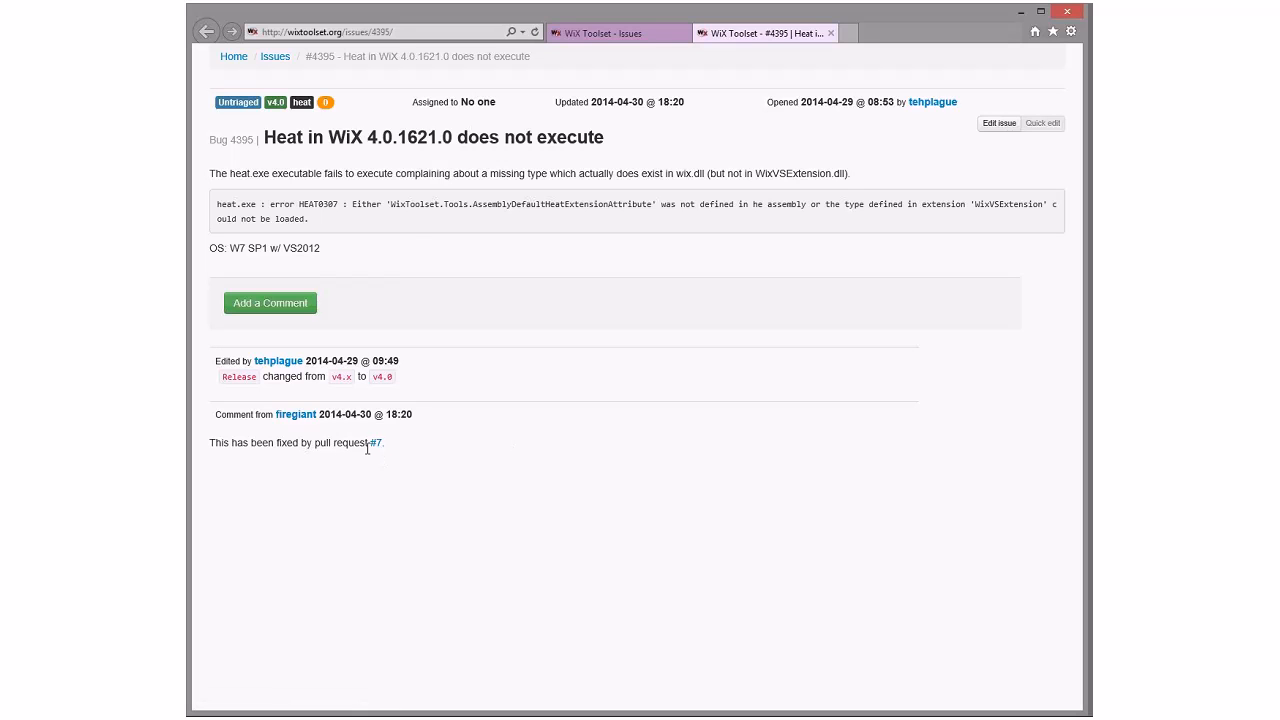
pyautogui.moveTo(430, 256)
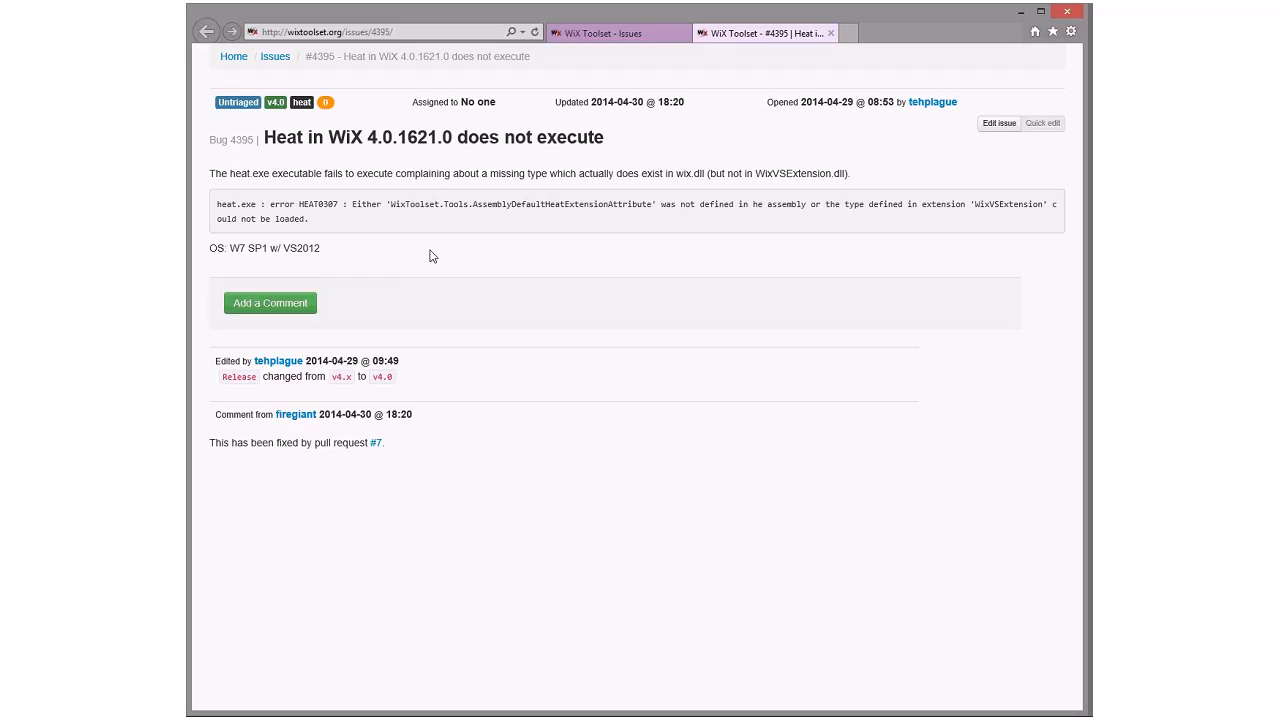
pyautogui.moveTo(810, 58)
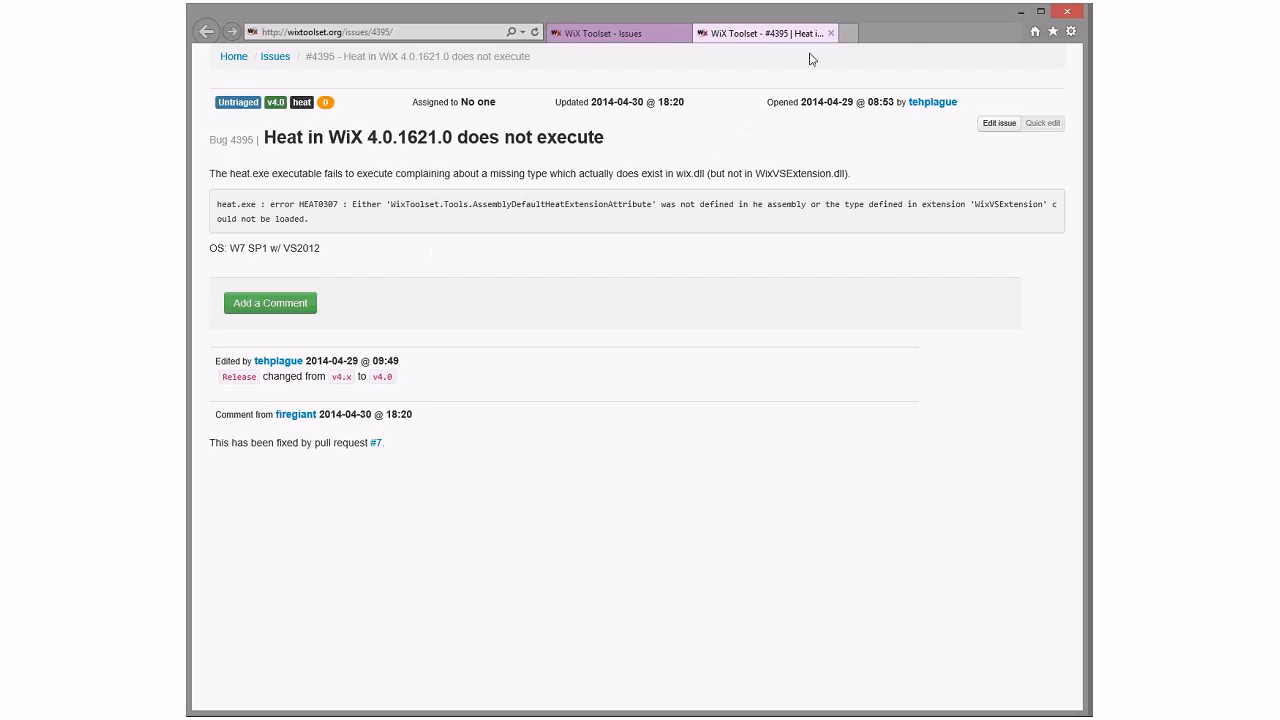
pyautogui.moveTo(832, 32)
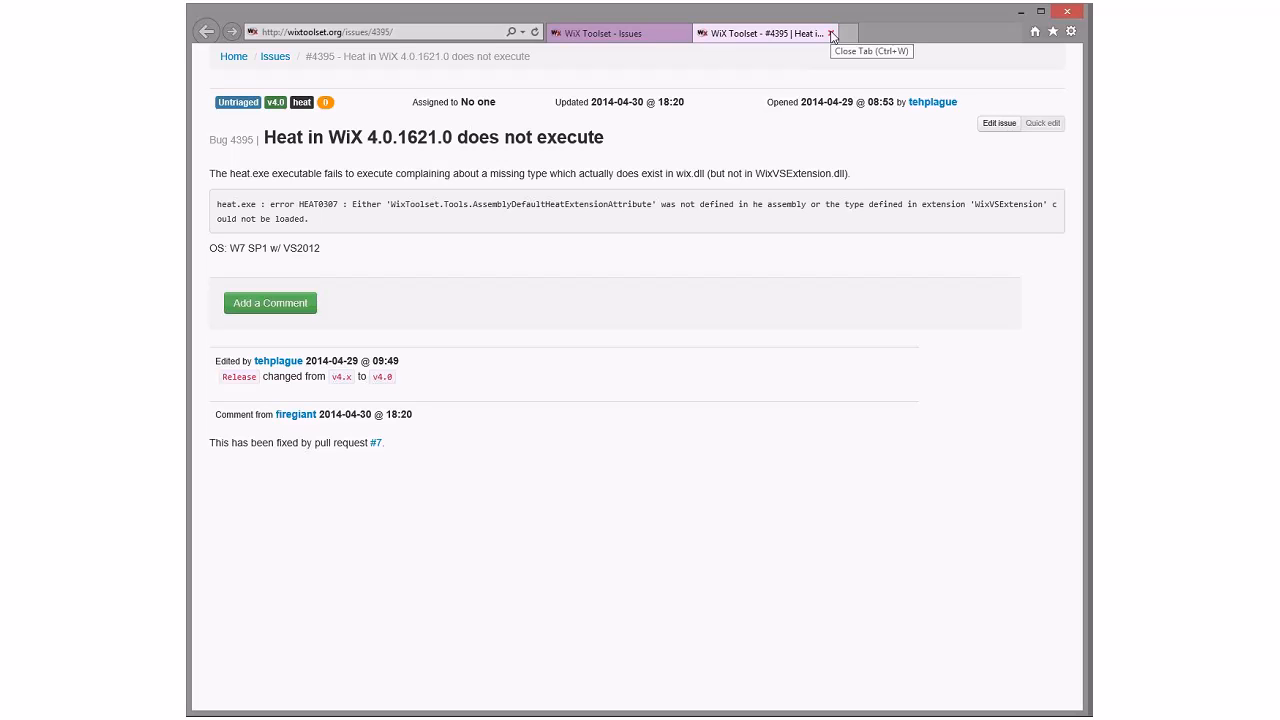
pyautogui.moveTo(476, 60)
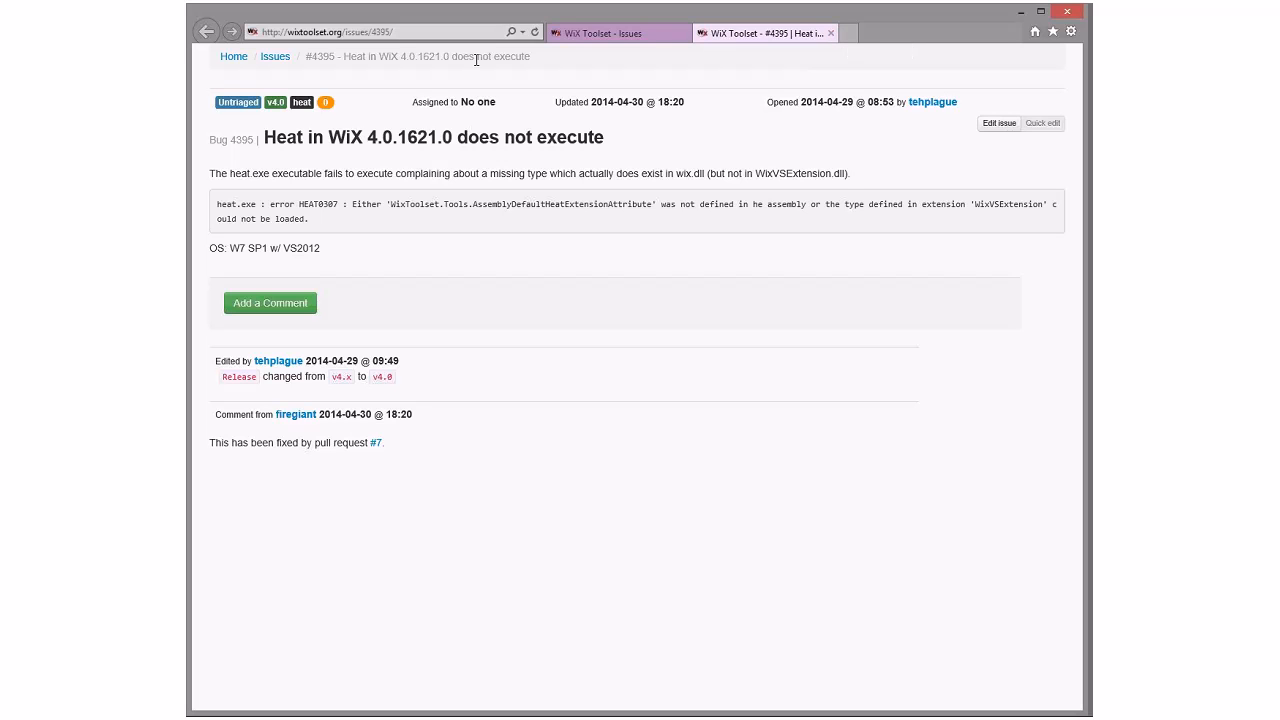
pyautogui.moveTo(832, 32)
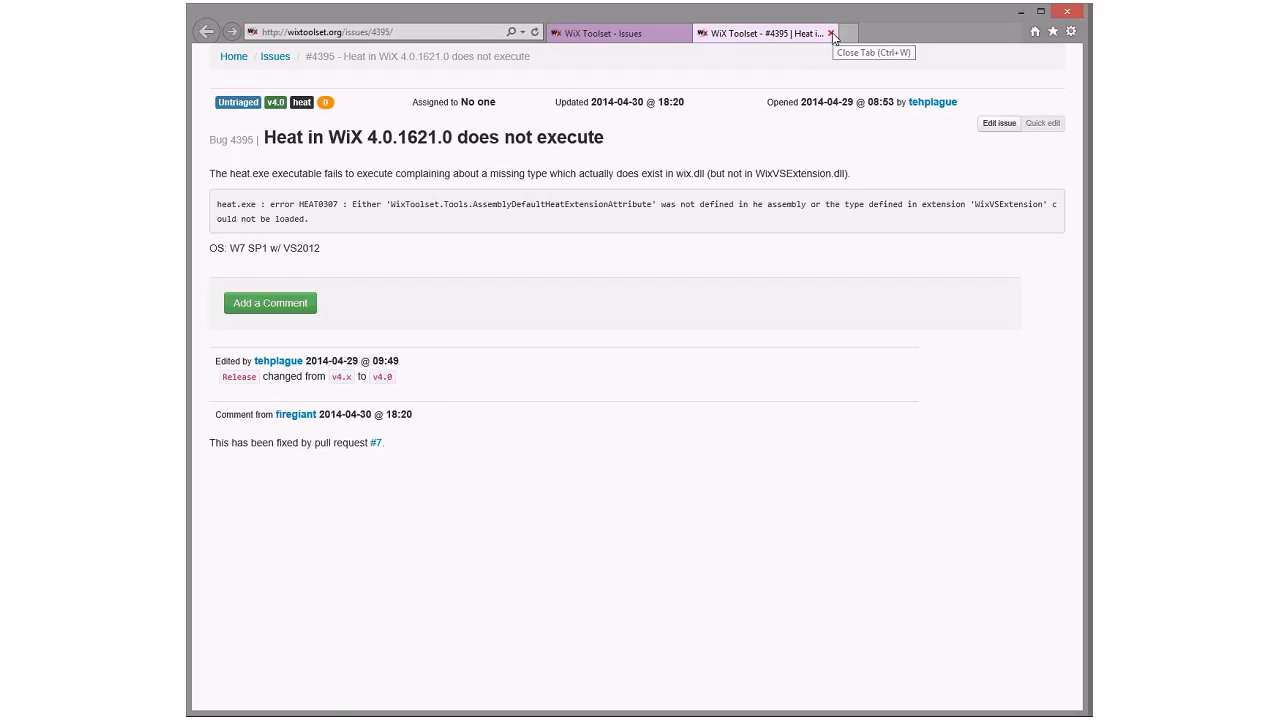
pyautogui.click(832, 32)
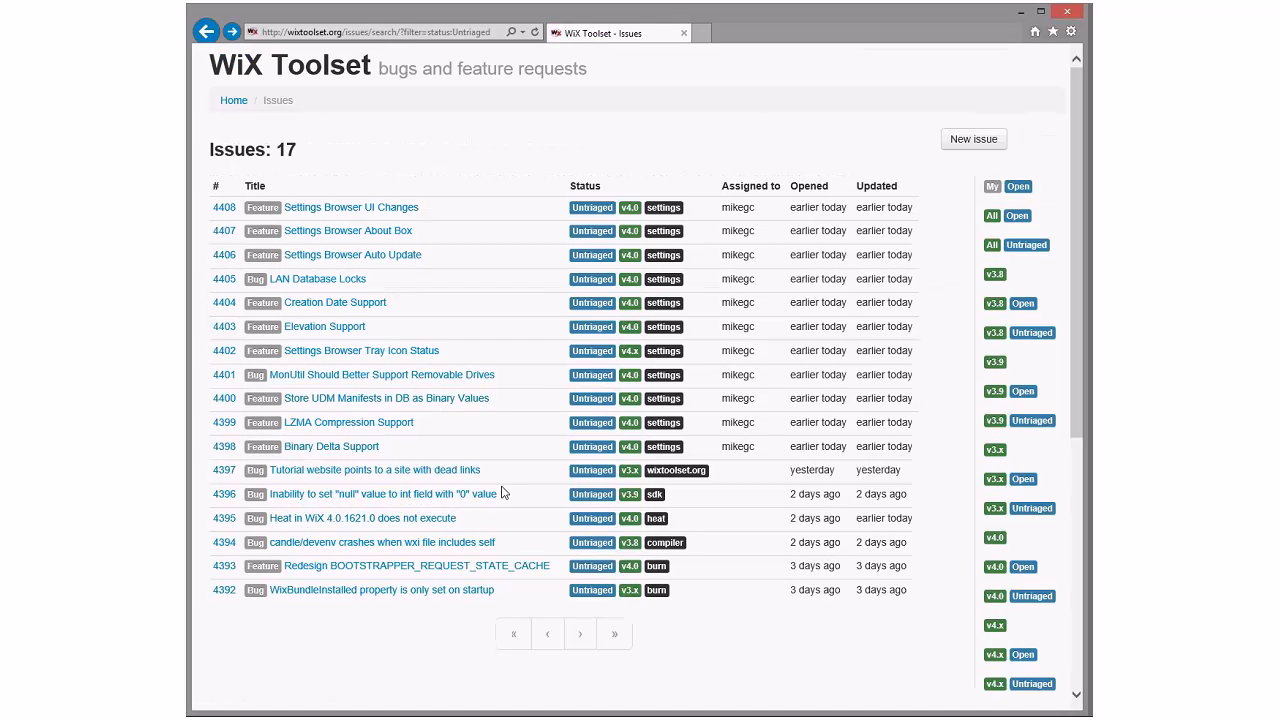
pyautogui.moveTo(404, 496)
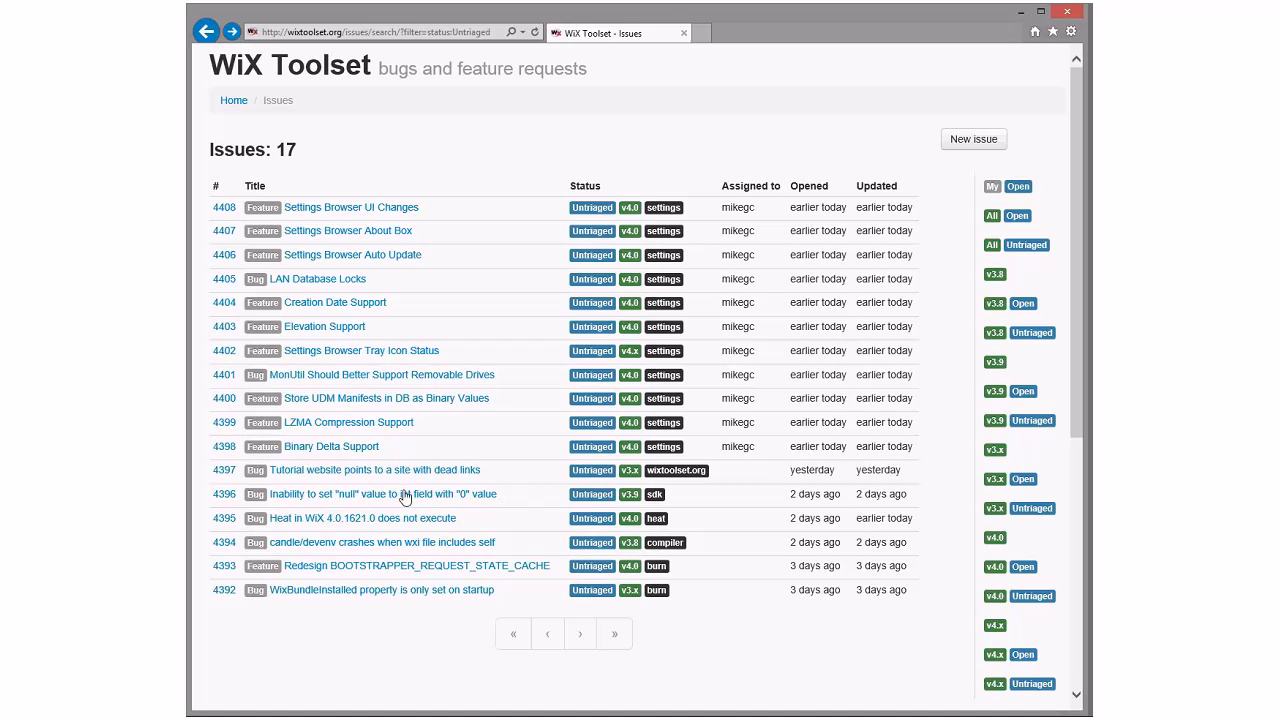
# Open issue #4396 about setting null on an int field holding 0
pyautogui.click(368, 494)
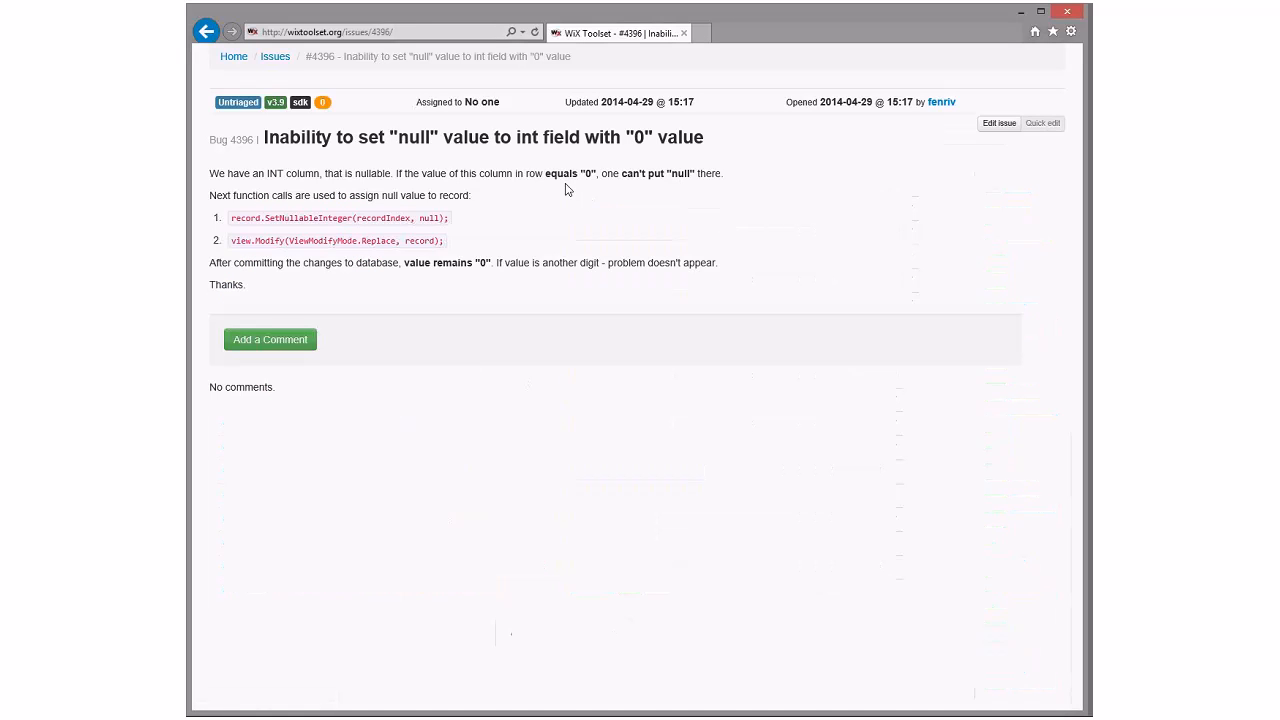
pyautogui.moveTo(616, 168)
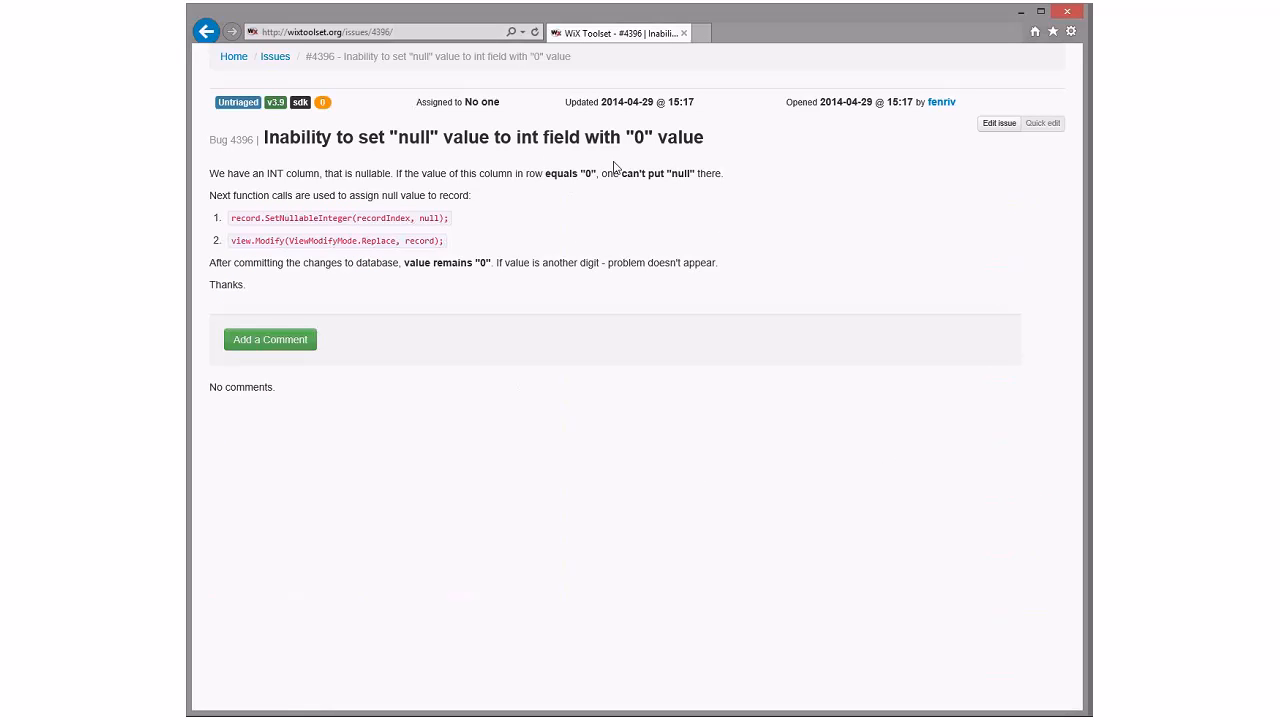
pyautogui.moveTo(496, 176)
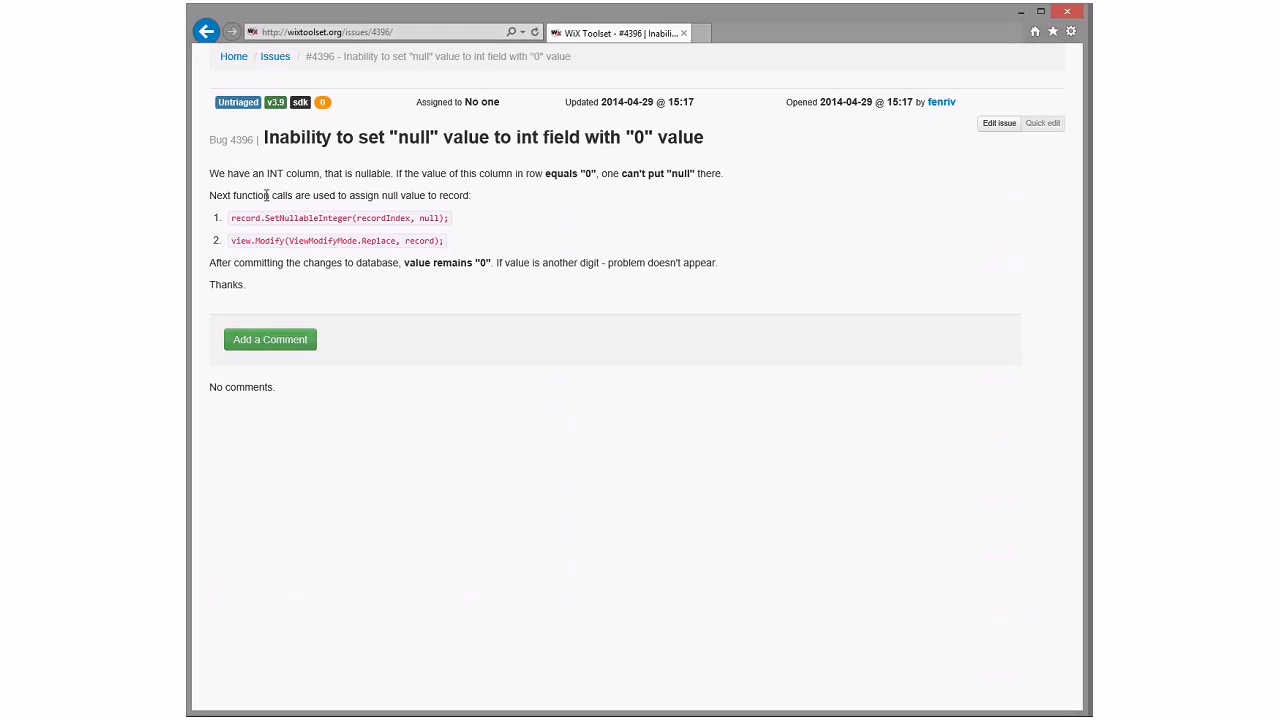
pyautogui.moveTo(660, 236)
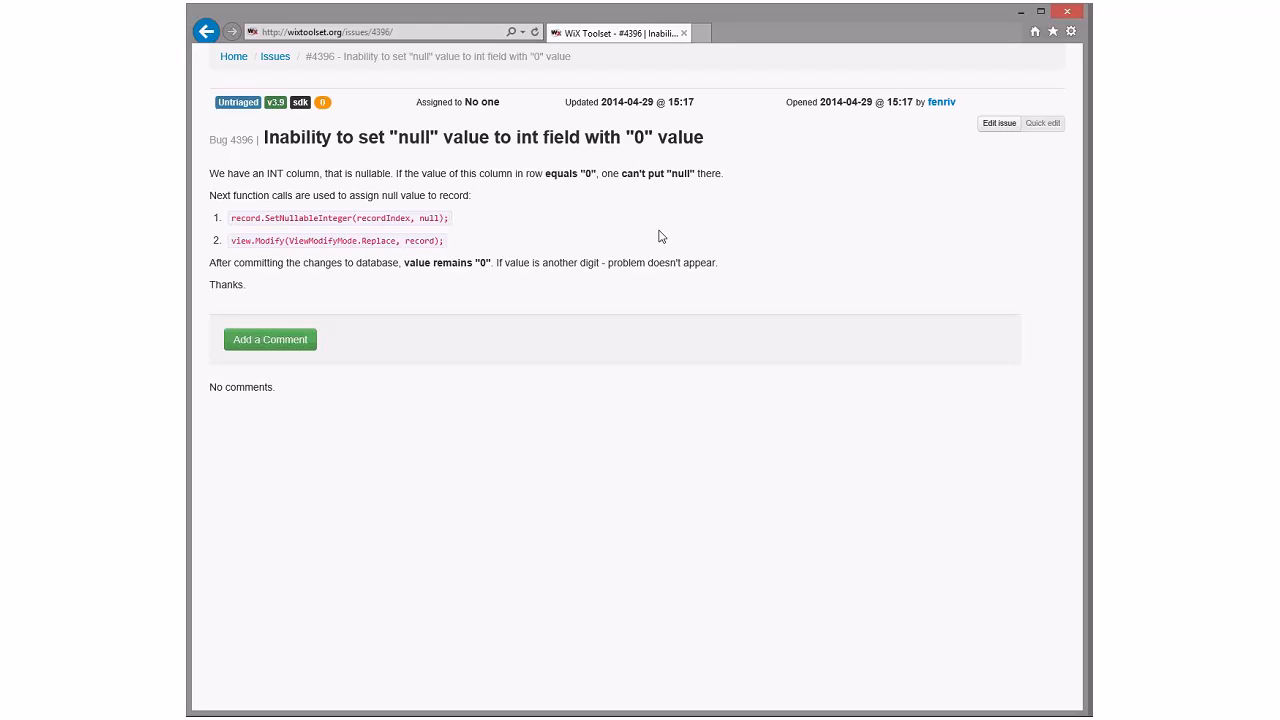
pyautogui.moveTo(664, 230)
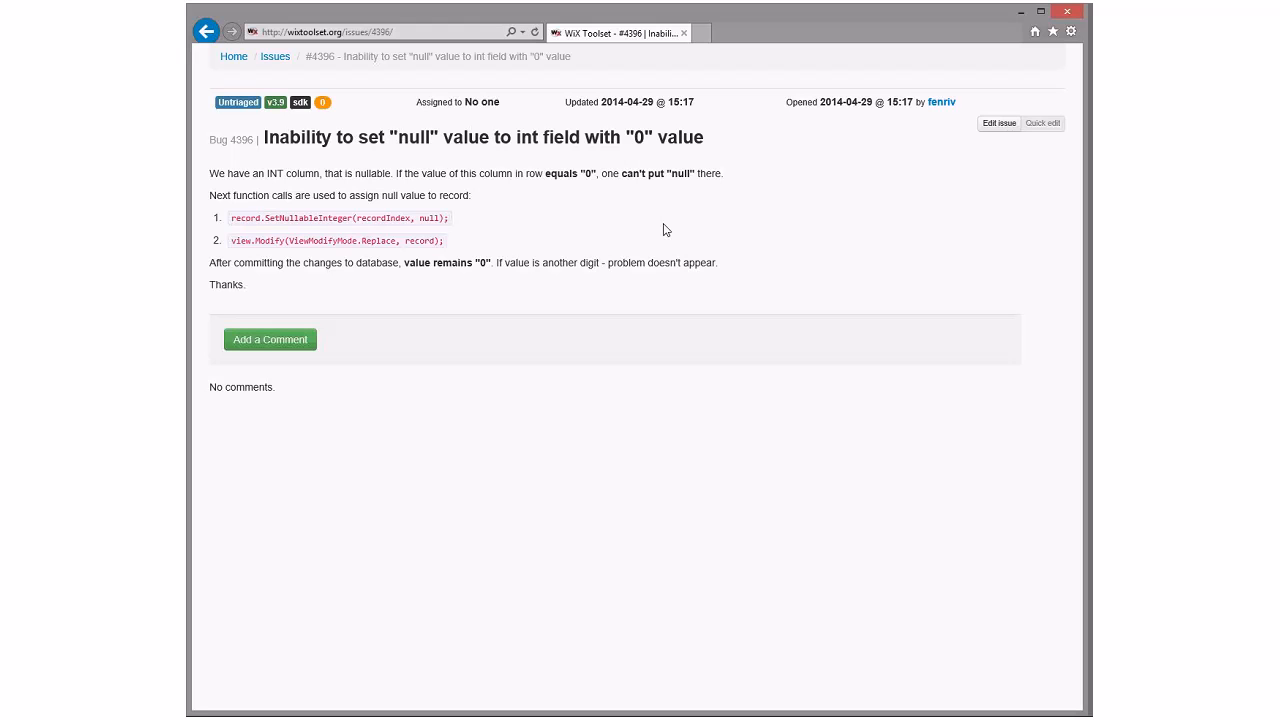
pyautogui.moveTo(516, 172)
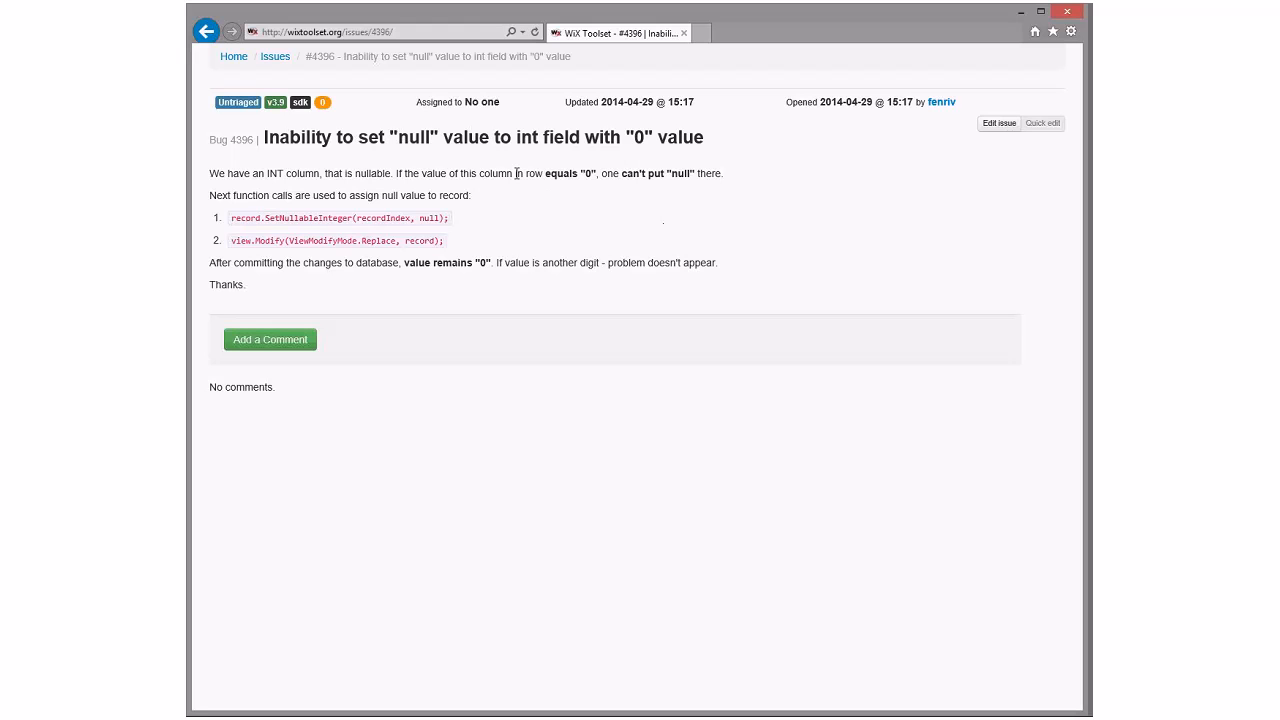
pyautogui.moveTo(400, 234)
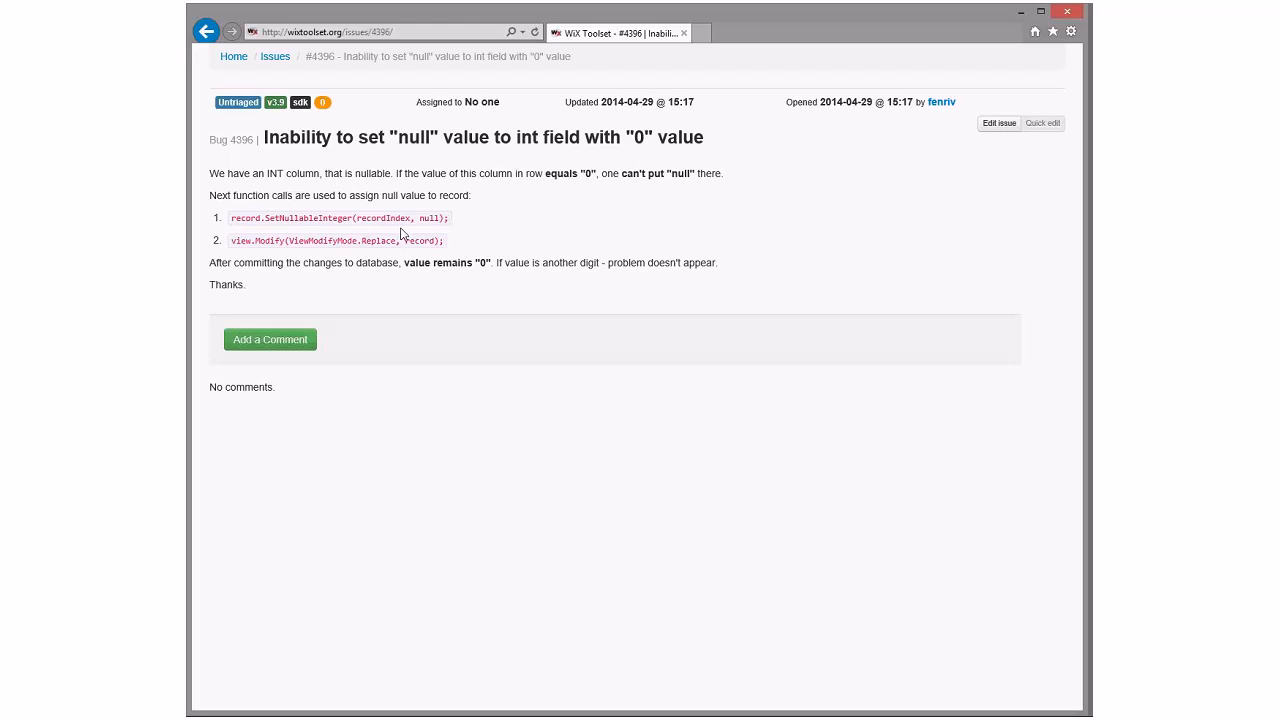
pyautogui.moveTo(546, 200)
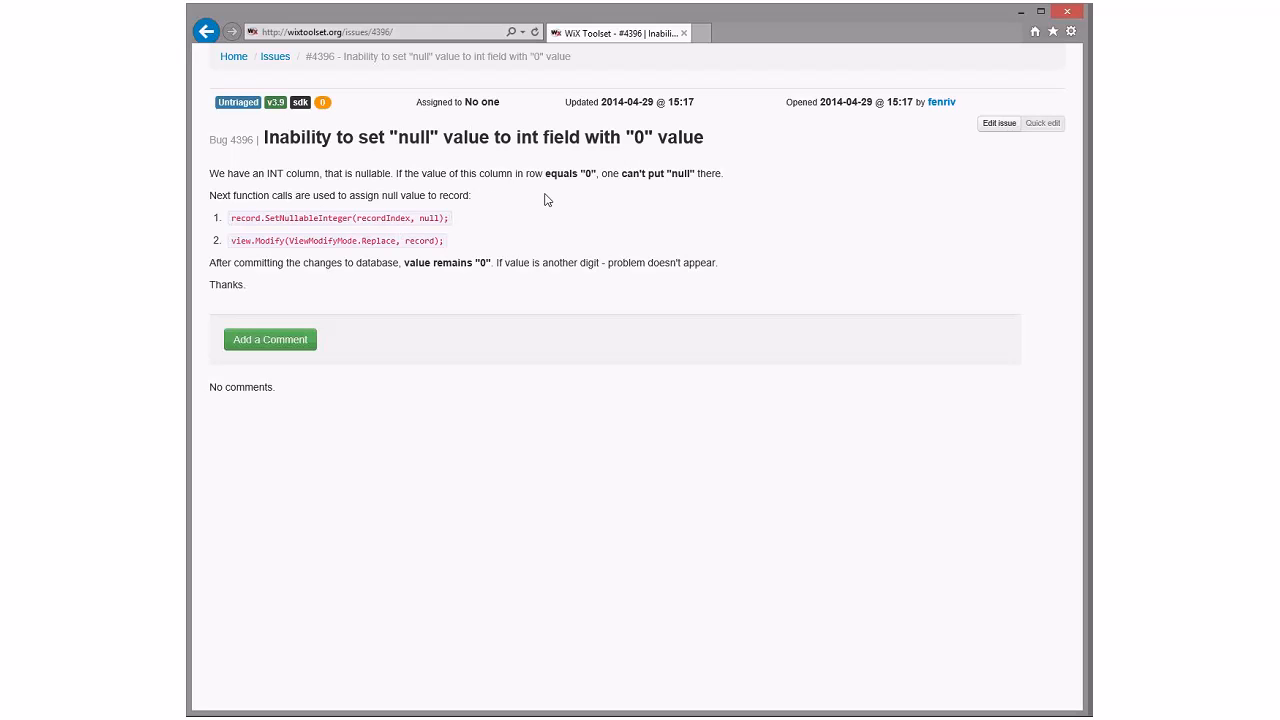
pyautogui.moveTo(388, 232)
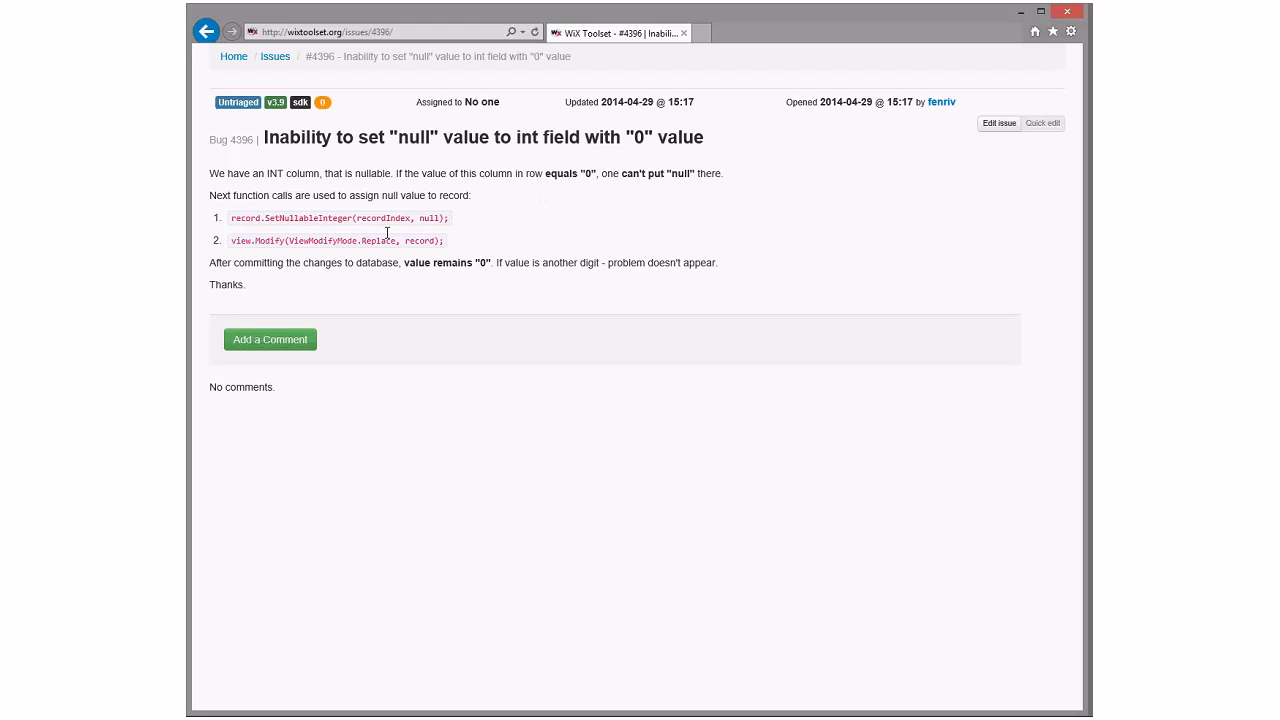
pyautogui.moveTo(584, 204)
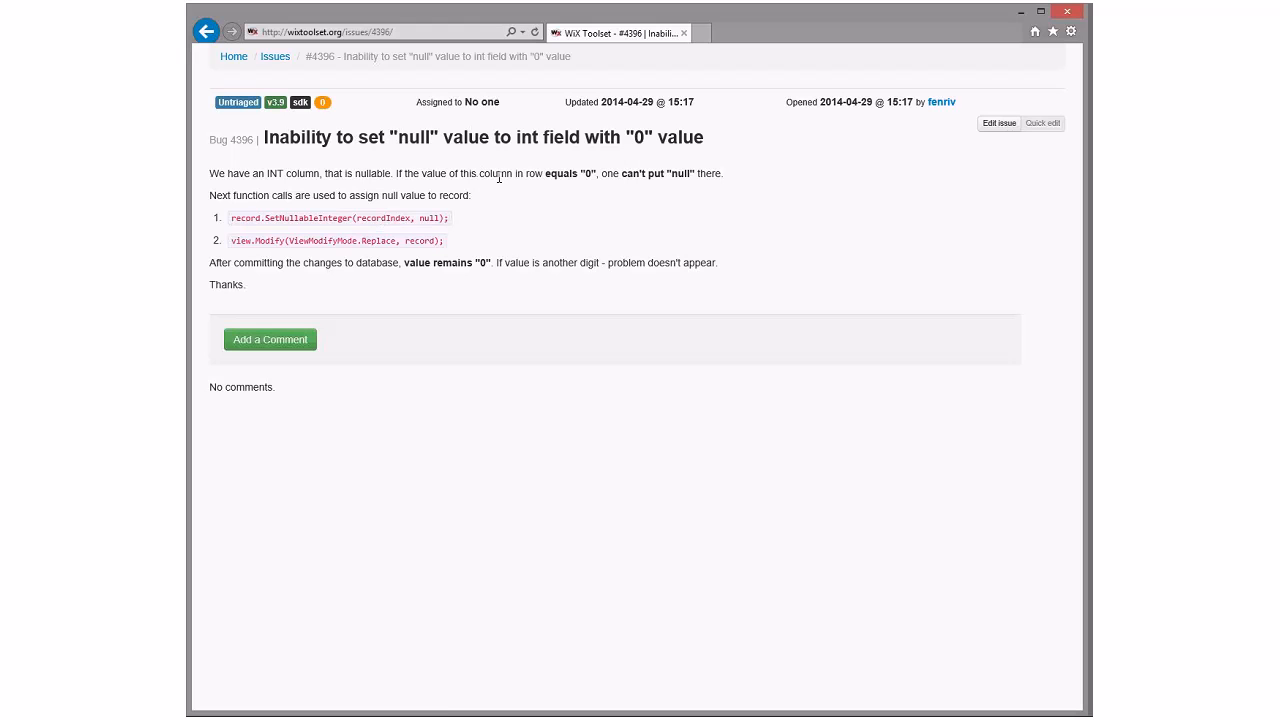
pyautogui.moveTo(548, 204)
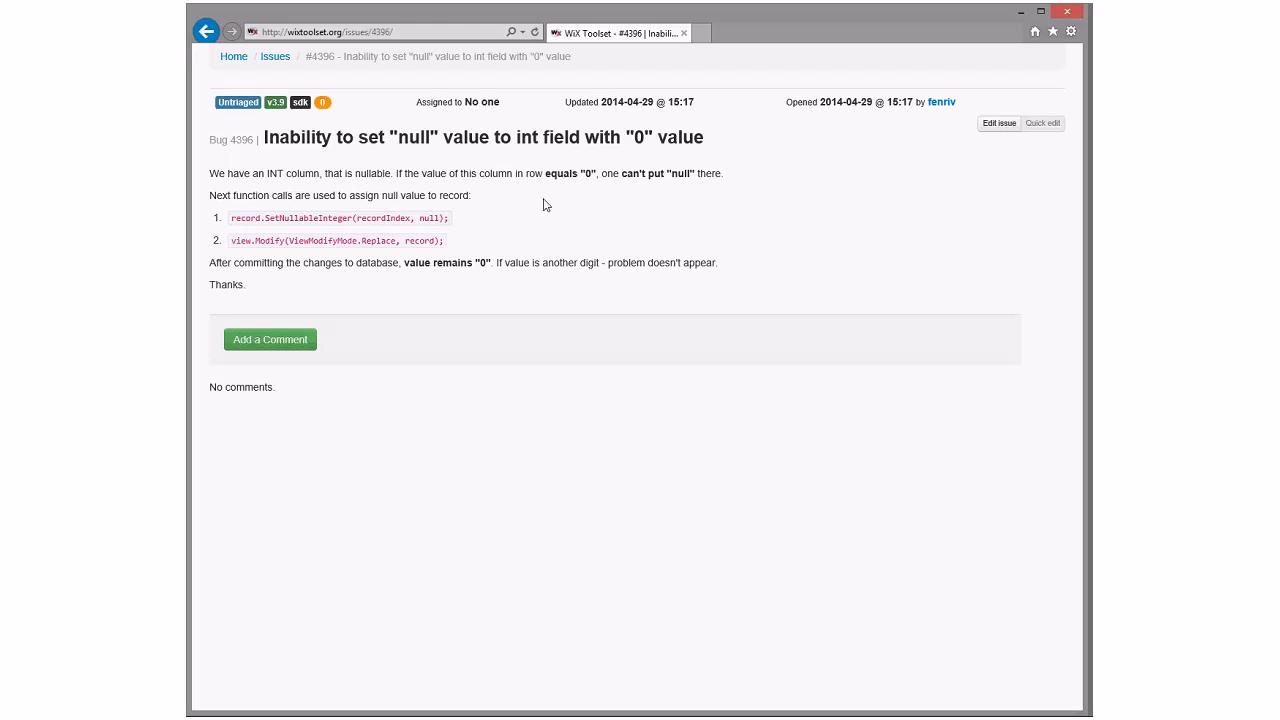
pyautogui.moveTo(568, 210)
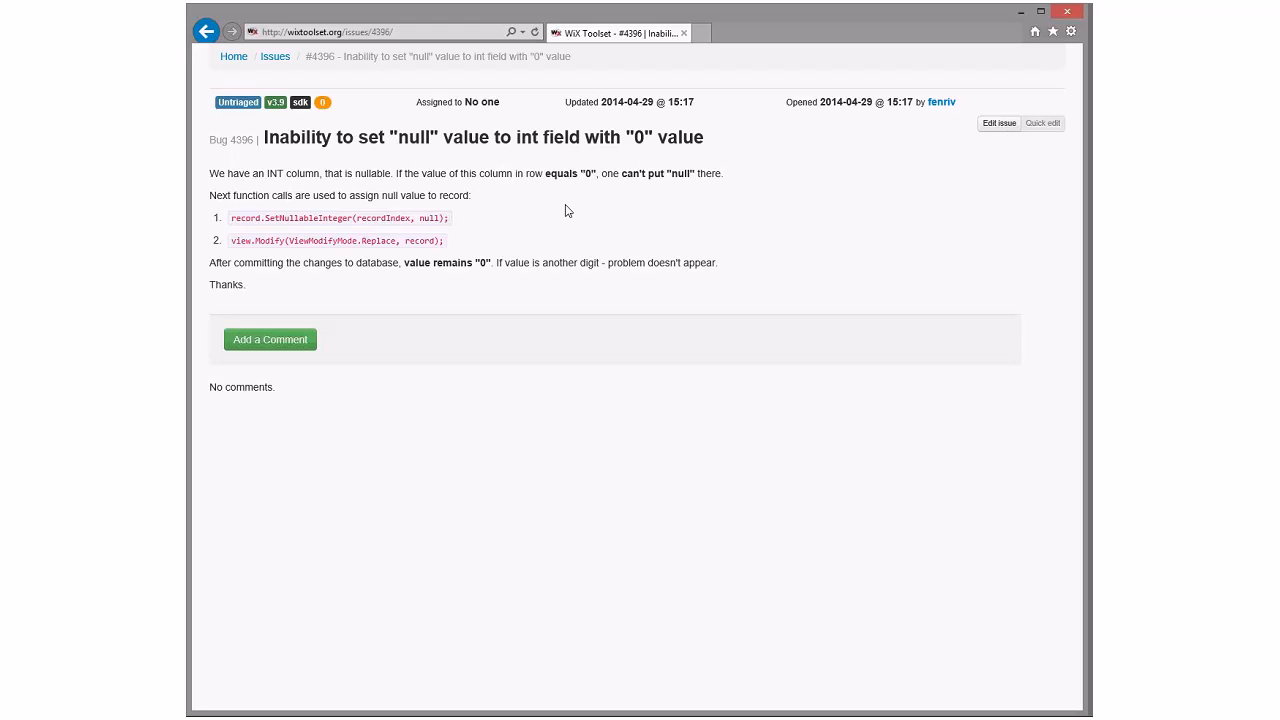
pyautogui.moveTo(588, 200)
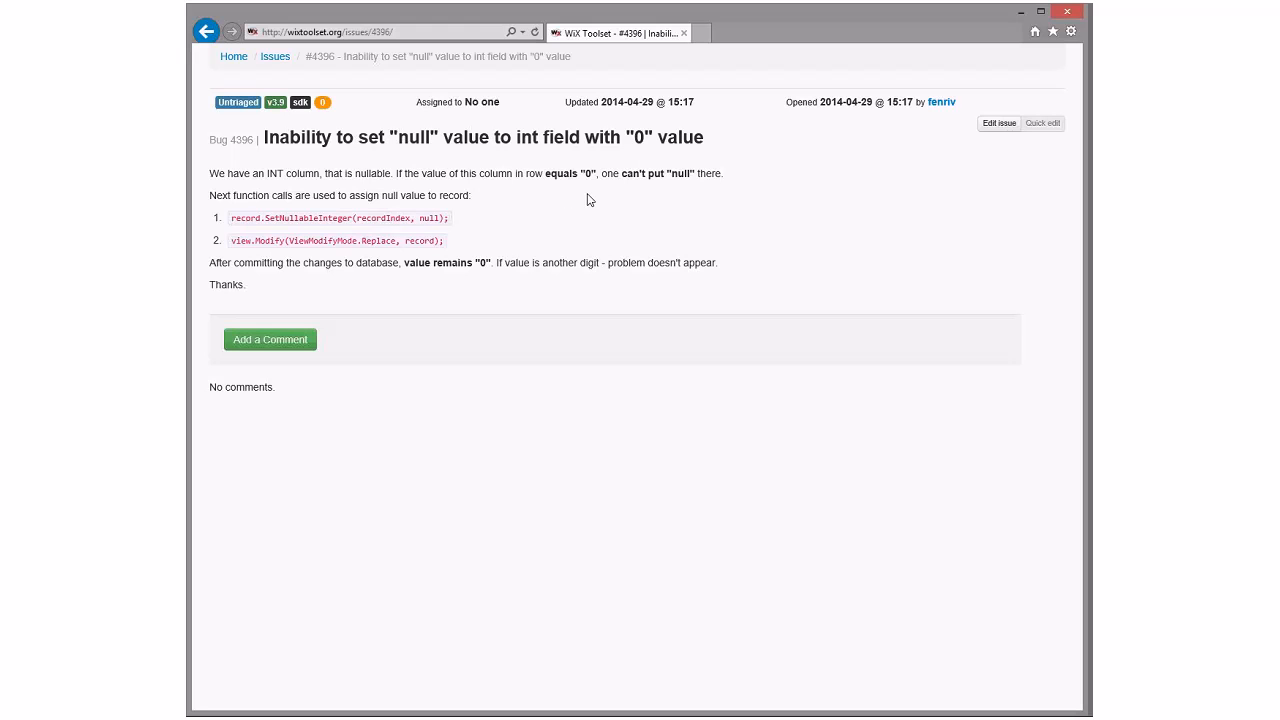
pyautogui.moveTo(672, 214)
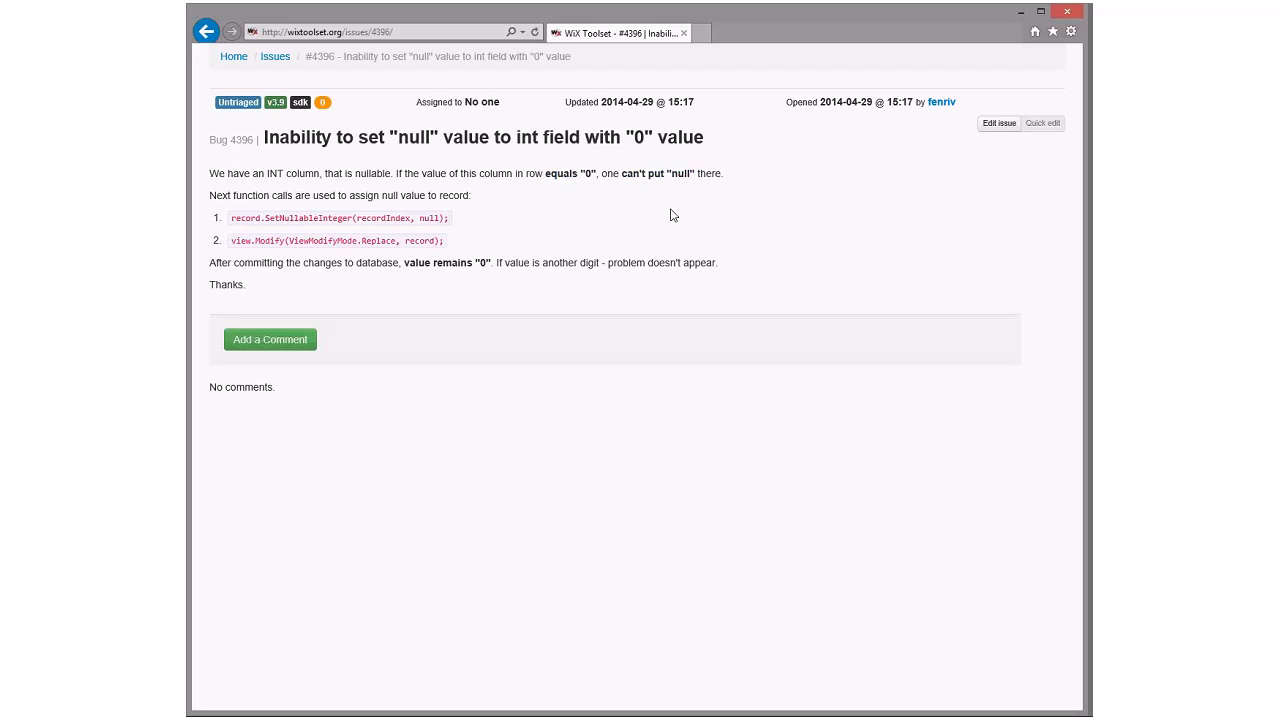
pyautogui.moveTo(658, 224)
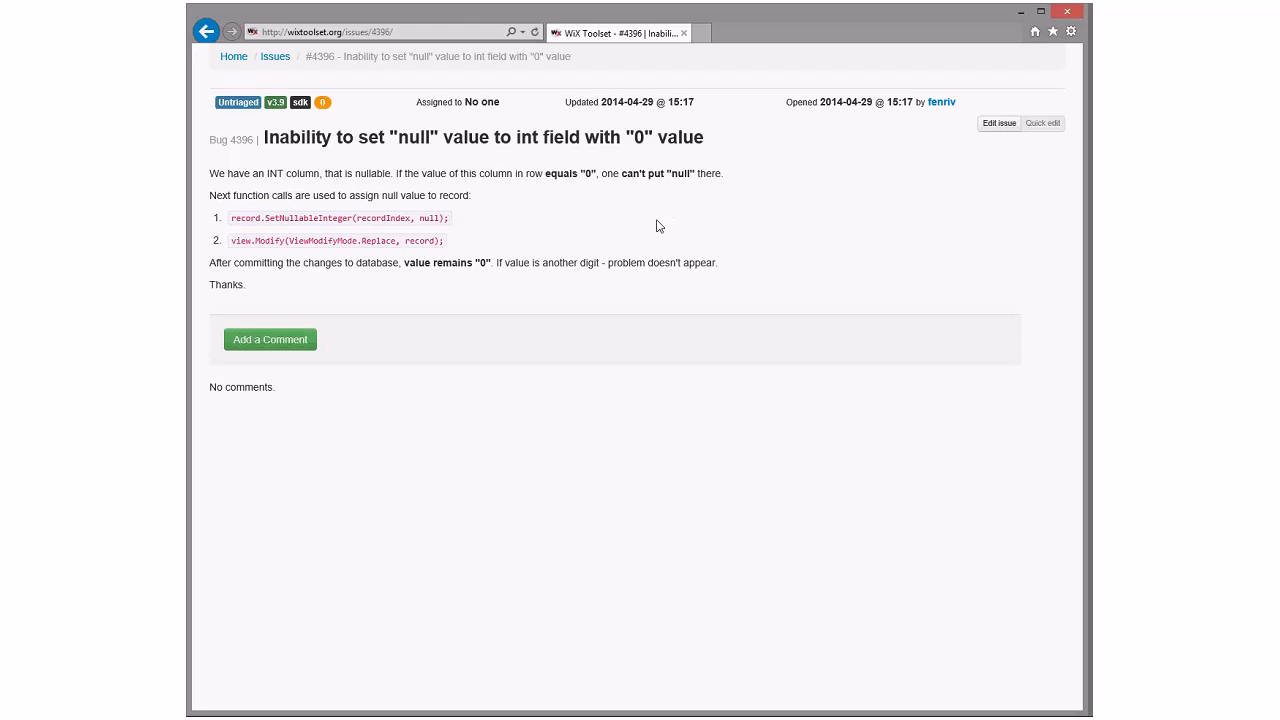
pyautogui.moveTo(604, 210)
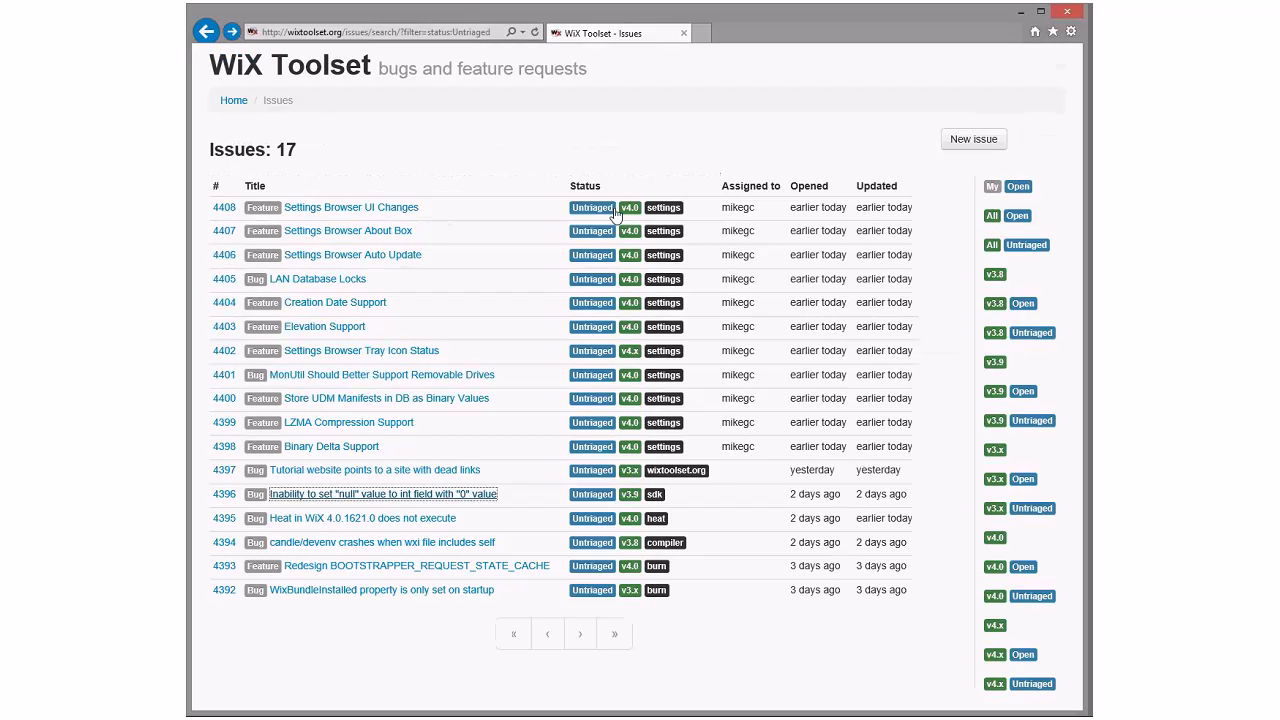
# Open issue #4397 'Tutorial website points to a site with dead links'
pyautogui.click(374, 470)
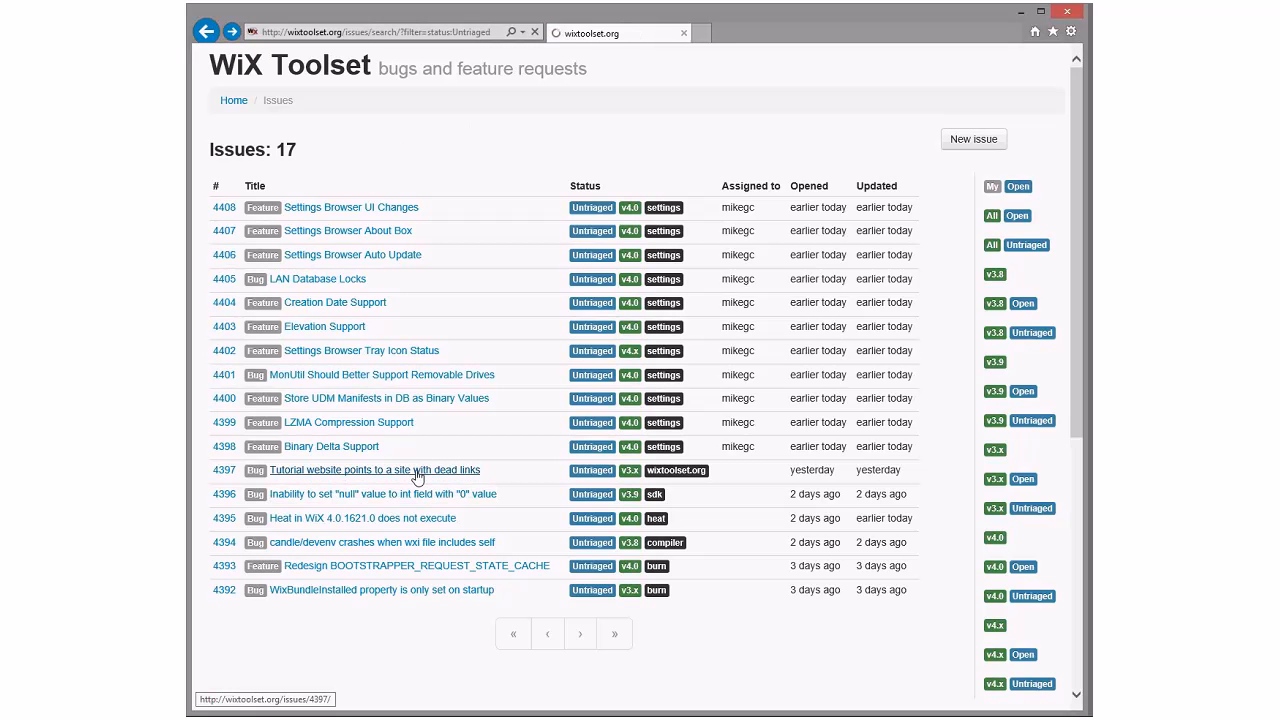
pyautogui.click(374, 470)
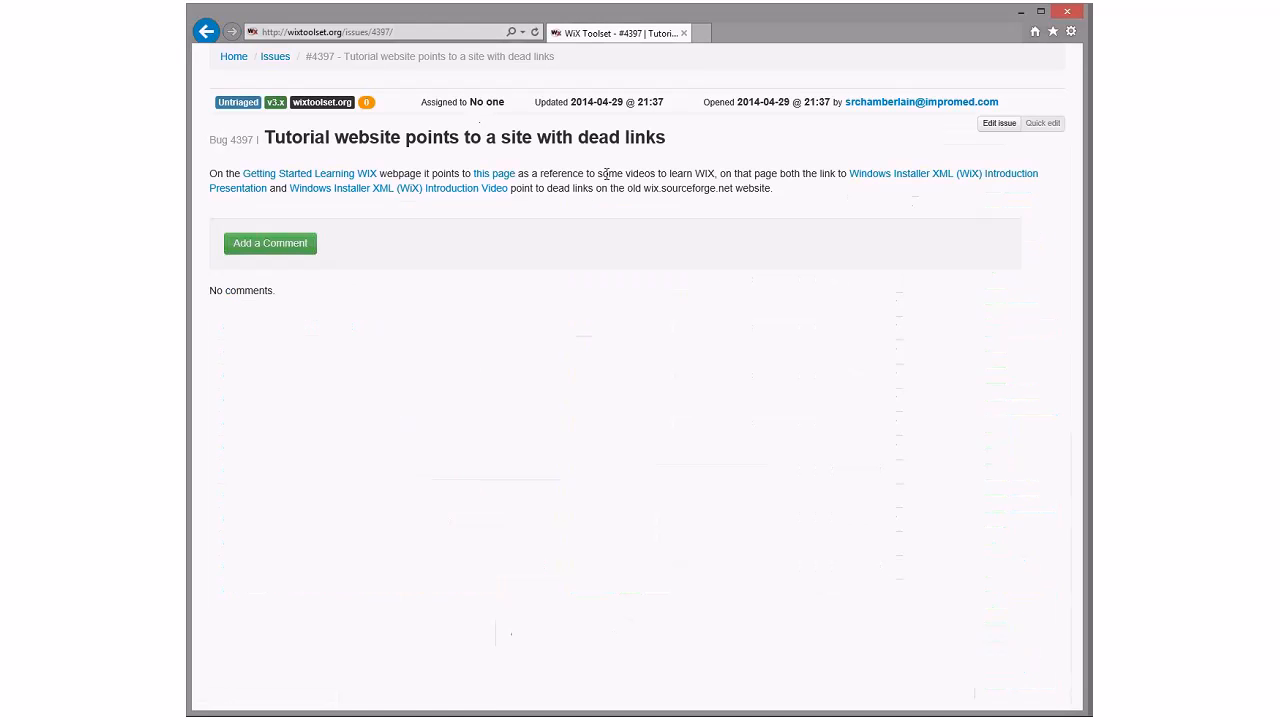
pyautogui.moveTo(494, 172)
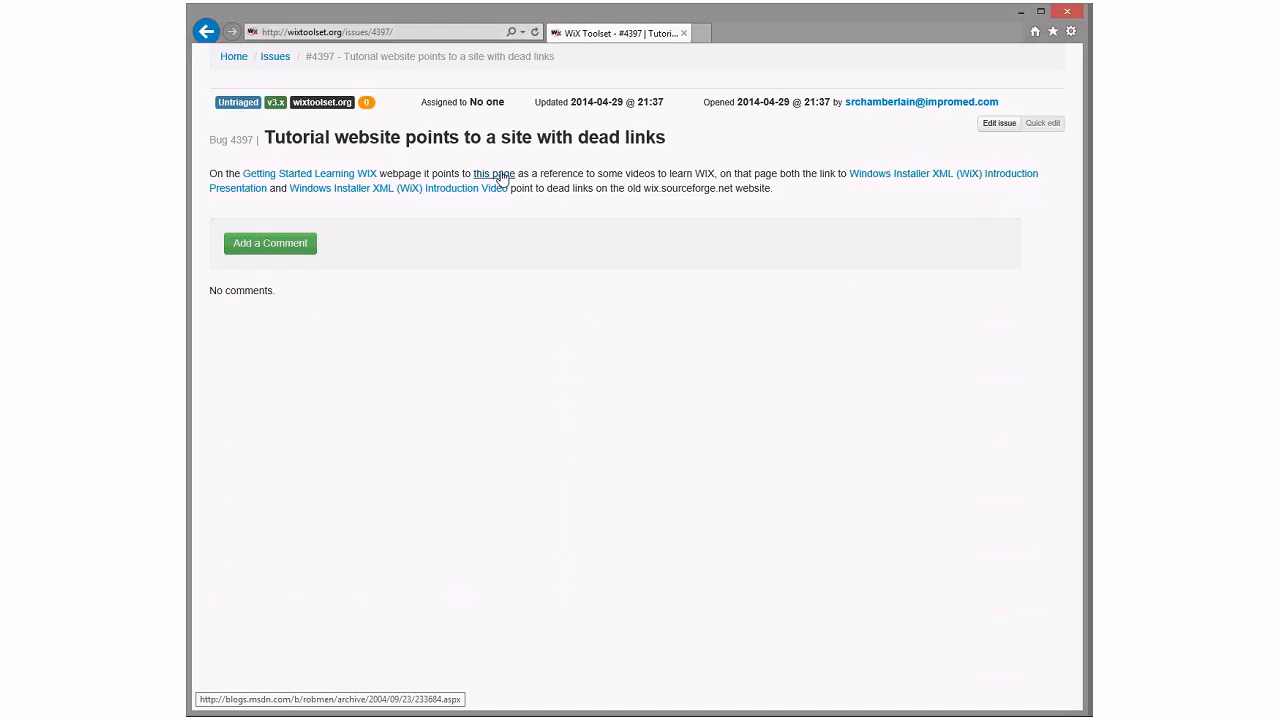
pyautogui.moveTo(712, 172)
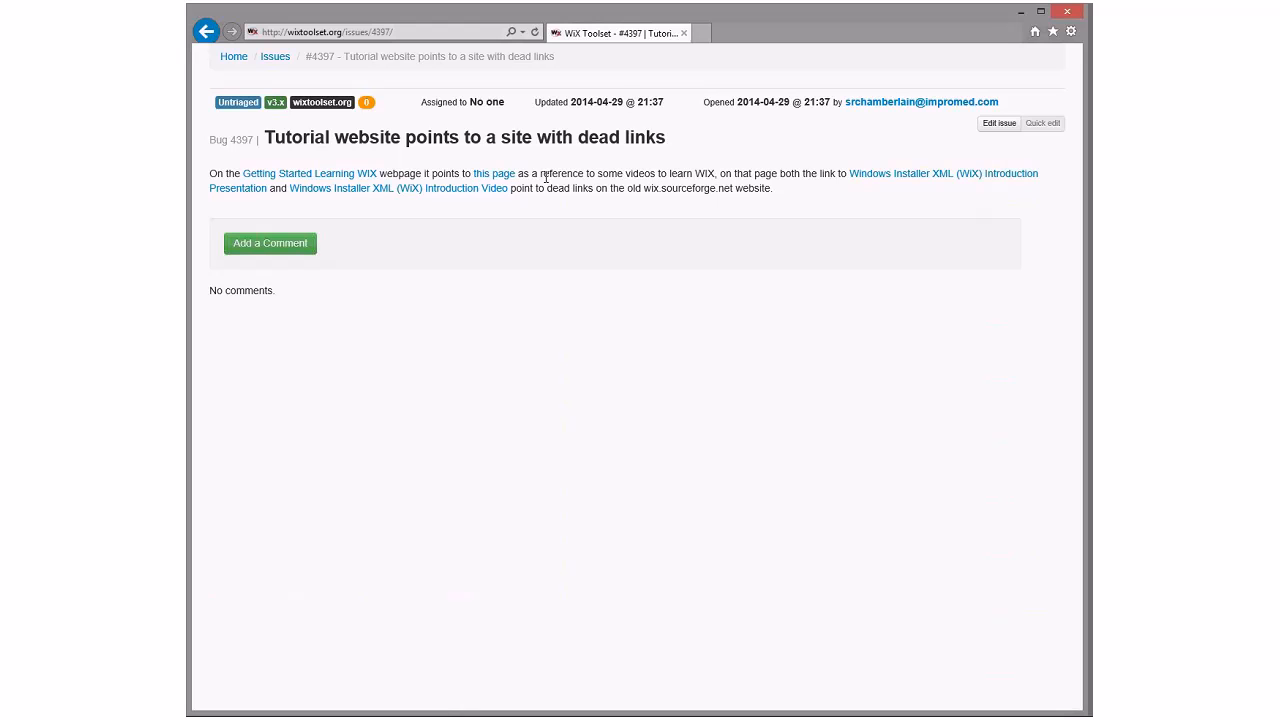
pyautogui.moveTo(408, 200)
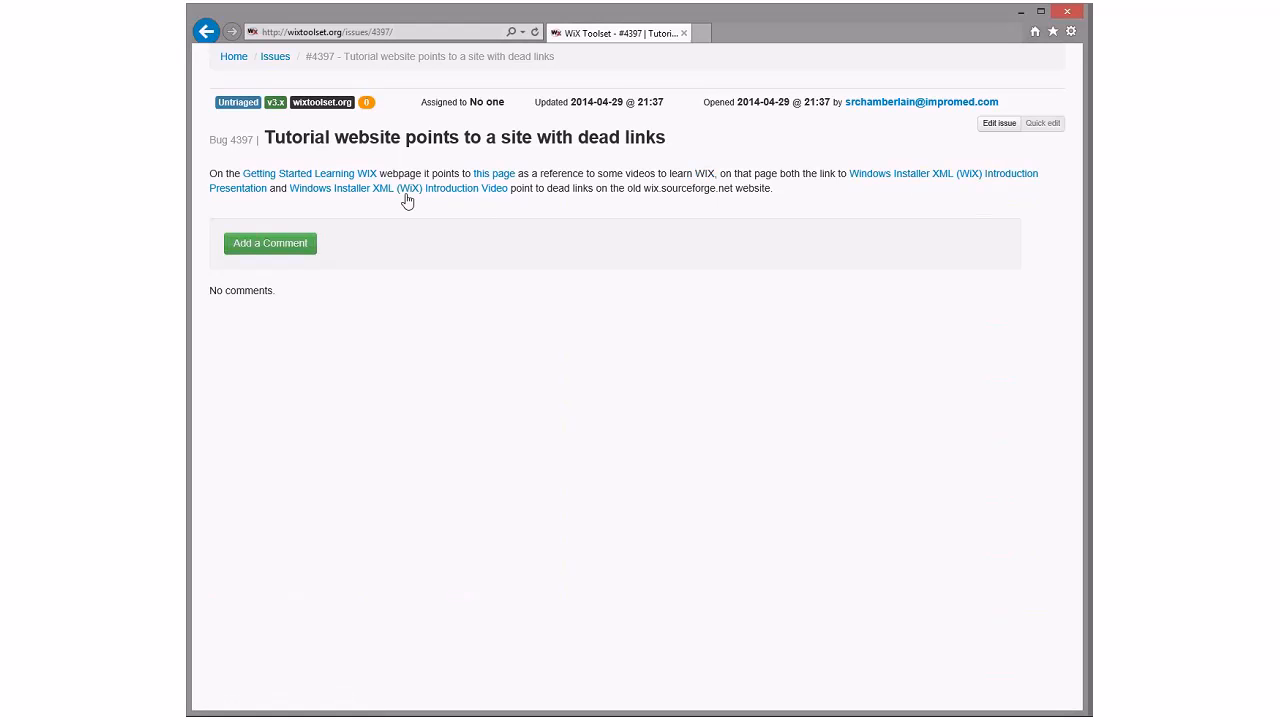
pyautogui.moveTo(620, 220)
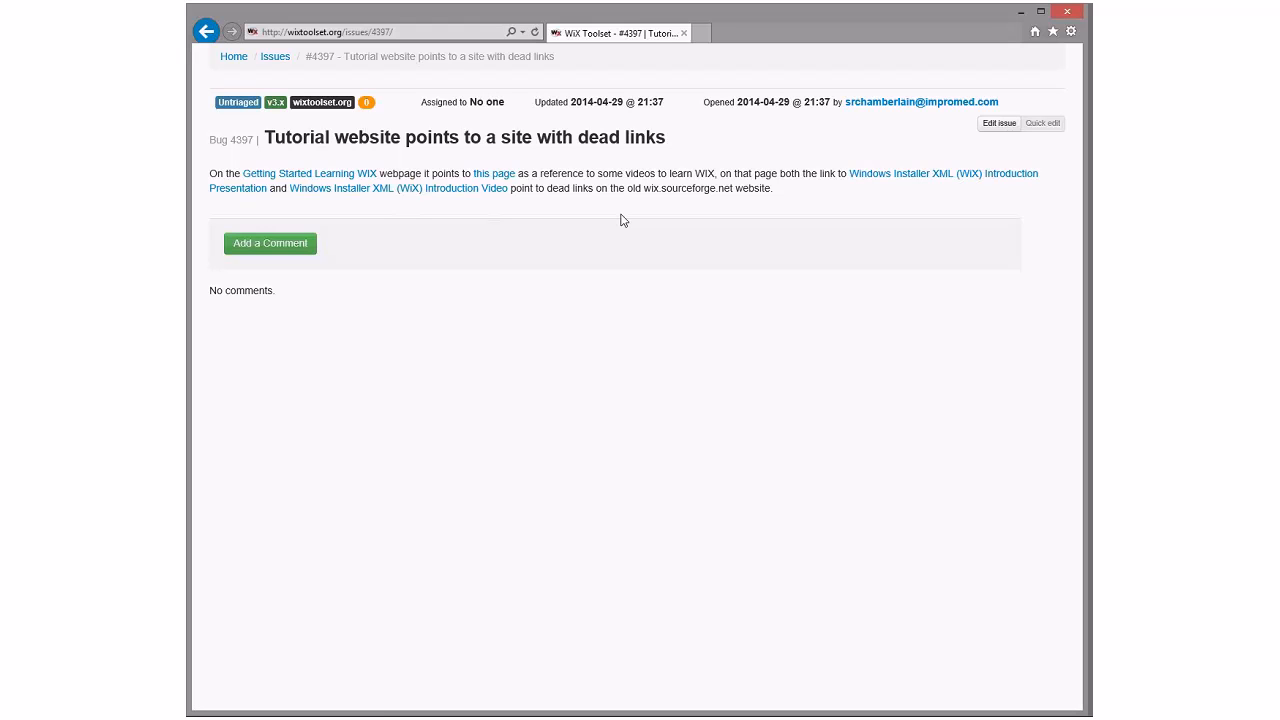
pyautogui.moveTo(800, 200)
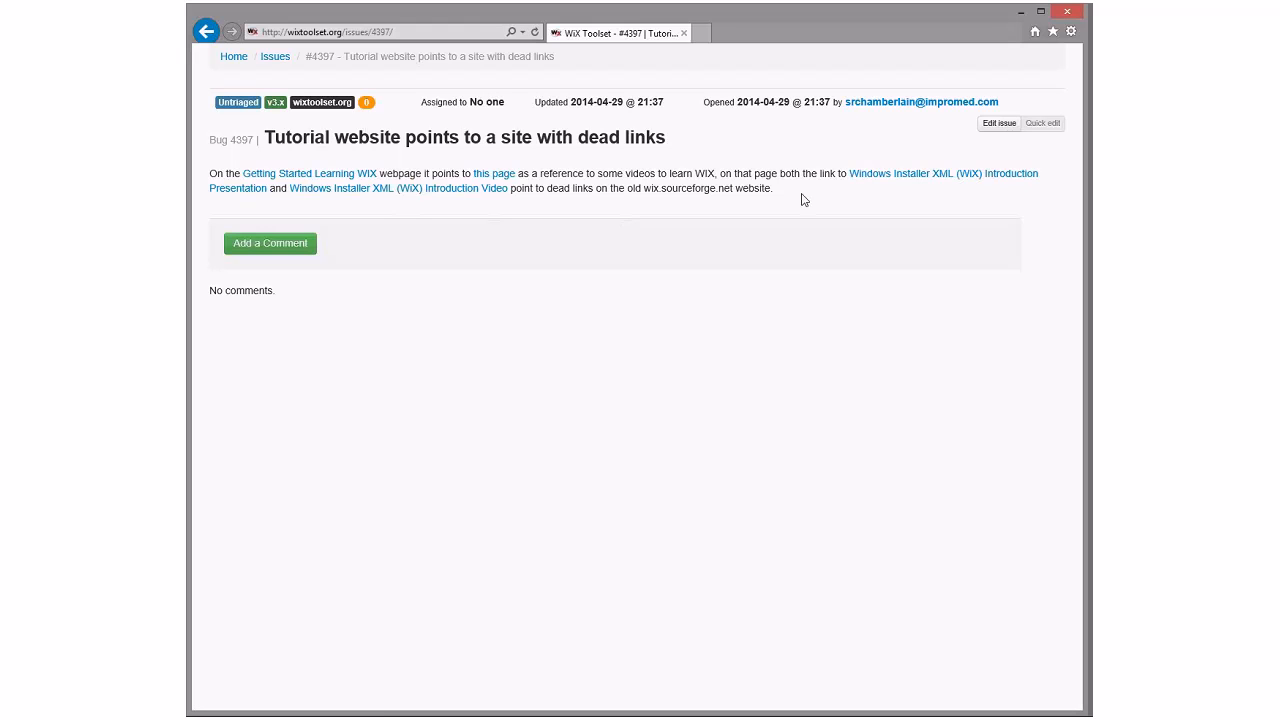
pyautogui.moveTo(398, 188)
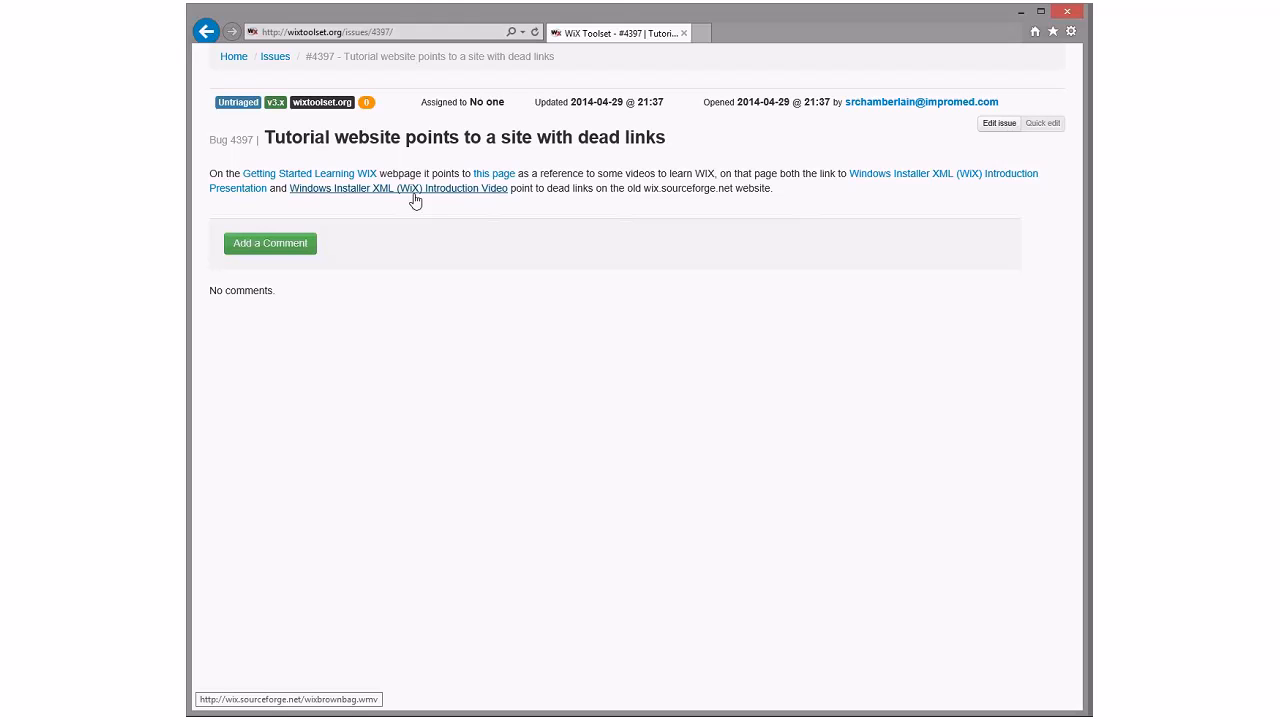
pyautogui.moveTo(324, 172)
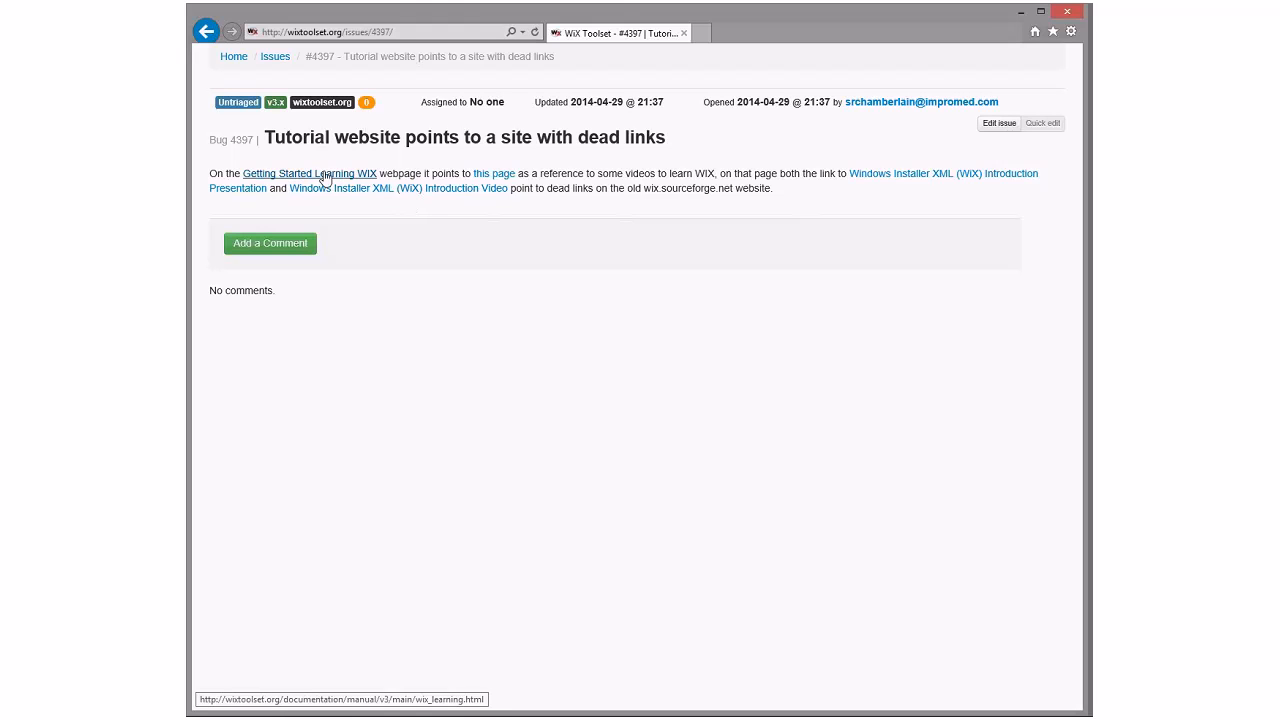
pyautogui.moveTo(596, 184)
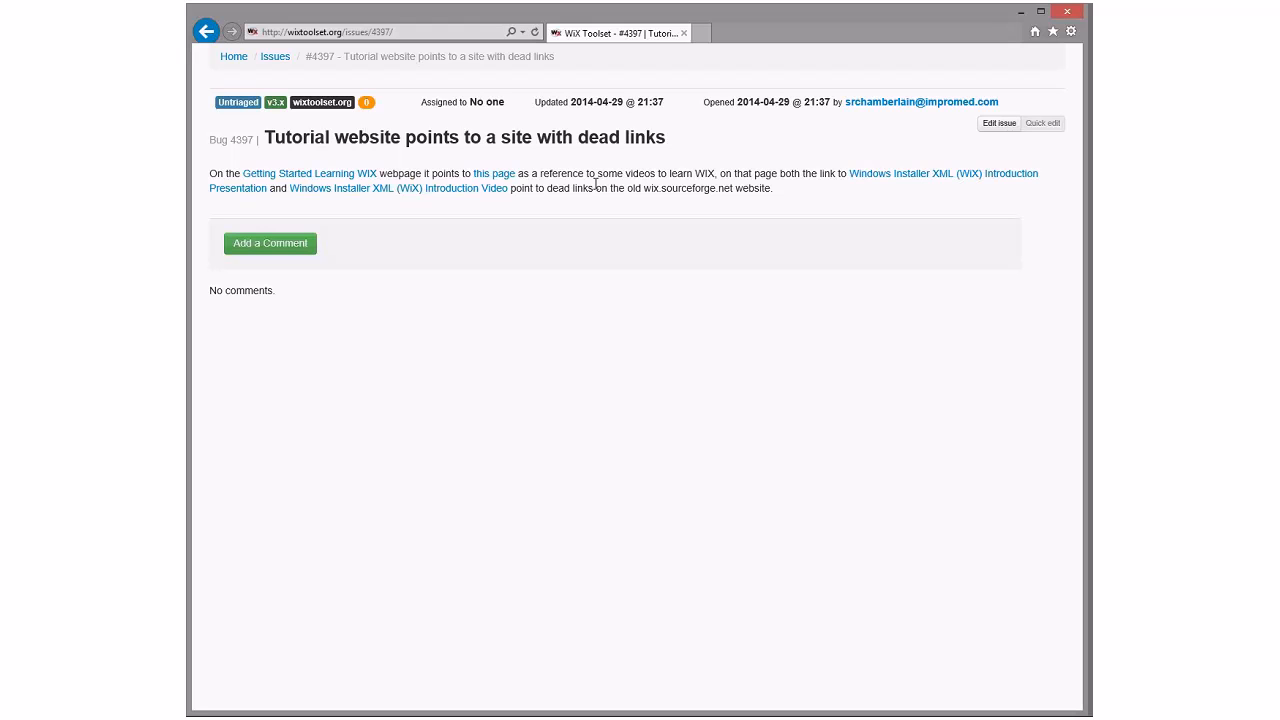
pyautogui.moveTo(494, 172)
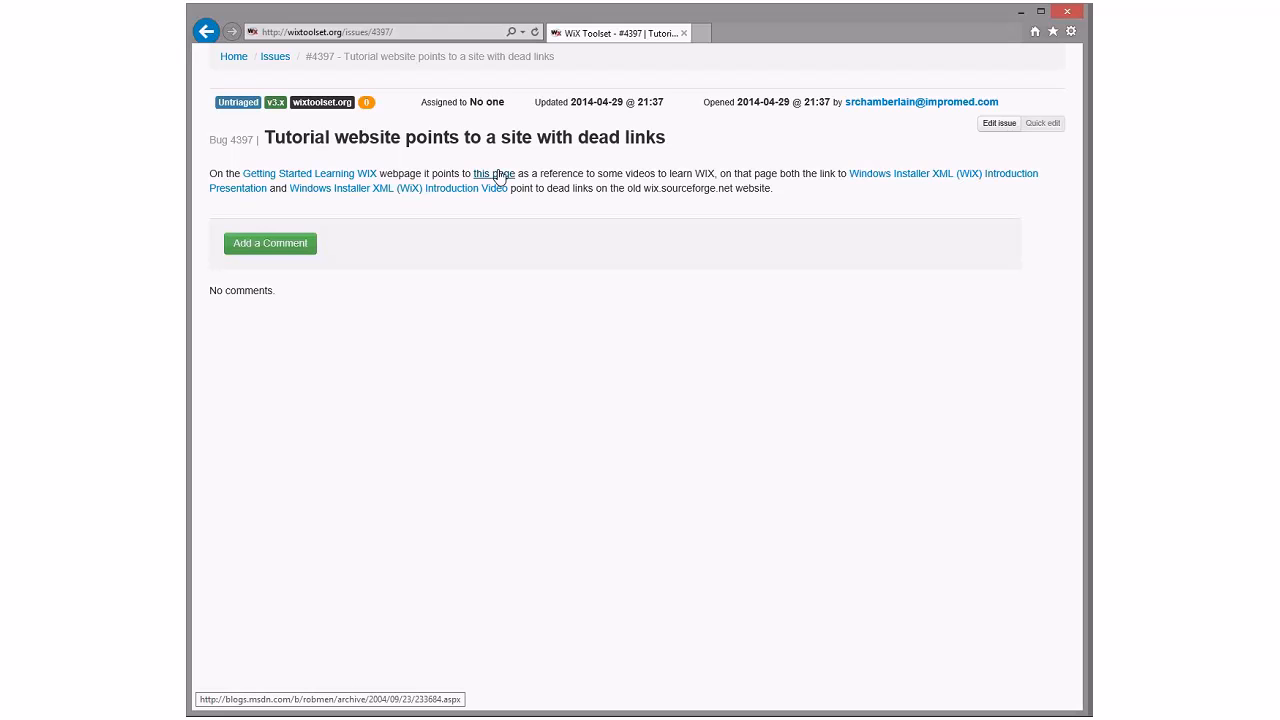
pyautogui.moveTo(596, 172)
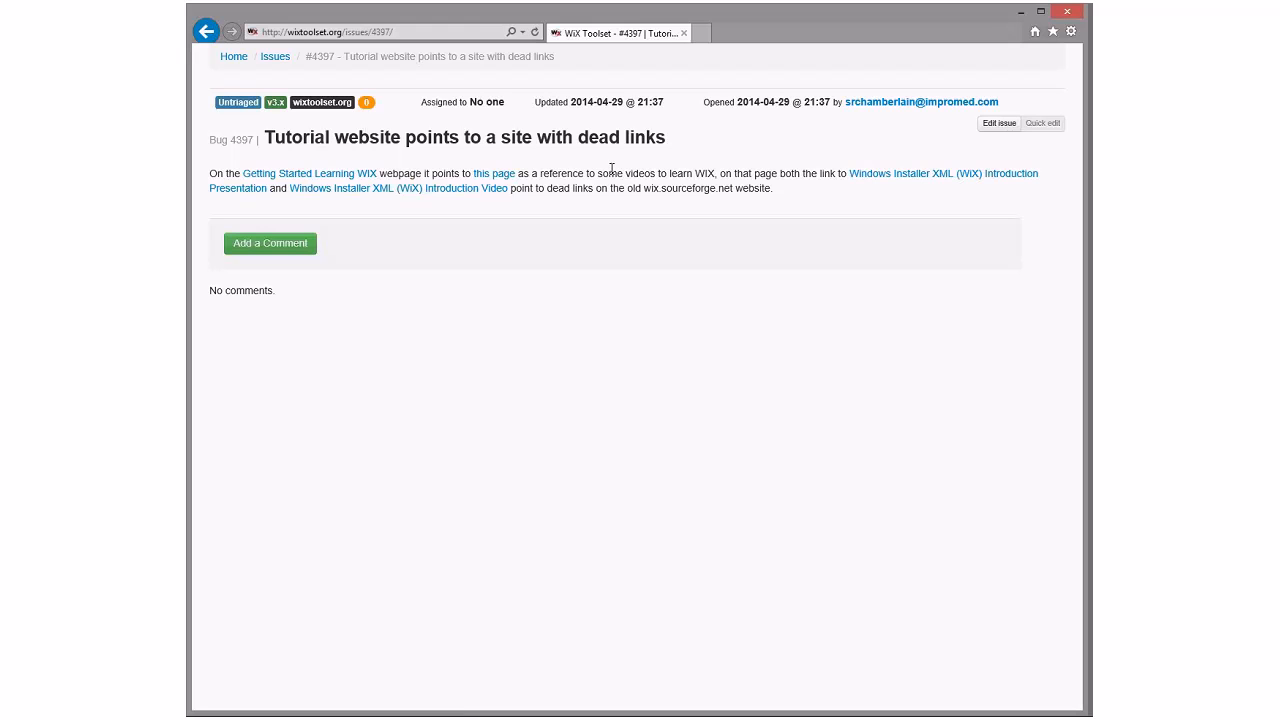
pyautogui.moveTo(310, 172)
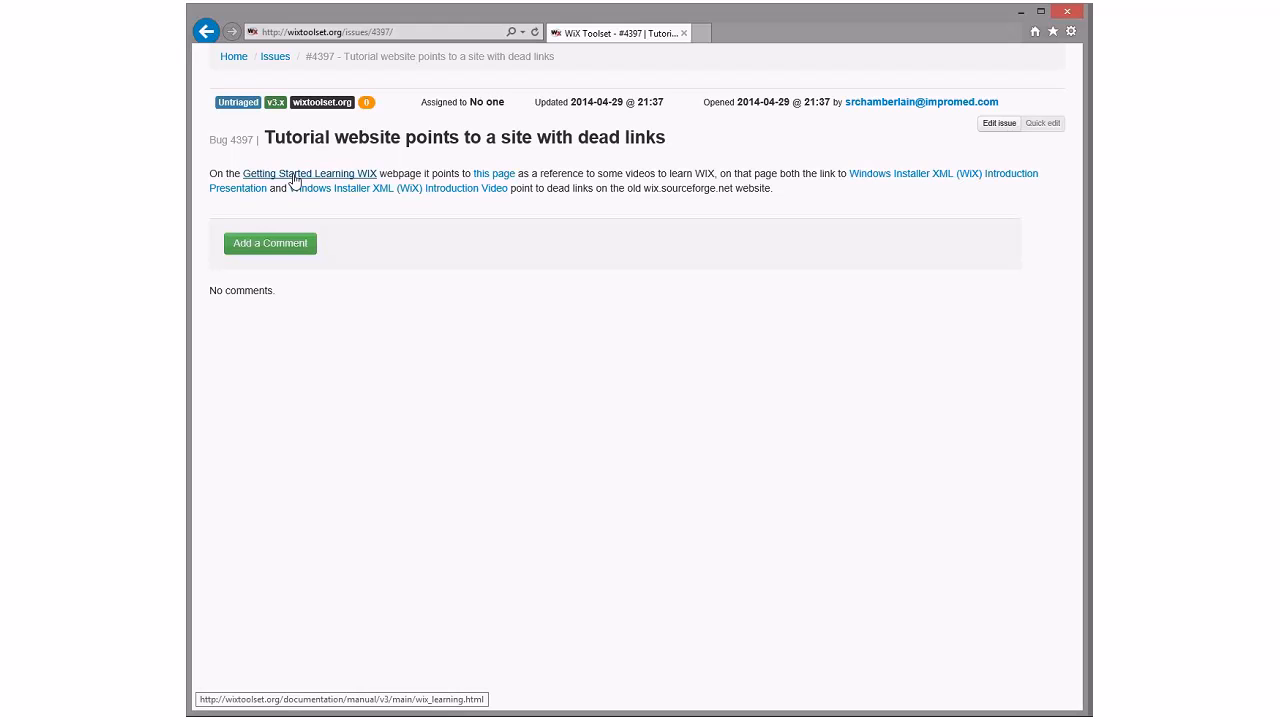
pyautogui.moveTo(494, 172)
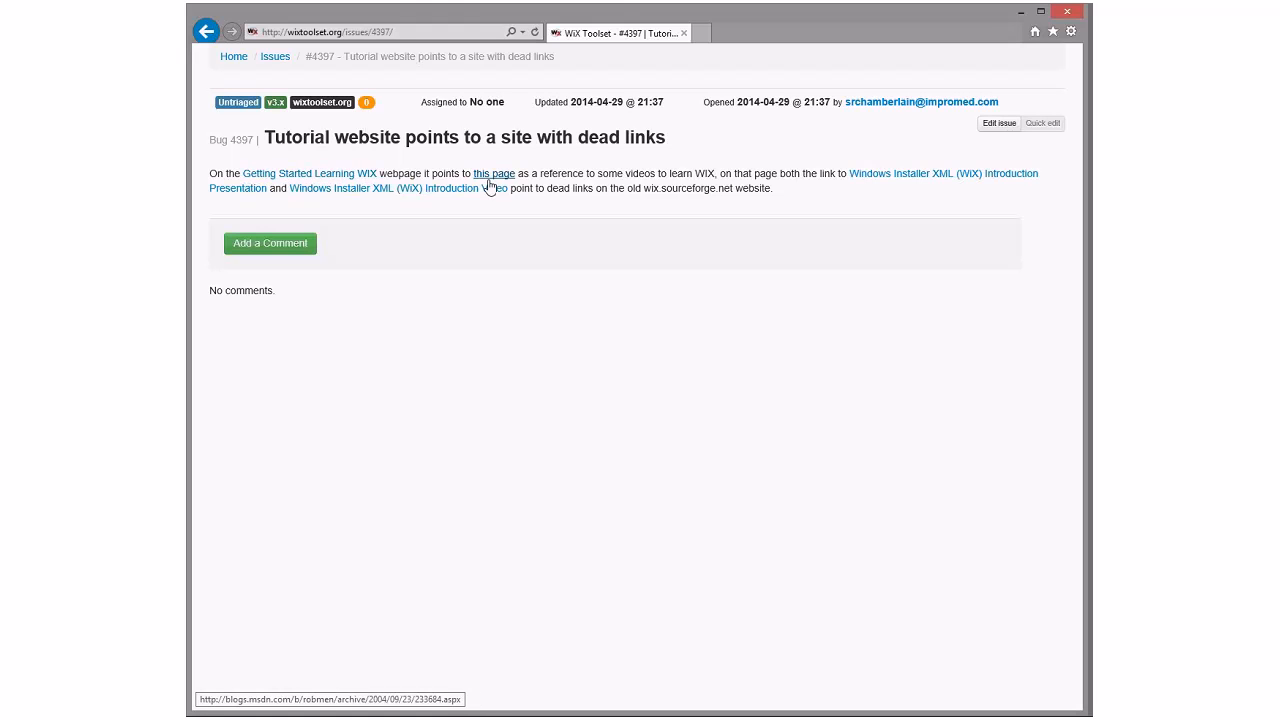
pyautogui.moveTo(958, 176)
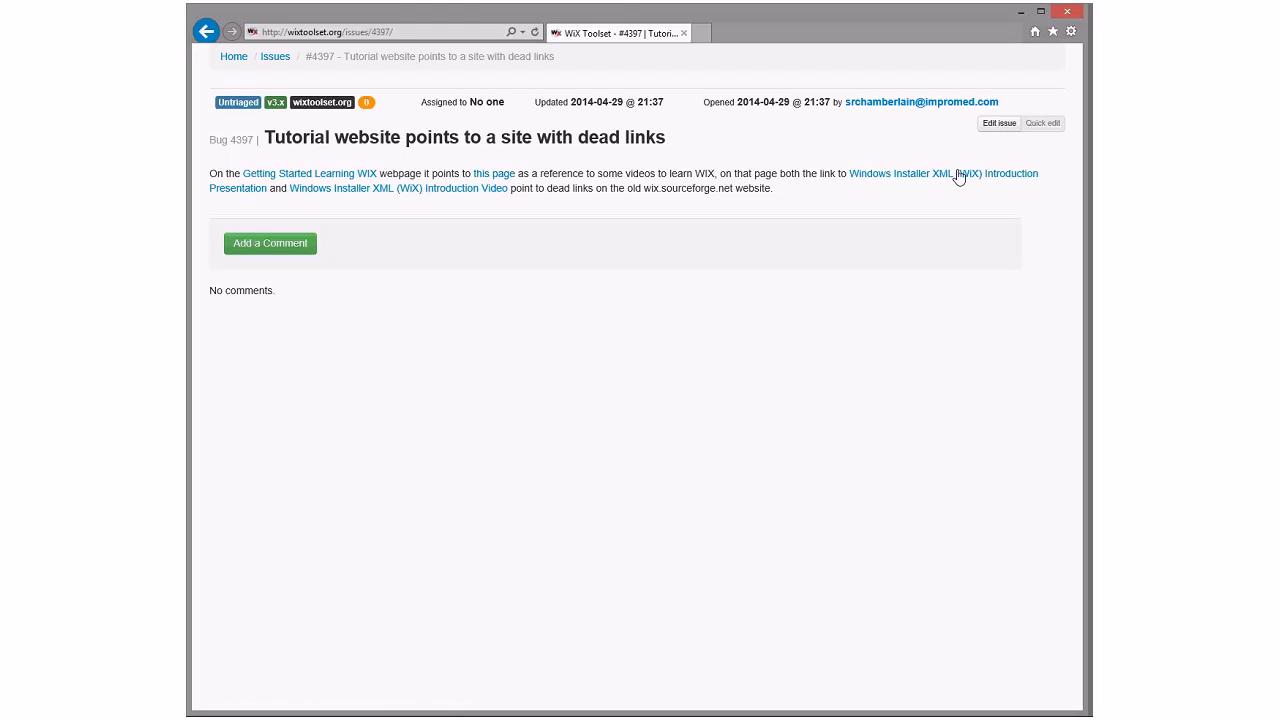
pyautogui.moveTo(956, 176)
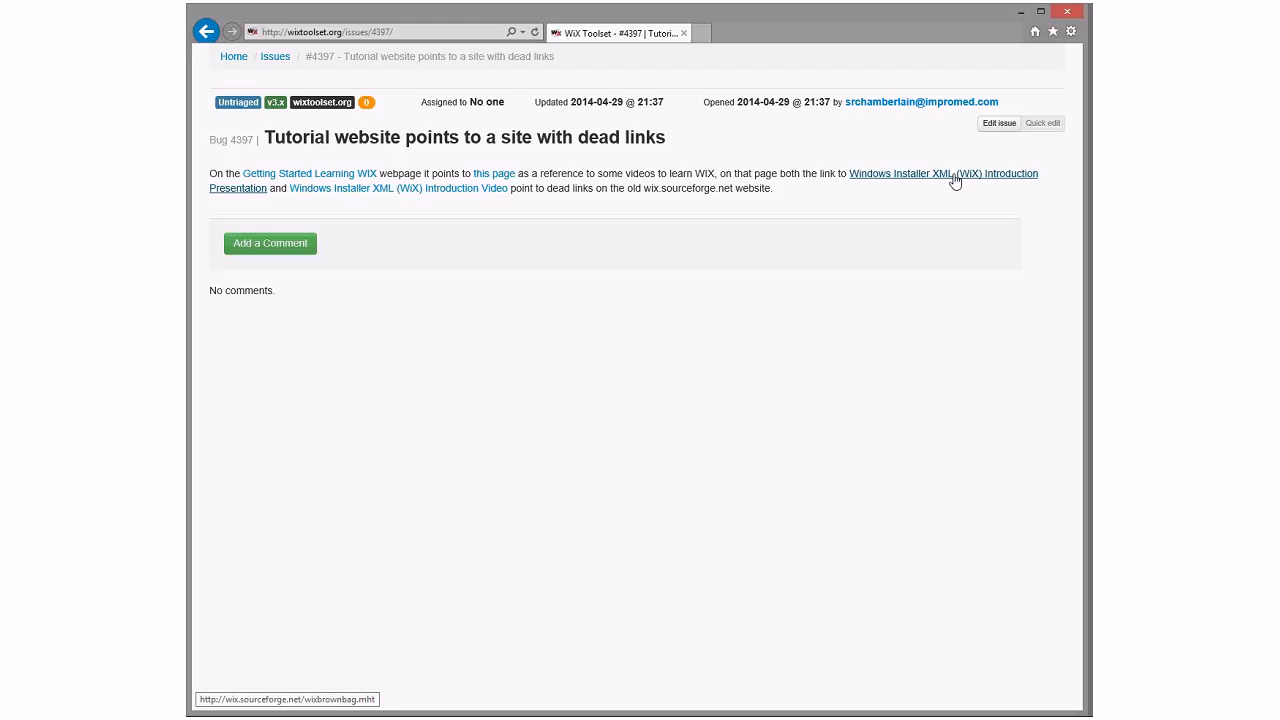
pyautogui.moveTo(310, 172)
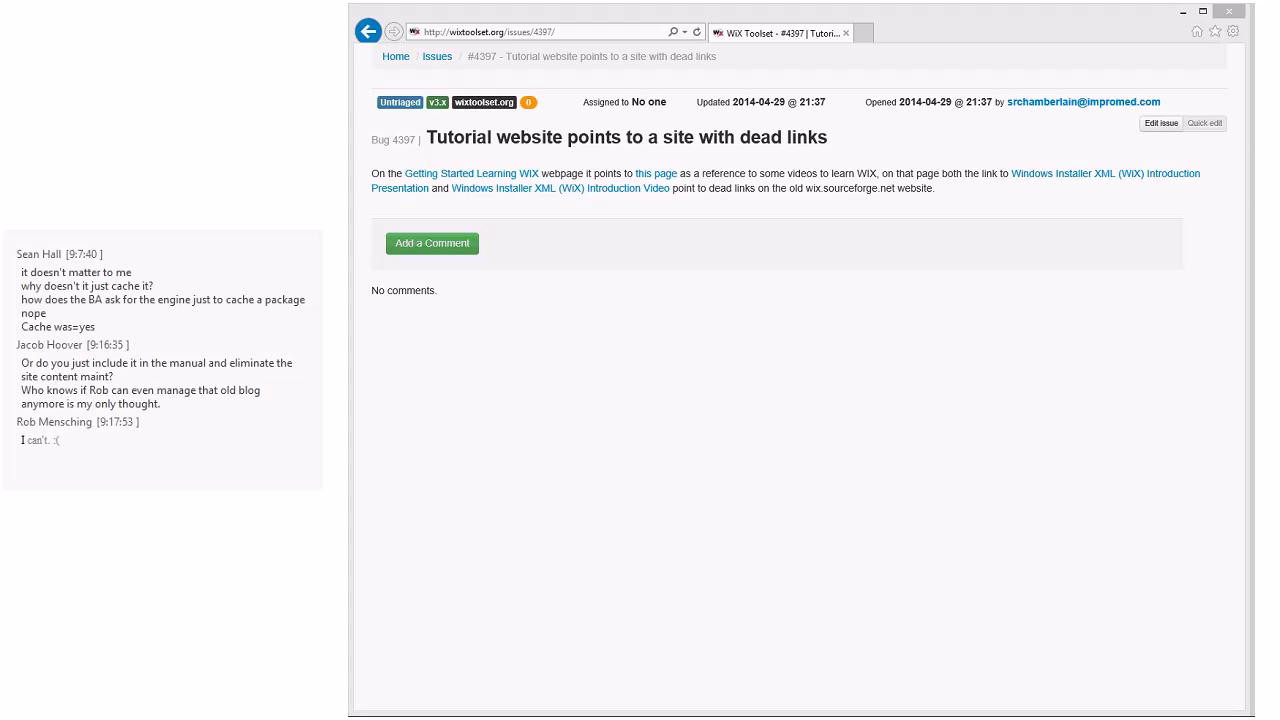
pyautogui.click(472, 172)
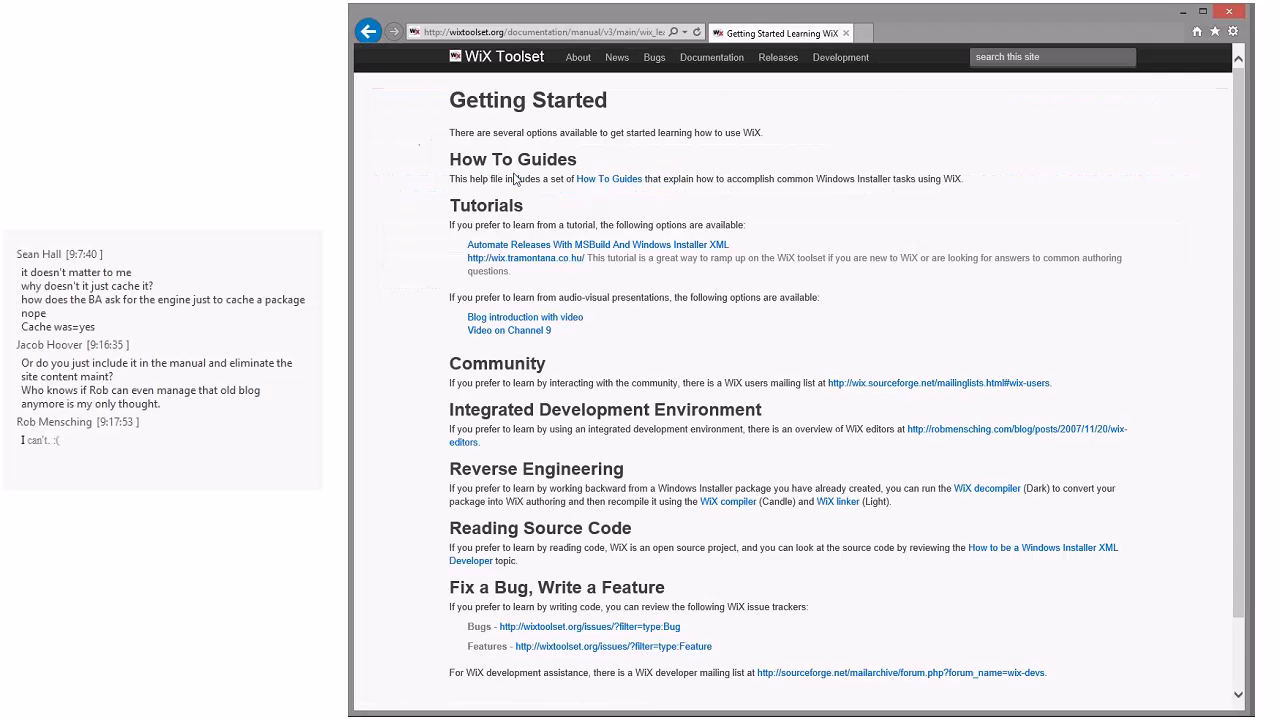
pyautogui.moveTo(816, 252)
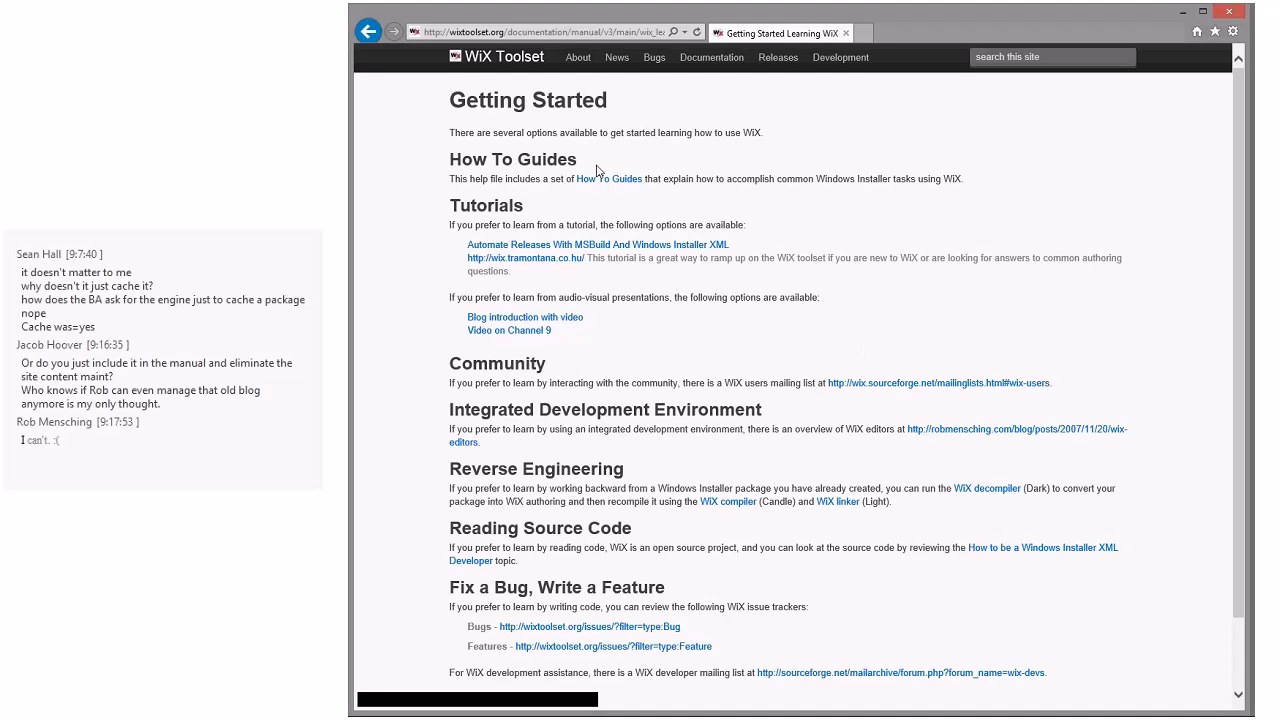
pyautogui.scroll(-3)
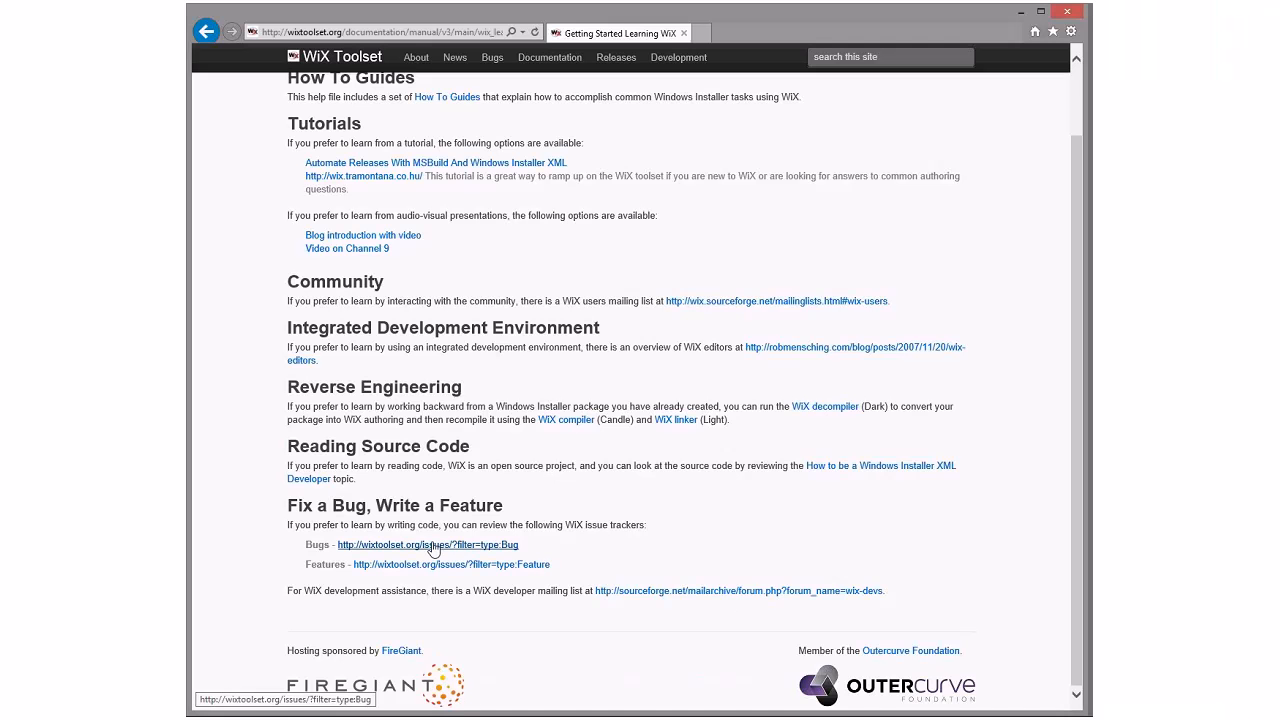
pyautogui.scroll(3)
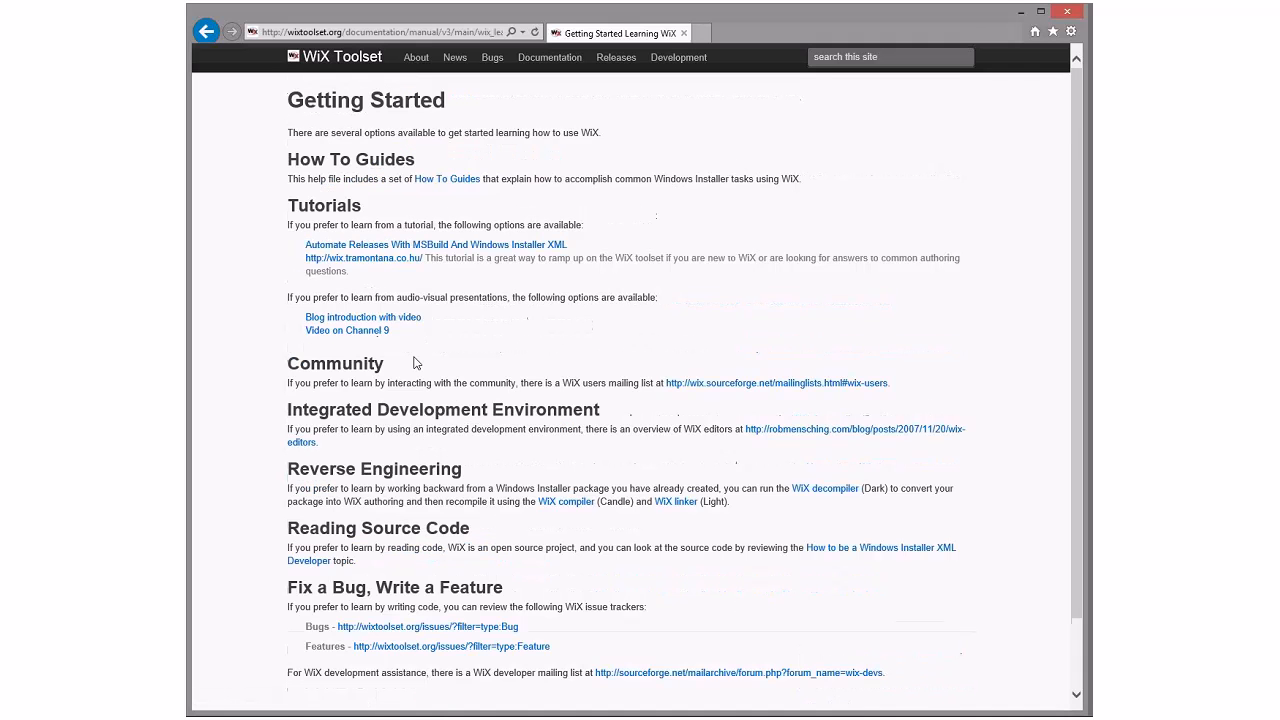
pyautogui.moveTo(566, 500)
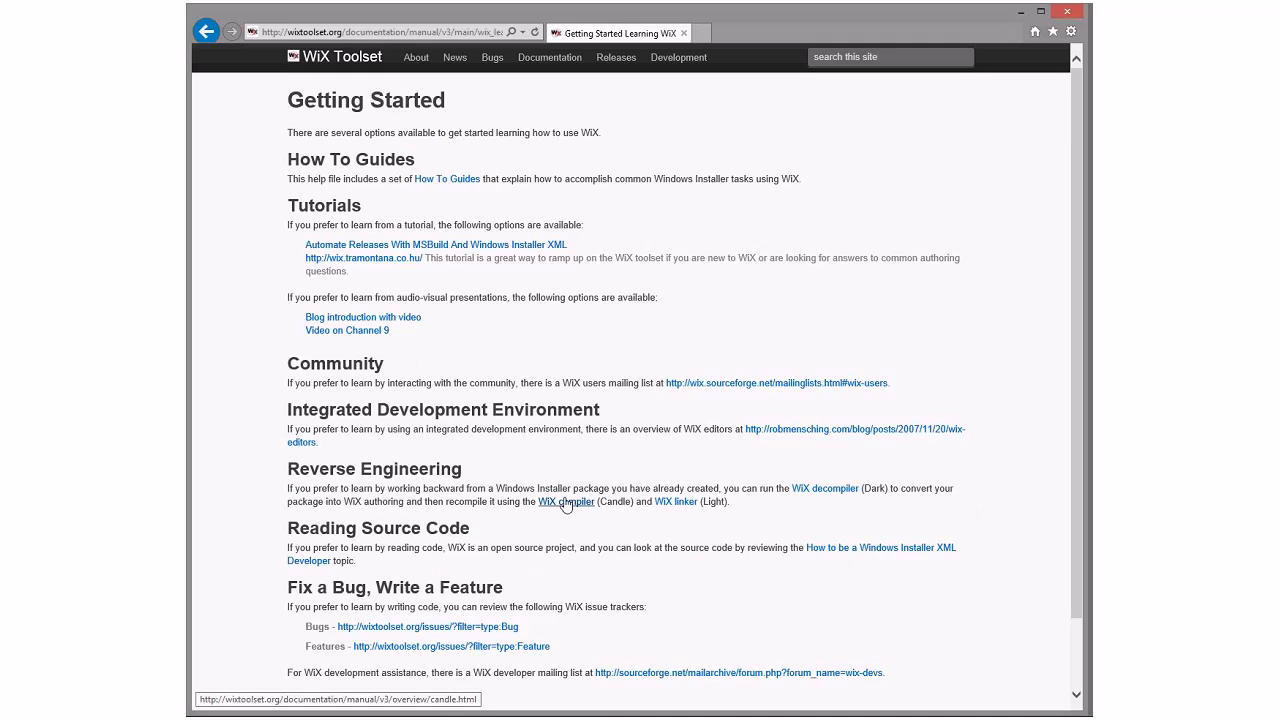
pyautogui.moveTo(824, 488)
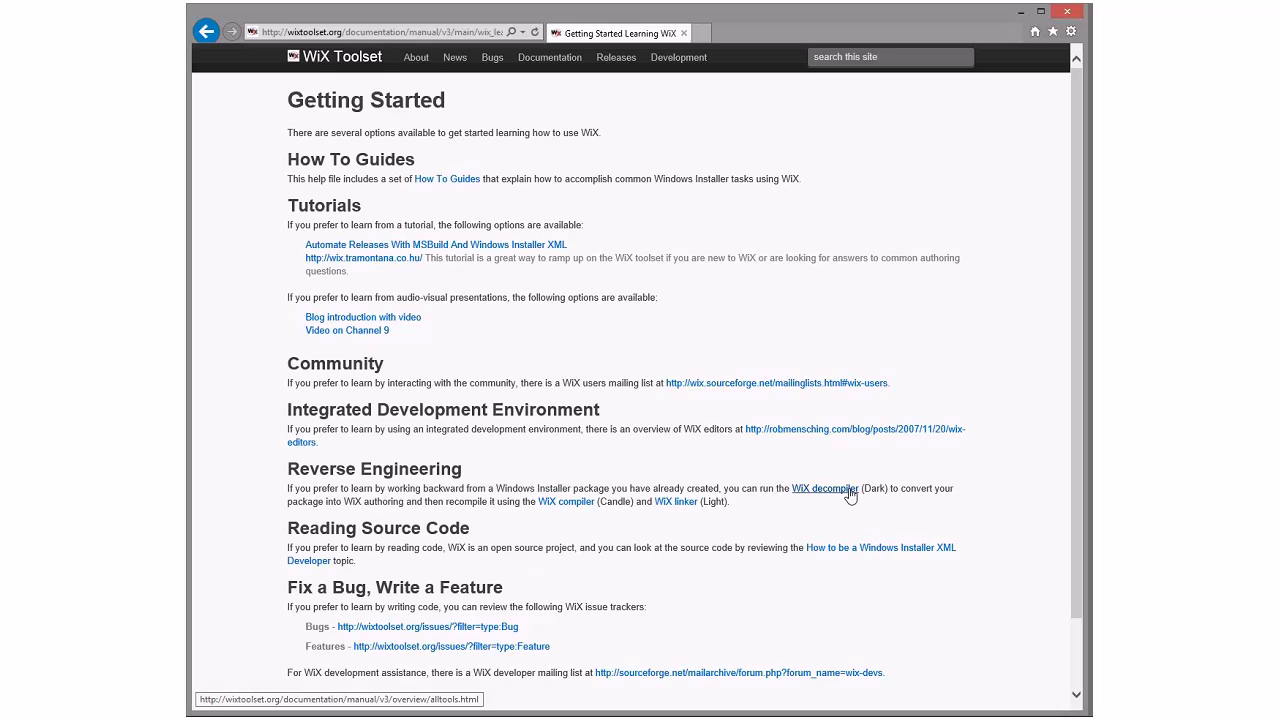
pyautogui.moveTo(478, 504)
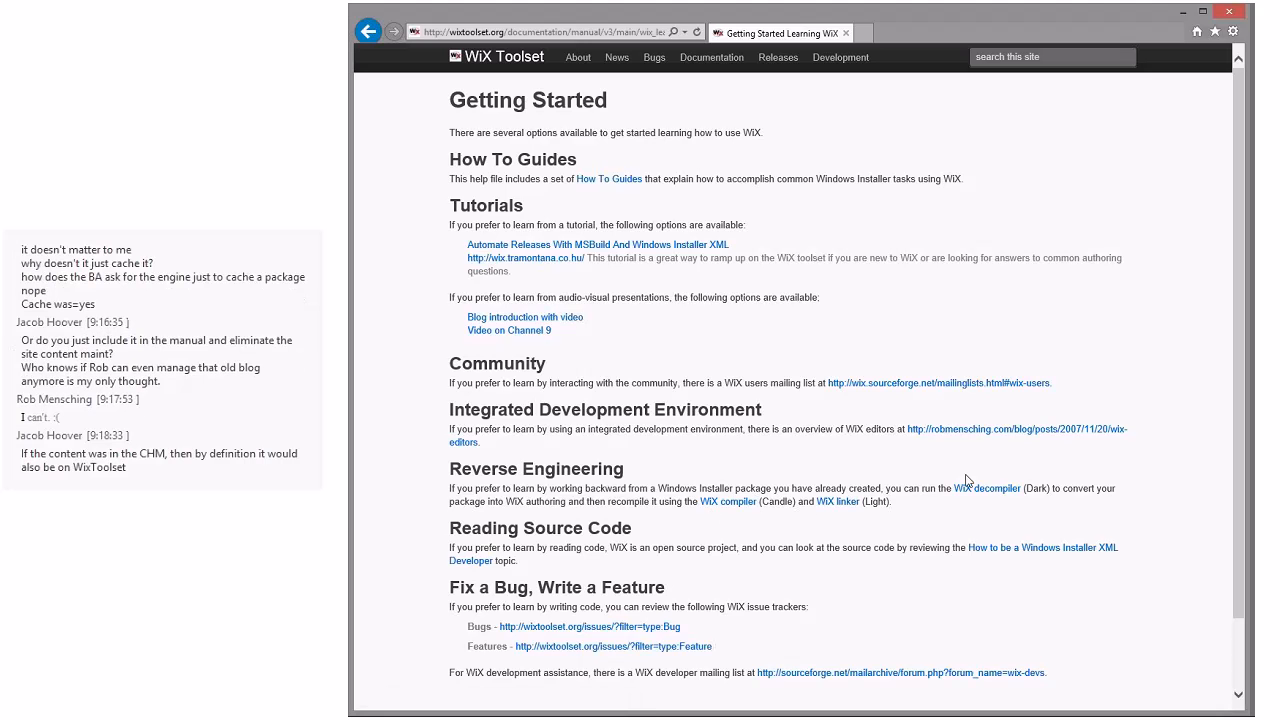
pyautogui.moveTo(868, 464)
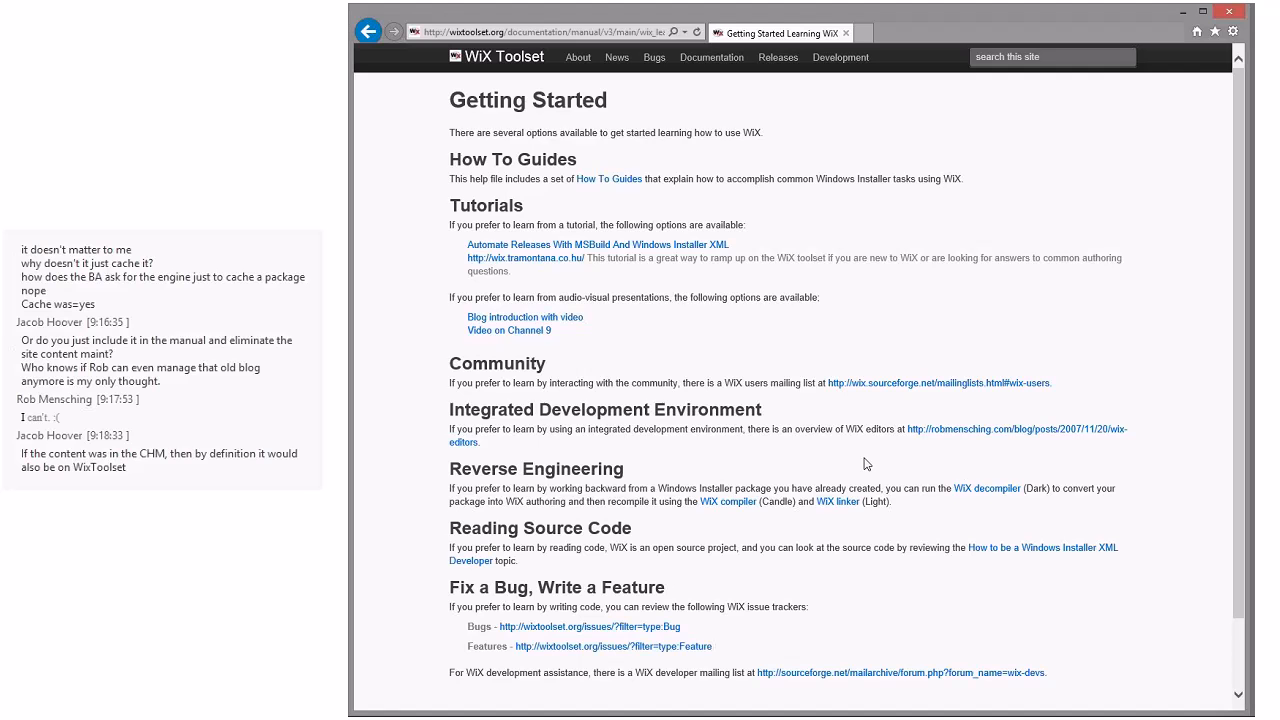
pyautogui.moveTo(796, 326)
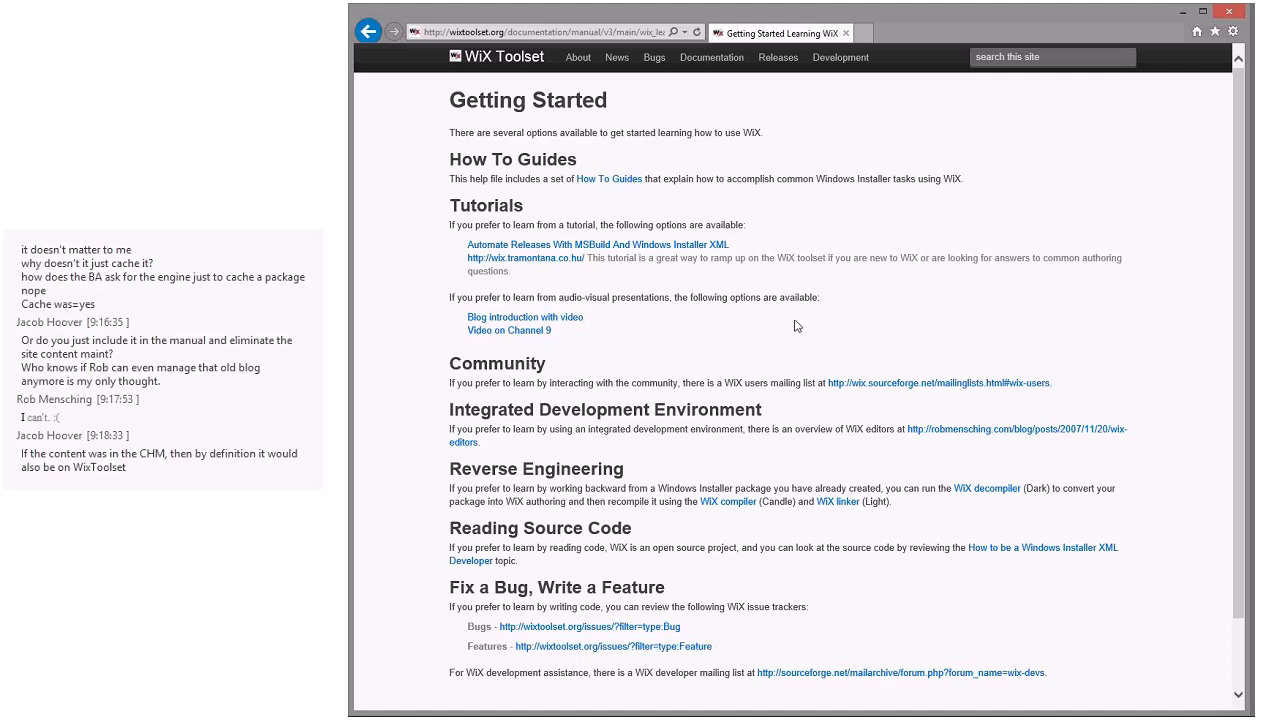
pyautogui.moveTo(856, 326)
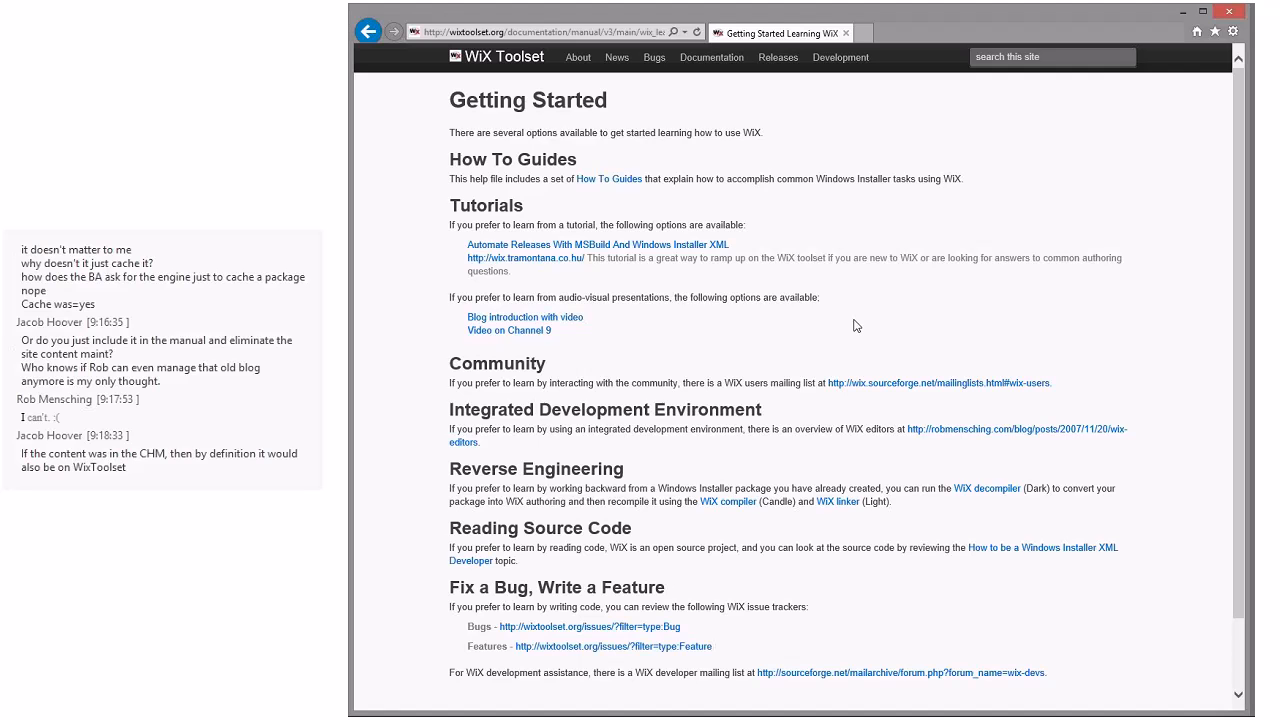
pyautogui.moveTo(800, 310)
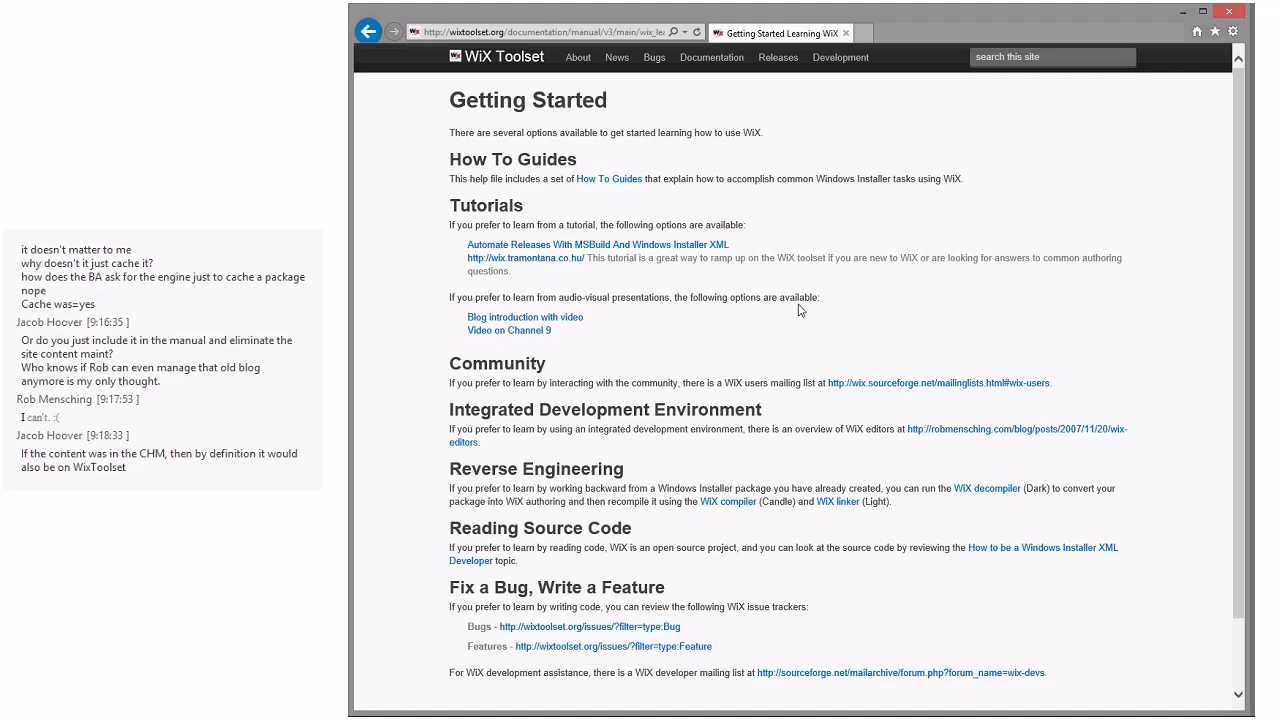
pyautogui.moveTo(856, 218)
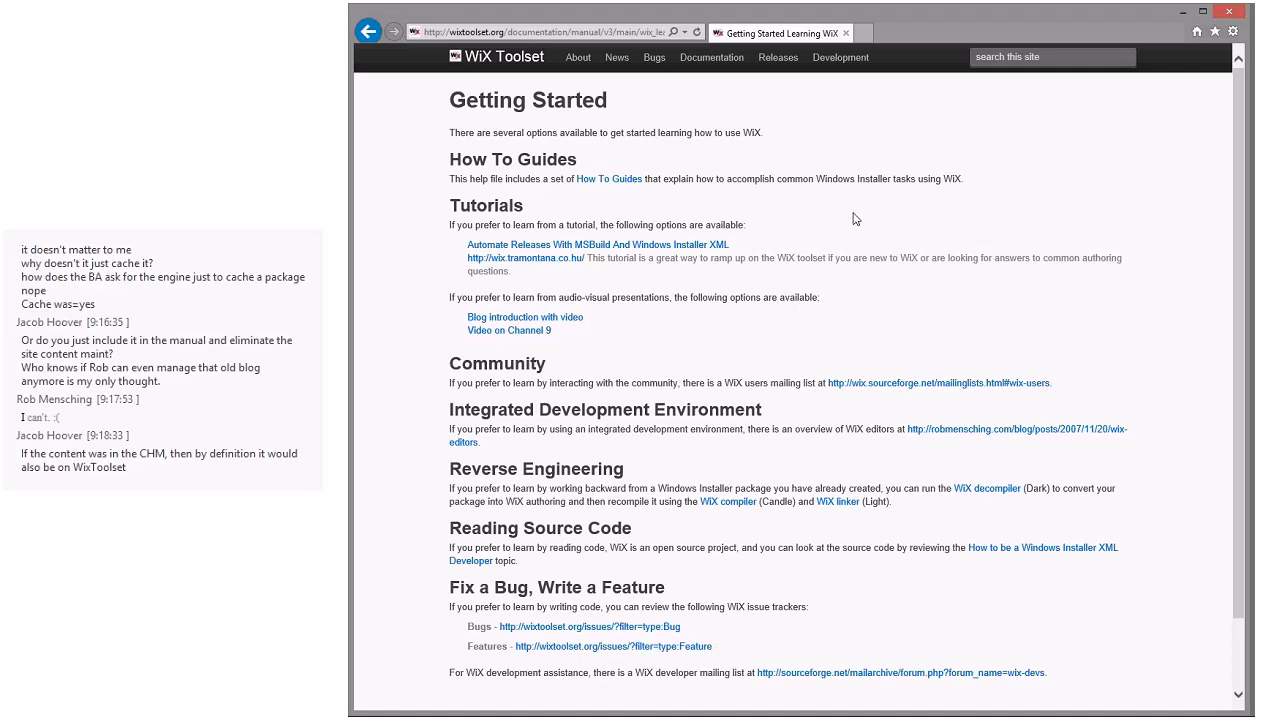
pyautogui.moveTo(1024, 176)
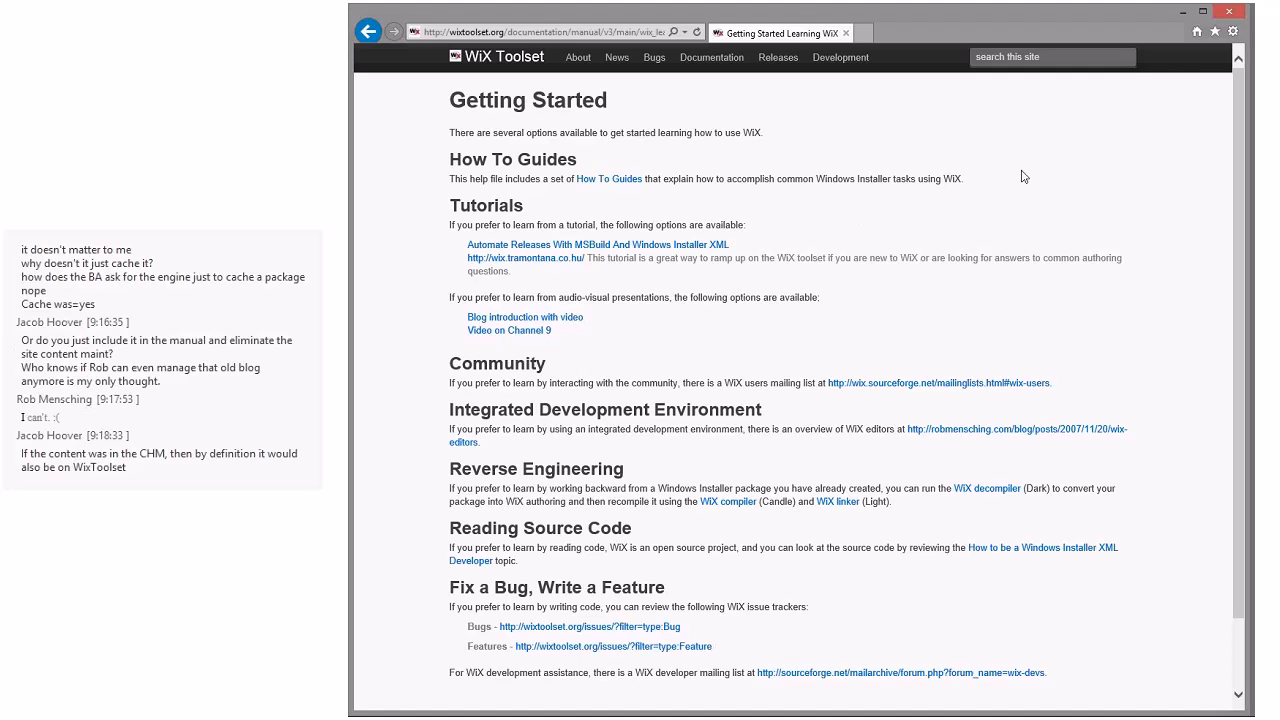
pyautogui.moveTo(1000, 184)
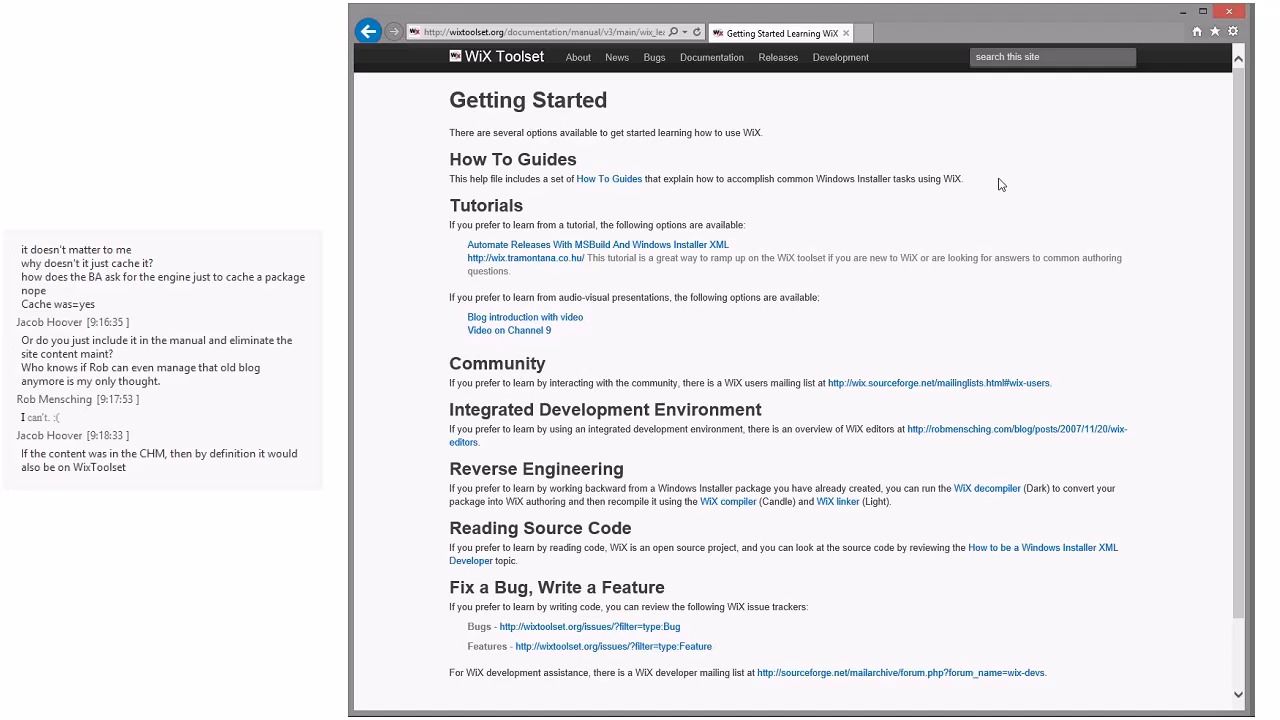
pyautogui.moveTo(988, 192)
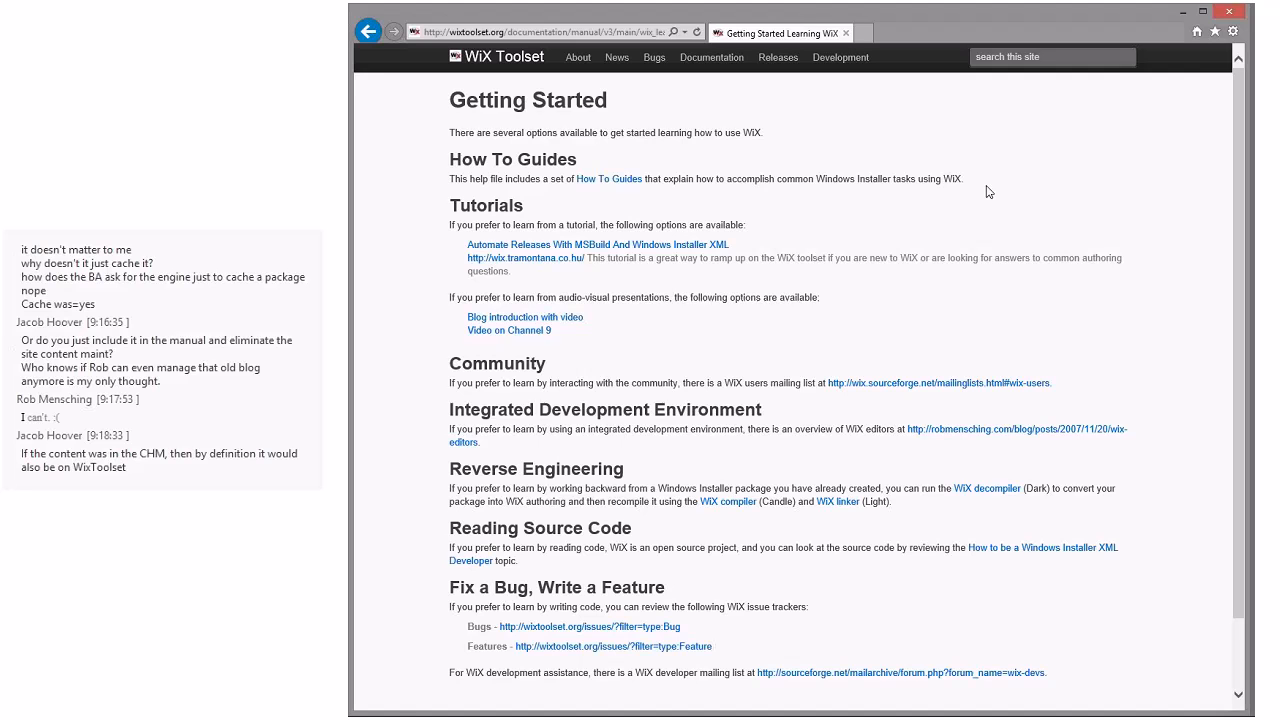
pyautogui.moveTo(970, 198)
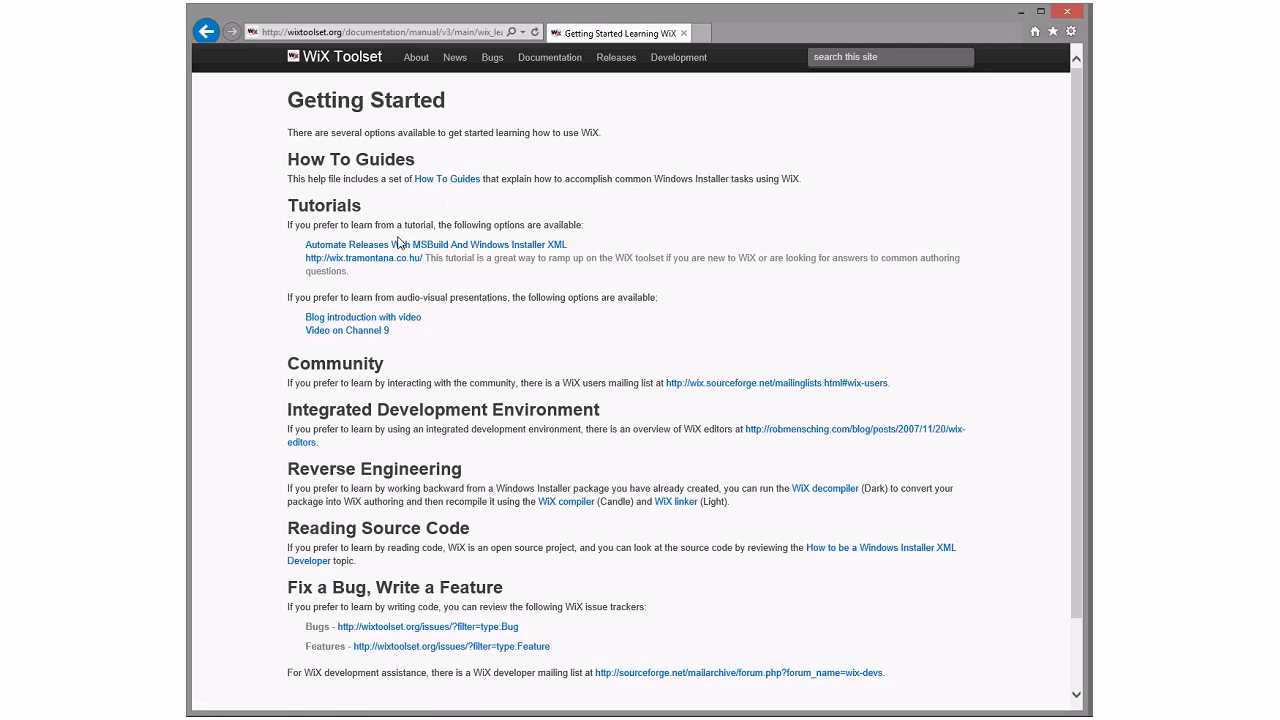
pyautogui.moveTo(380, 244)
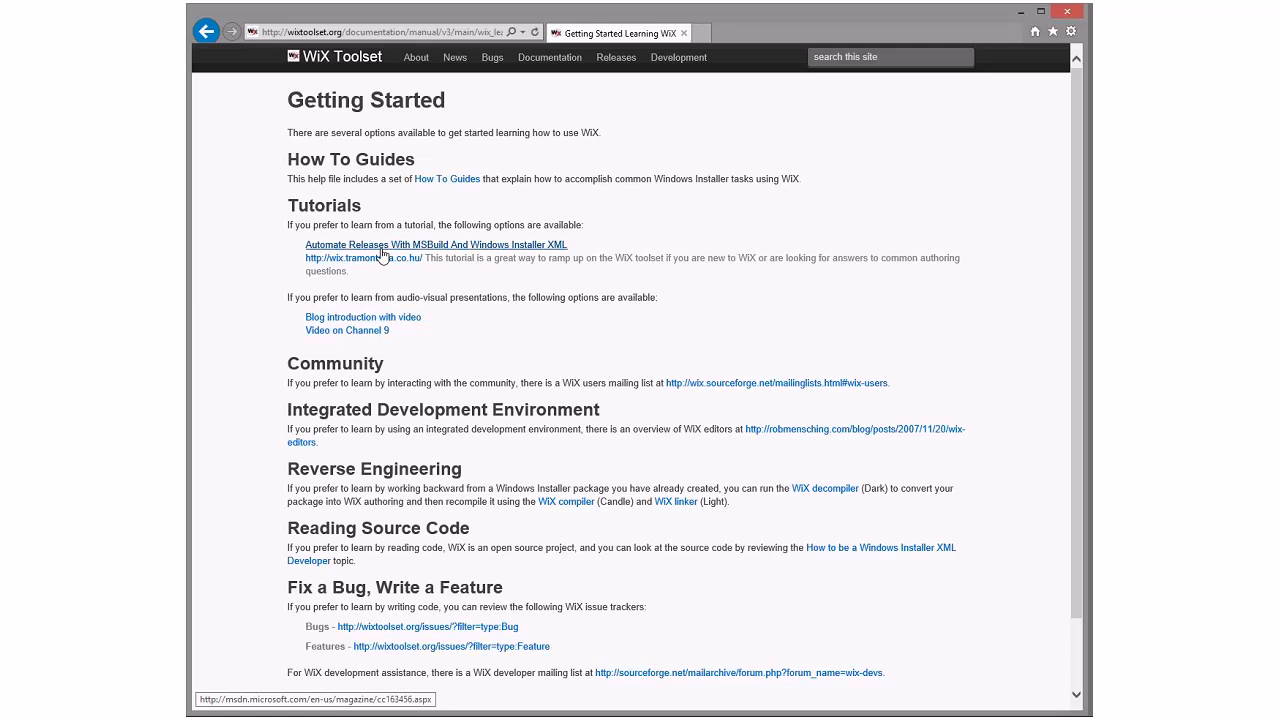
pyautogui.moveTo(436, 252)
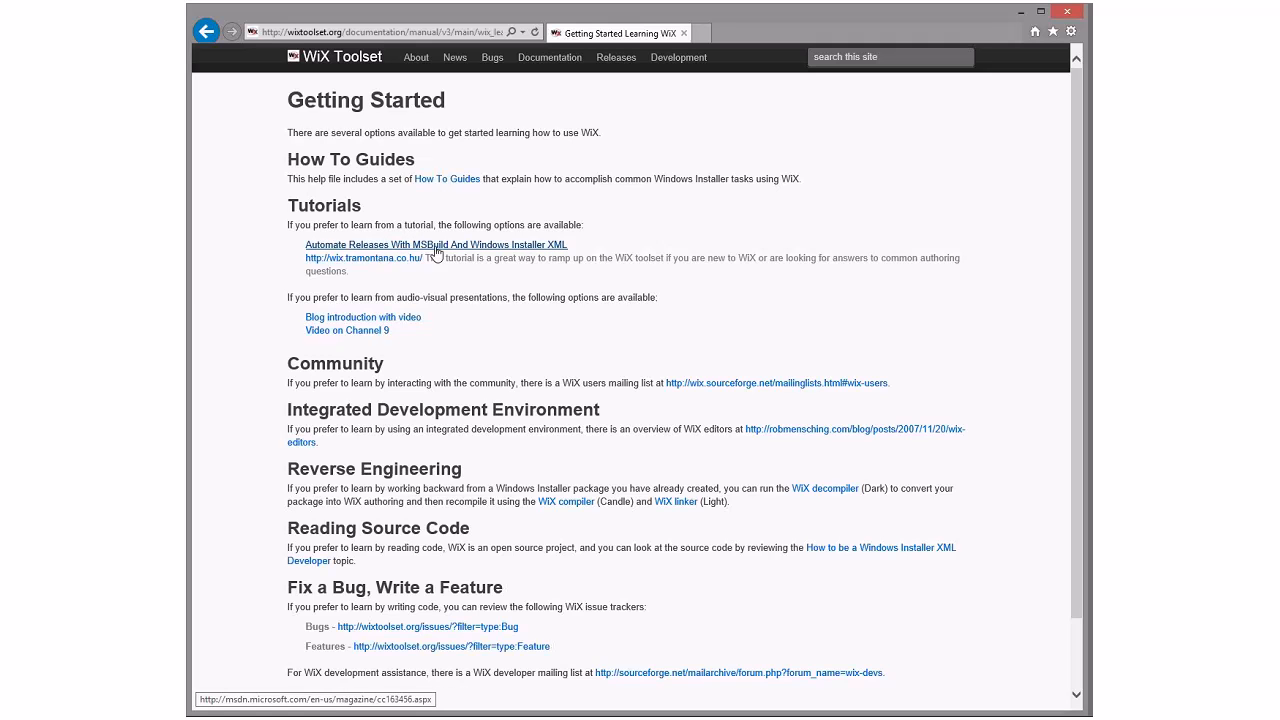
pyautogui.moveTo(364, 258)
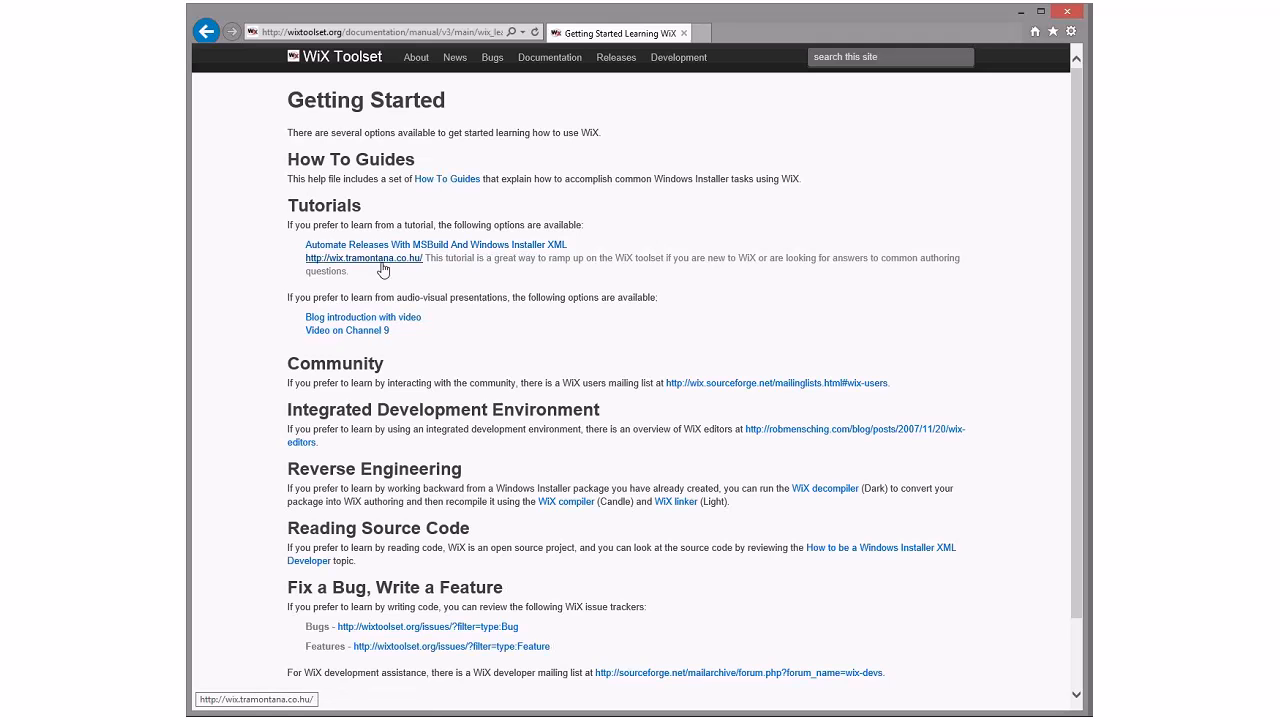
pyautogui.moveTo(364, 316)
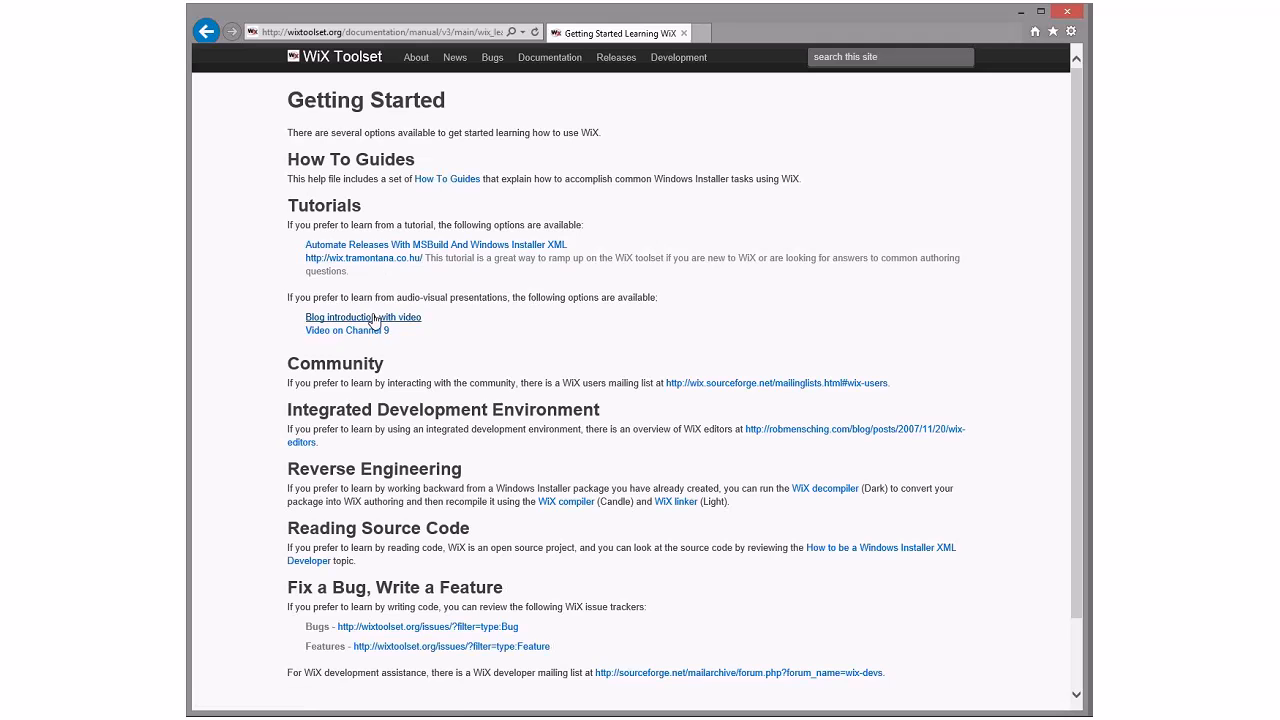
pyautogui.moveTo(364, 316)
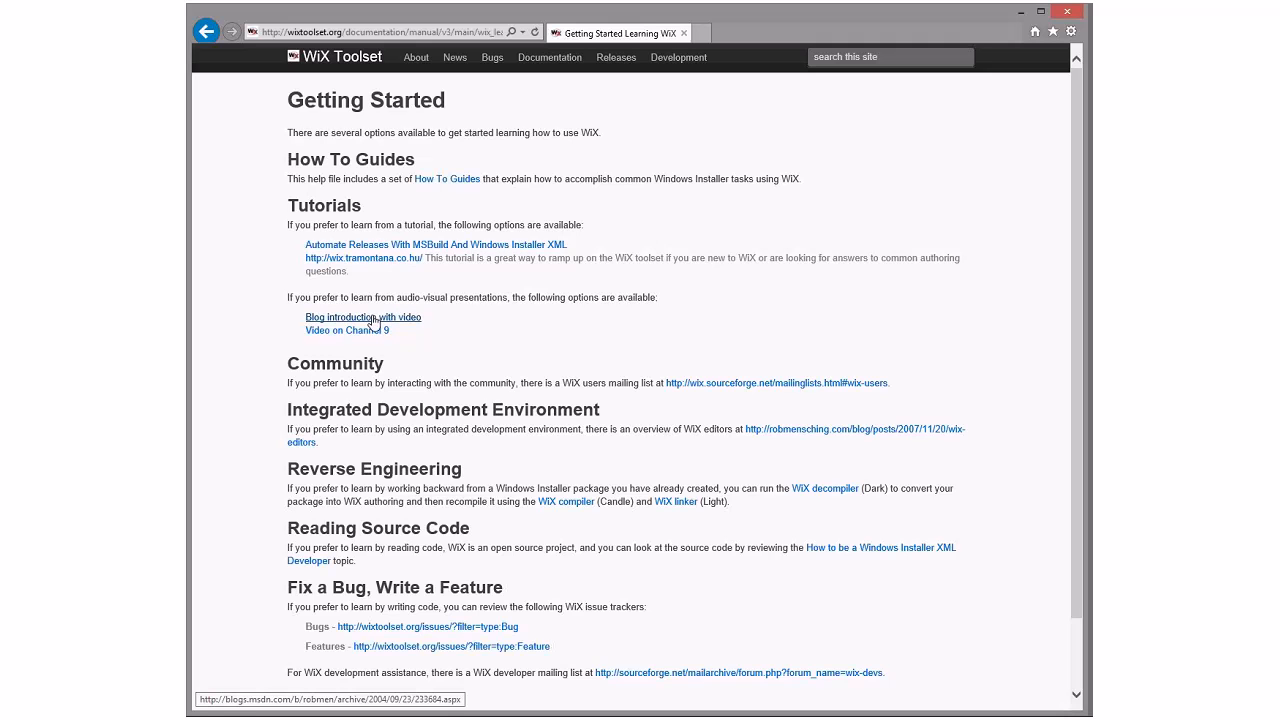
pyautogui.moveTo(348, 330)
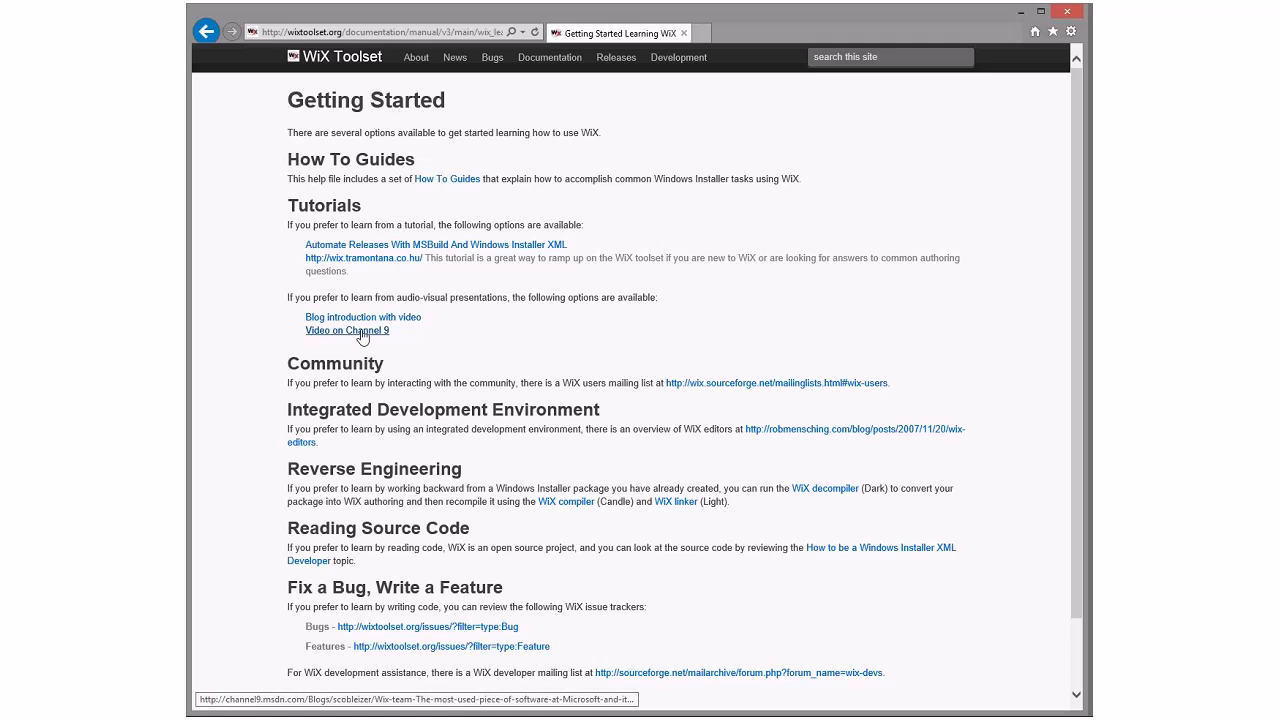
pyautogui.moveTo(728, 284)
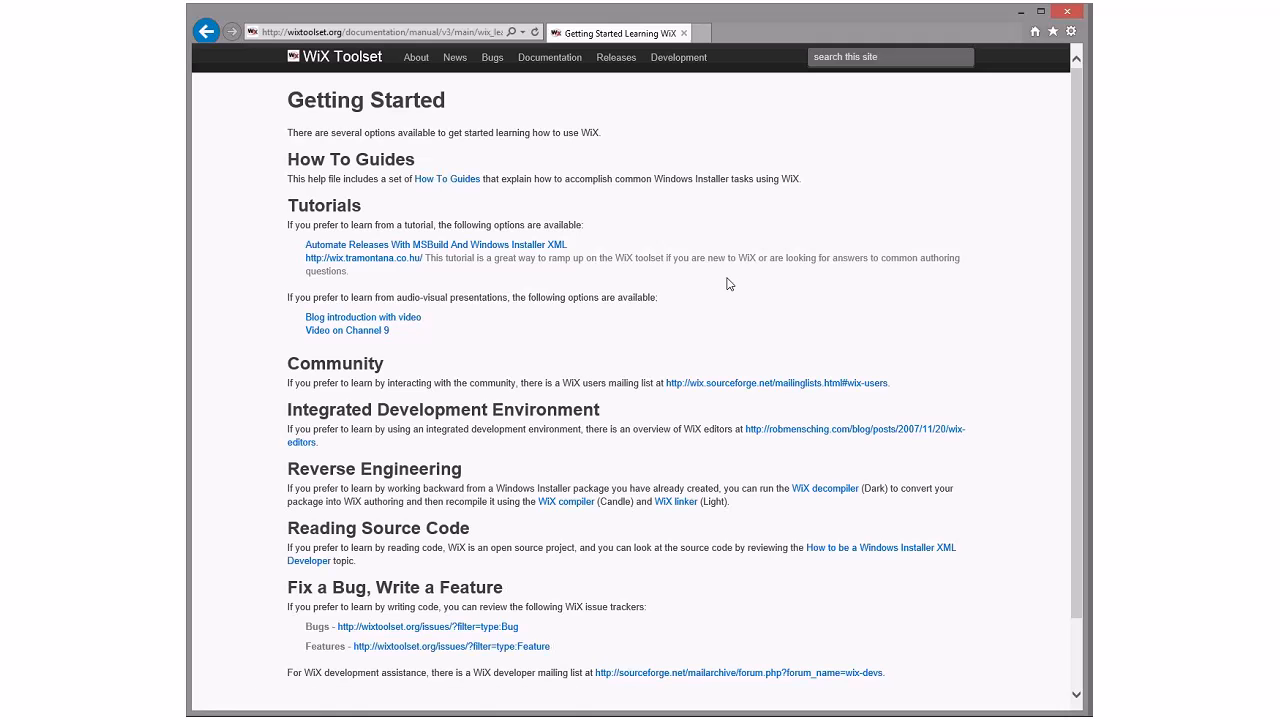
pyautogui.moveTo(736, 358)
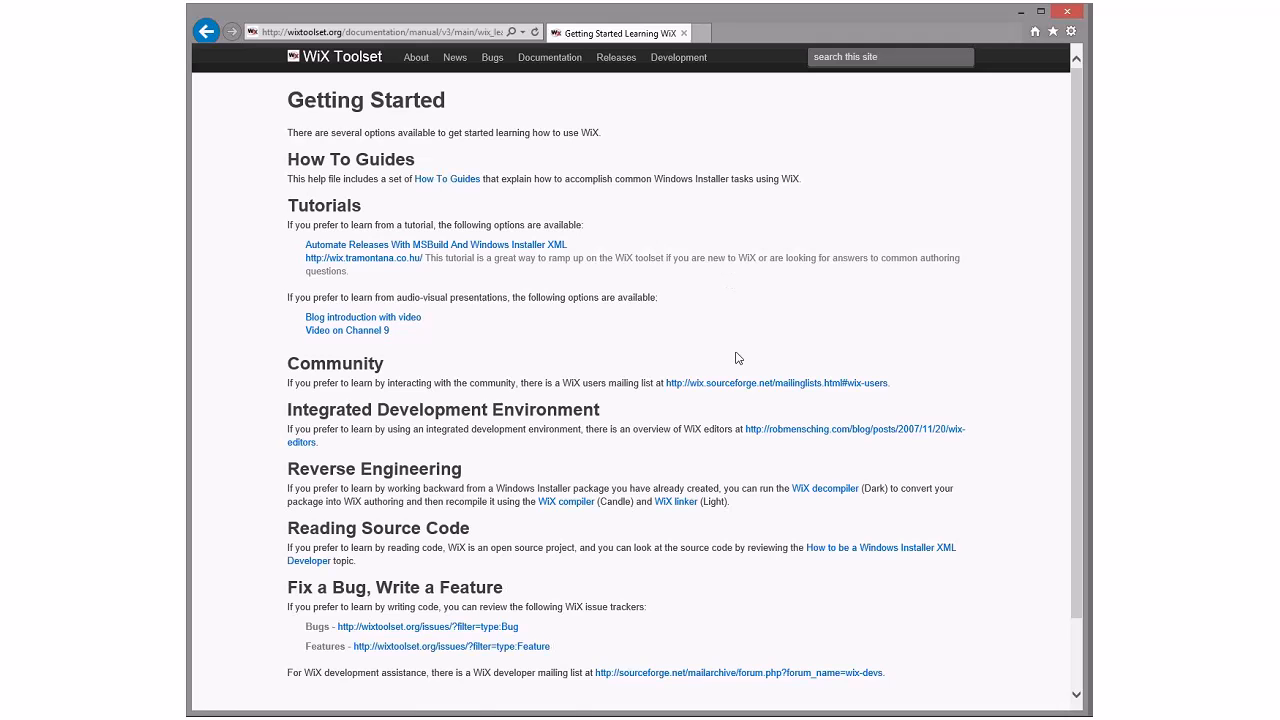
pyautogui.moveTo(726, 284)
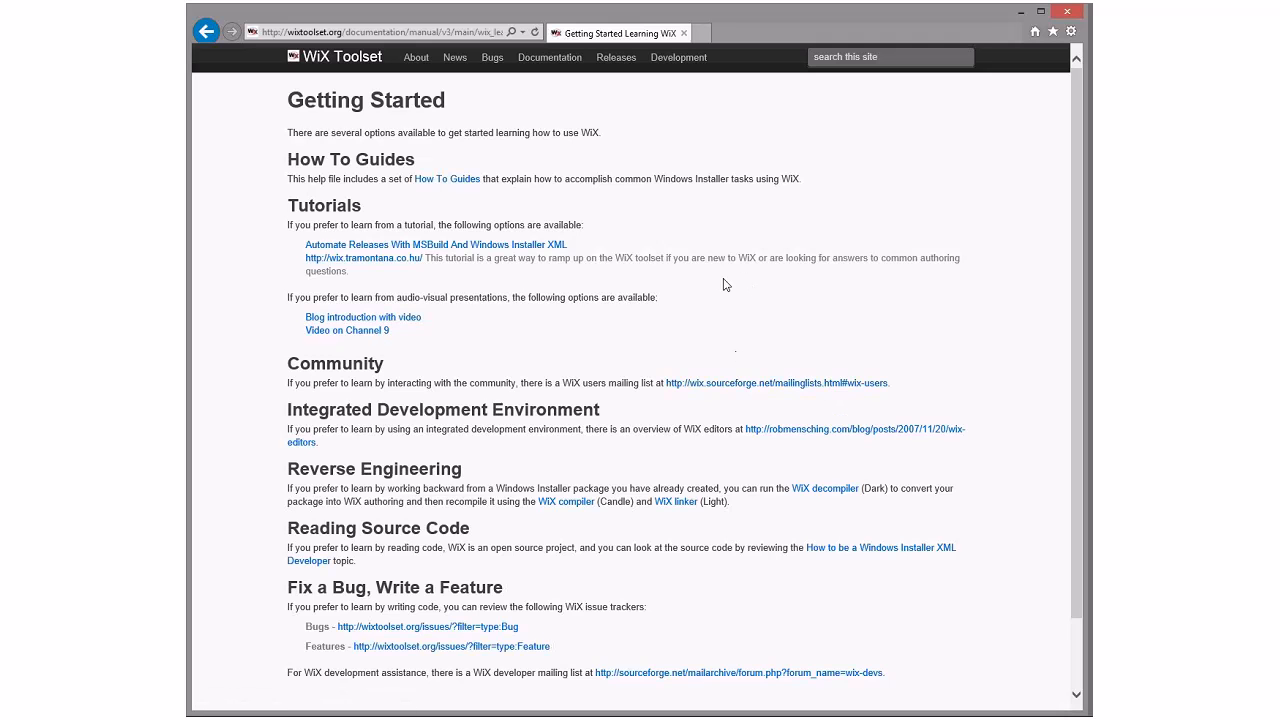
pyautogui.moveTo(356, 250)
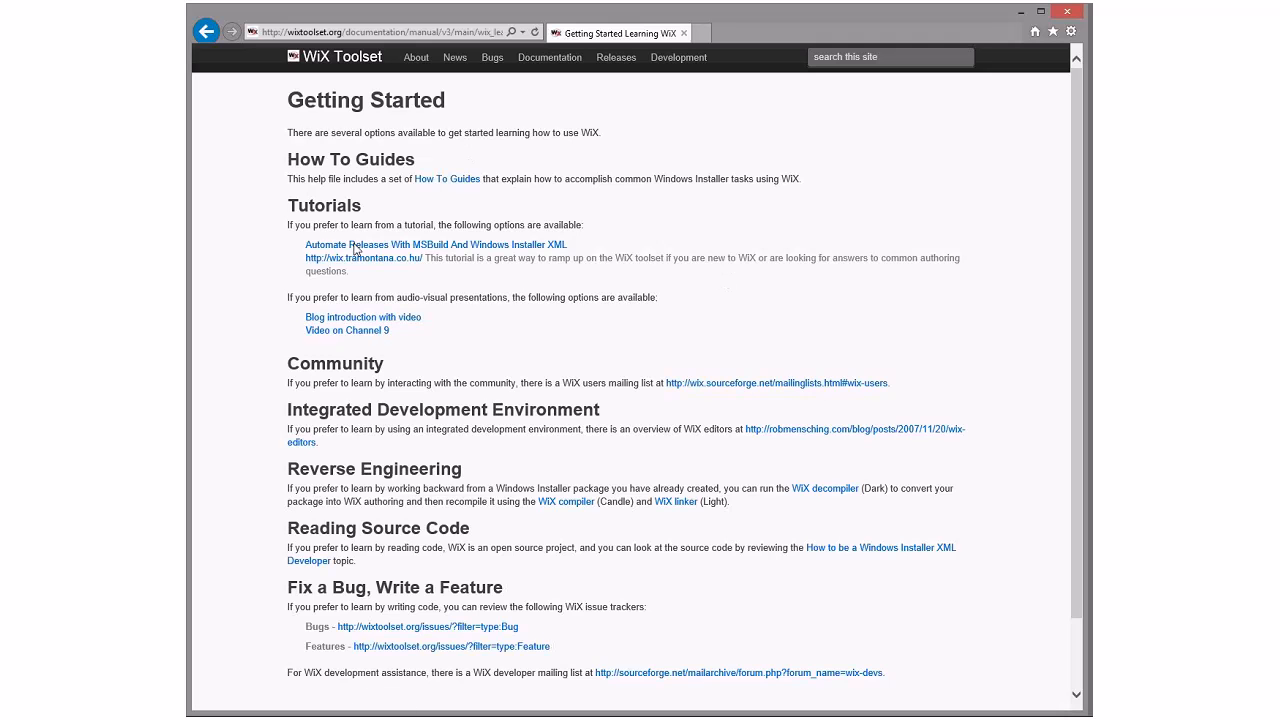
pyautogui.moveTo(720, 284)
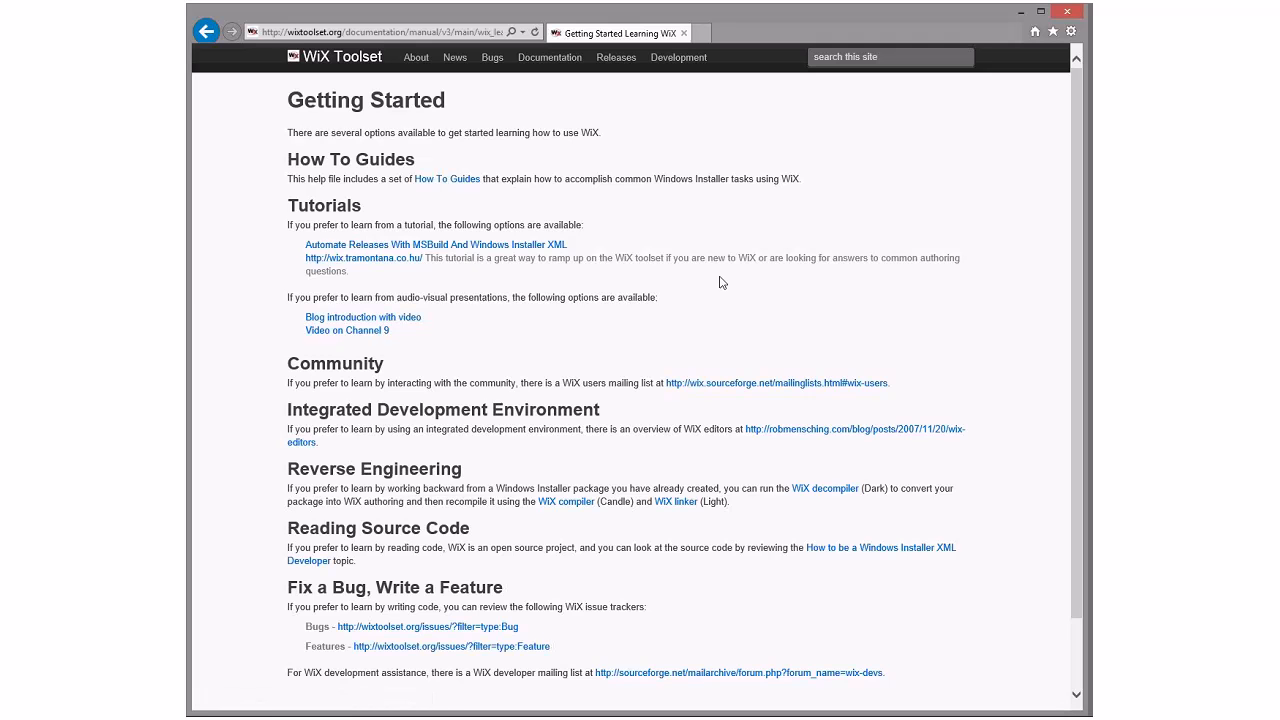
pyautogui.moveTo(720, 284)
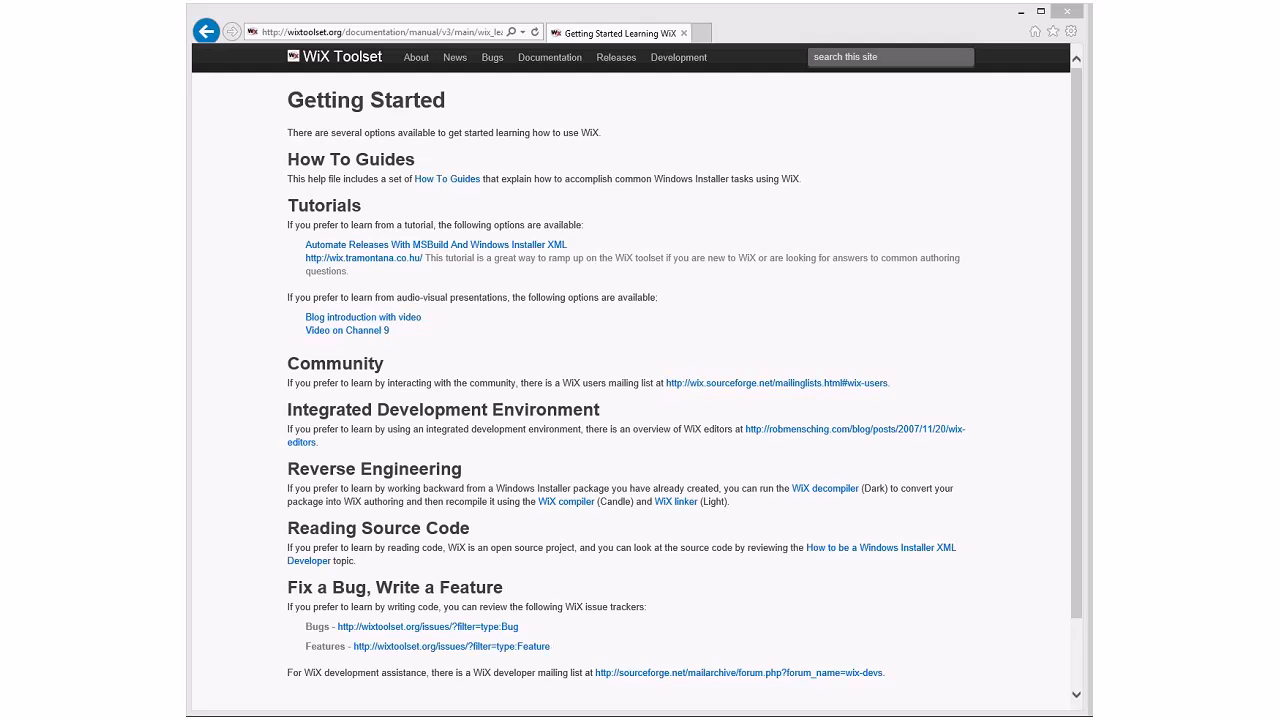
pyautogui.moveTo(806, 276)
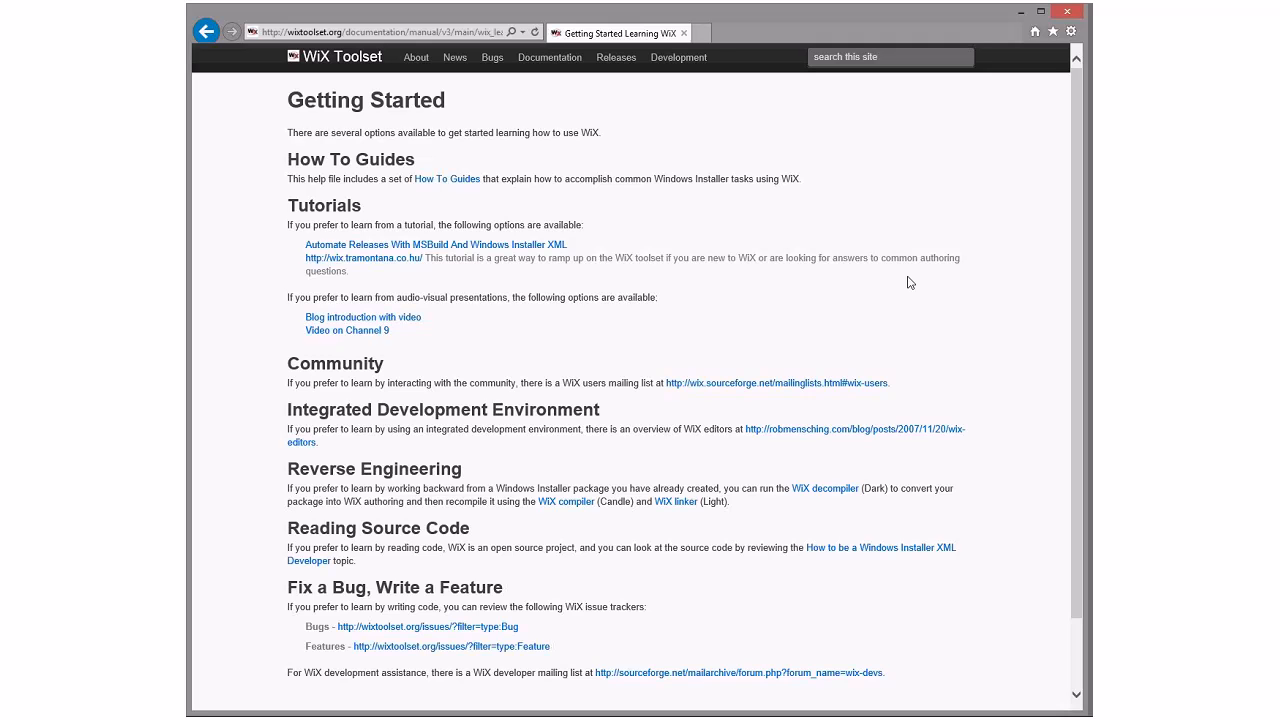
pyautogui.moveTo(736, 258)
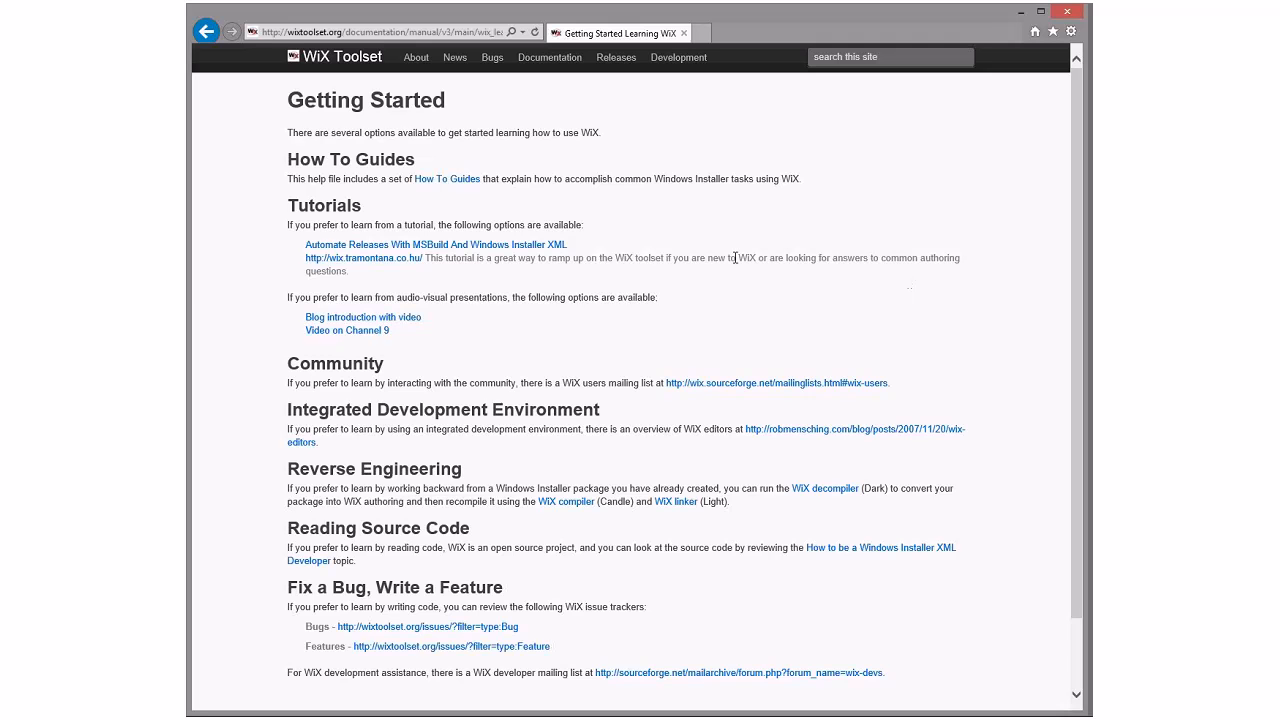
pyautogui.moveTo(780, 238)
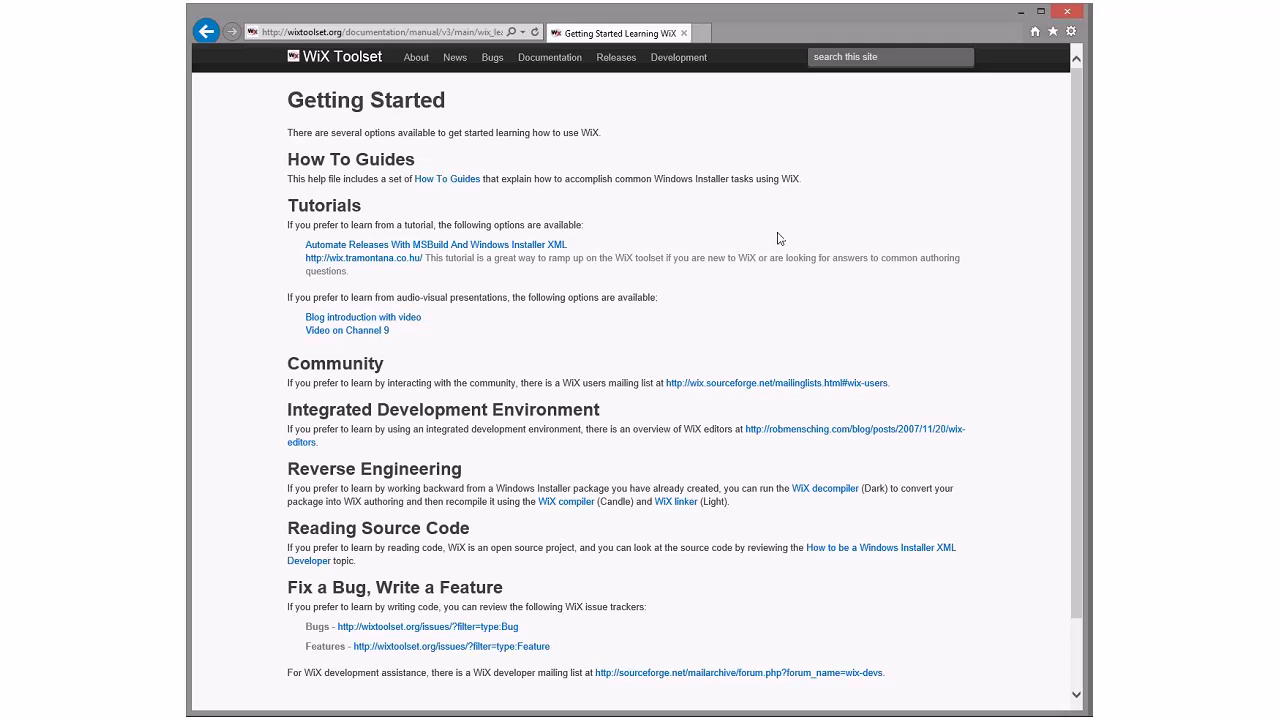
pyautogui.moveTo(736, 234)
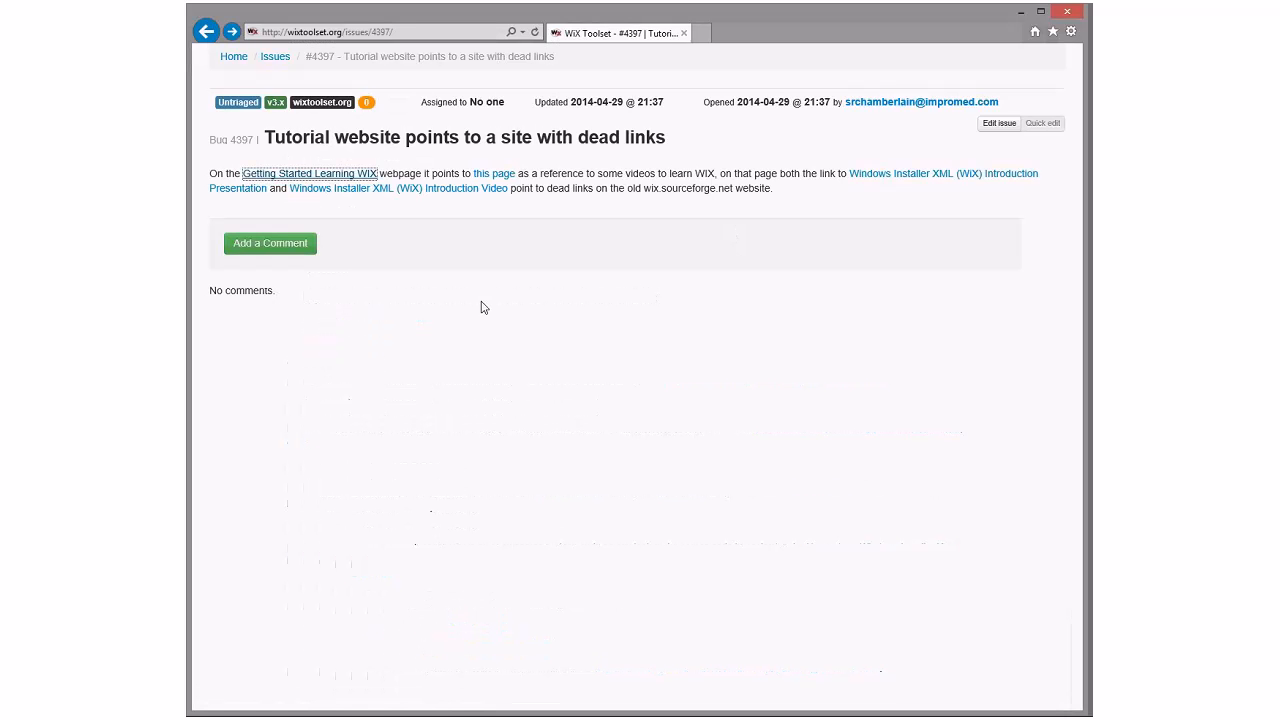
pyautogui.moveTo(512, 380)
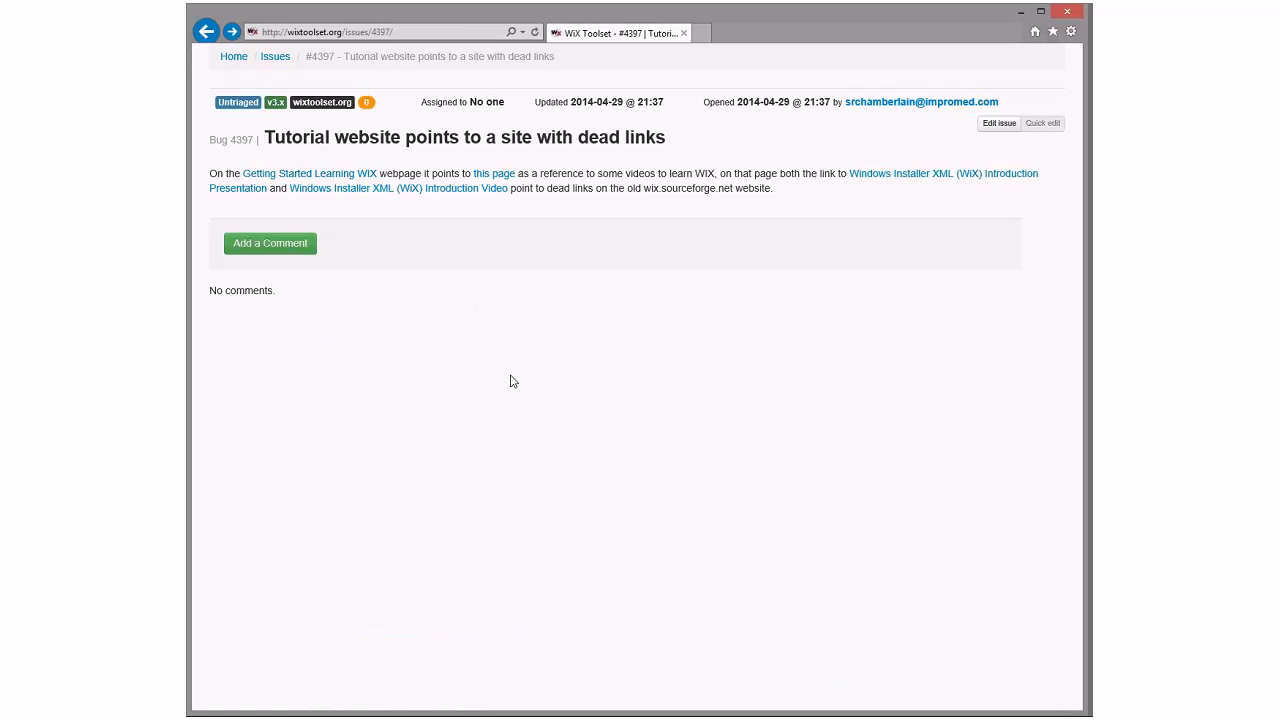
pyautogui.moveTo(850, 168)
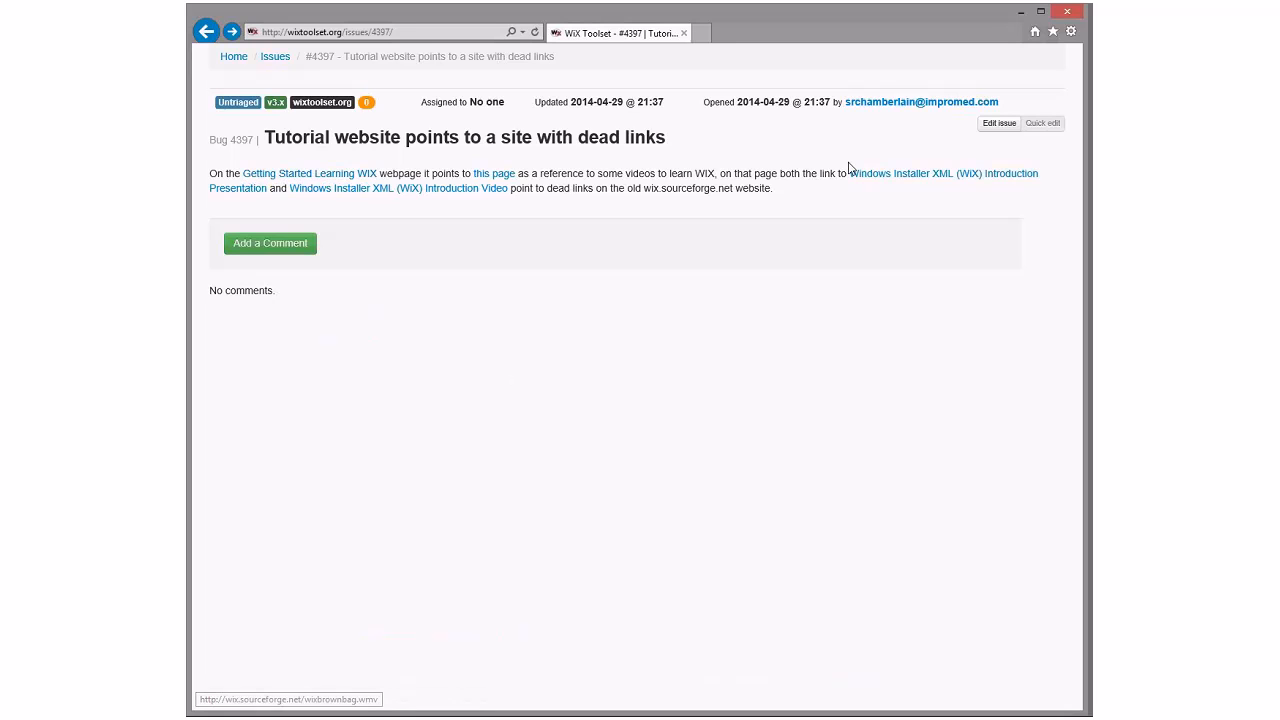
pyautogui.moveTo(598, 190)
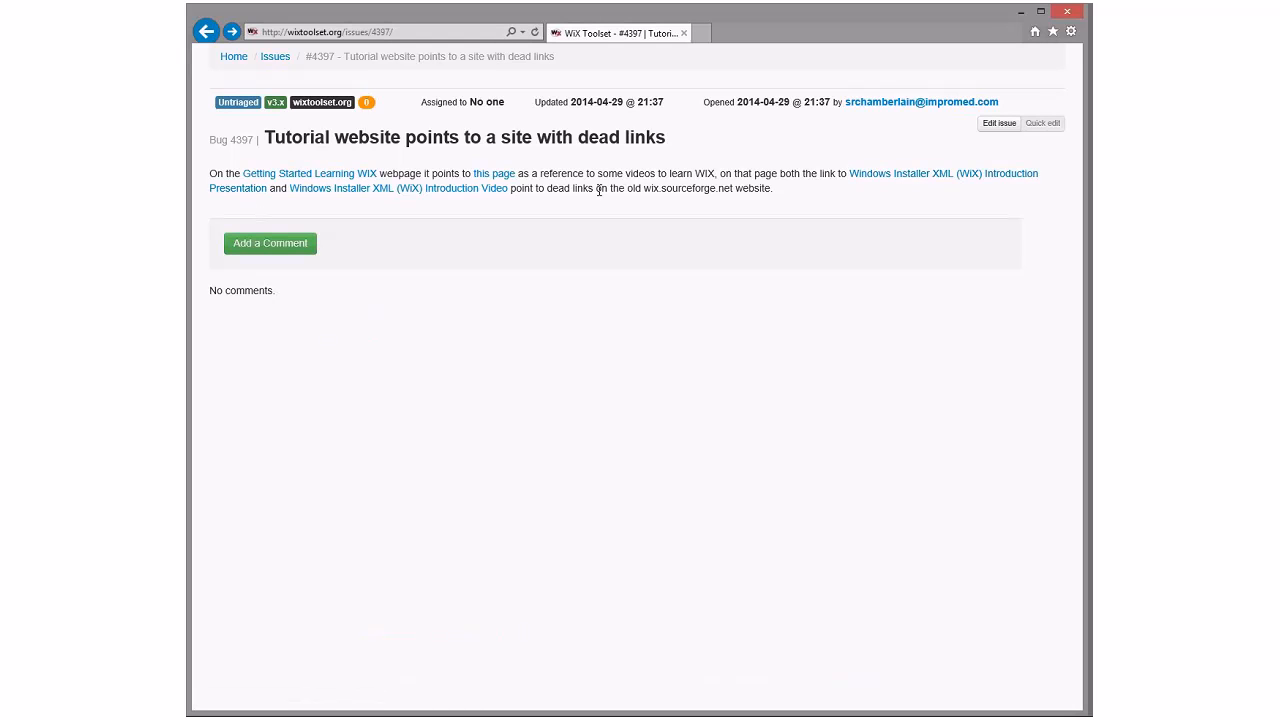
pyautogui.moveTo(646, 304)
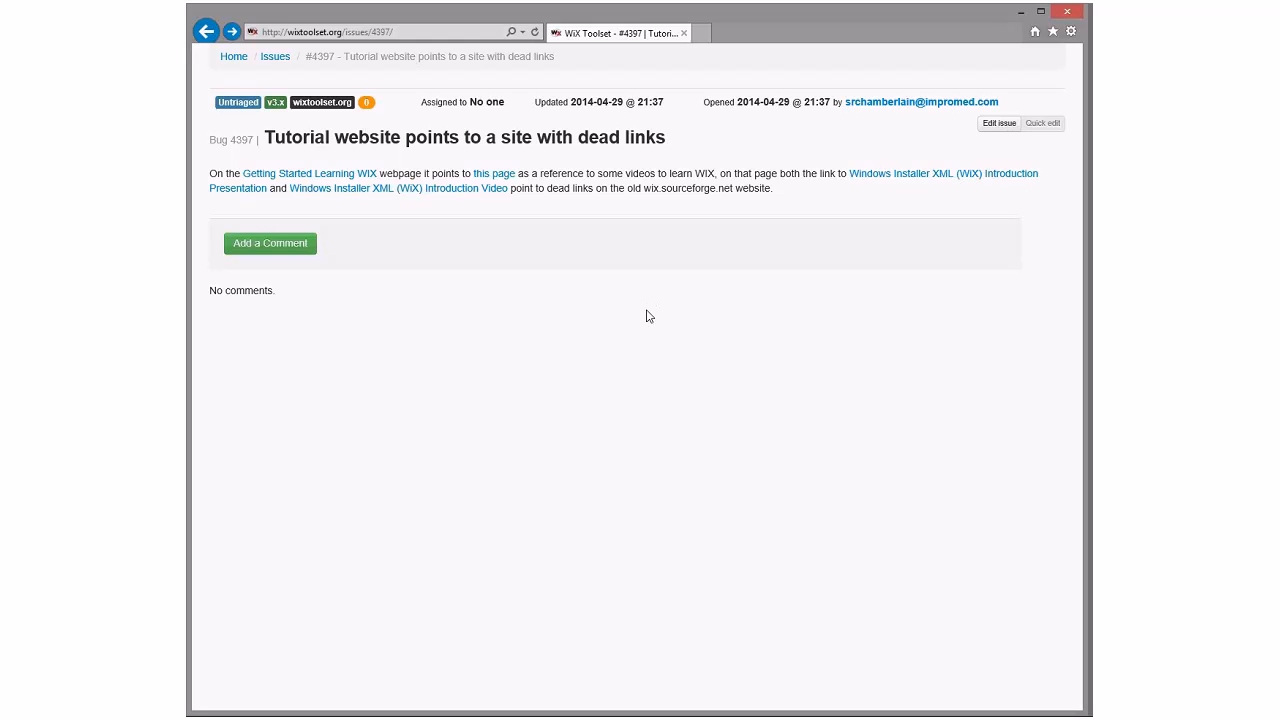
pyautogui.moveTo(638, 312)
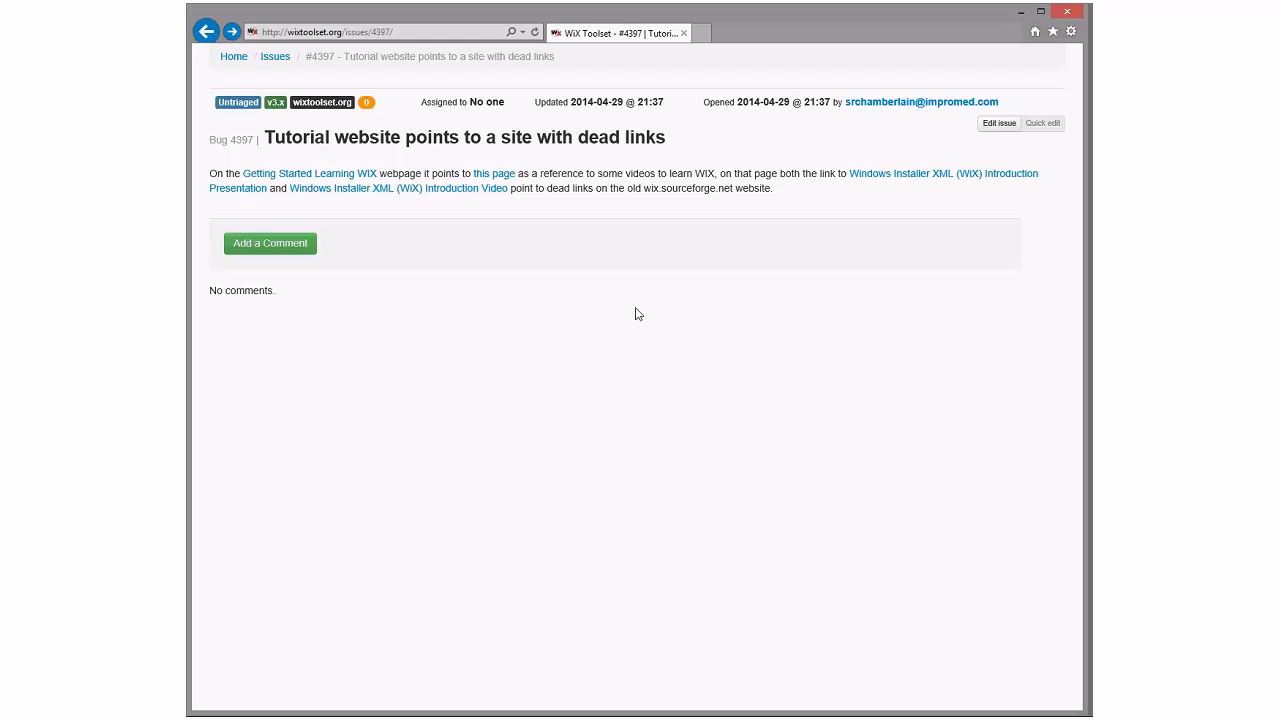
# Go back from issue #4397 to the untriaged issues list
pyautogui.click(238, 102)
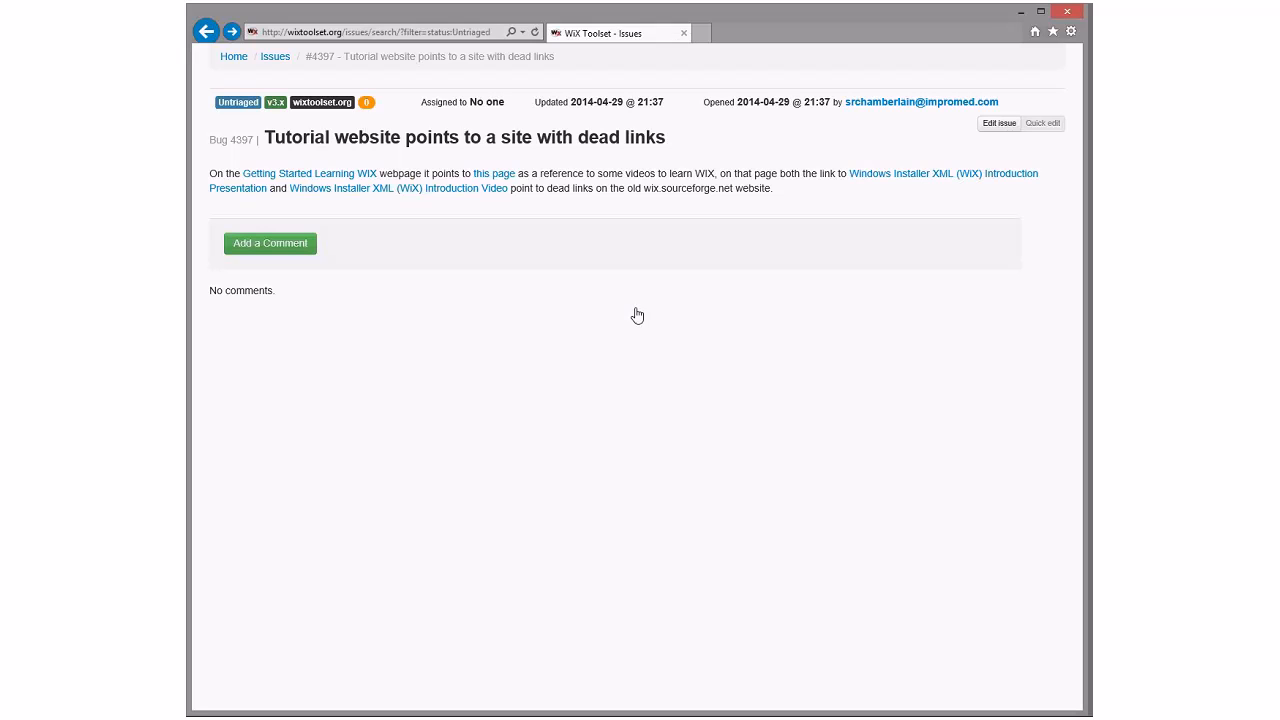
pyautogui.click(206, 32)
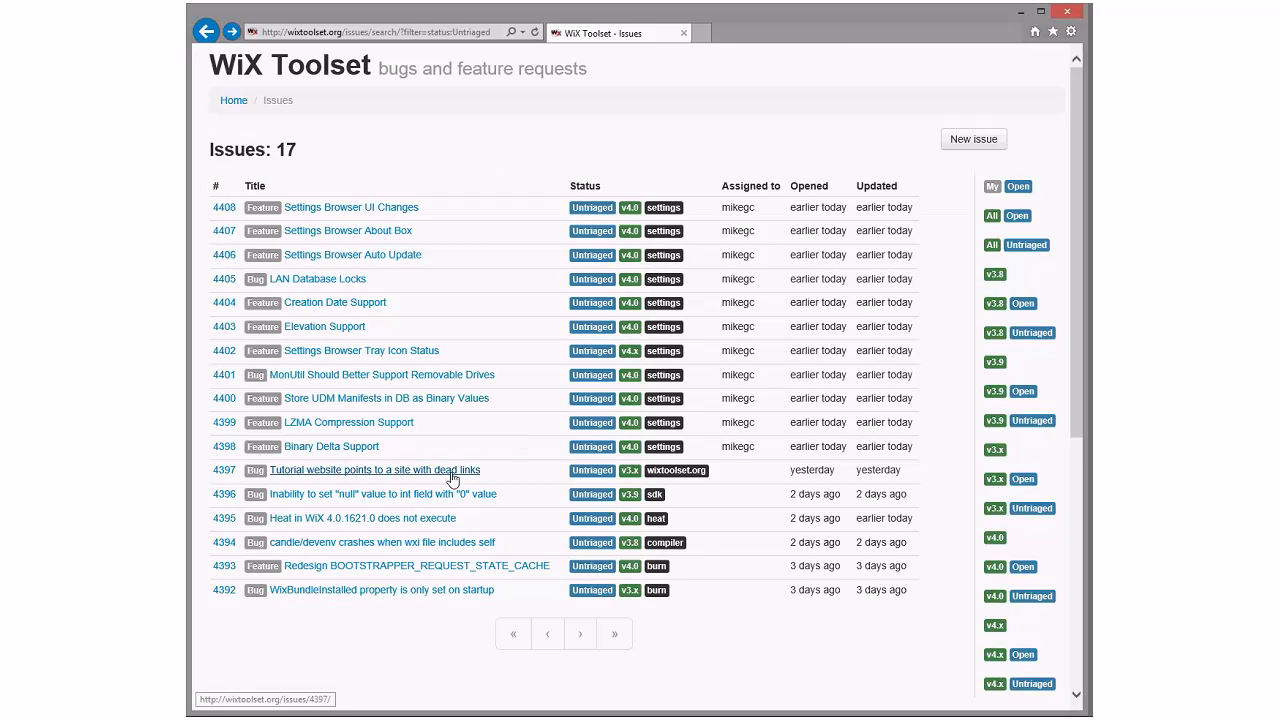
pyautogui.moveTo(428, 482)
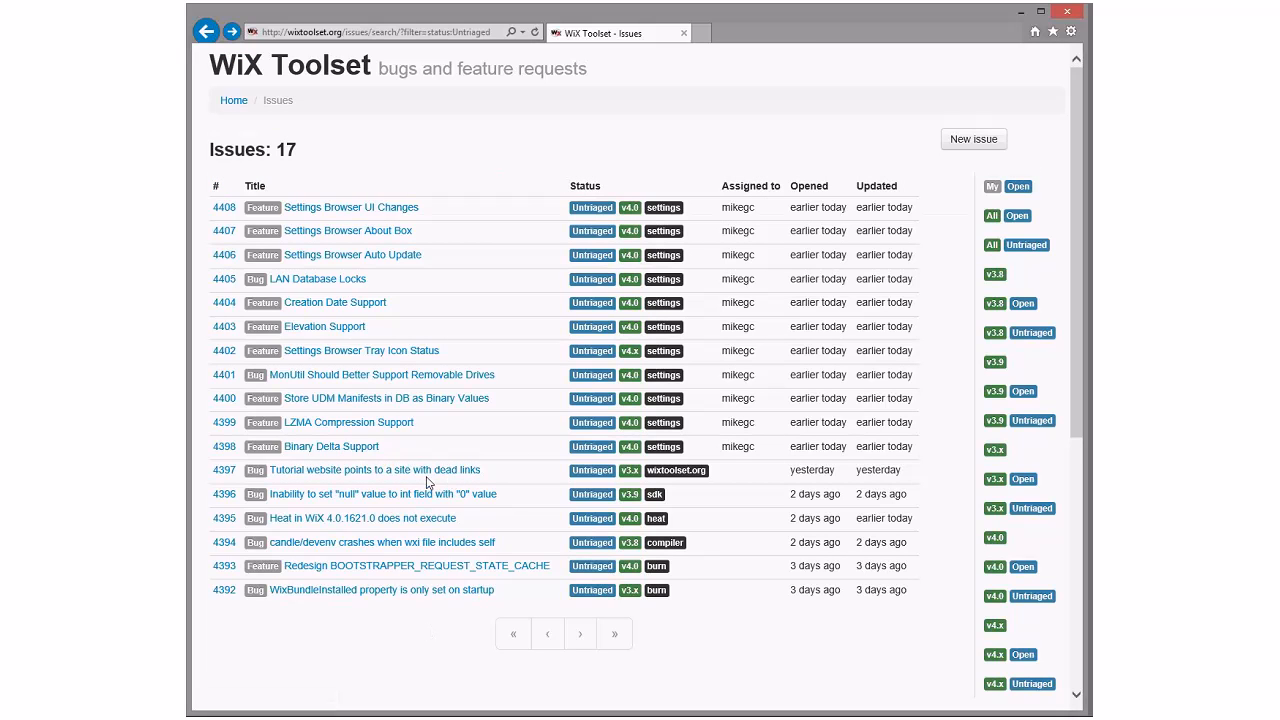
pyautogui.moveTo(522, 464)
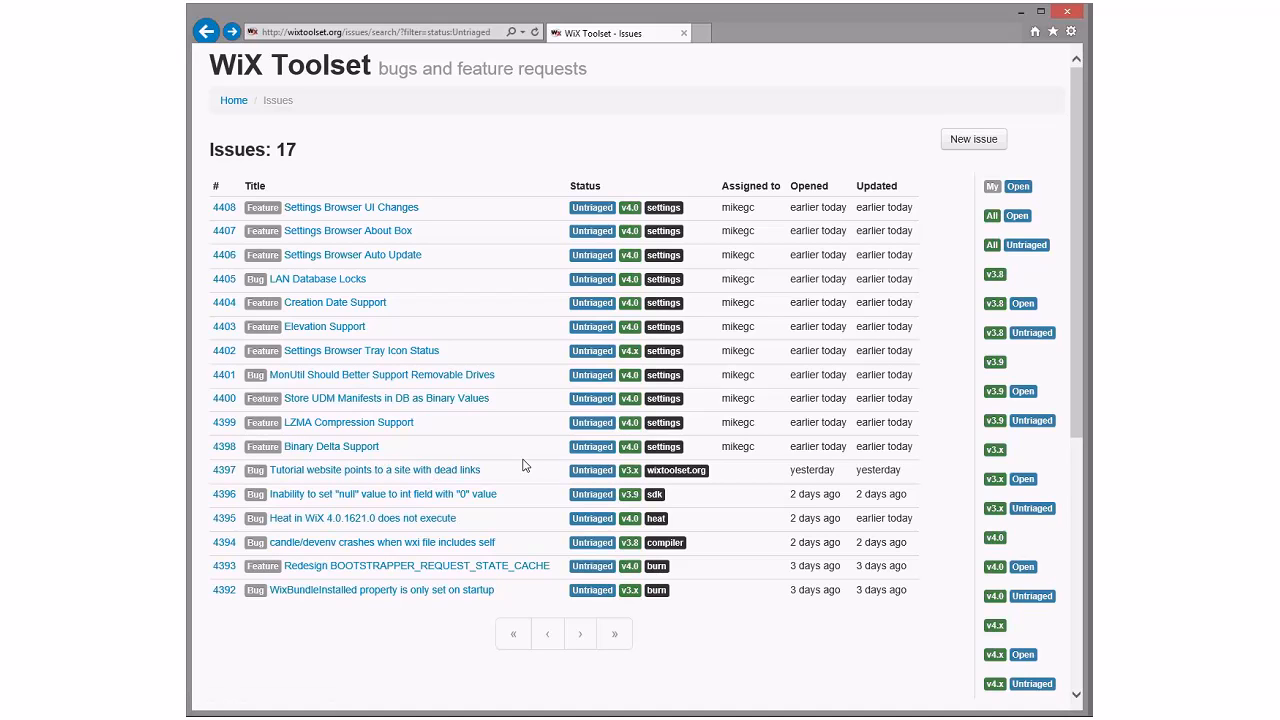
pyautogui.moveTo(512, 440)
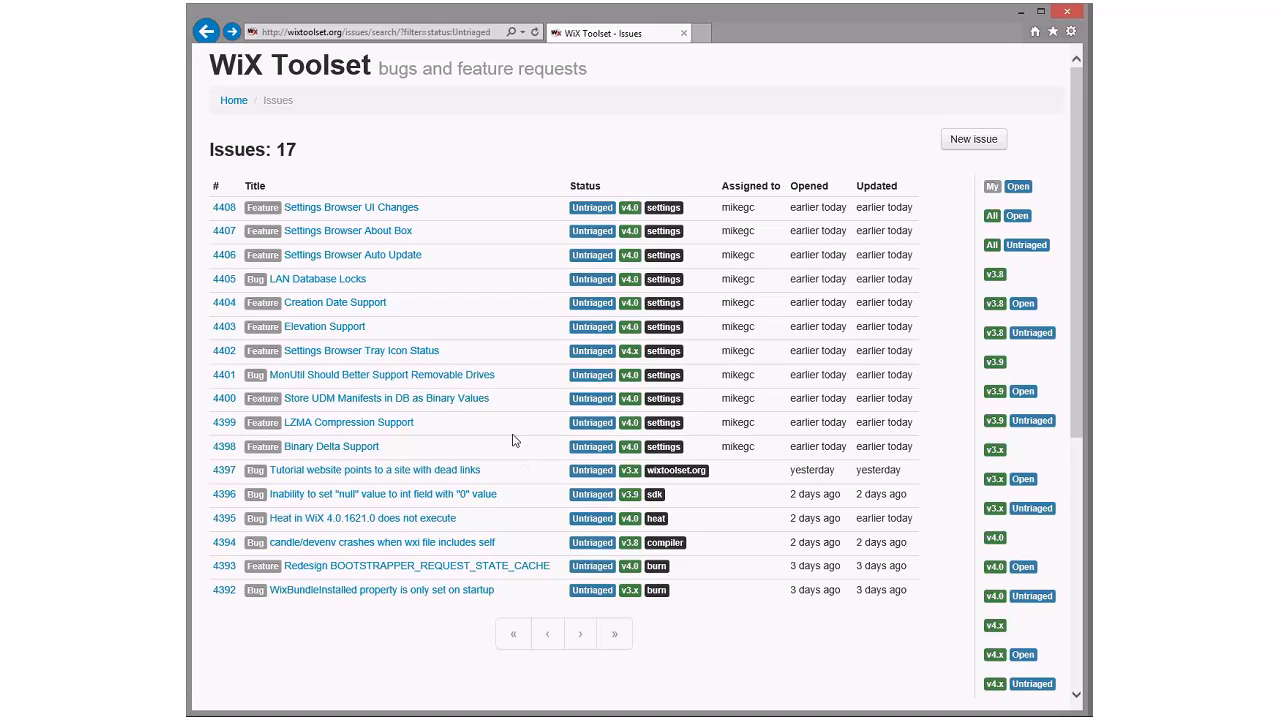
pyautogui.moveTo(492, 460)
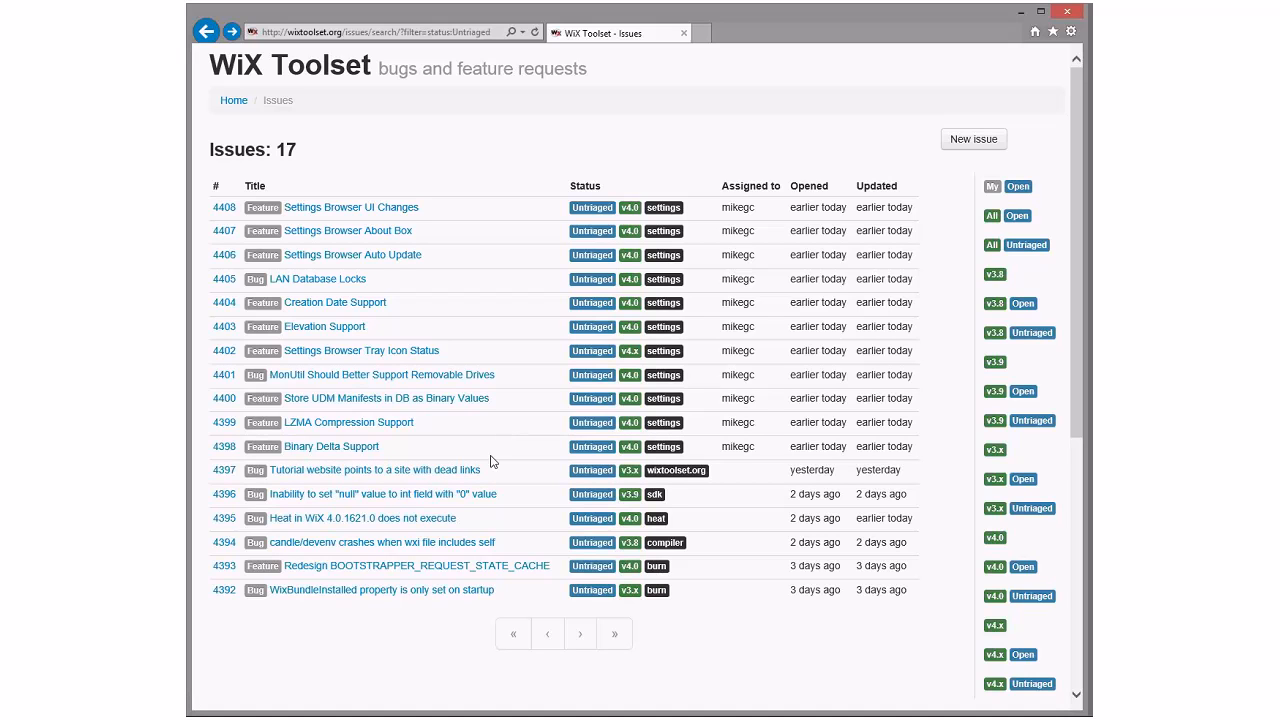
pyautogui.moveTo(562, 448)
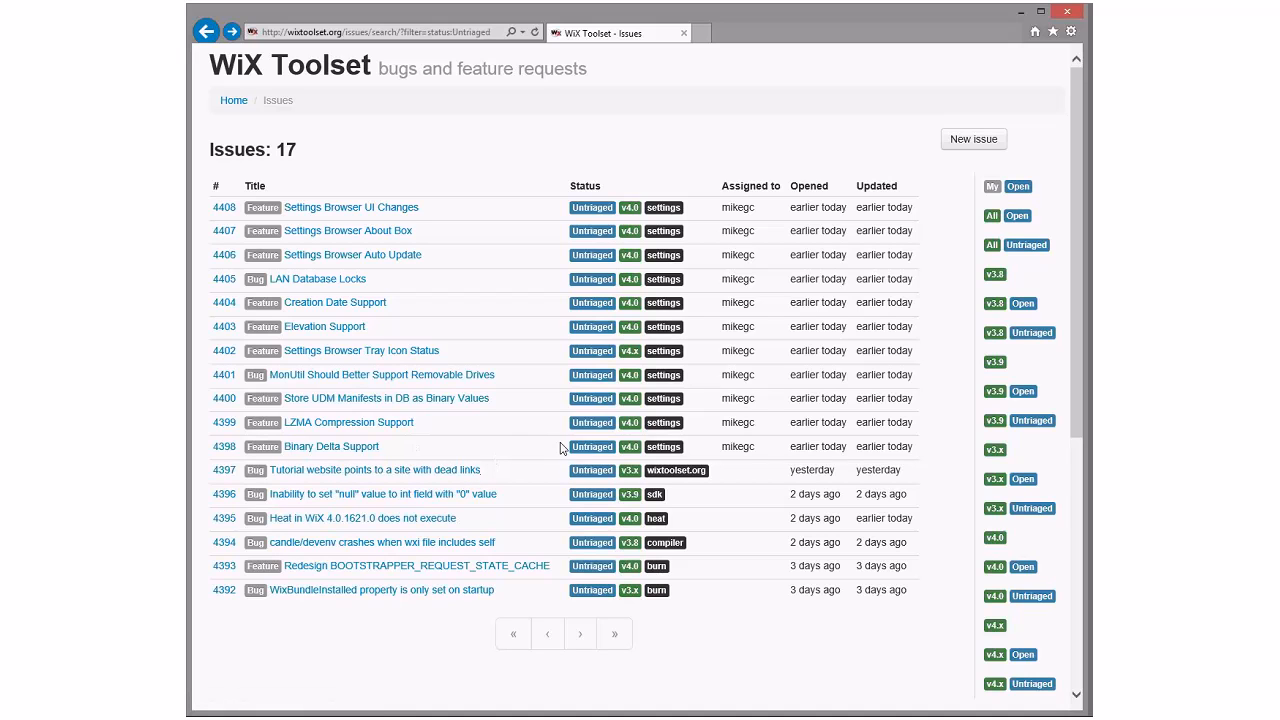
pyautogui.moveTo(664, 446)
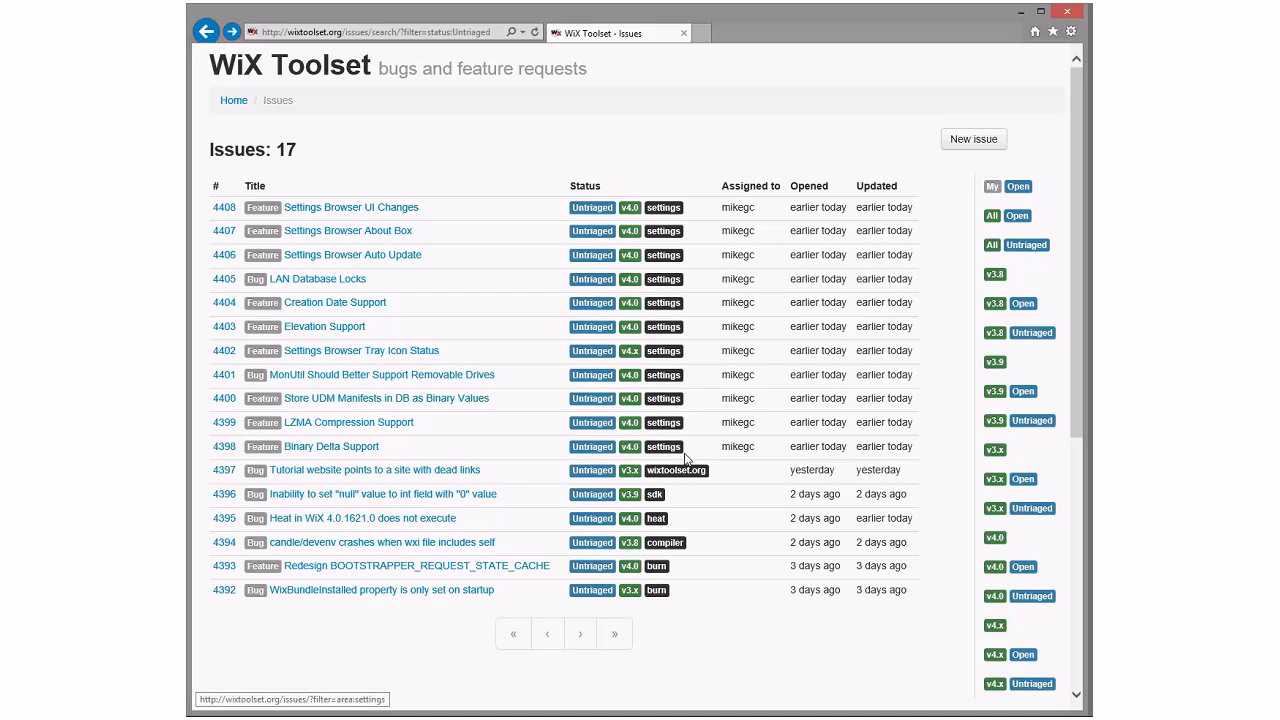
pyautogui.moveTo(504, 196)
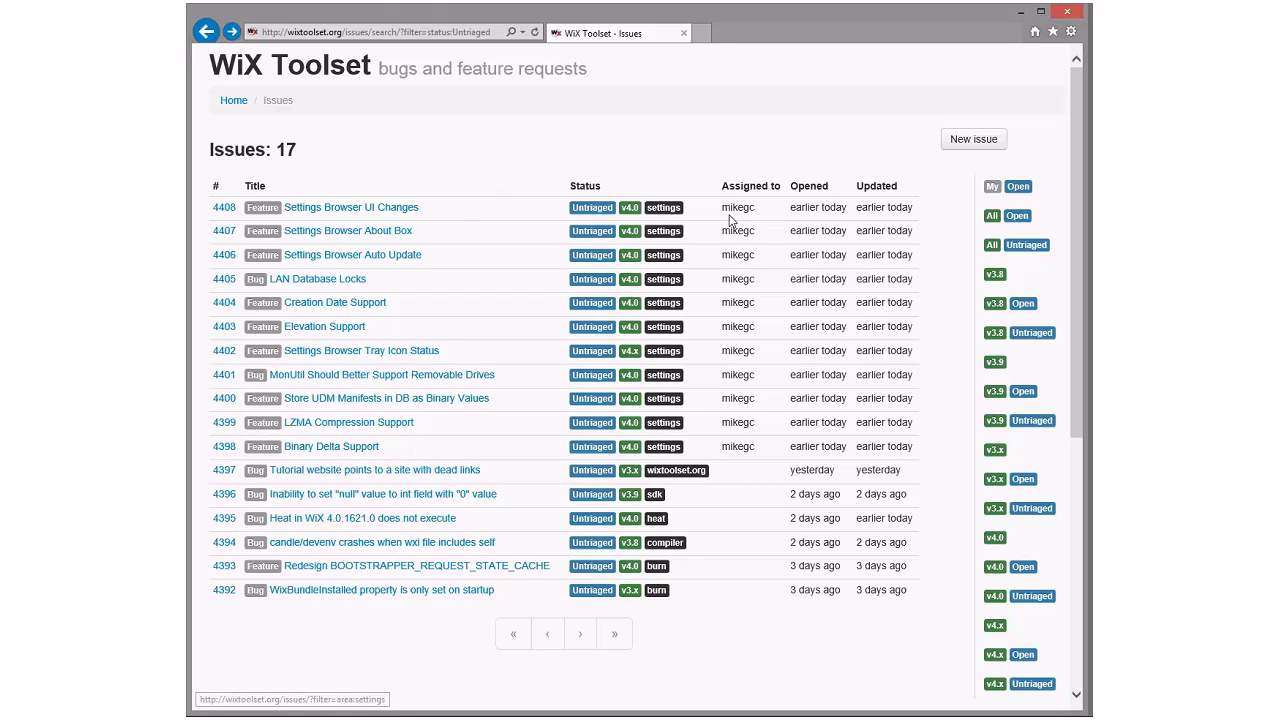
pyautogui.moveTo(758, 456)
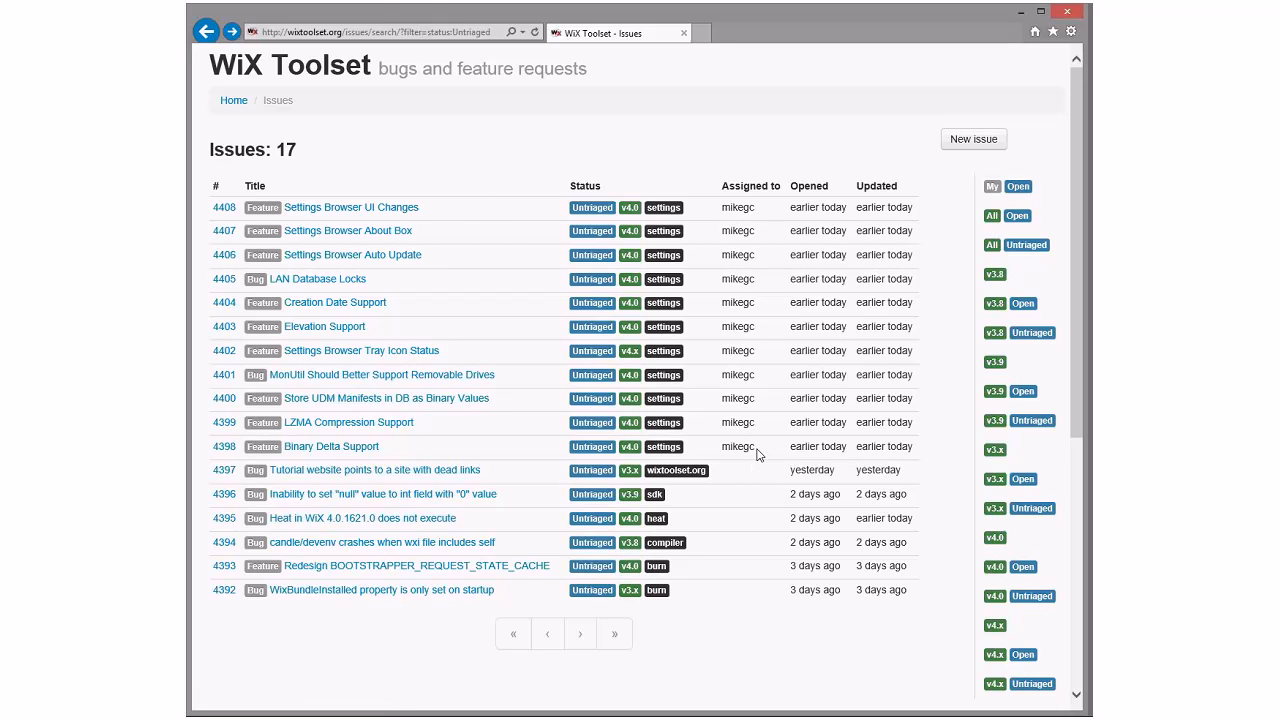
pyautogui.moveTo(762, 224)
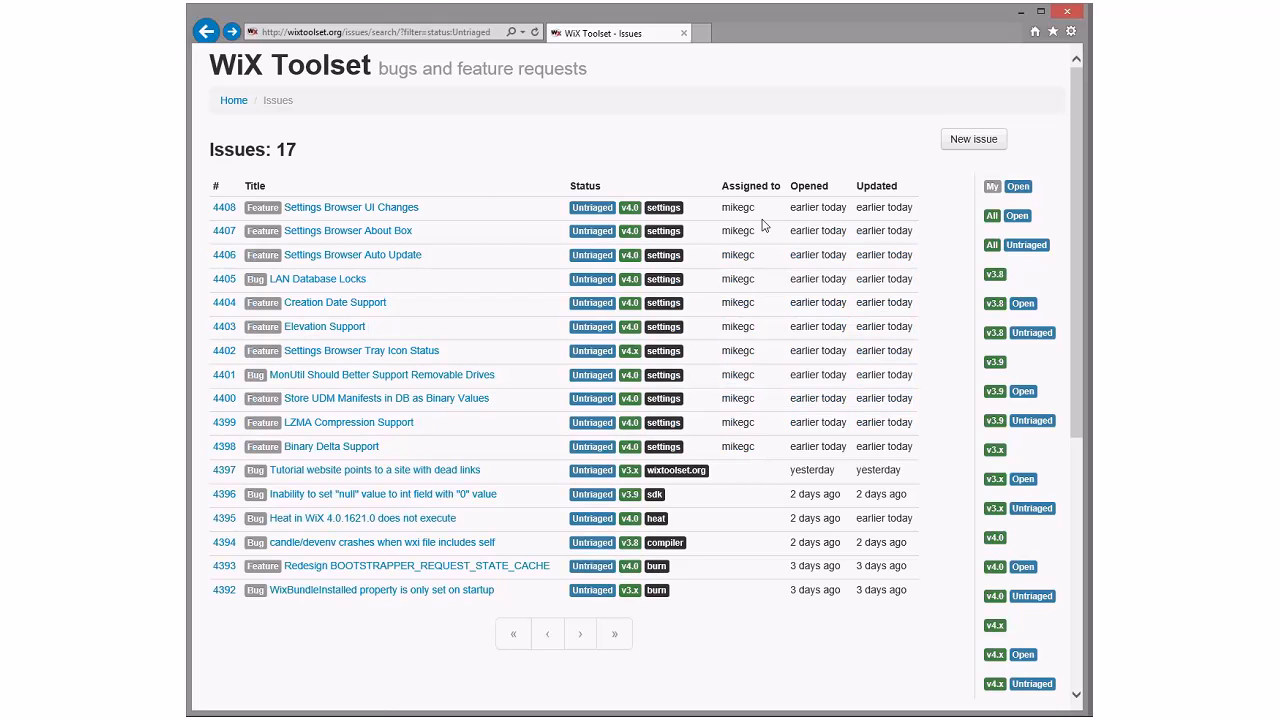
pyautogui.moveTo(490, 398)
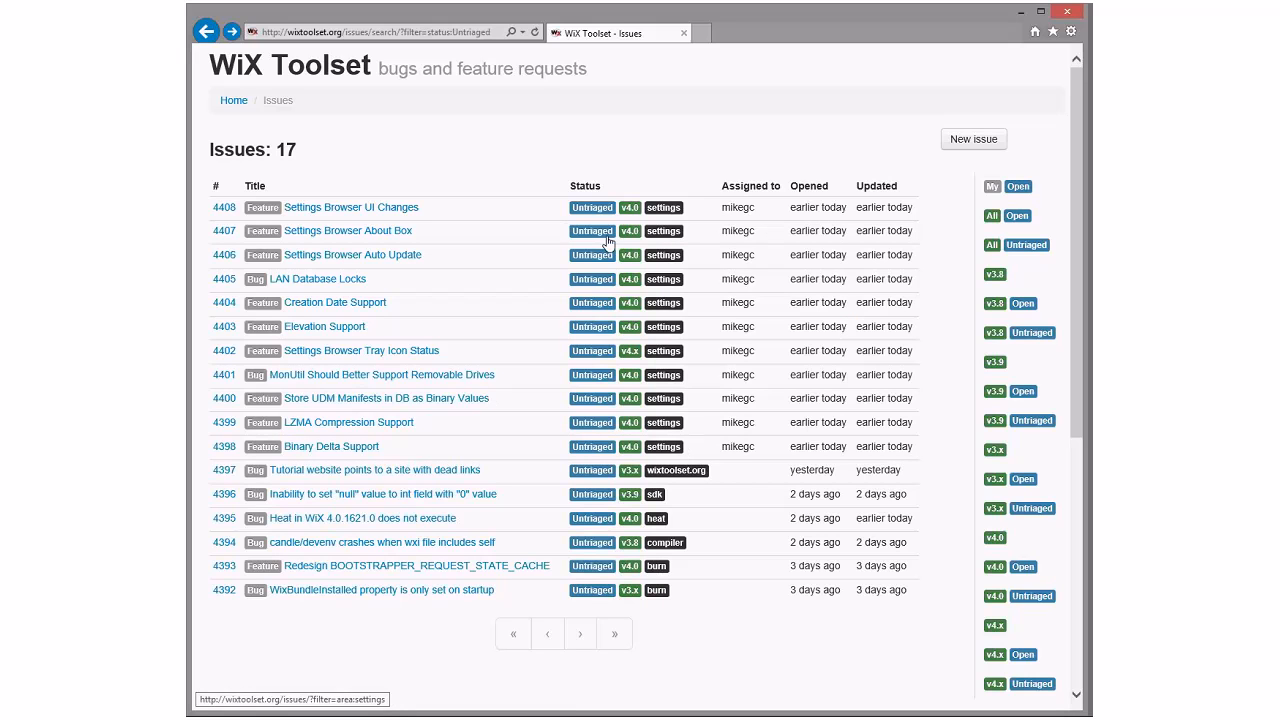
pyautogui.moveTo(852, 348)
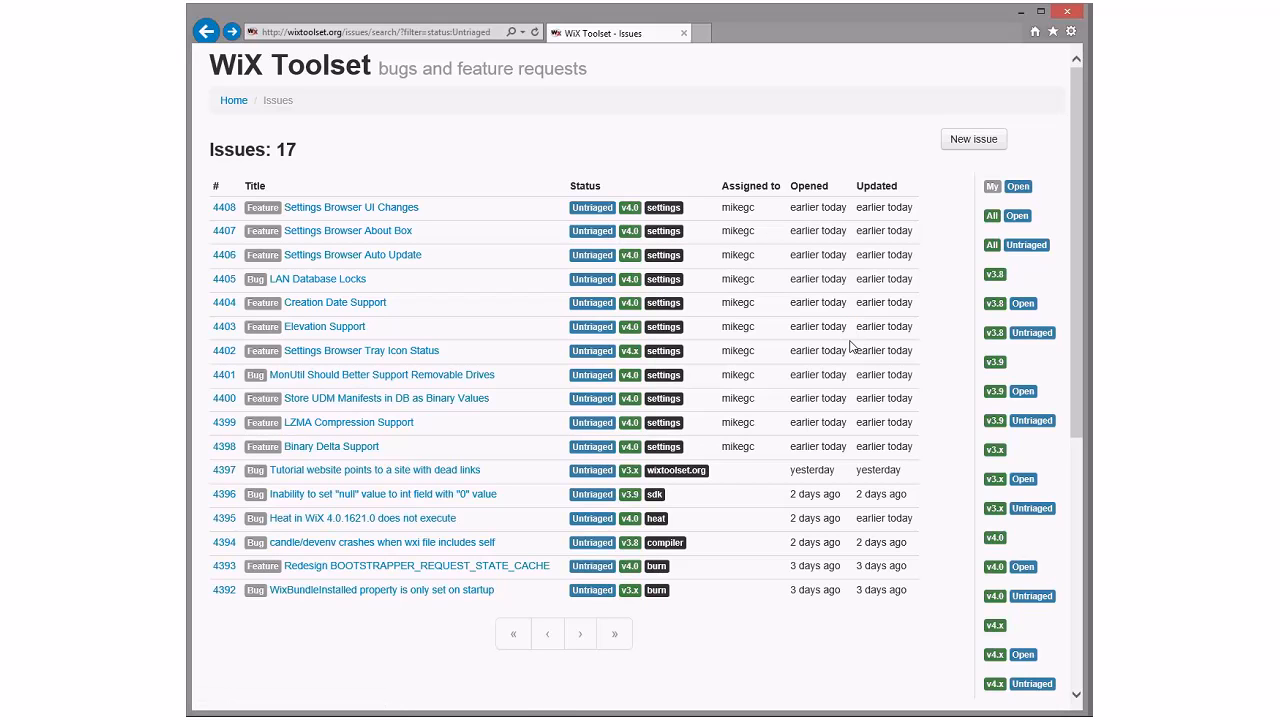
pyautogui.moveTo(490, 456)
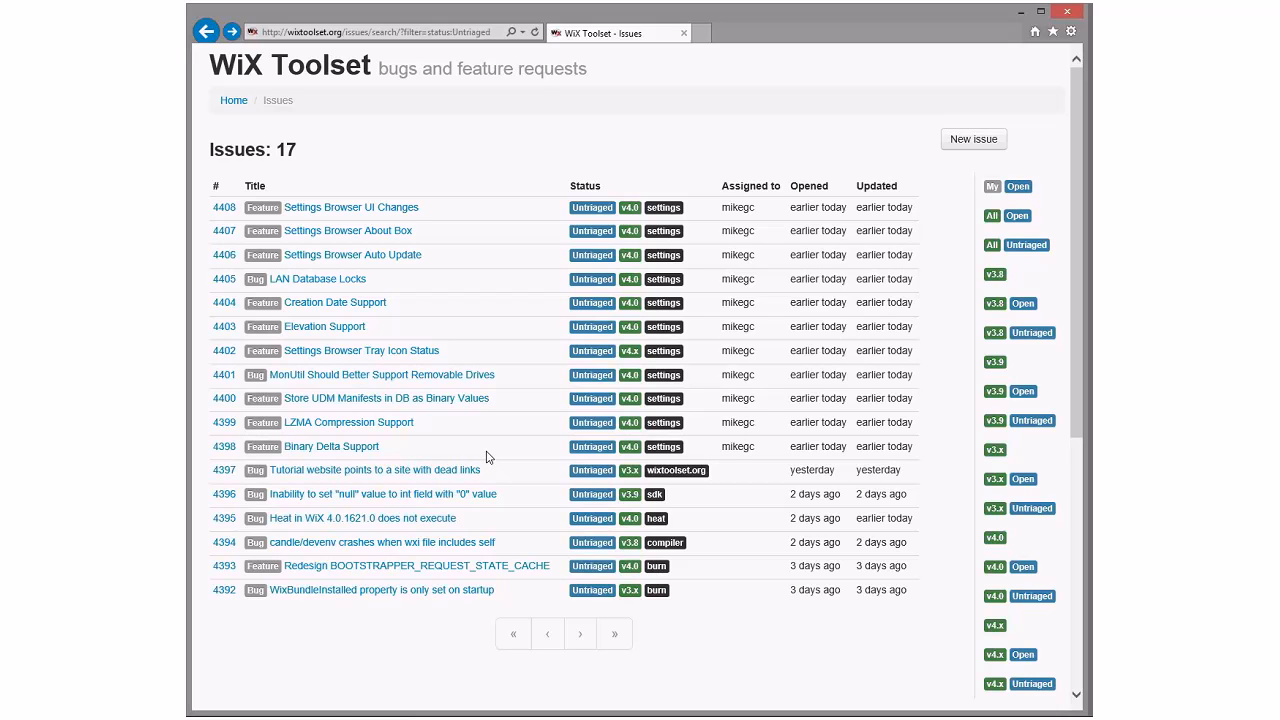
pyautogui.moveTo(332, 446)
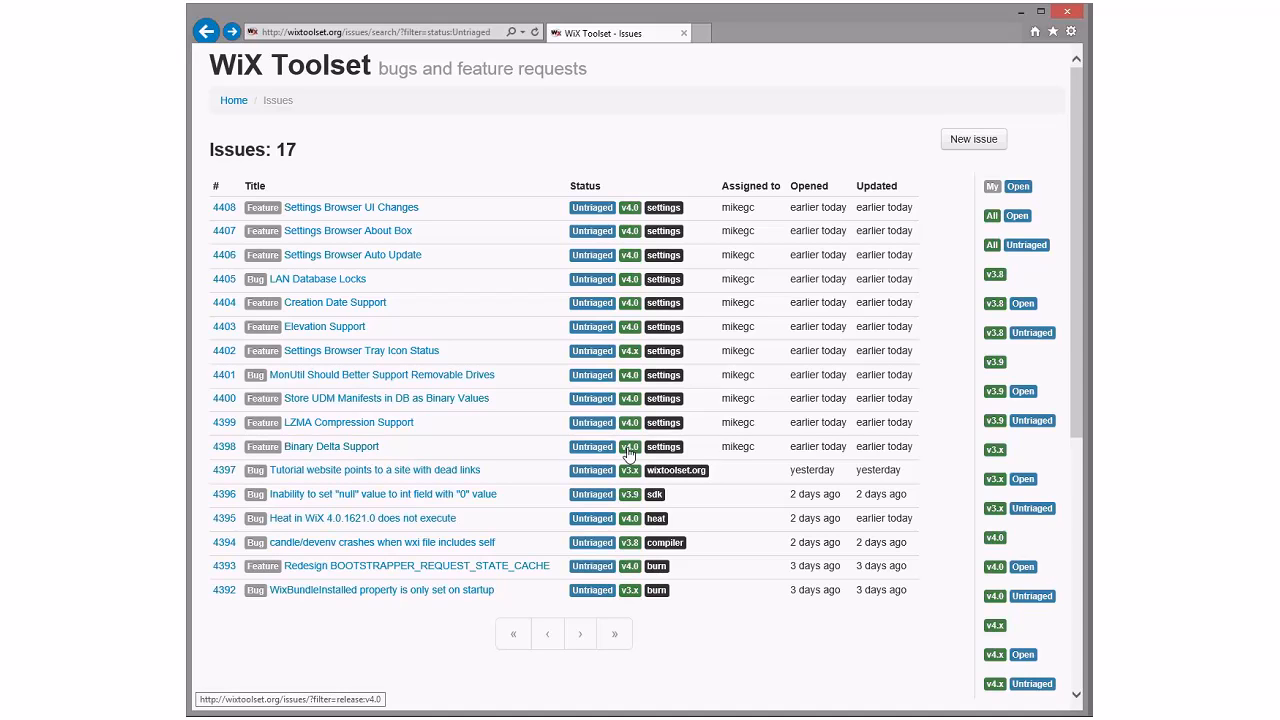
pyautogui.moveTo(528, 178)
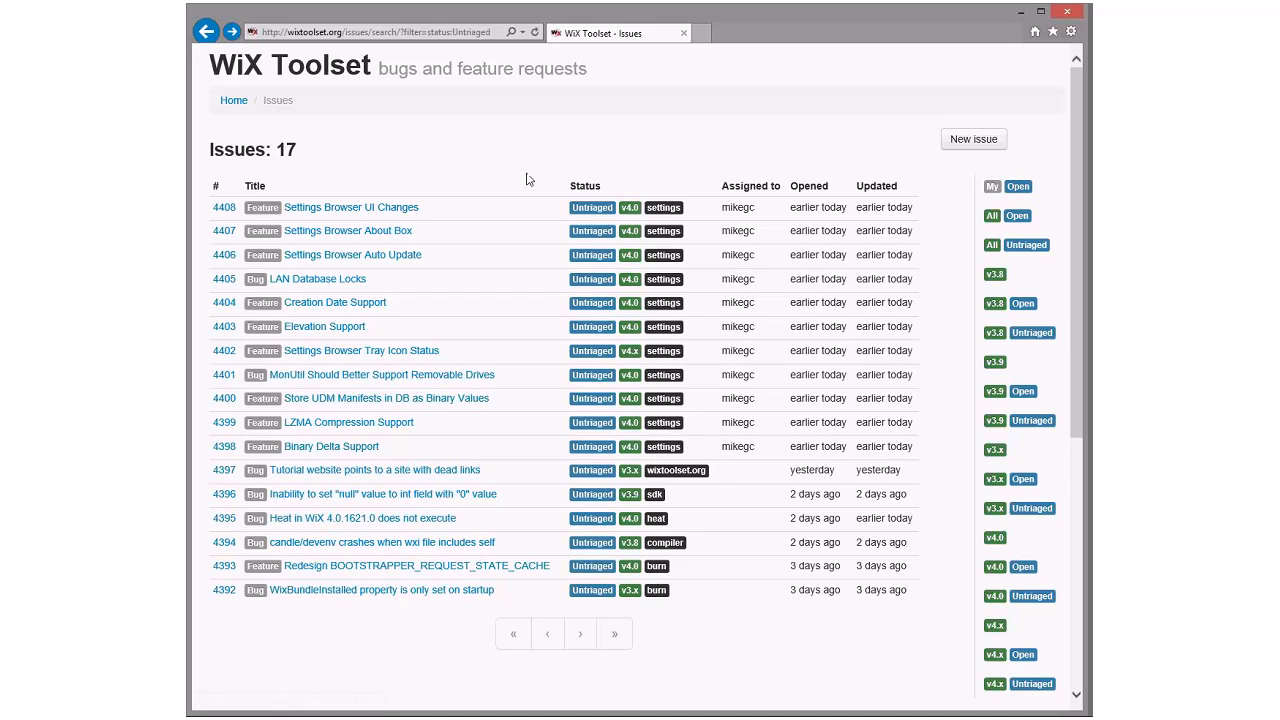
pyautogui.moveTo(596, 322)
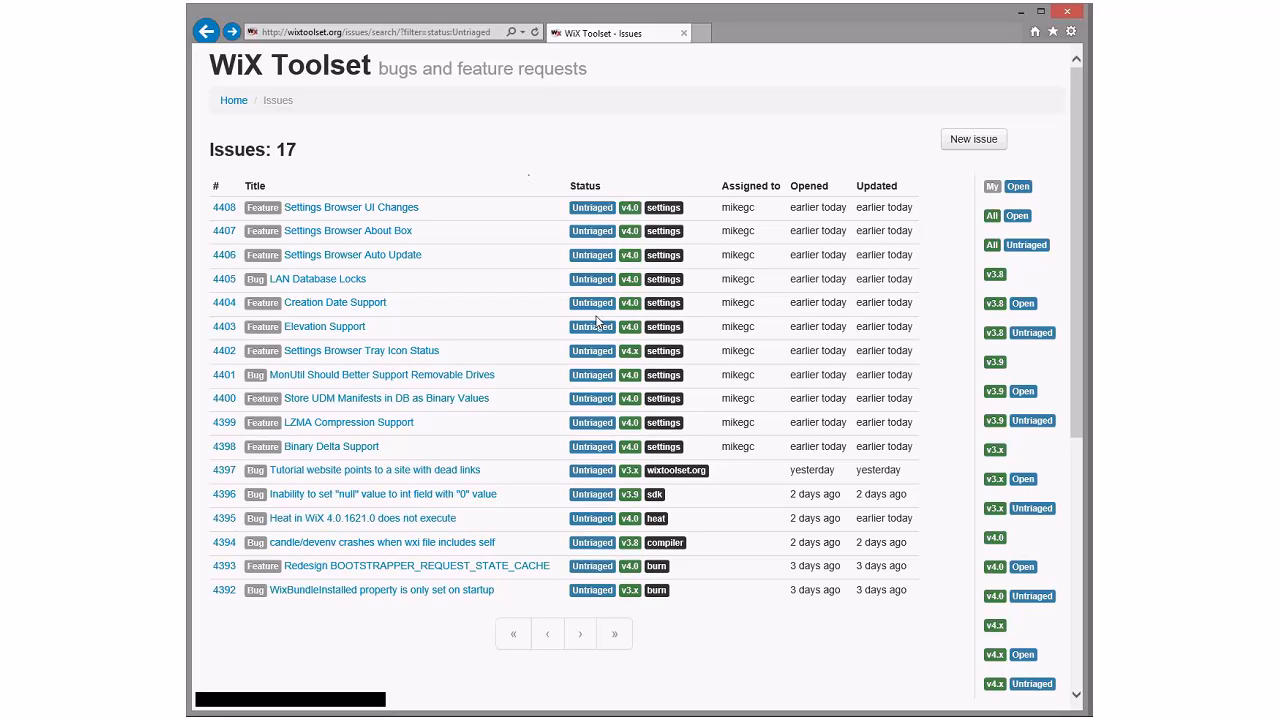
pyautogui.moveTo(364, 470)
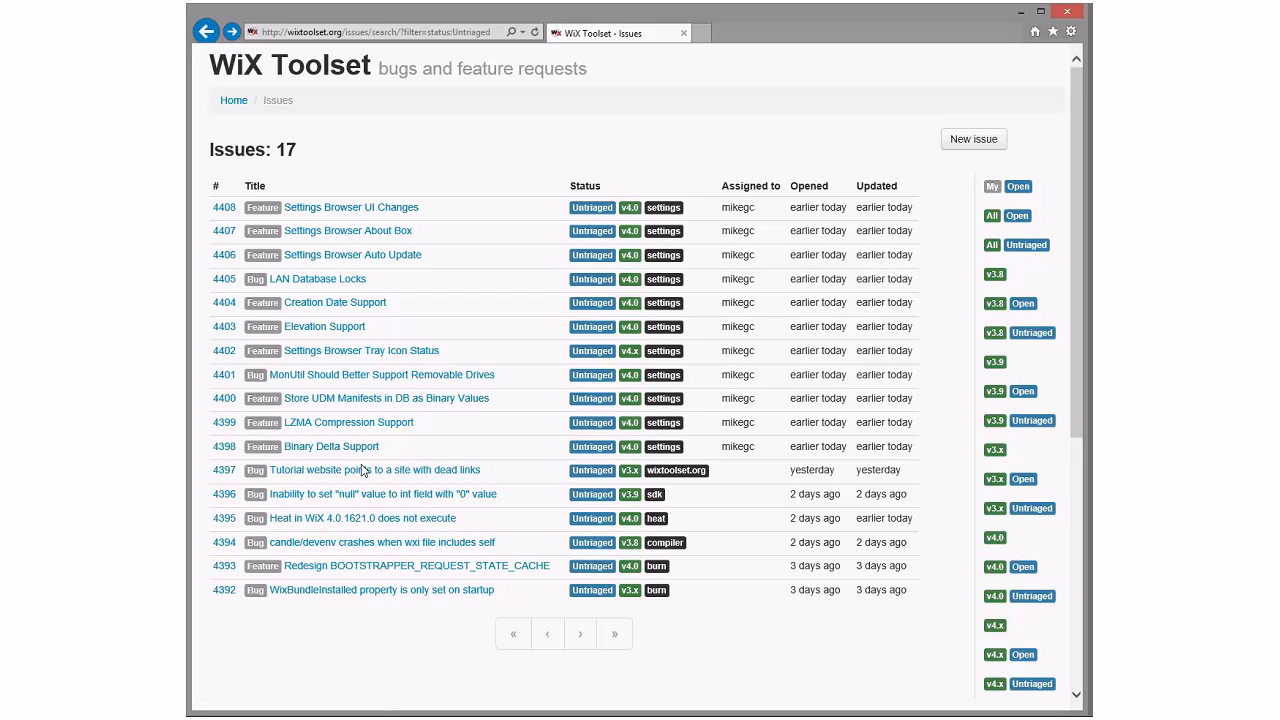
pyautogui.moveTo(332, 446)
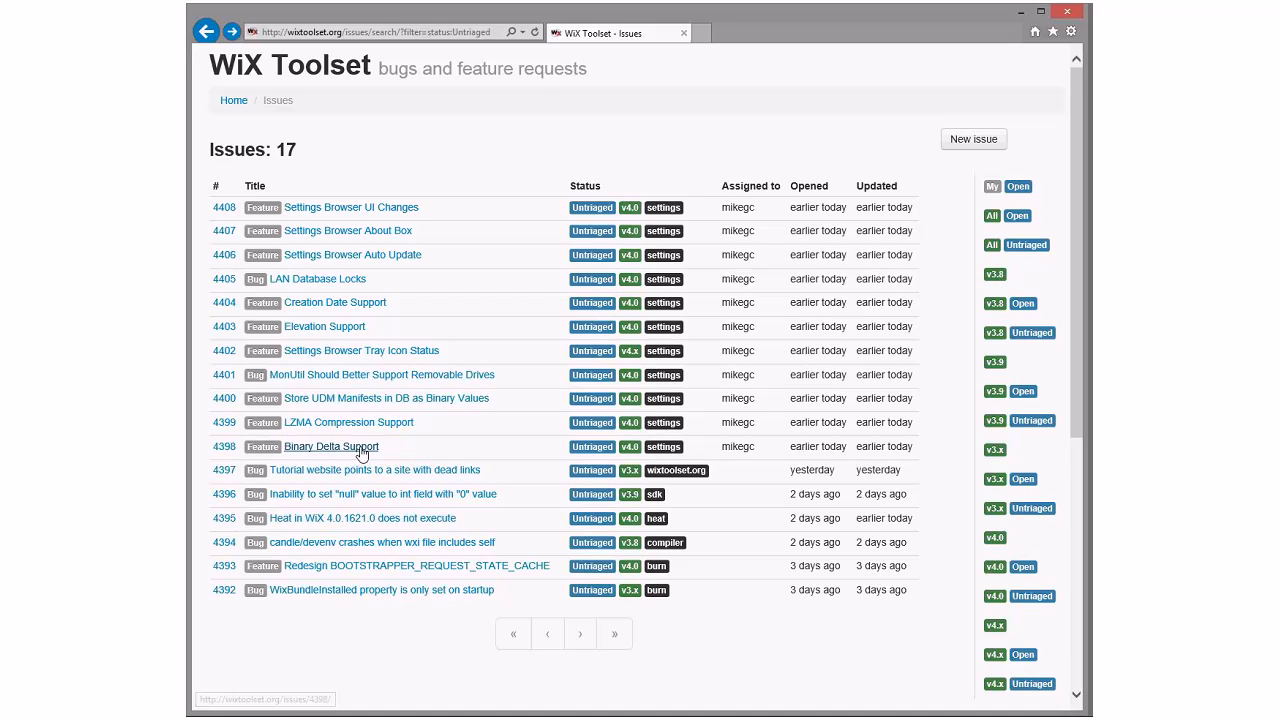
pyautogui.click(332, 446)
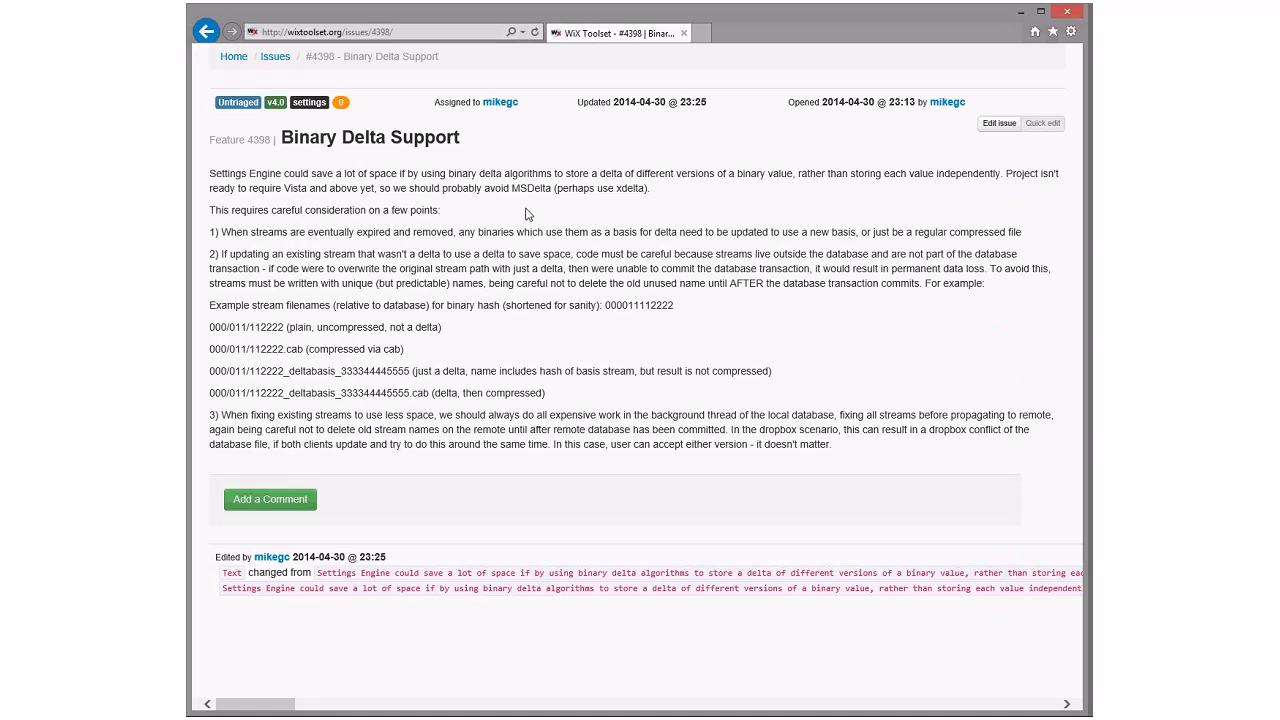
pyautogui.moveTo(504, 178)
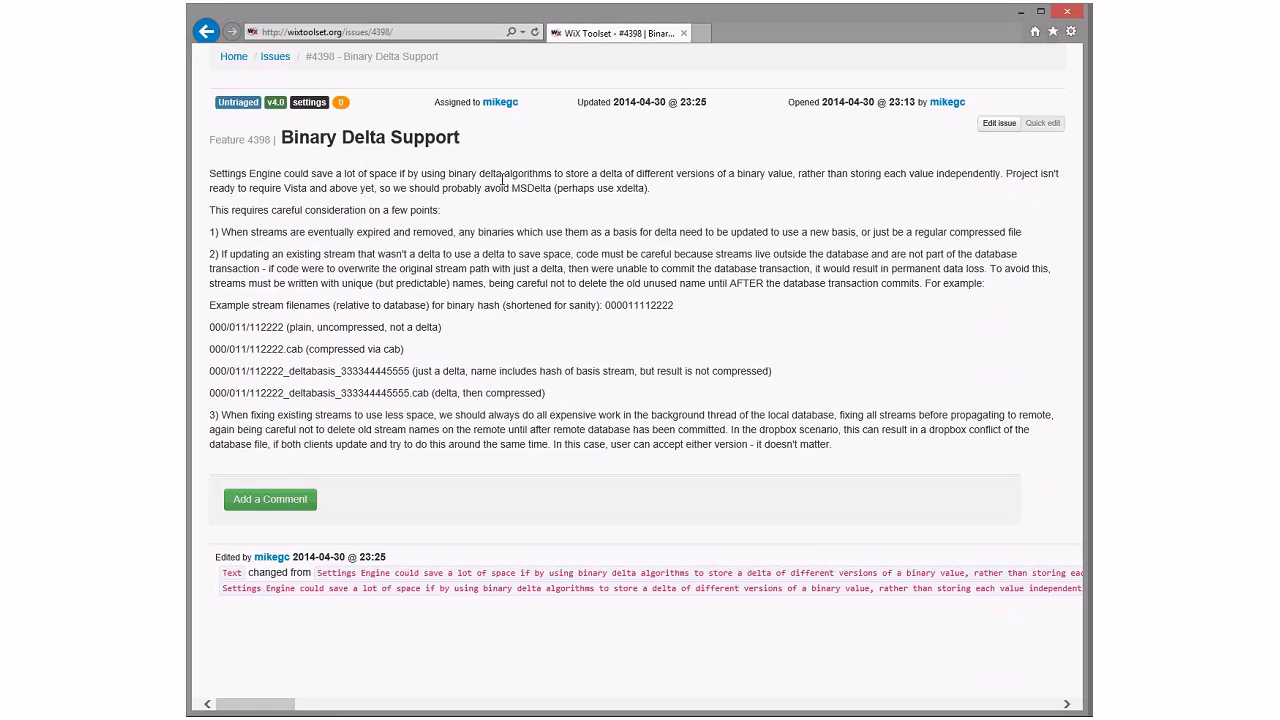
pyautogui.moveTo(792, 206)
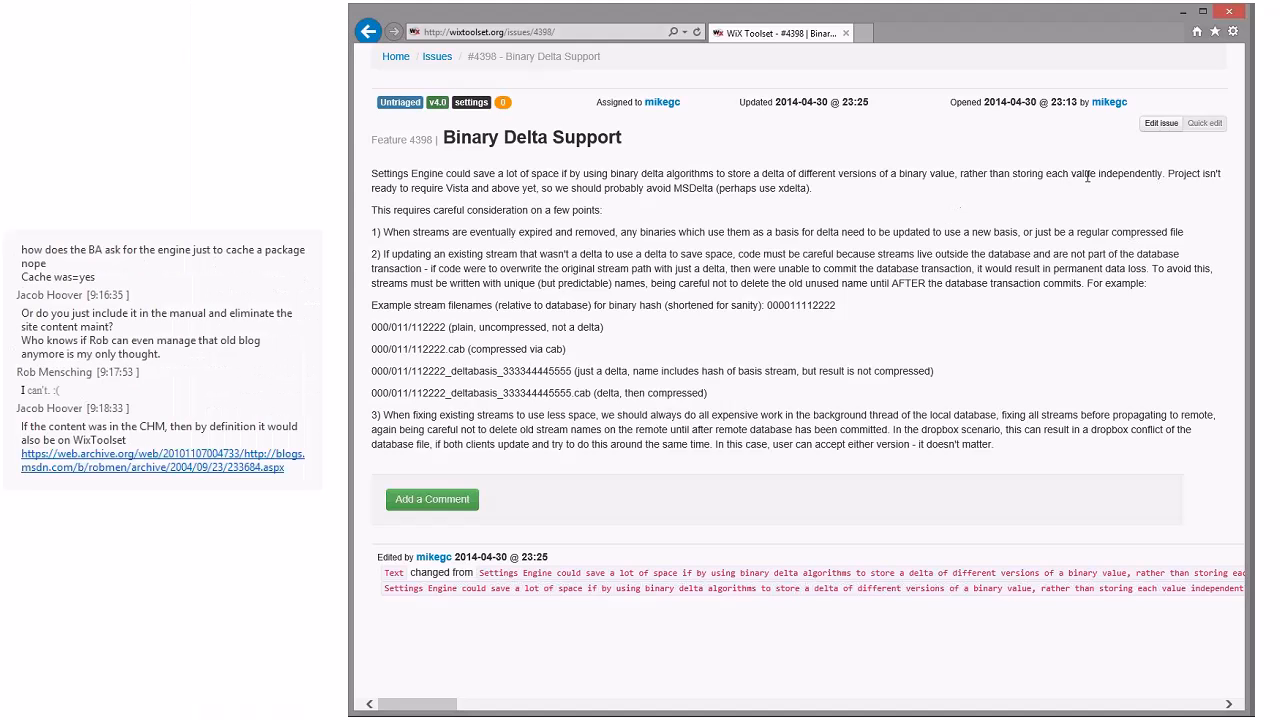
pyautogui.moveTo(870, 188)
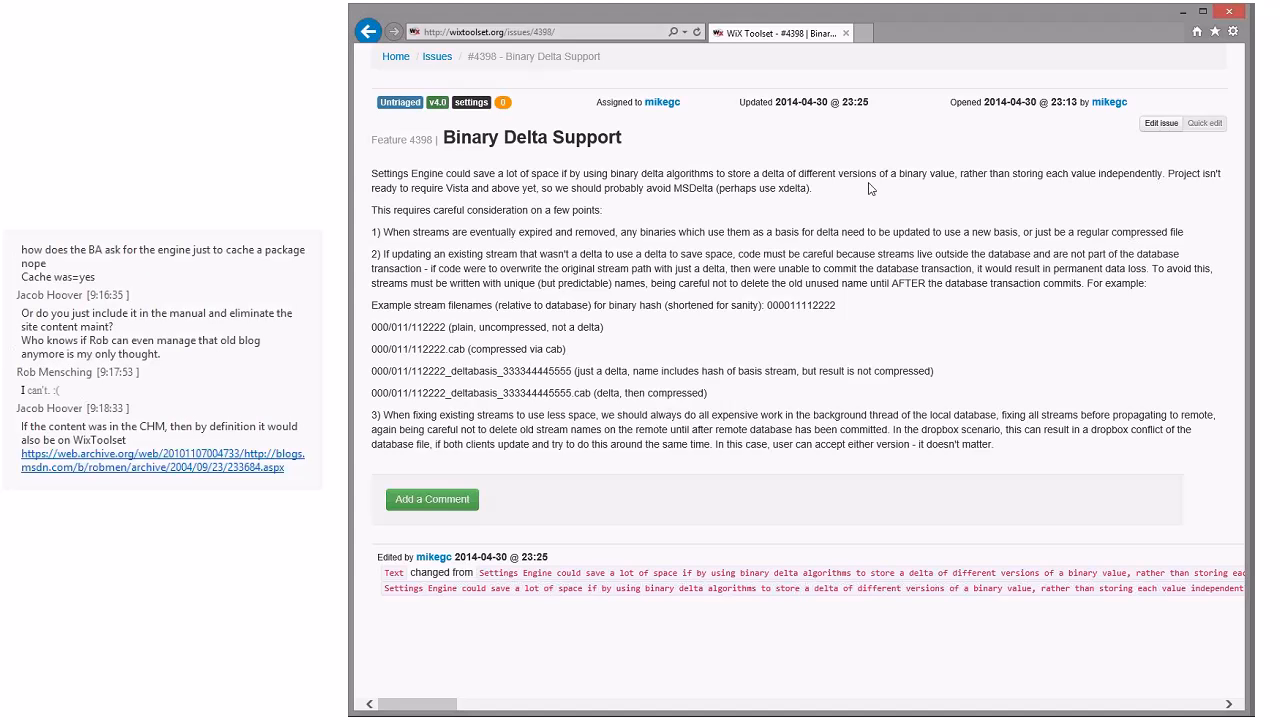
pyautogui.moveTo(878, 196)
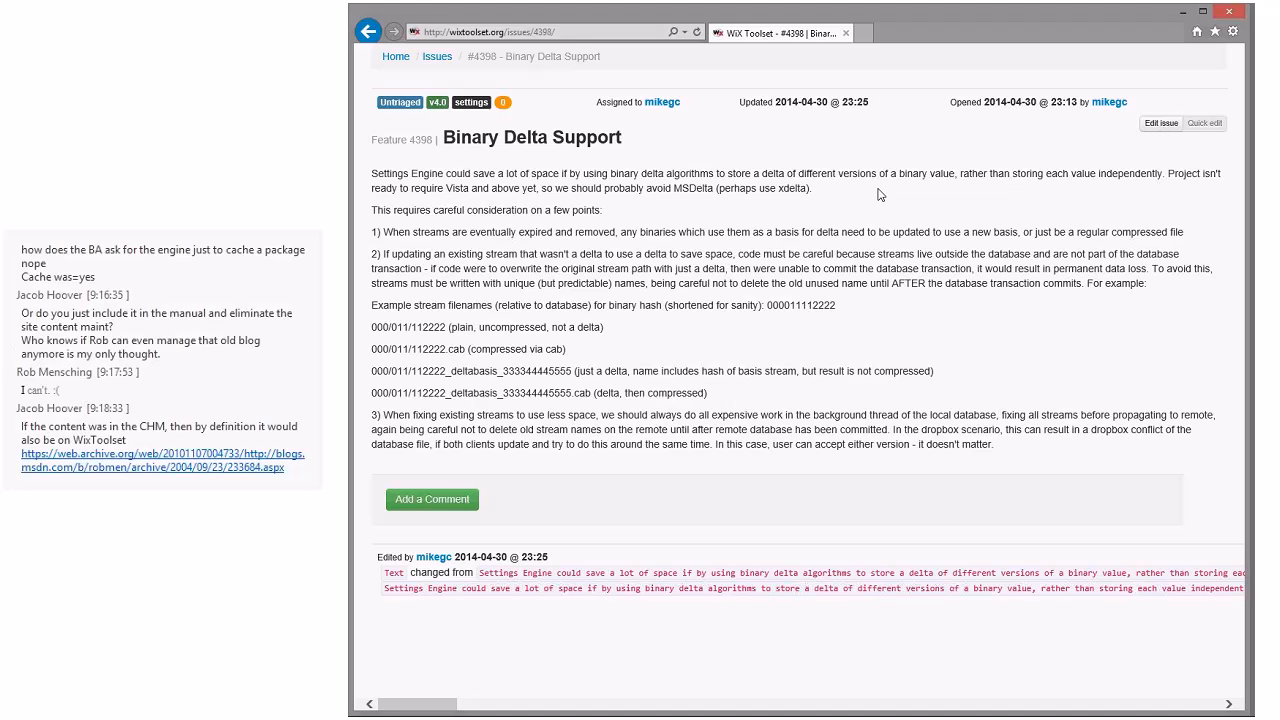
# Go back from feature #4398 'Binary Delta Support' to the untriaged list of 17 issues
pyautogui.click(436, 56)
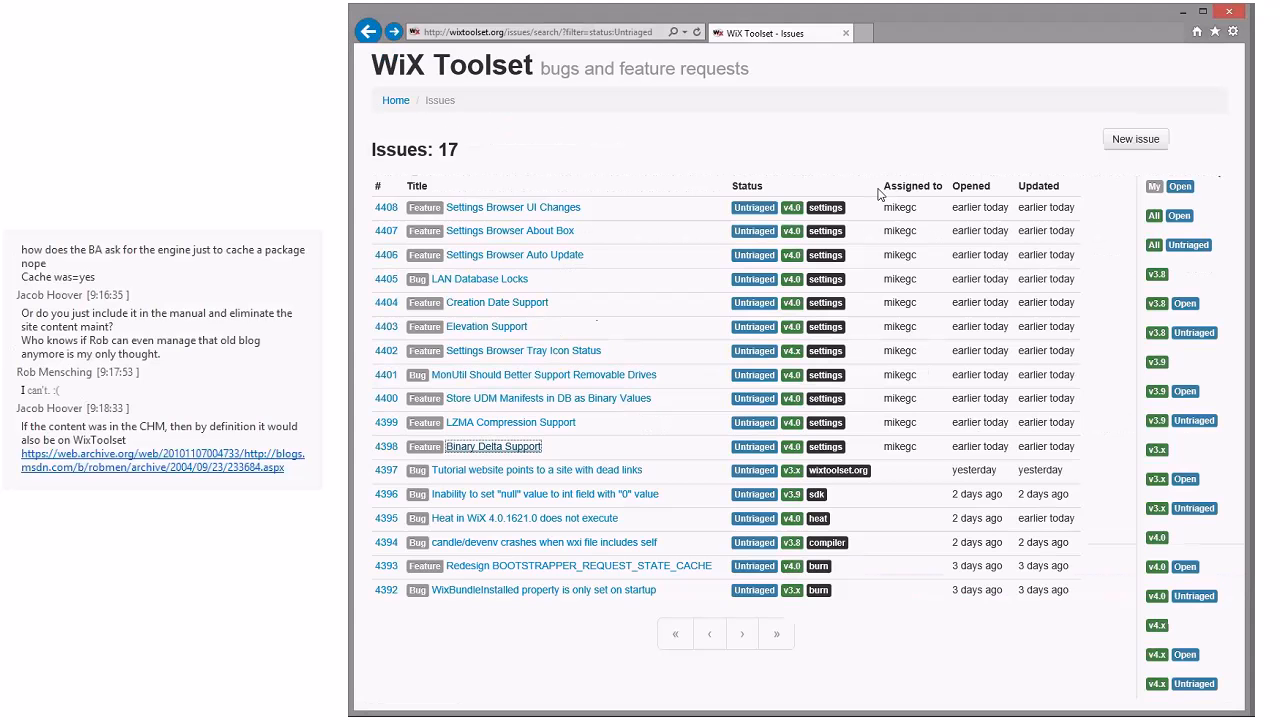
pyautogui.moveTo(792, 188)
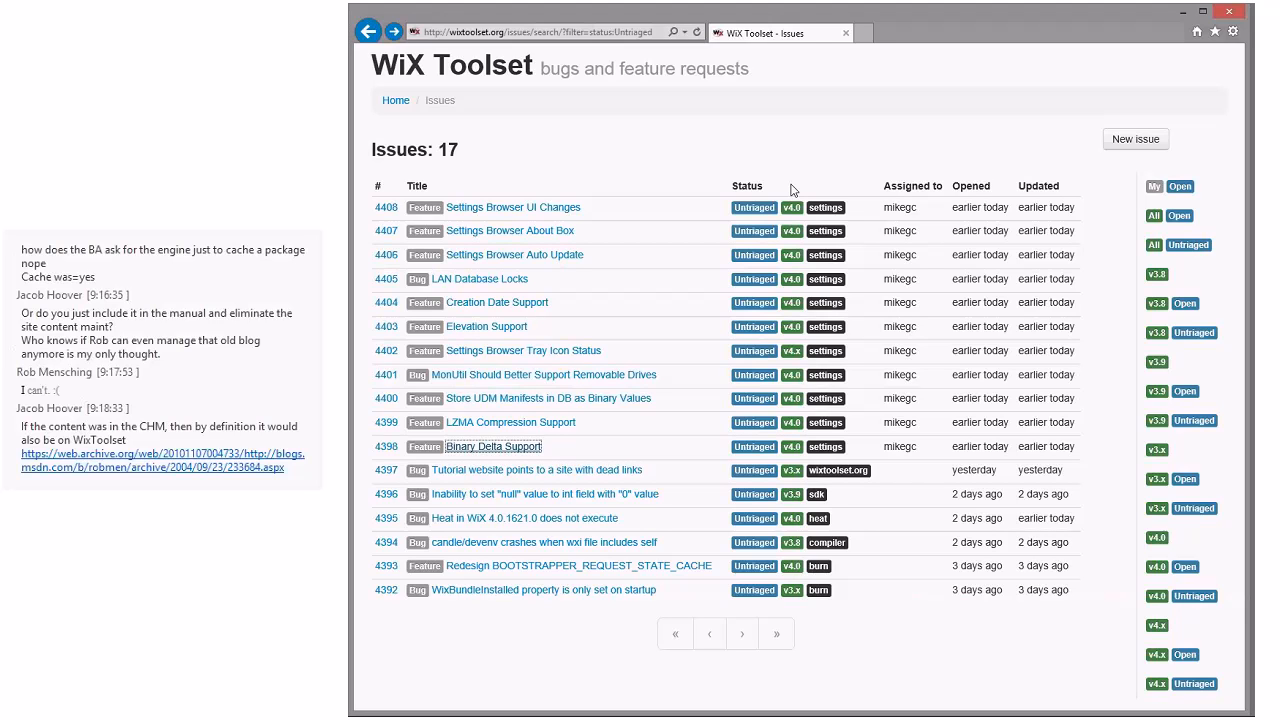
pyautogui.moveTo(630, 336)
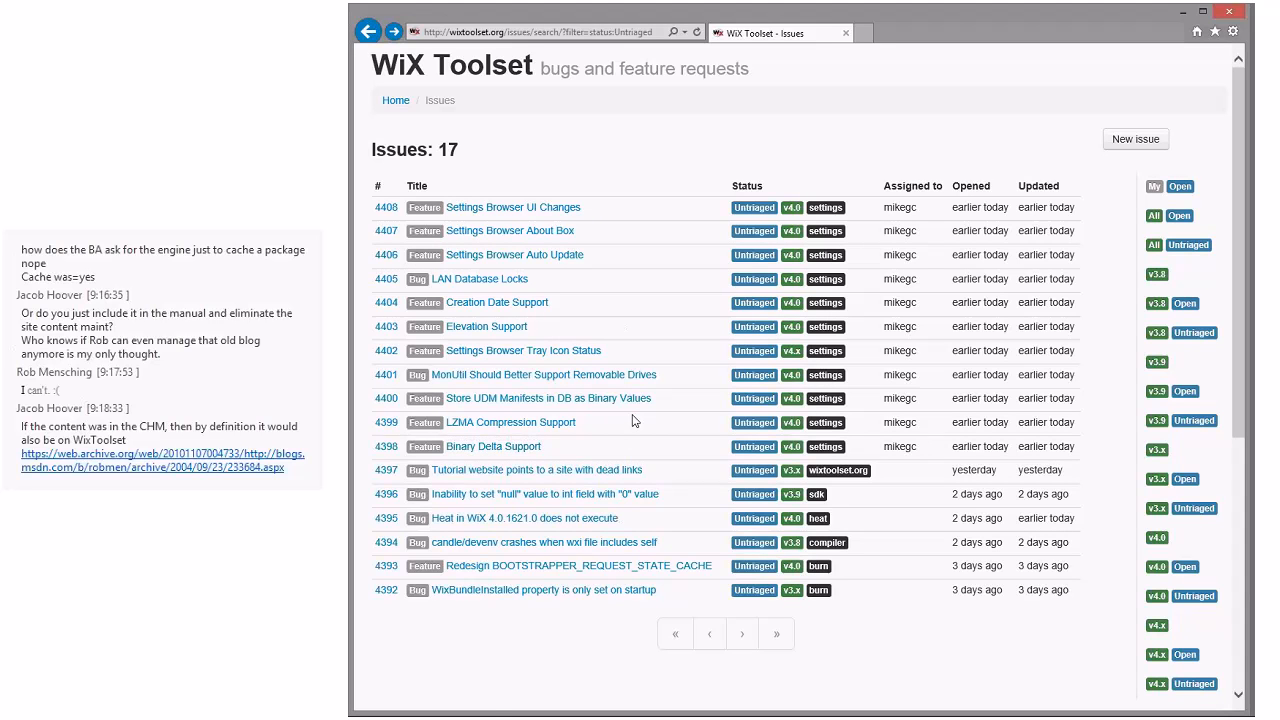
pyautogui.moveTo(528, 434)
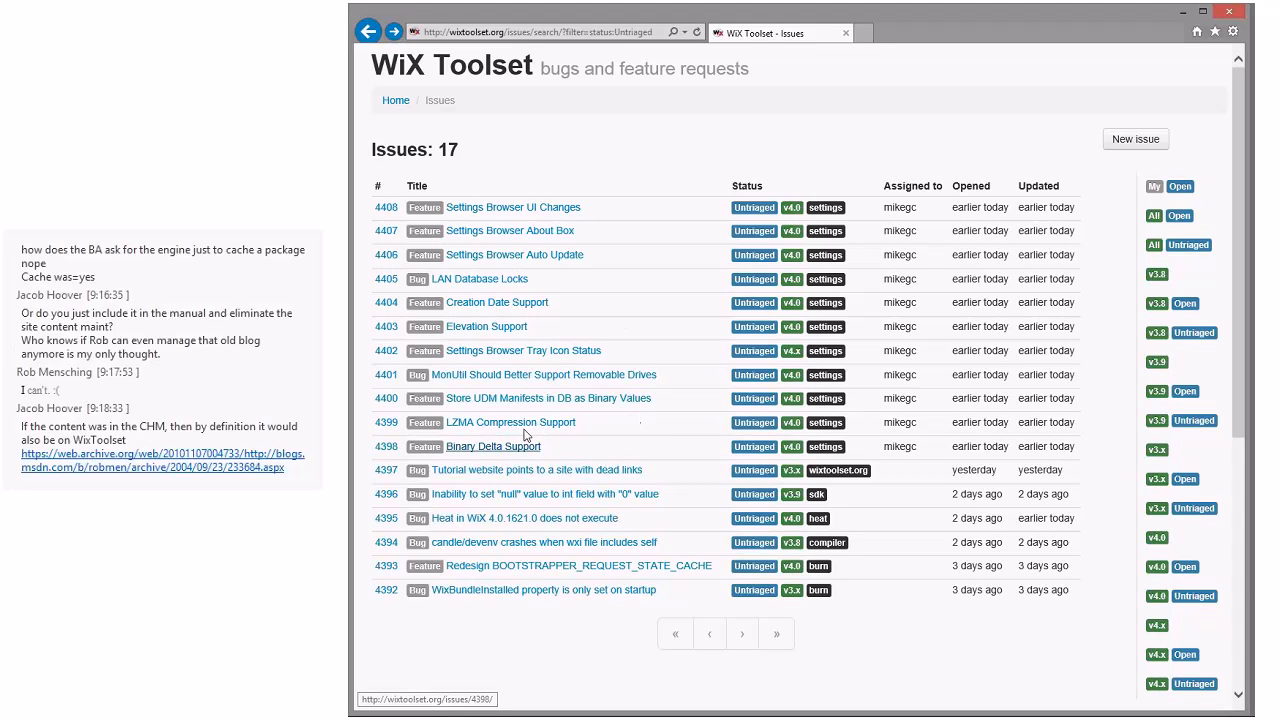
pyautogui.moveTo(512, 422)
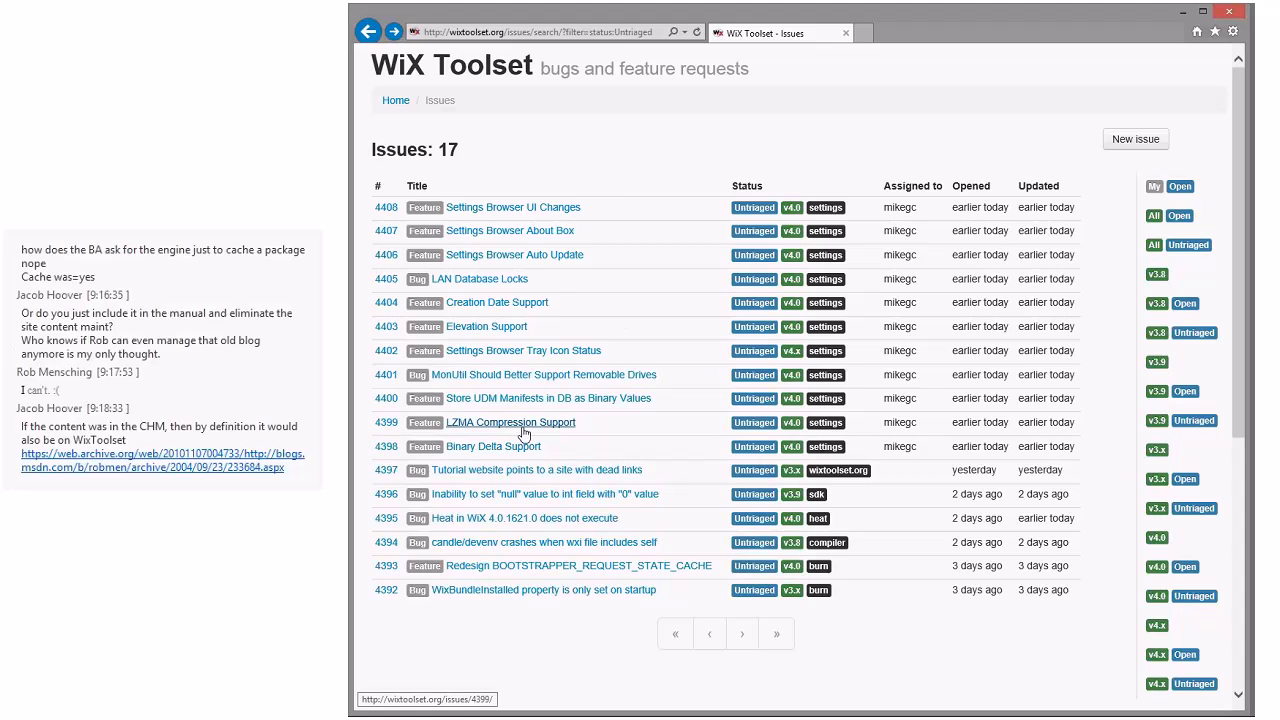
pyautogui.click(510, 422)
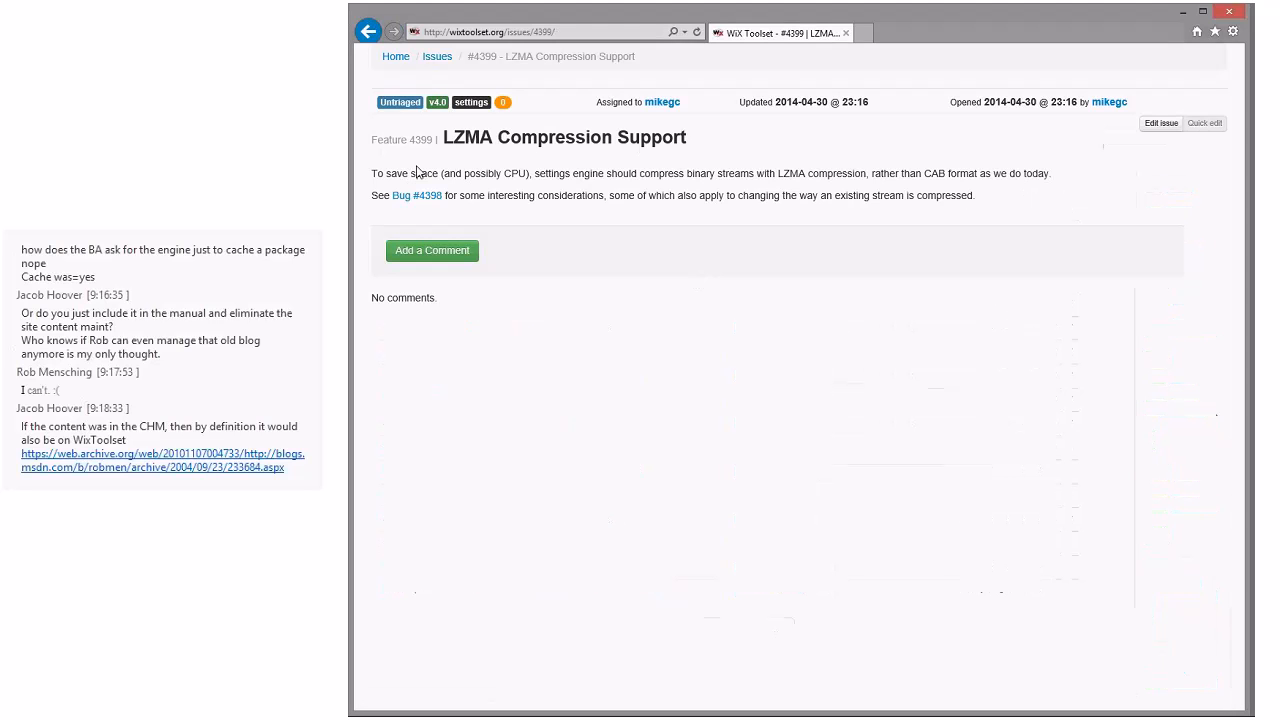
pyautogui.moveTo(580, 188)
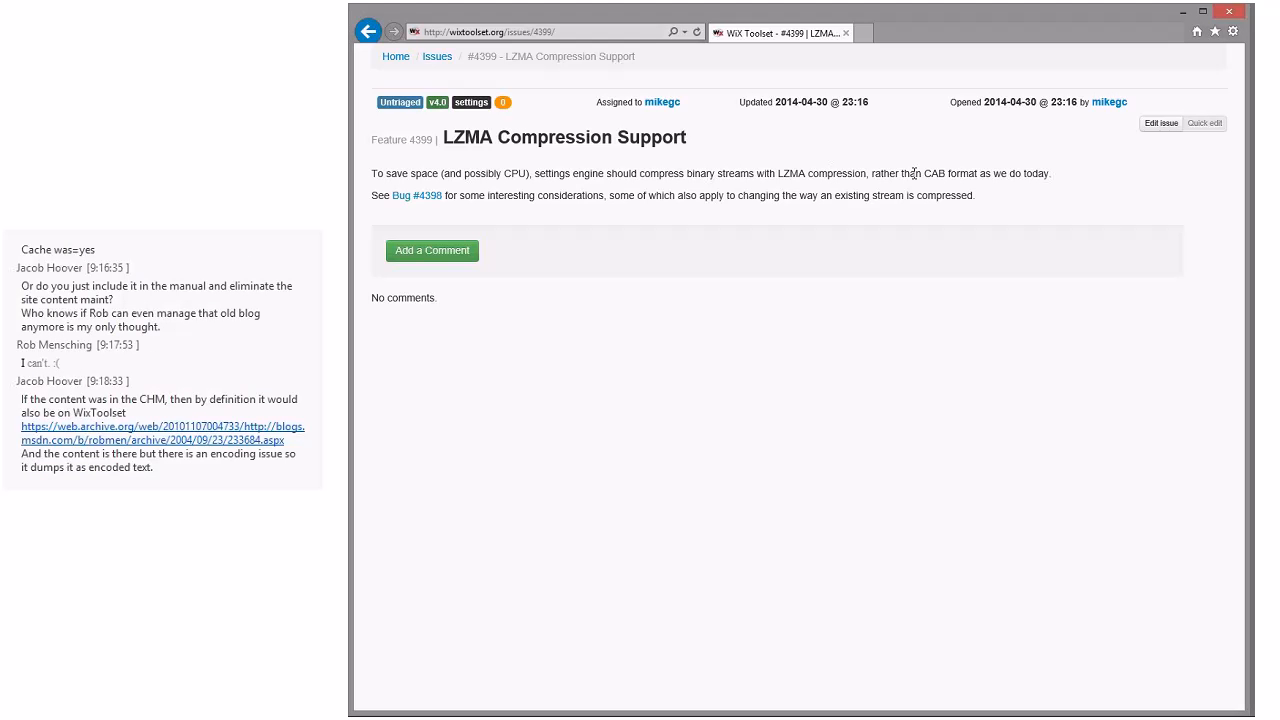
pyautogui.moveTo(936, 172)
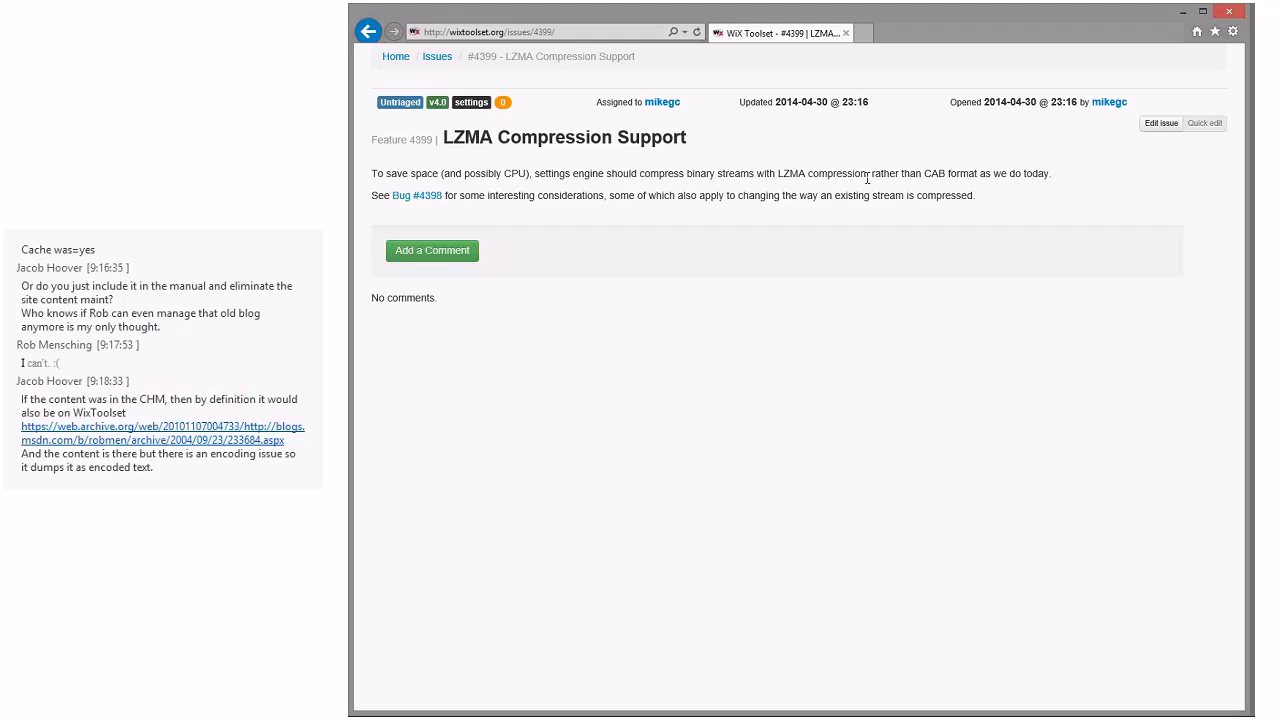
pyautogui.moveTo(776, 168)
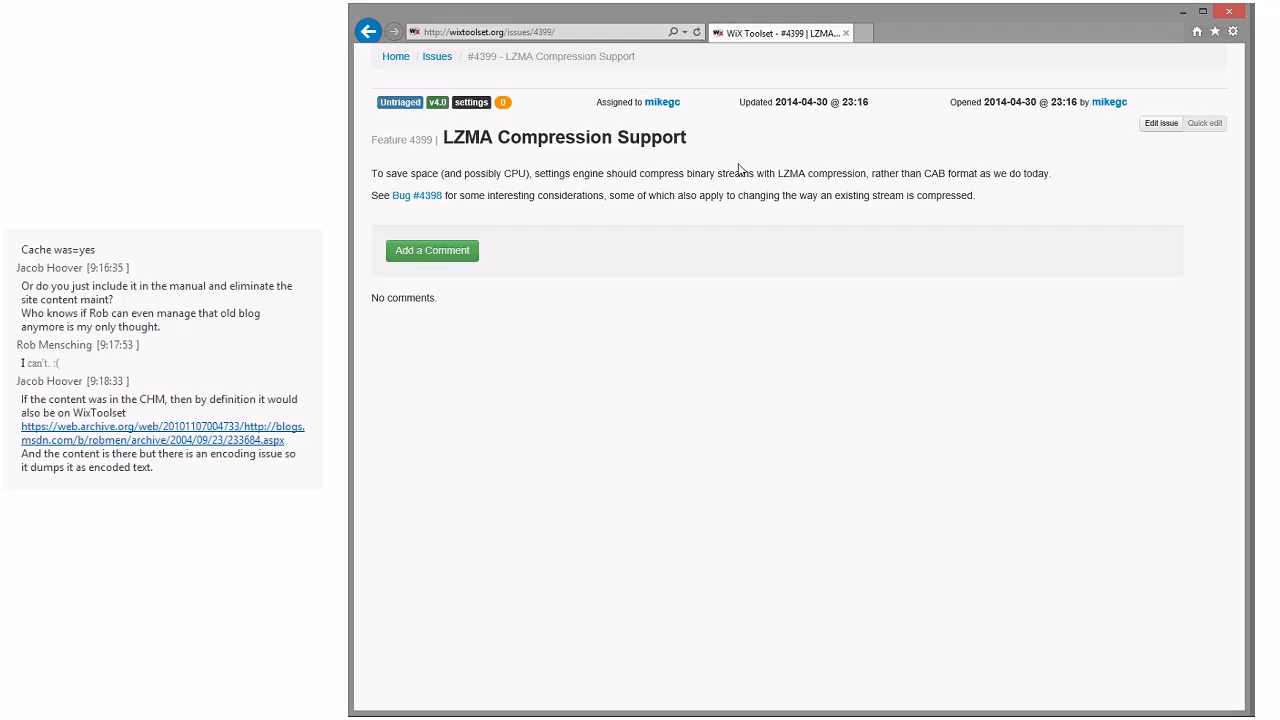
pyautogui.moveTo(820, 176)
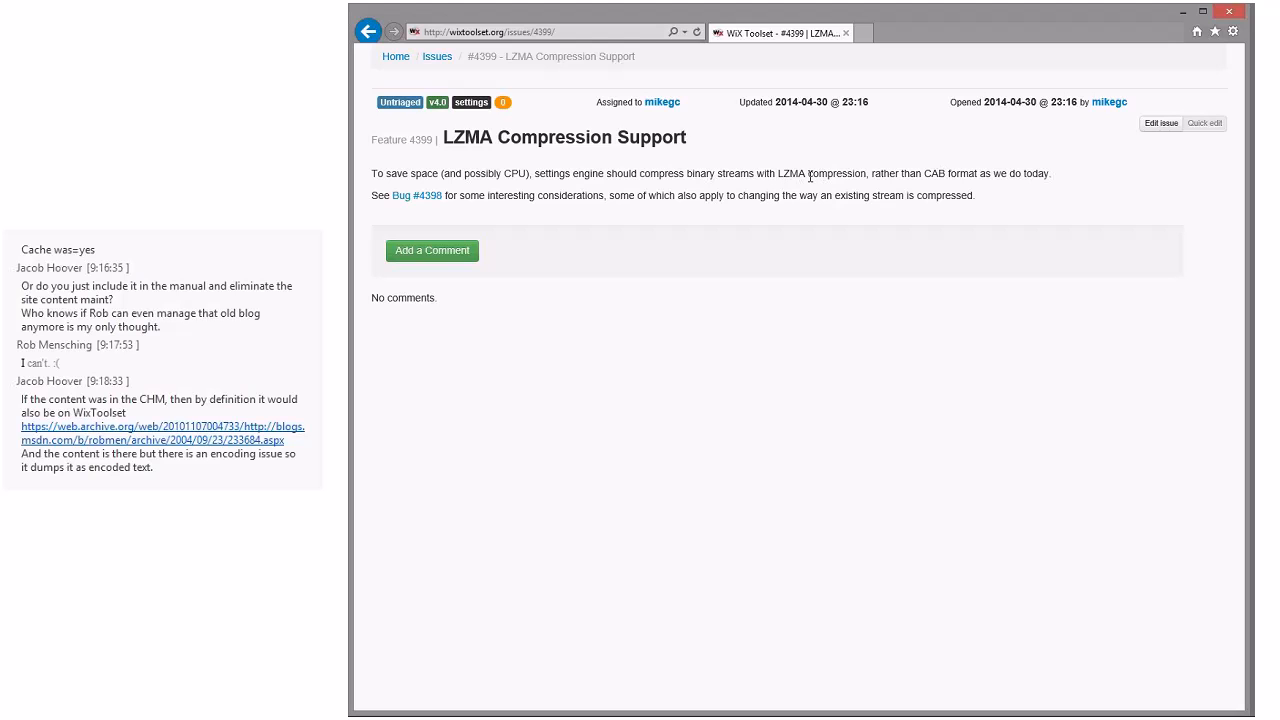
pyautogui.moveTo(938, 180)
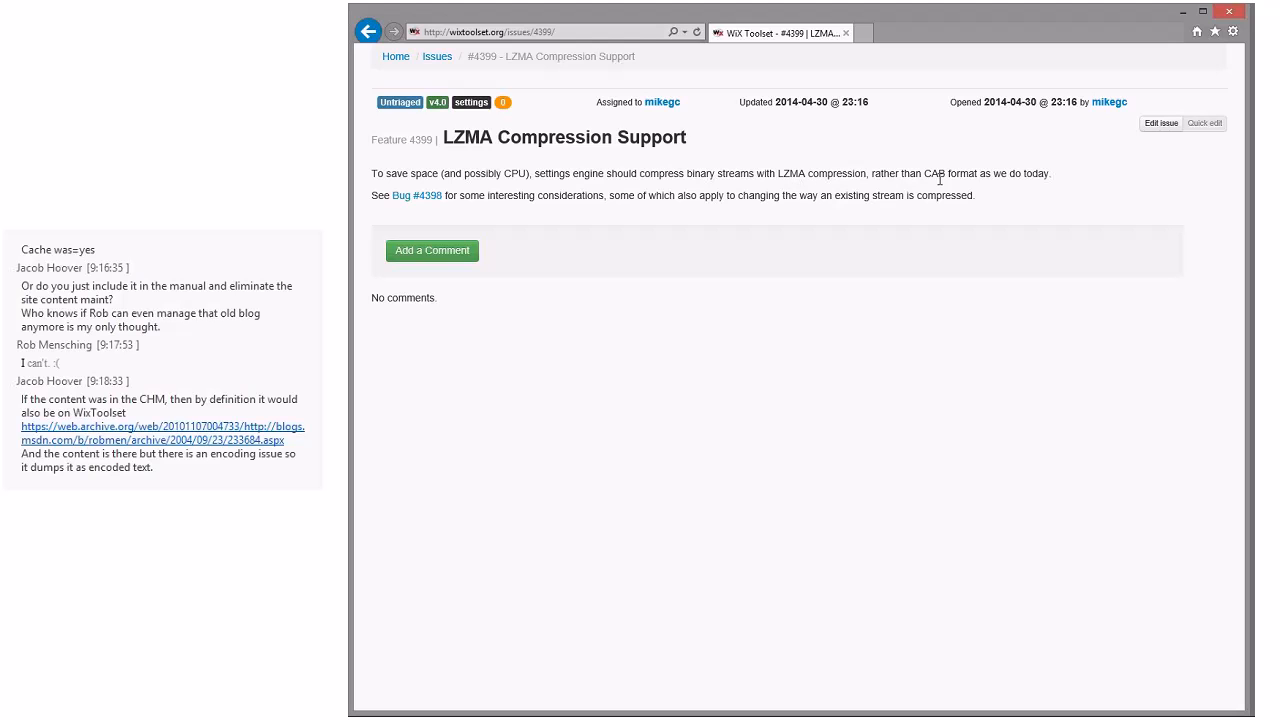
pyautogui.moveTo(728, 168)
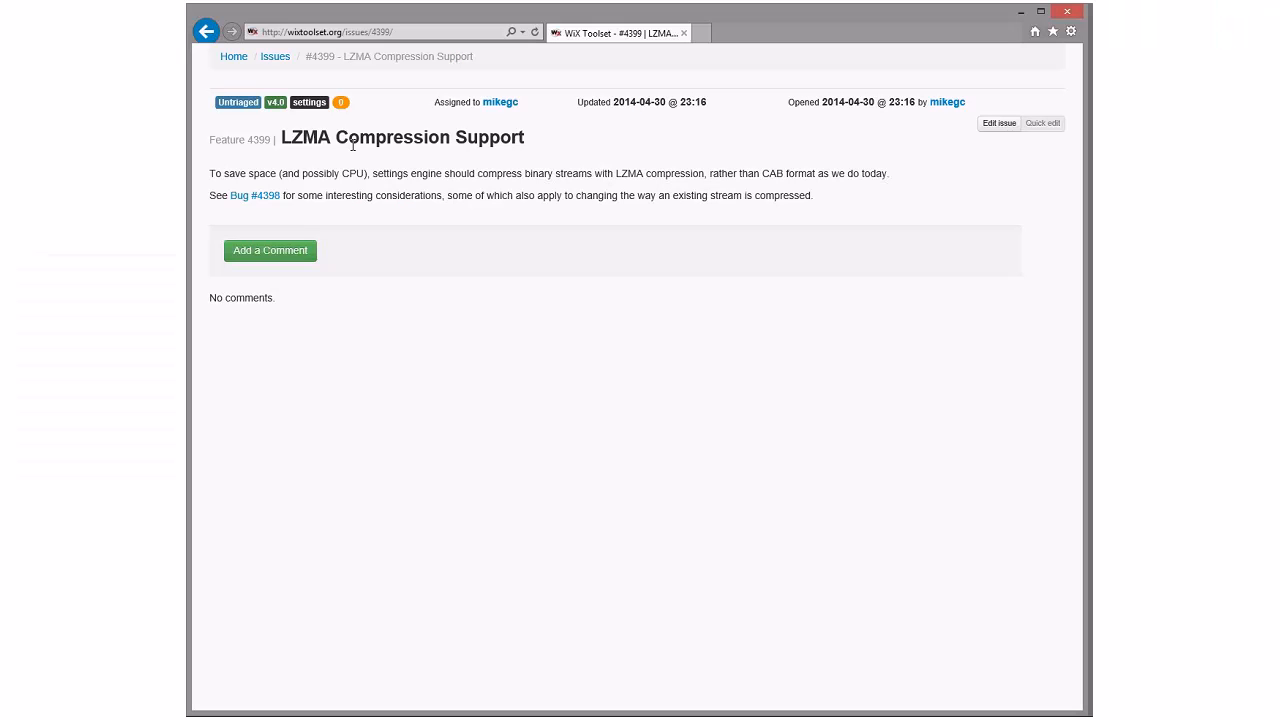
pyautogui.moveTo(600, 200)
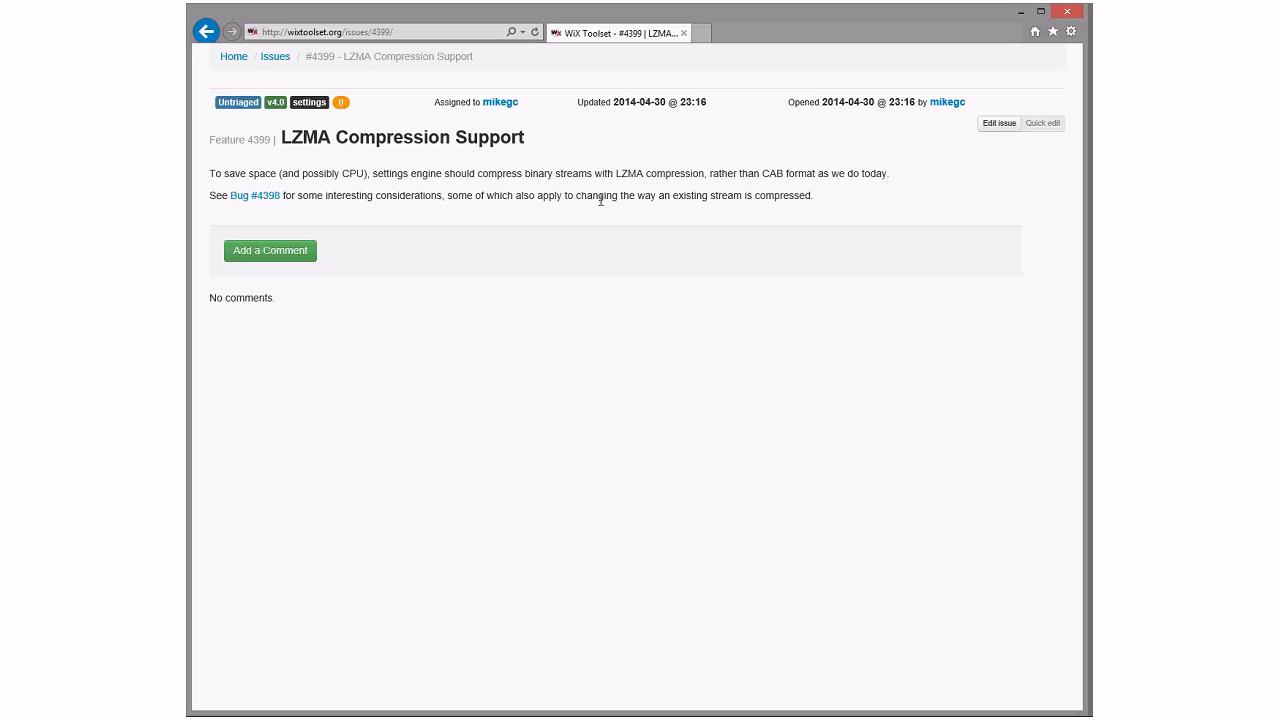
pyautogui.moveTo(580, 188)
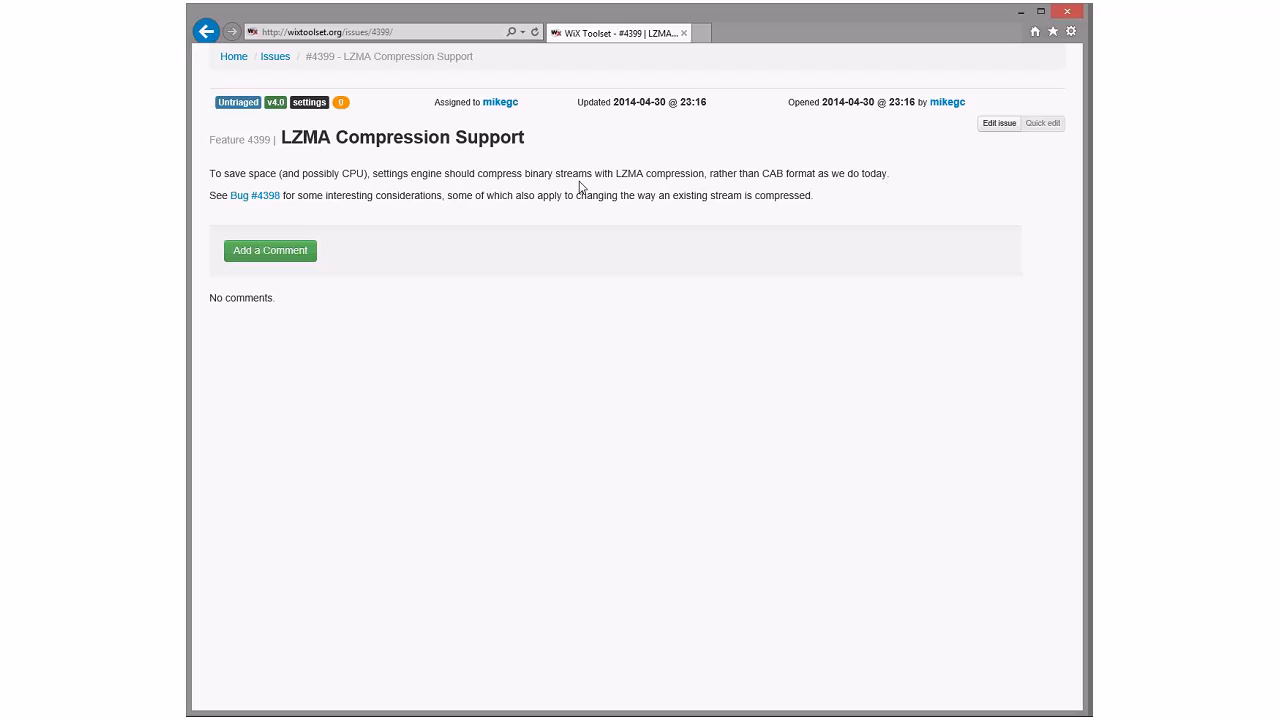
pyautogui.moveTo(512, 170)
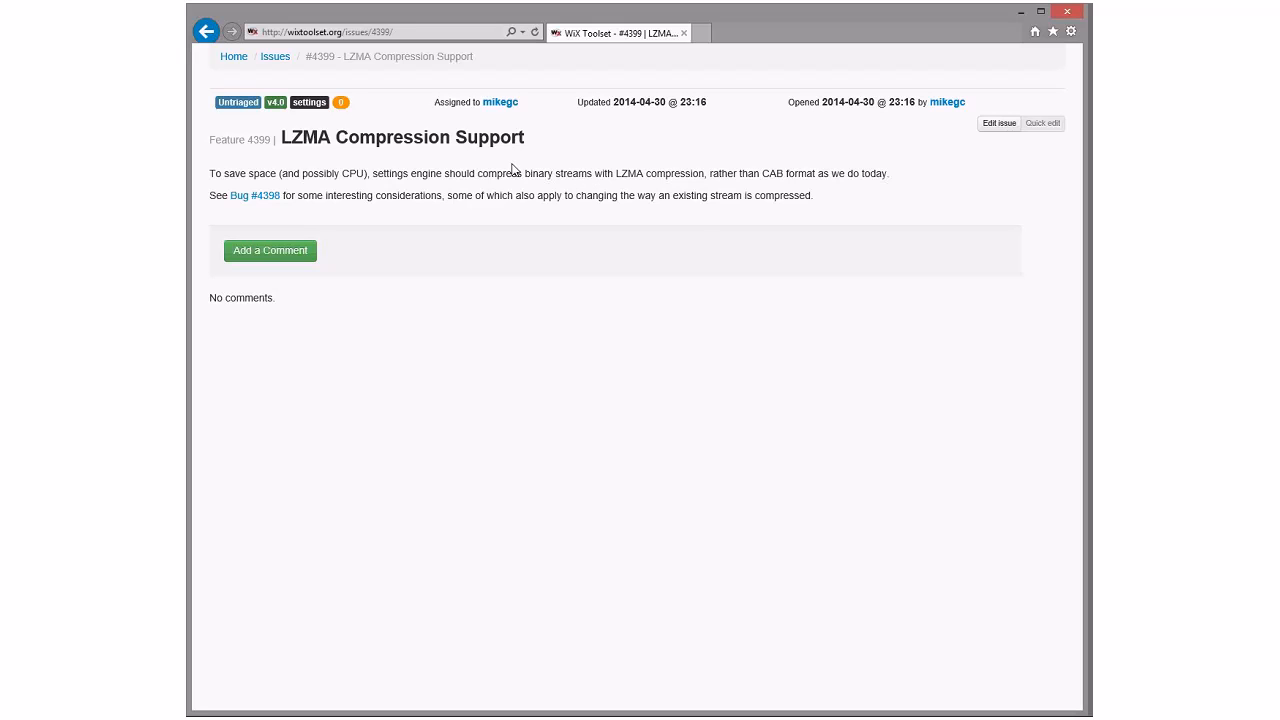
pyautogui.moveTo(620, 188)
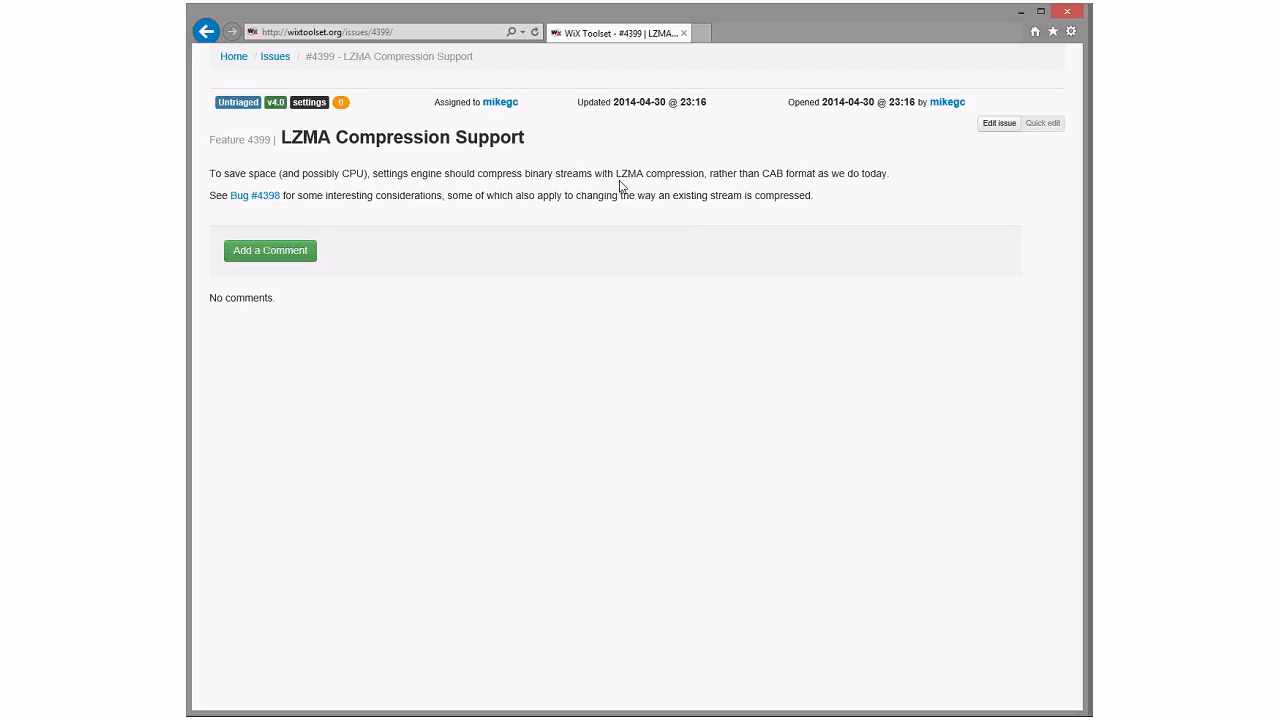
pyautogui.moveTo(628, 166)
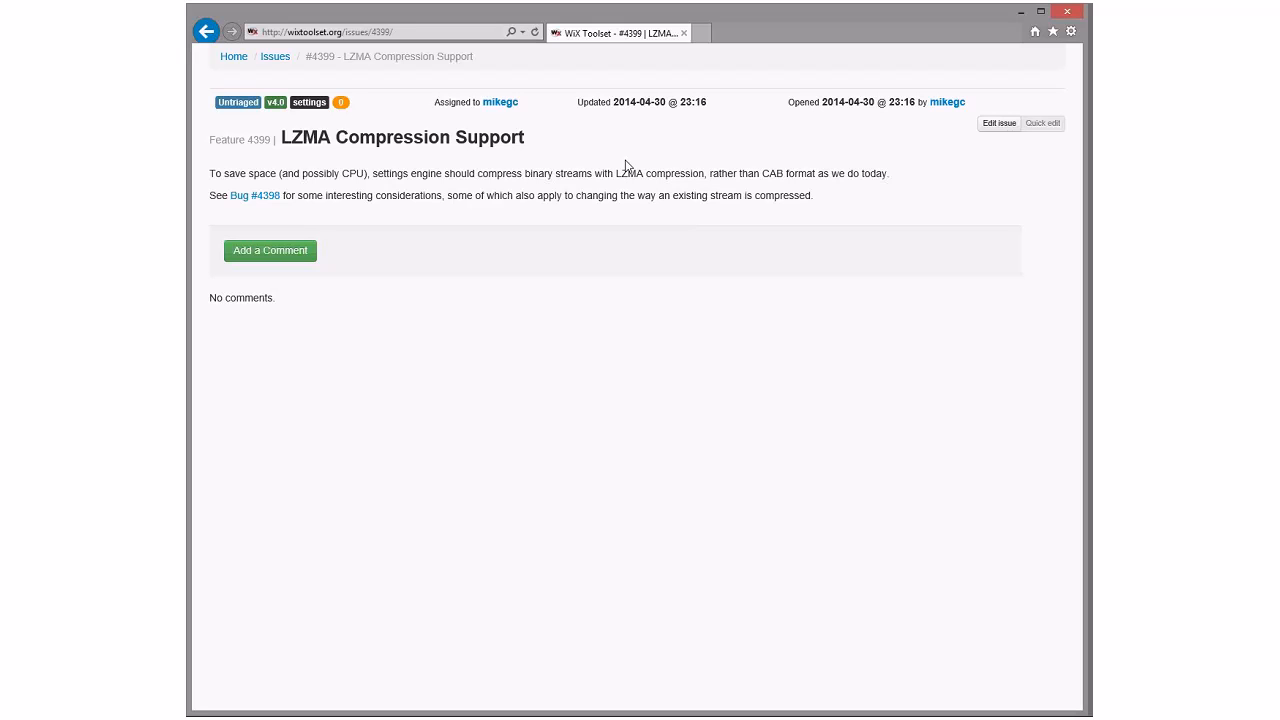
pyautogui.moveTo(588, 170)
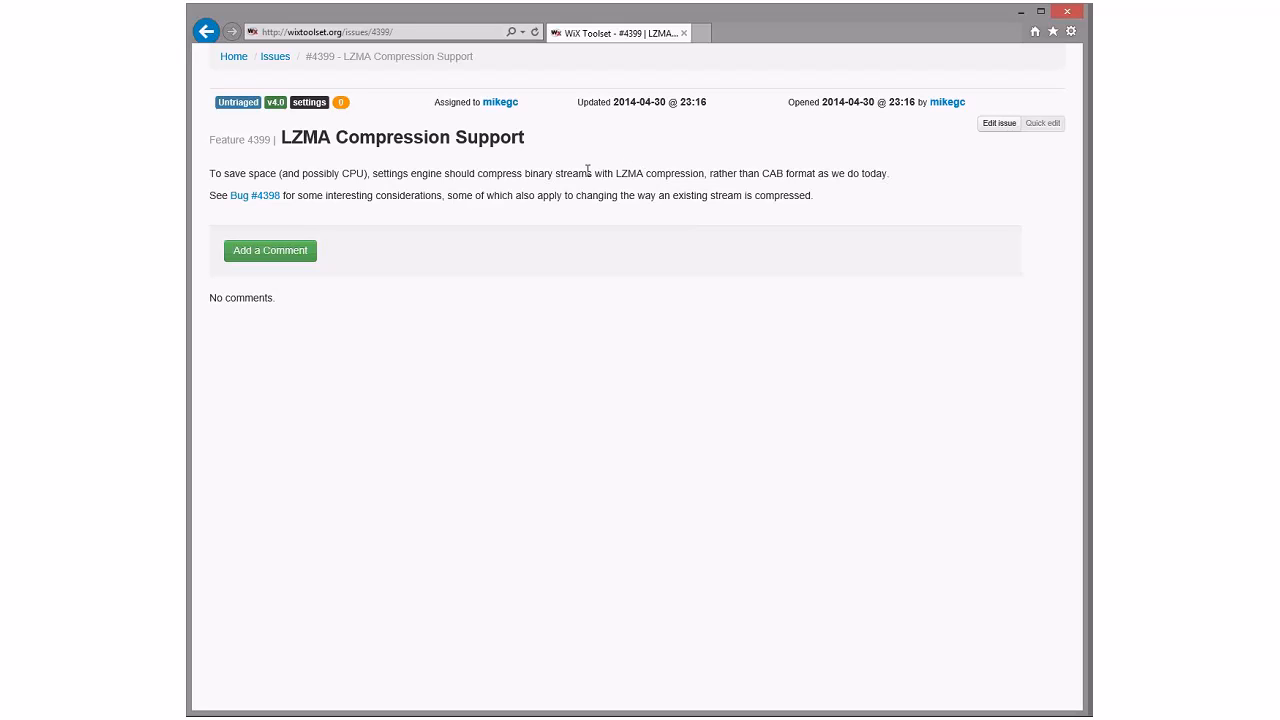
pyautogui.moveTo(602, 168)
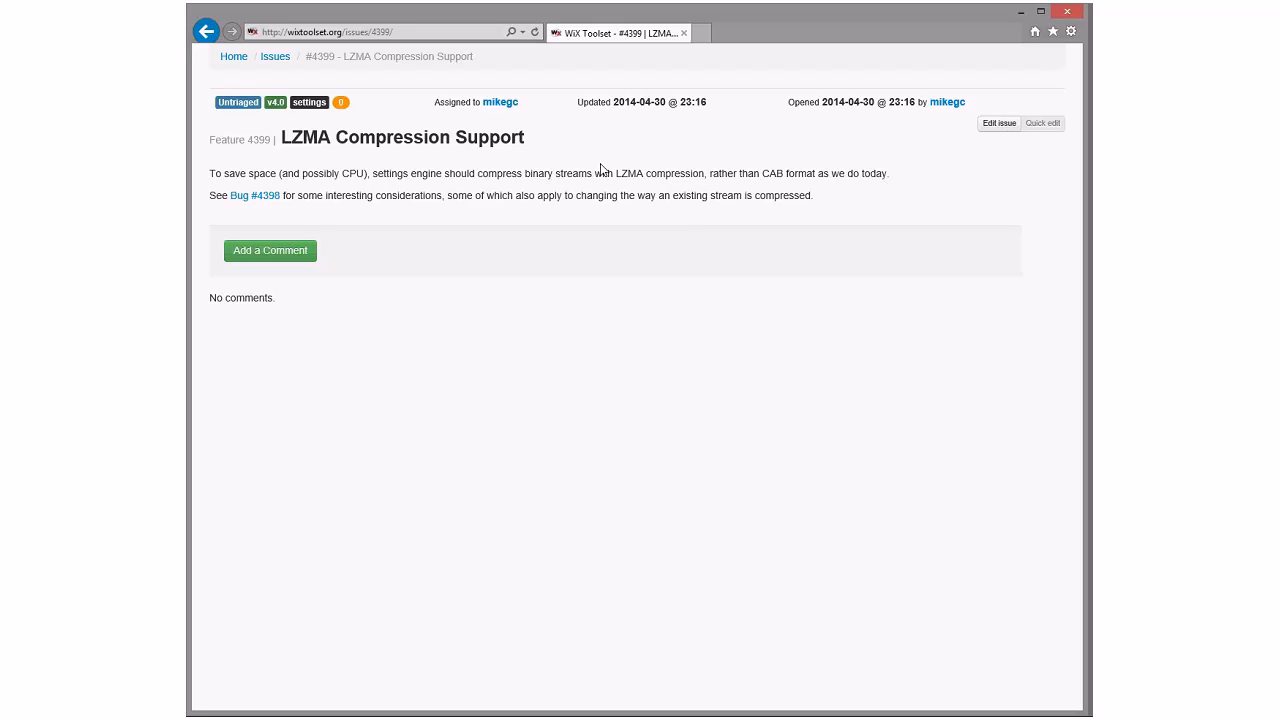
pyautogui.click(206, 32)
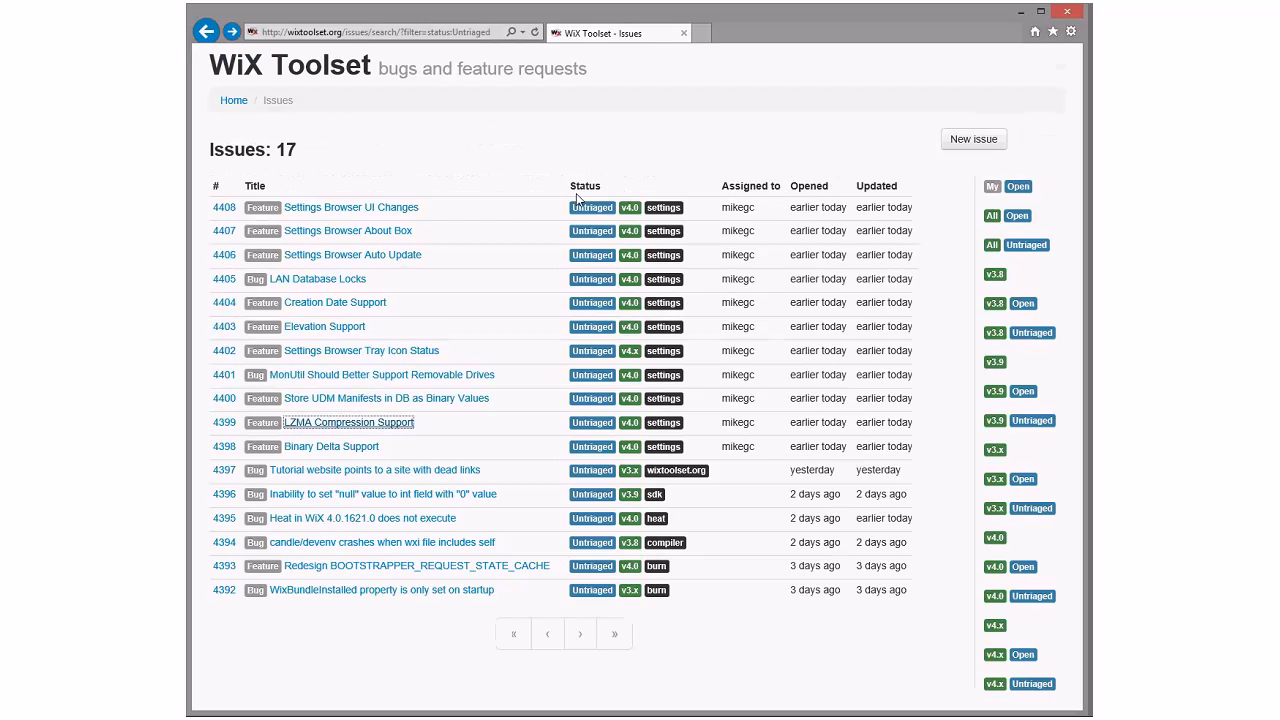
# Read feature #4400 'Store UDM Manifests in DB as Binary Values', highlighting the older string-stored manifests requirement, then return to the list
pyautogui.click(386, 398)
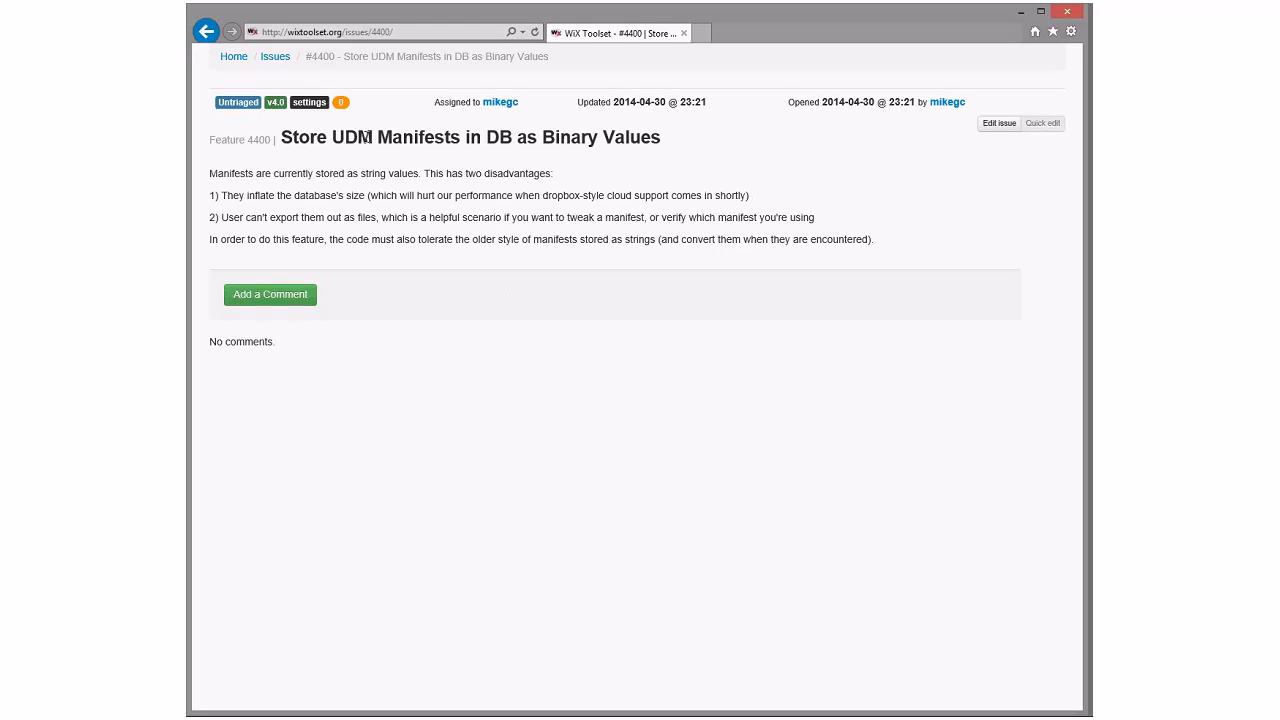
pyautogui.moveTo(768, 228)
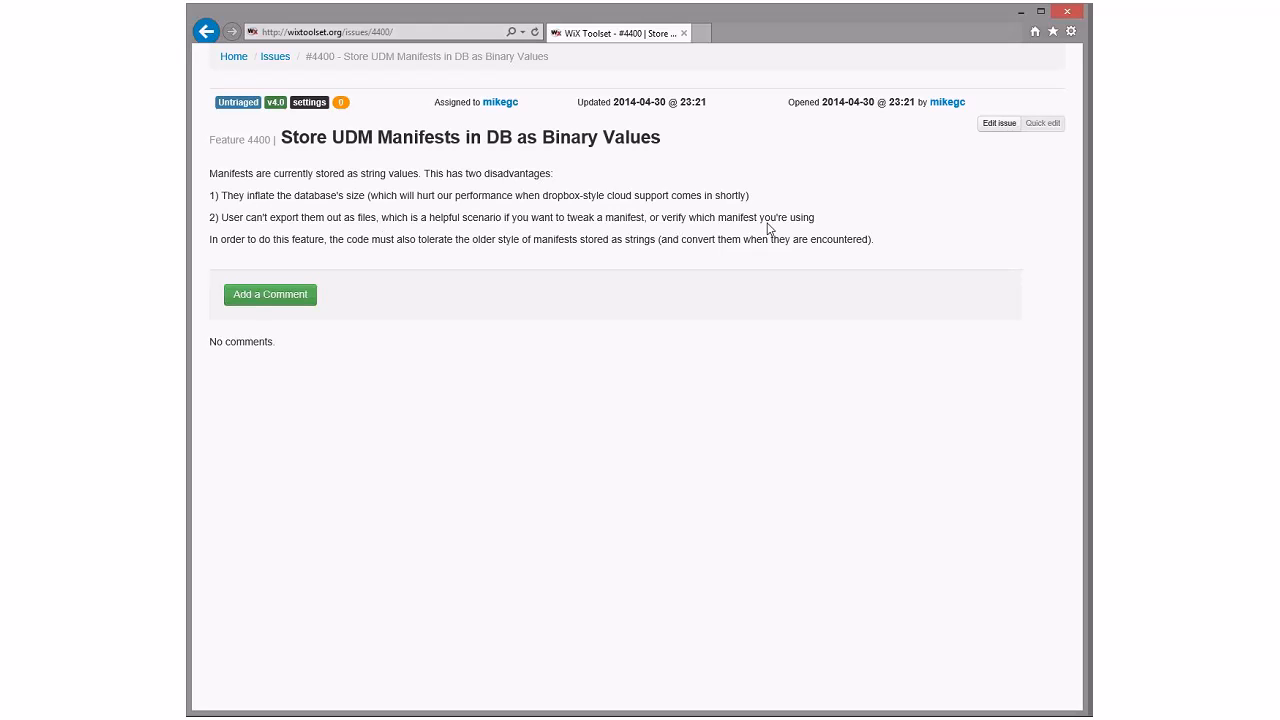
pyautogui.moveTo(296, 244)
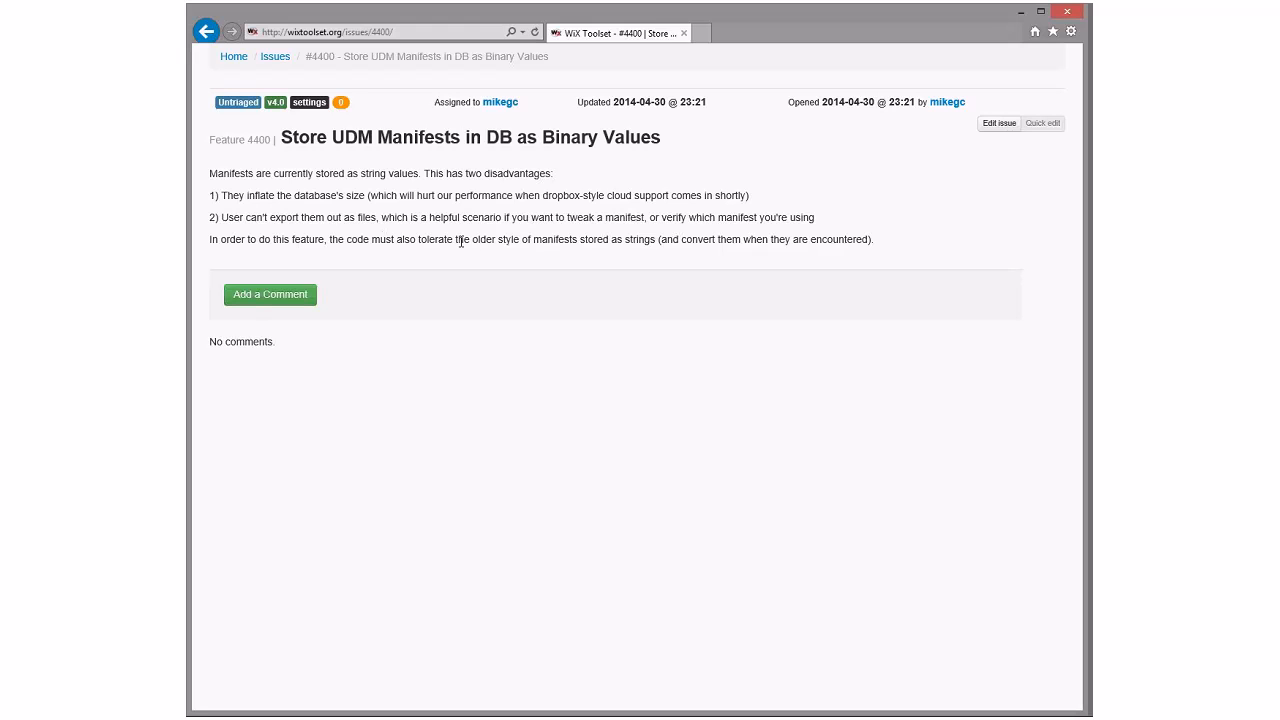
pyautogui.moveTo(348, 240); pyautogui.dragTo(676, 240)
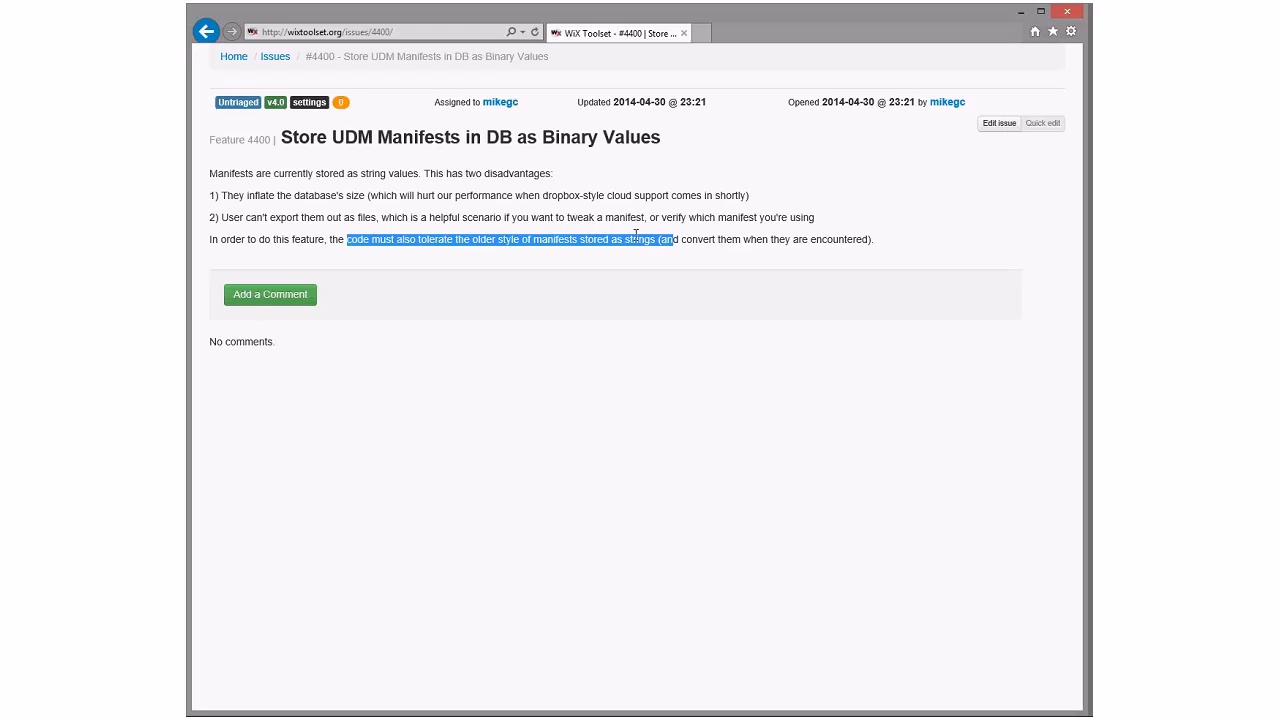
pyautogui.click(492, 238)
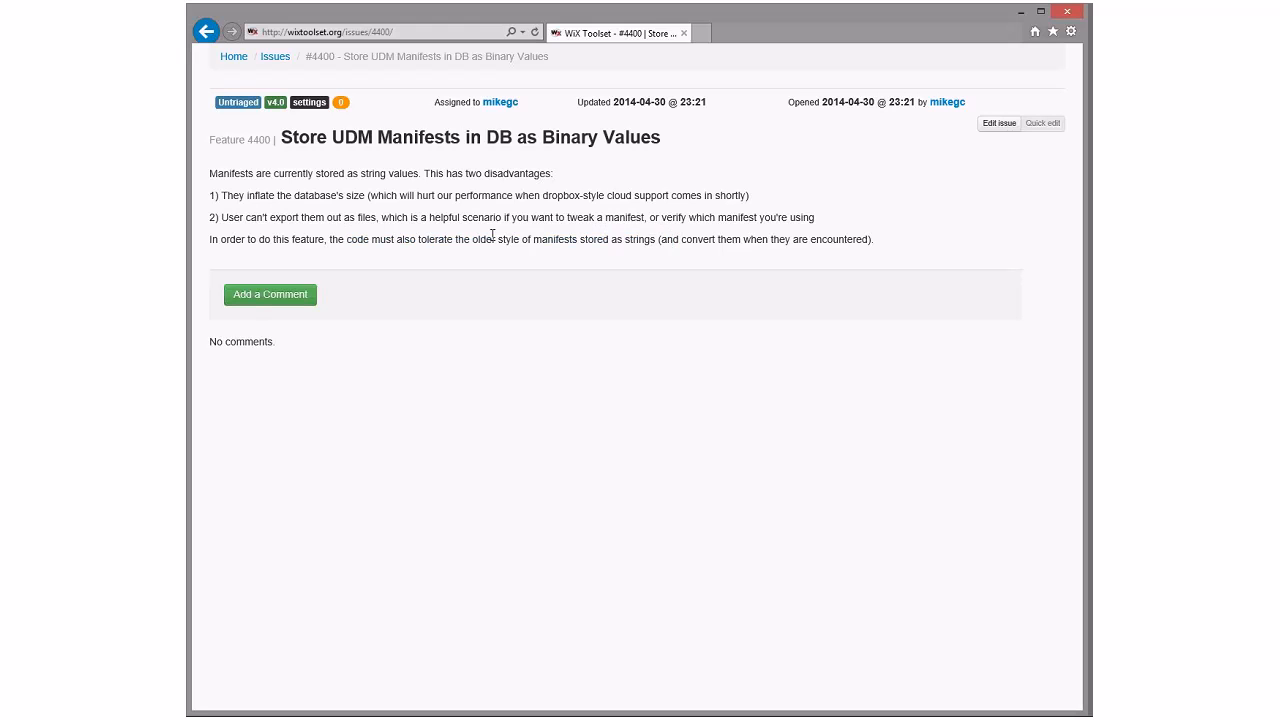
pyautogui.moveTo(620, 176)
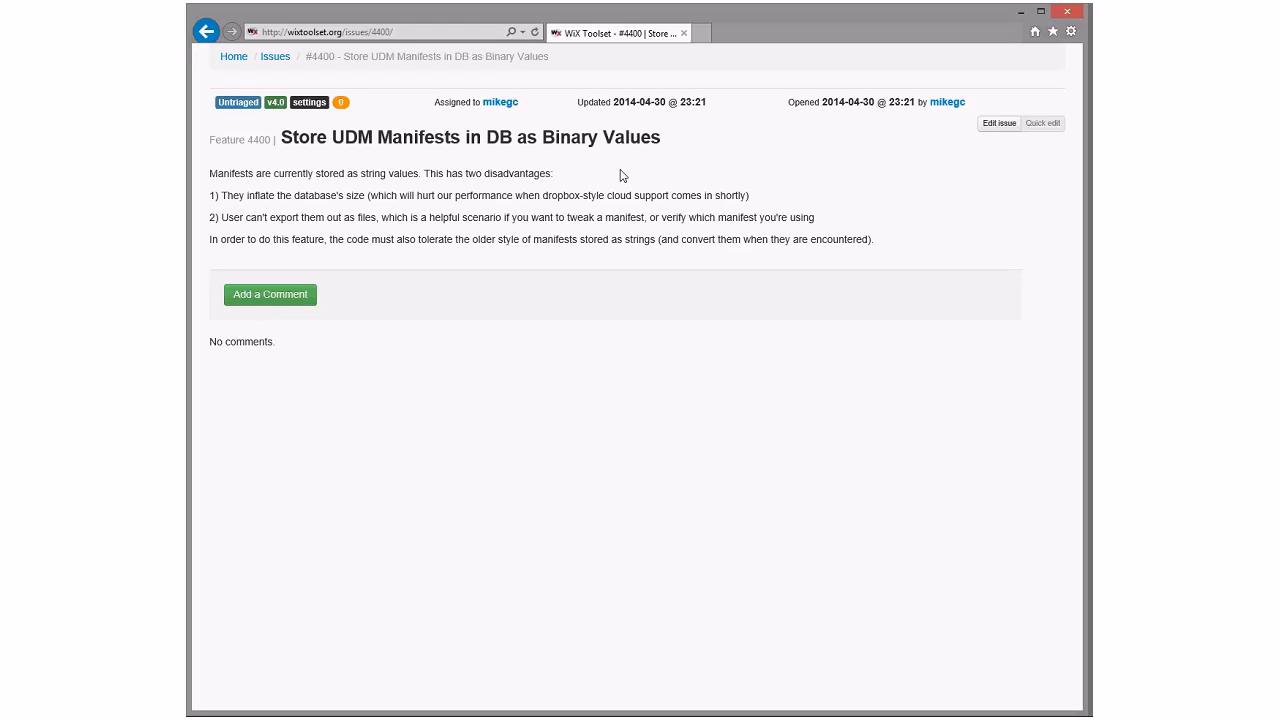
pyautogui.click(238, 102)
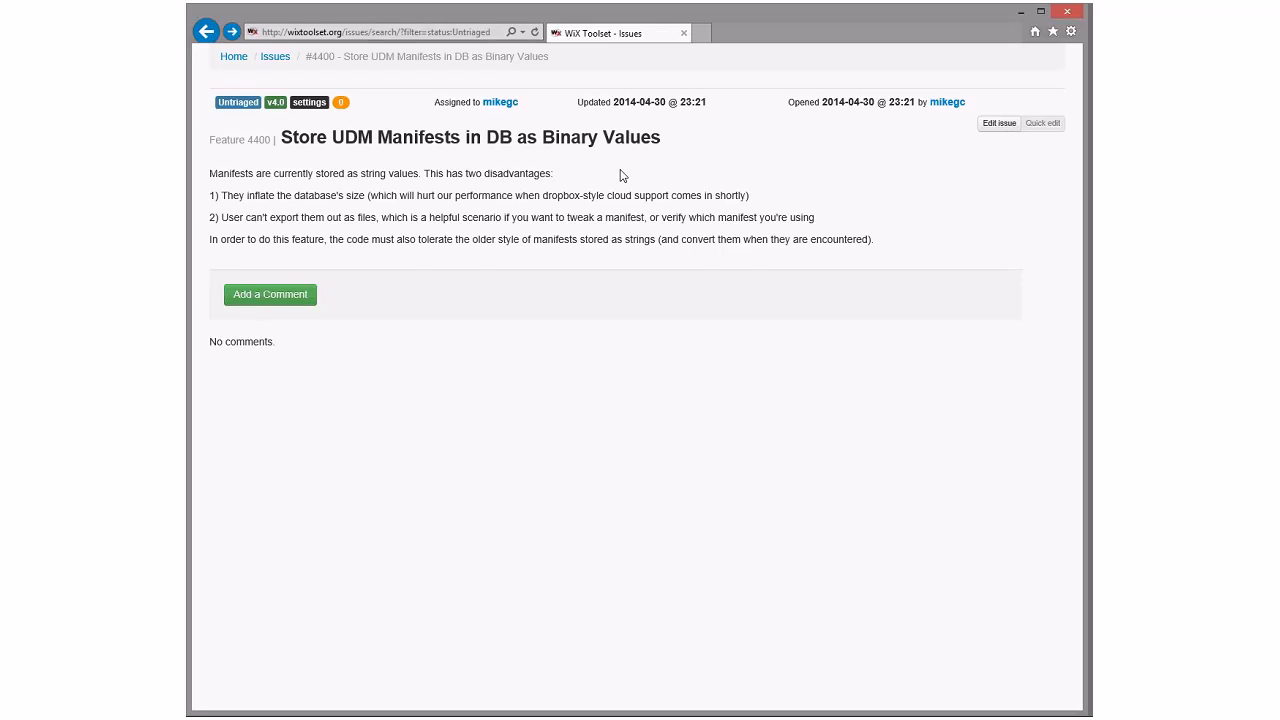
pyautogui.click(208, 32)
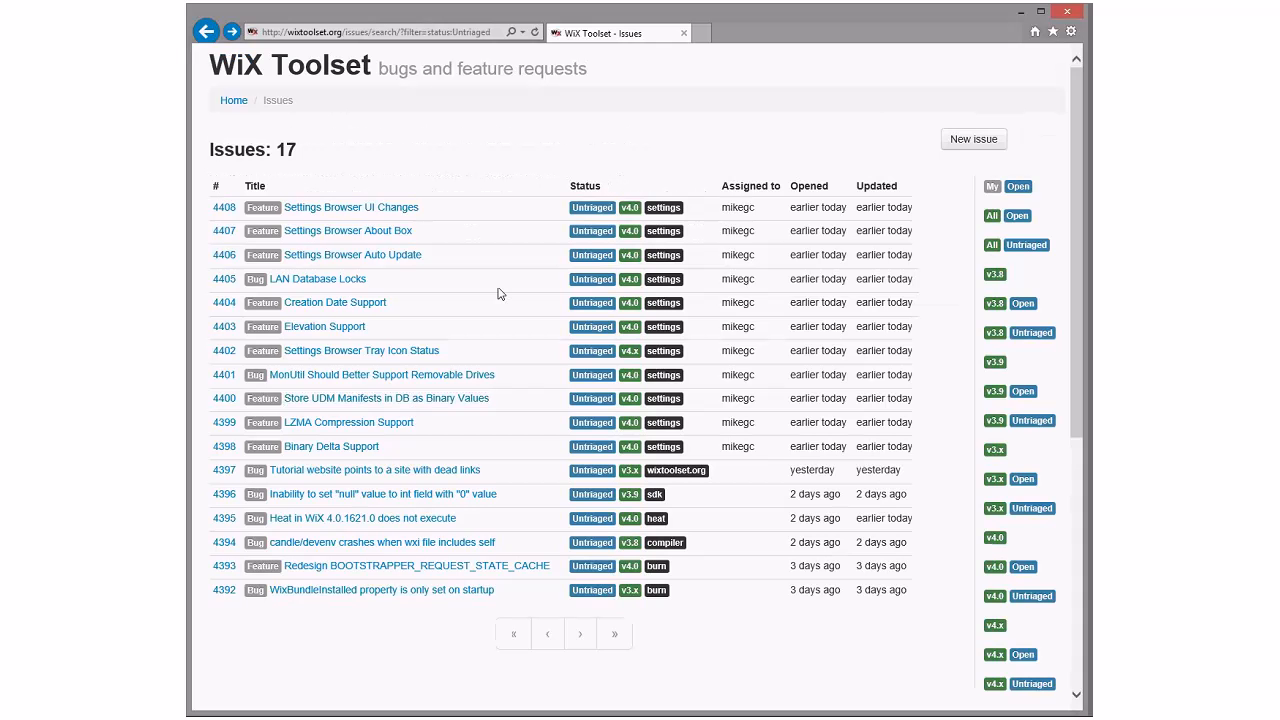
pyautogui.click(384, 376)
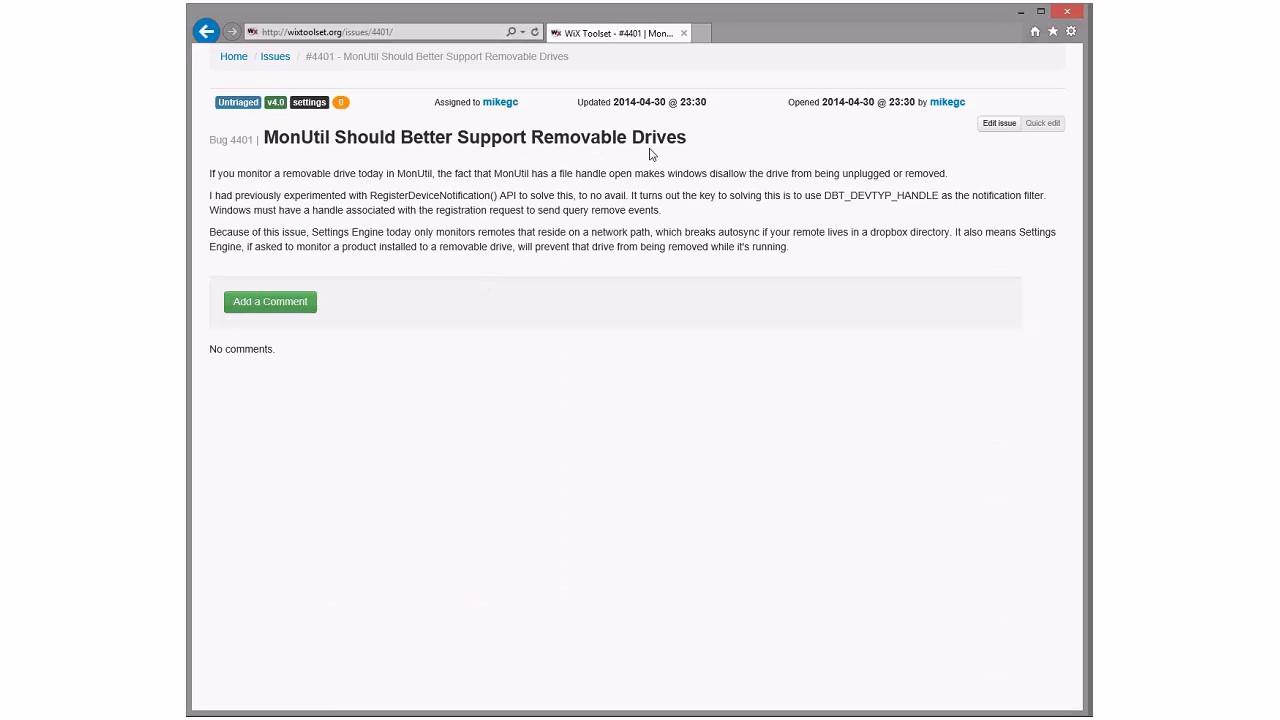
pyautogui.moveTo(296, 136)
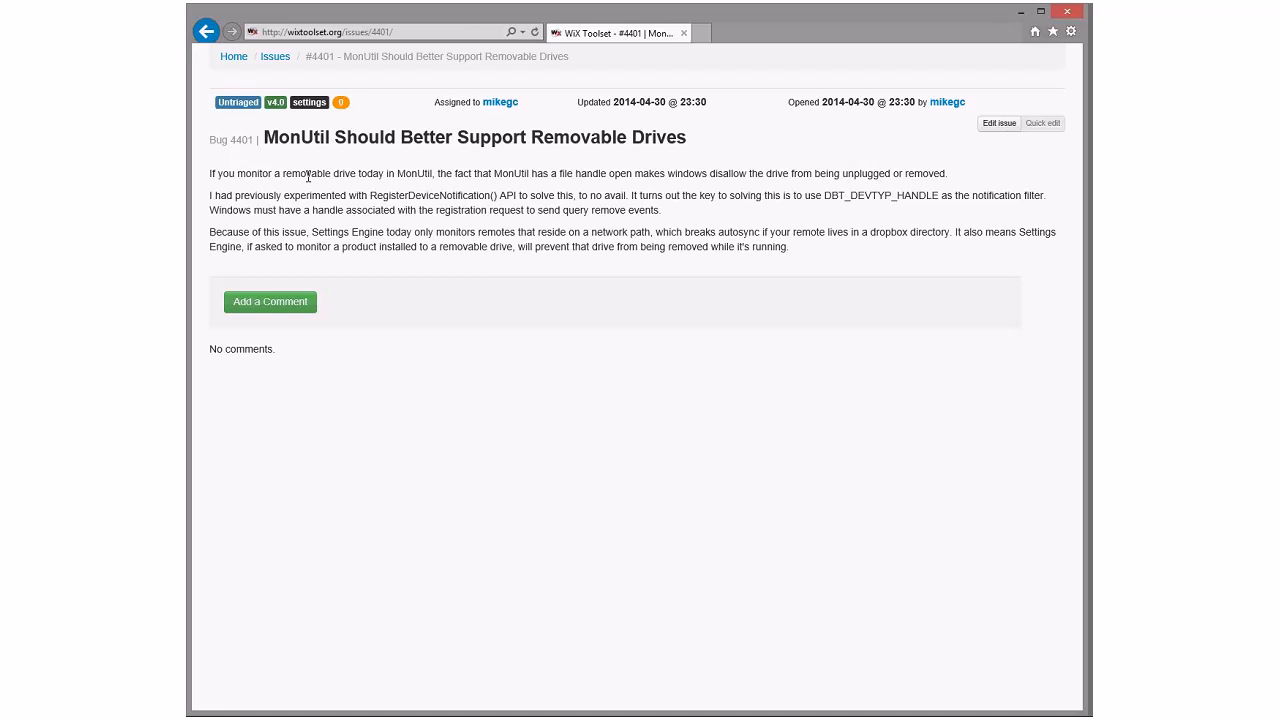
pyautogui.moveTo(836, 180)
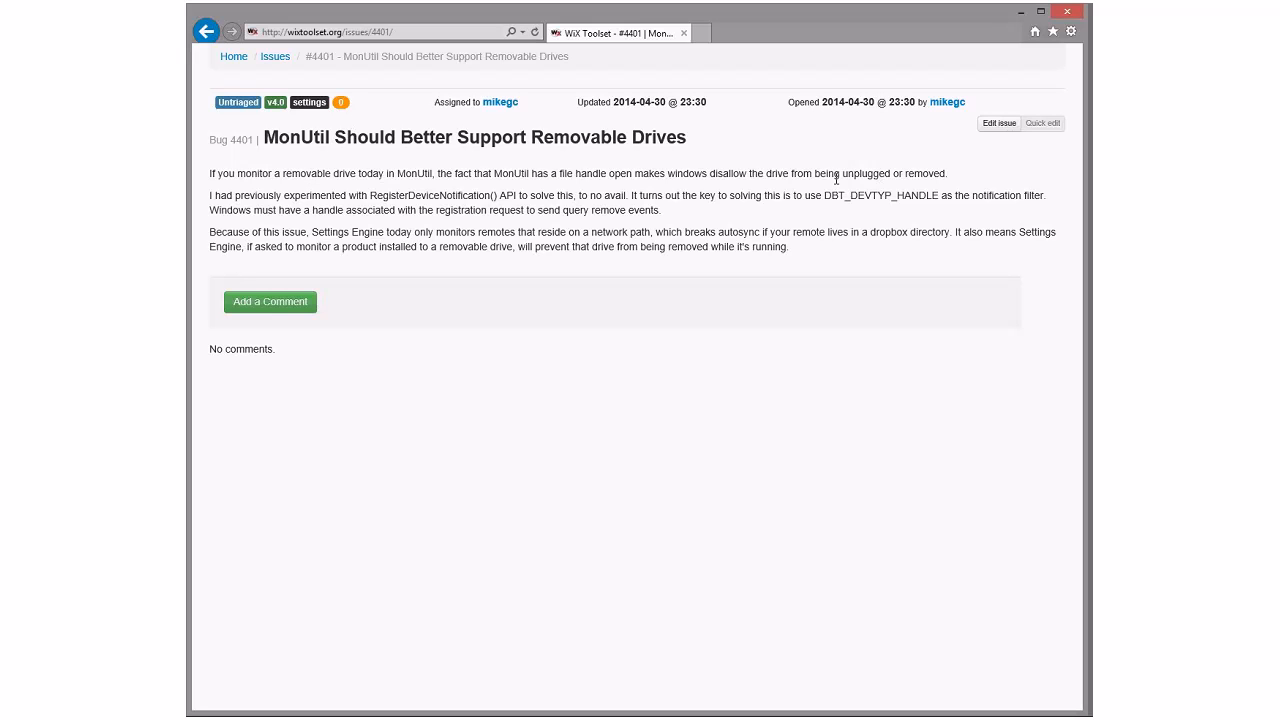
pyautogui.moveTo(396, 172)
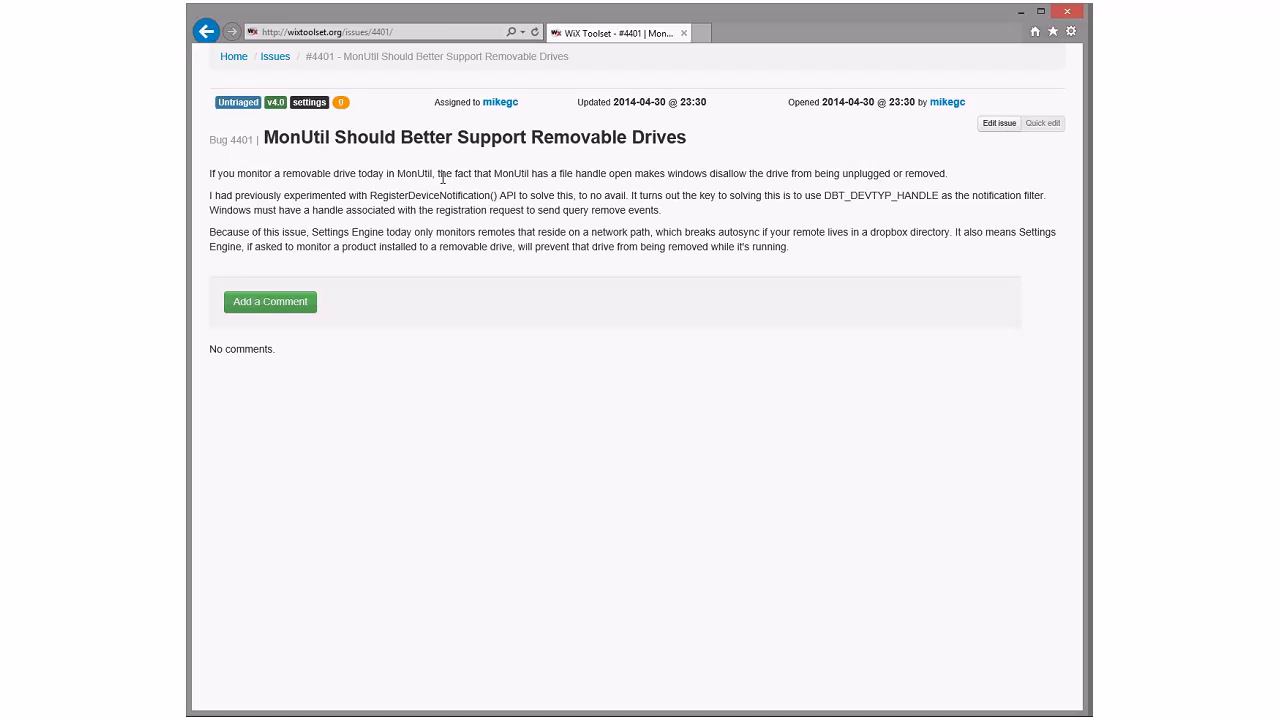
pyautogui.moveTo(300, 200)
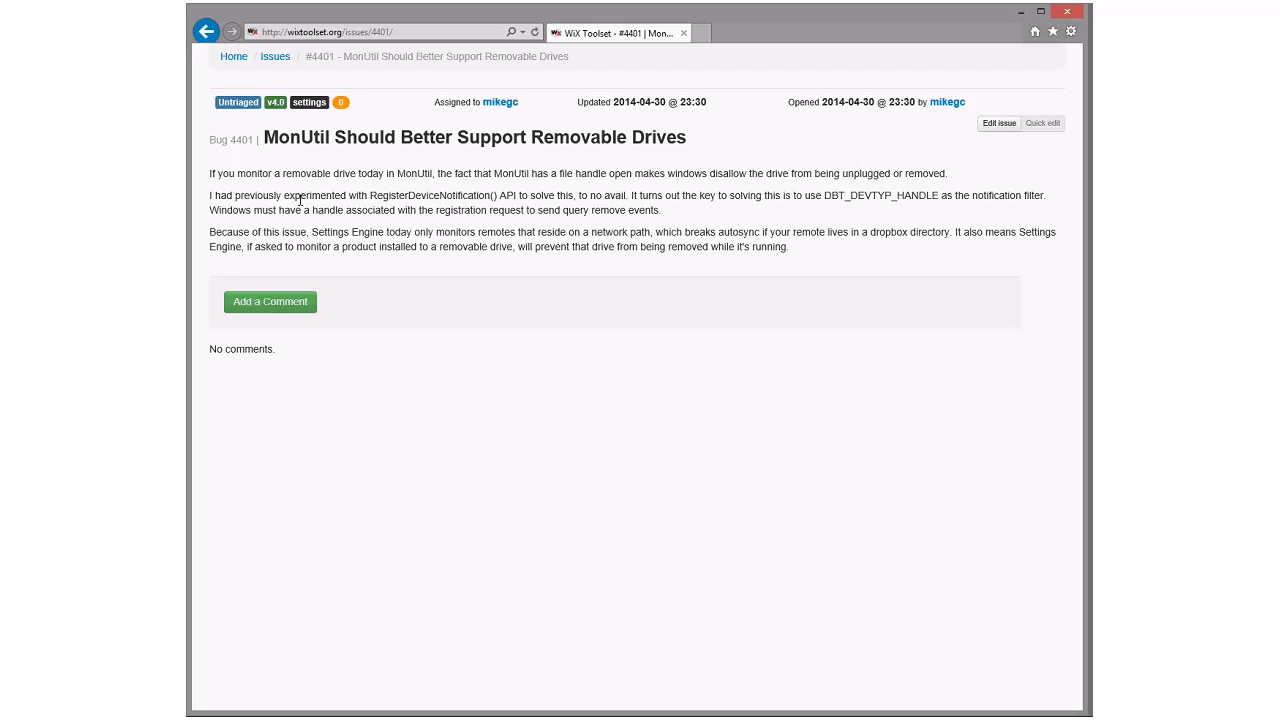
pyautogui.moveTo(408, 164)
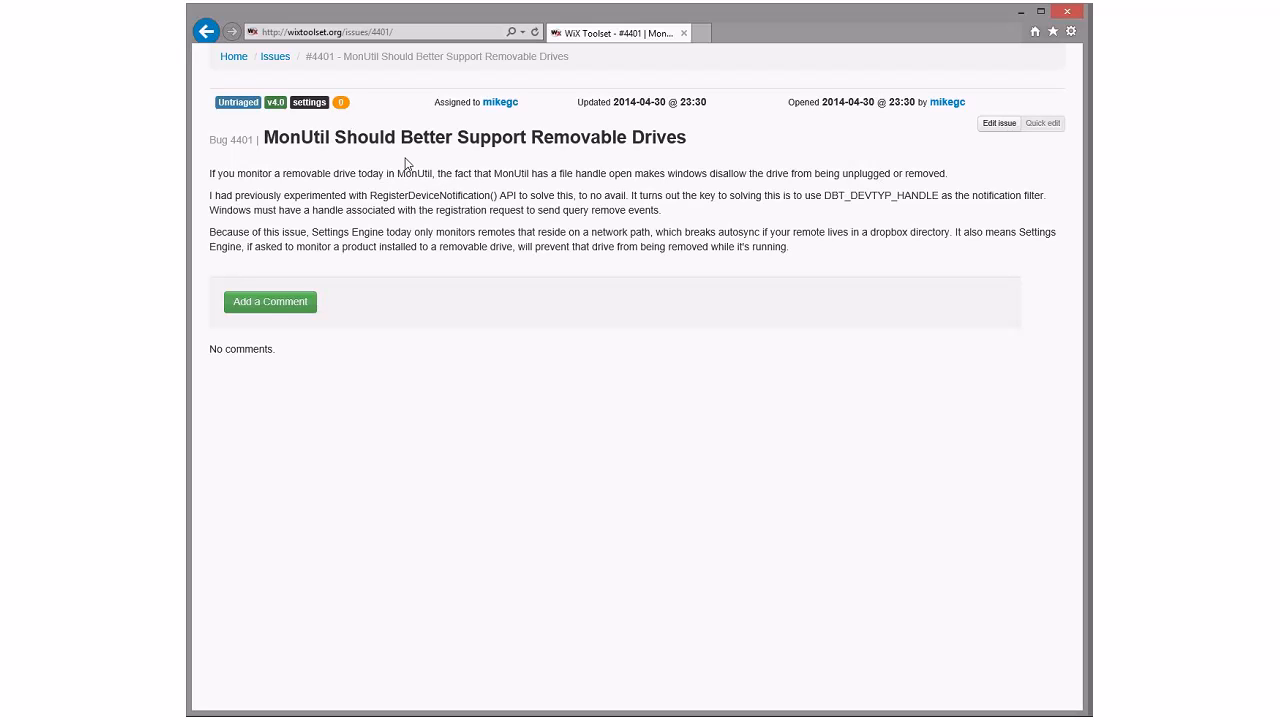
pyautogui.moveTo(712, 244)
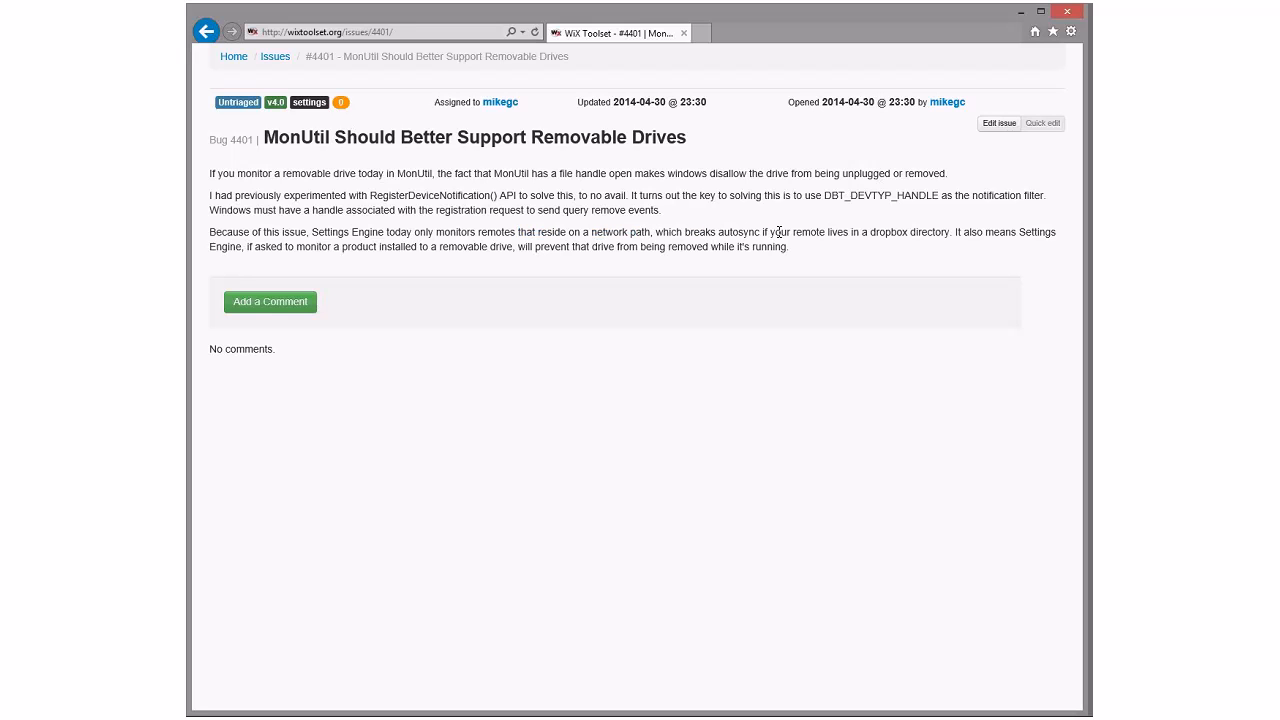
pyautogui.moveTo(690, 232)
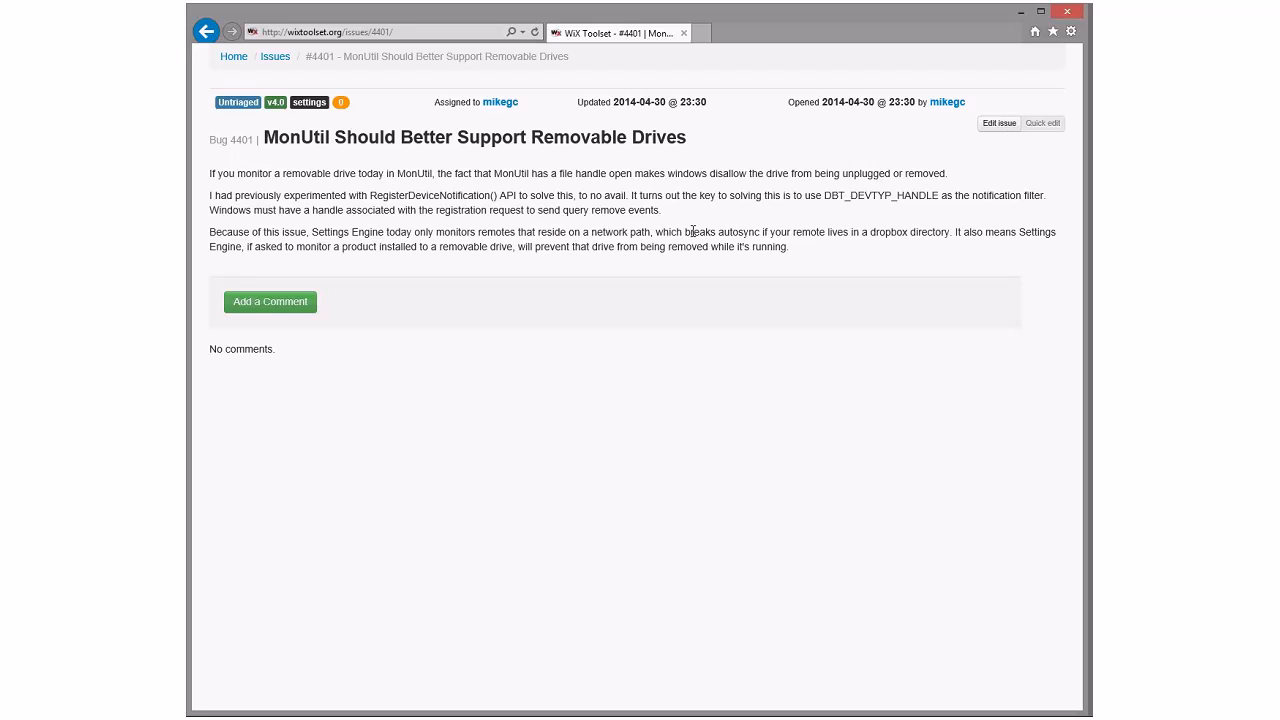
pyautogui.moveTo(800, 232)
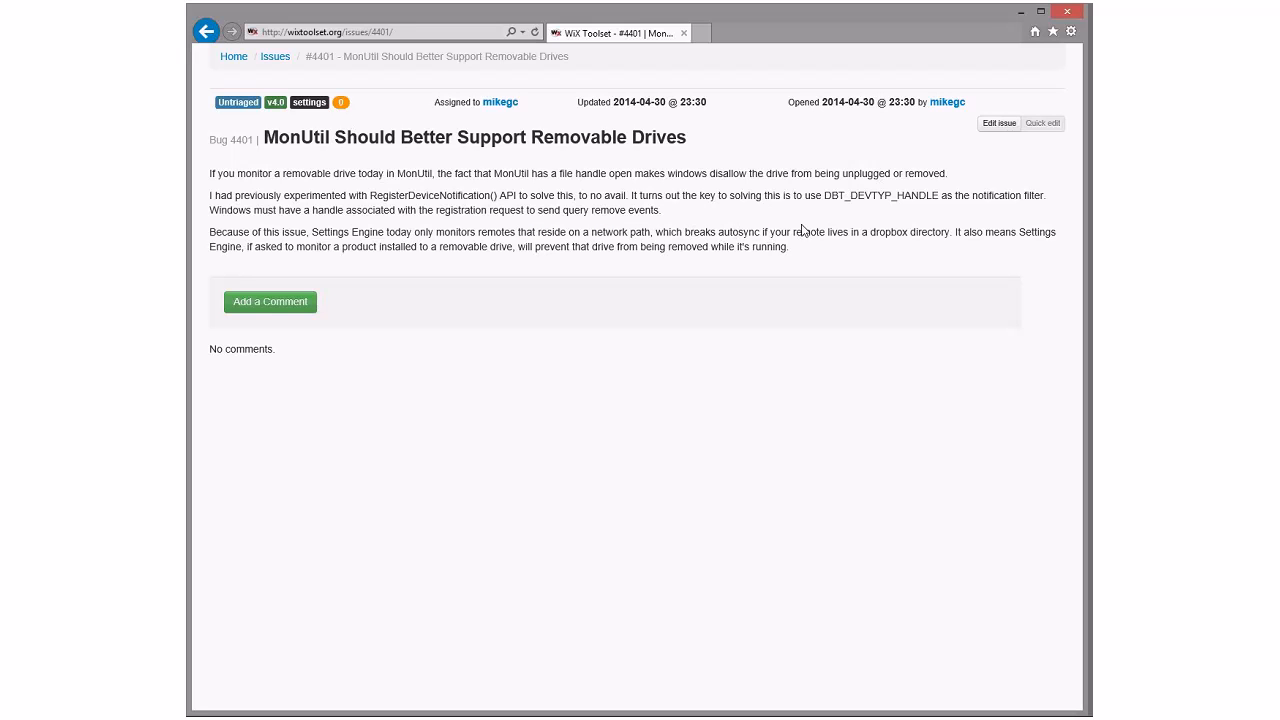
pyautogui.moveTo(732, 170)
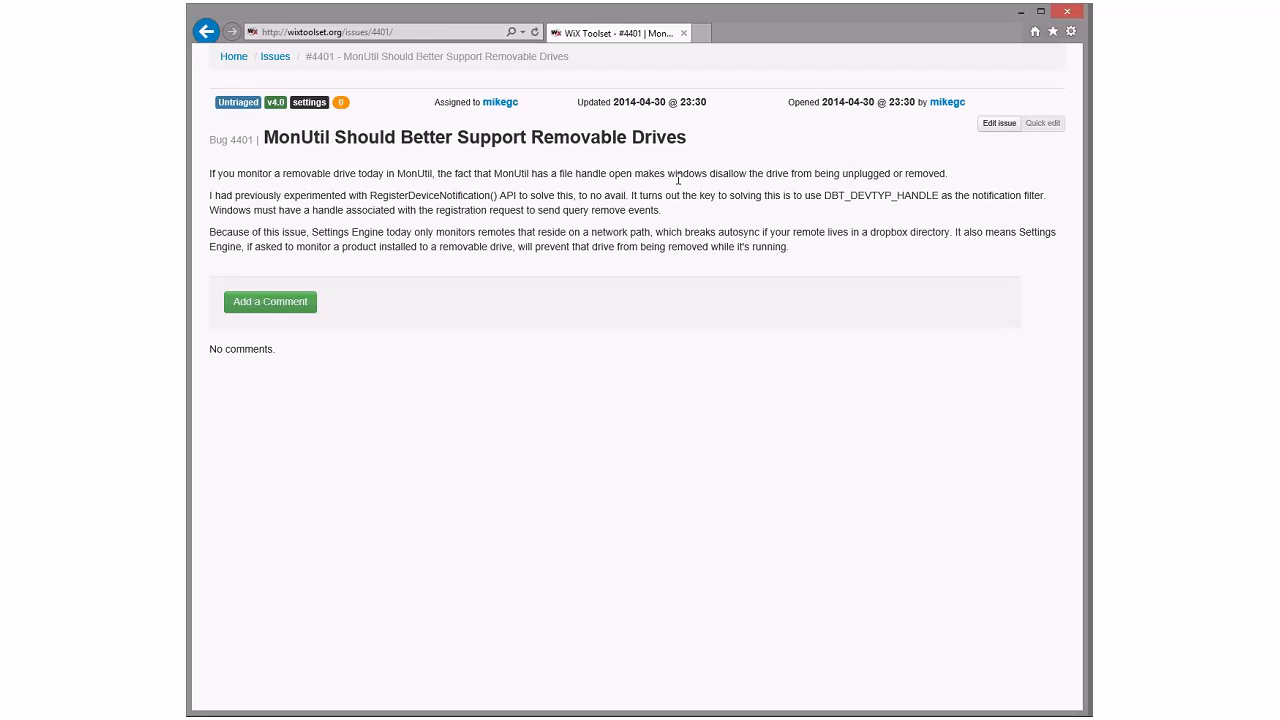
pyautogui.click(208, 32)
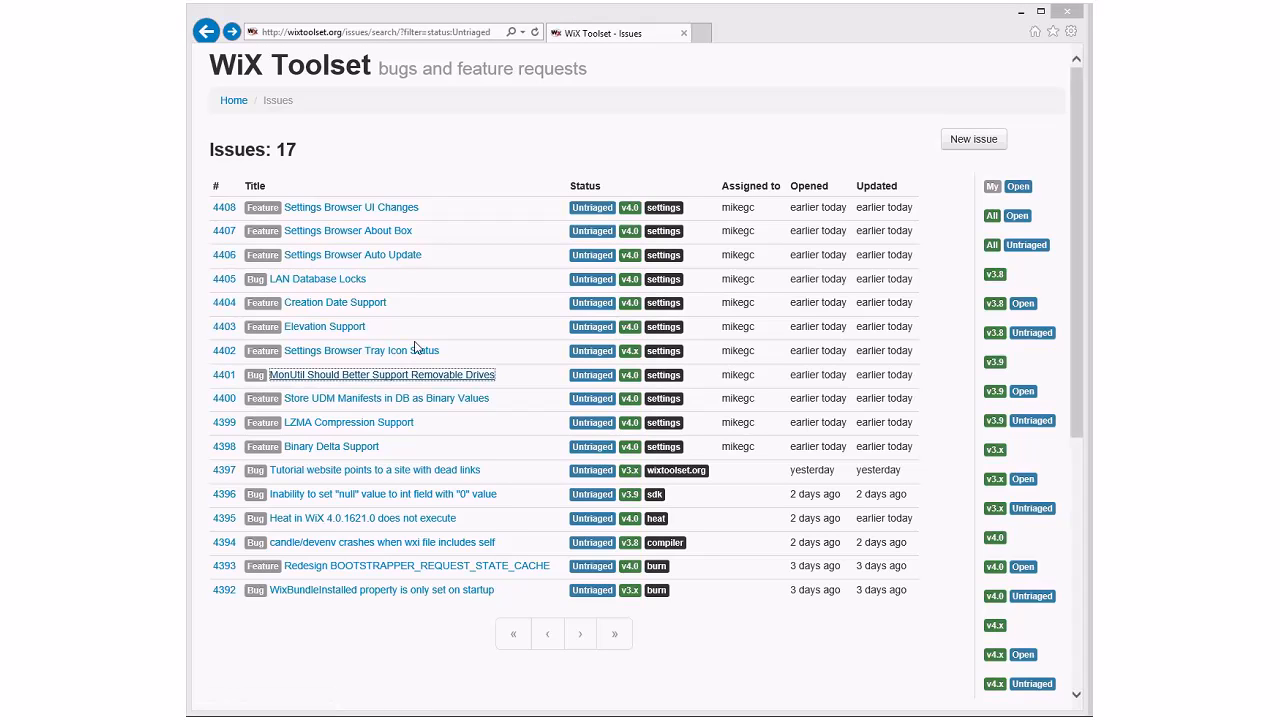
pyautogui.click(360, 350)
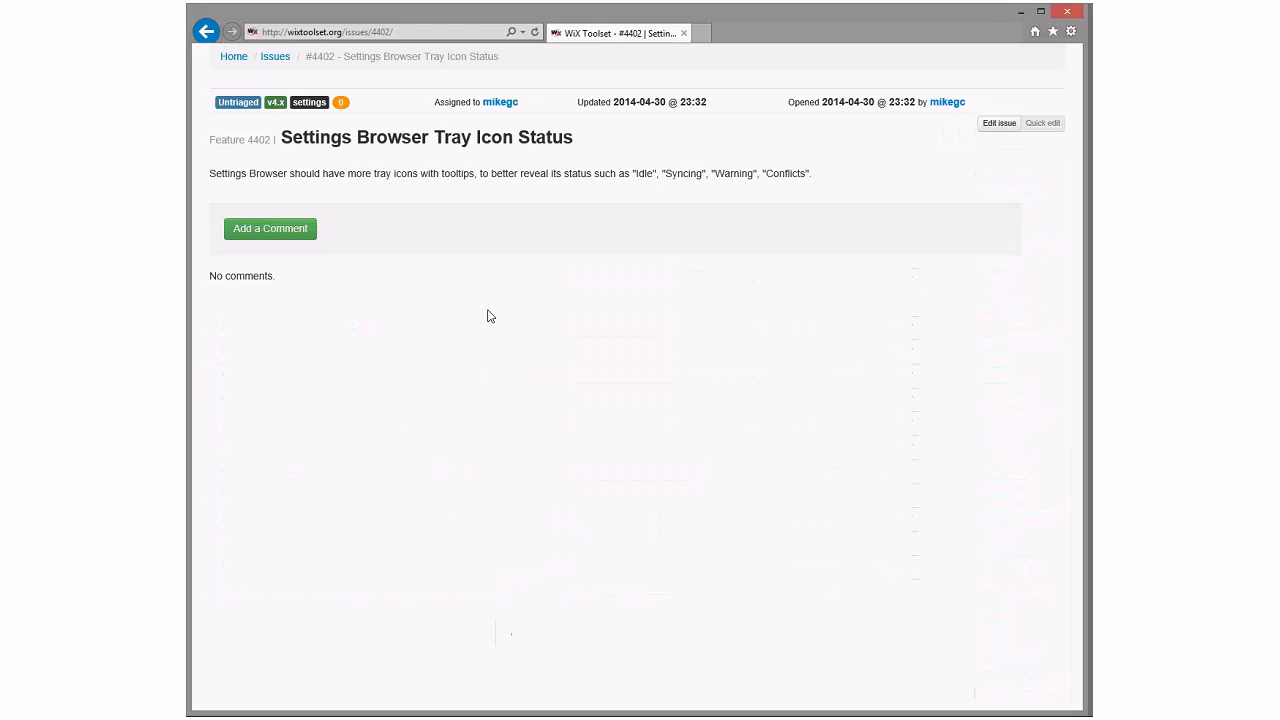
pyautogui.moveTo(544, 178)
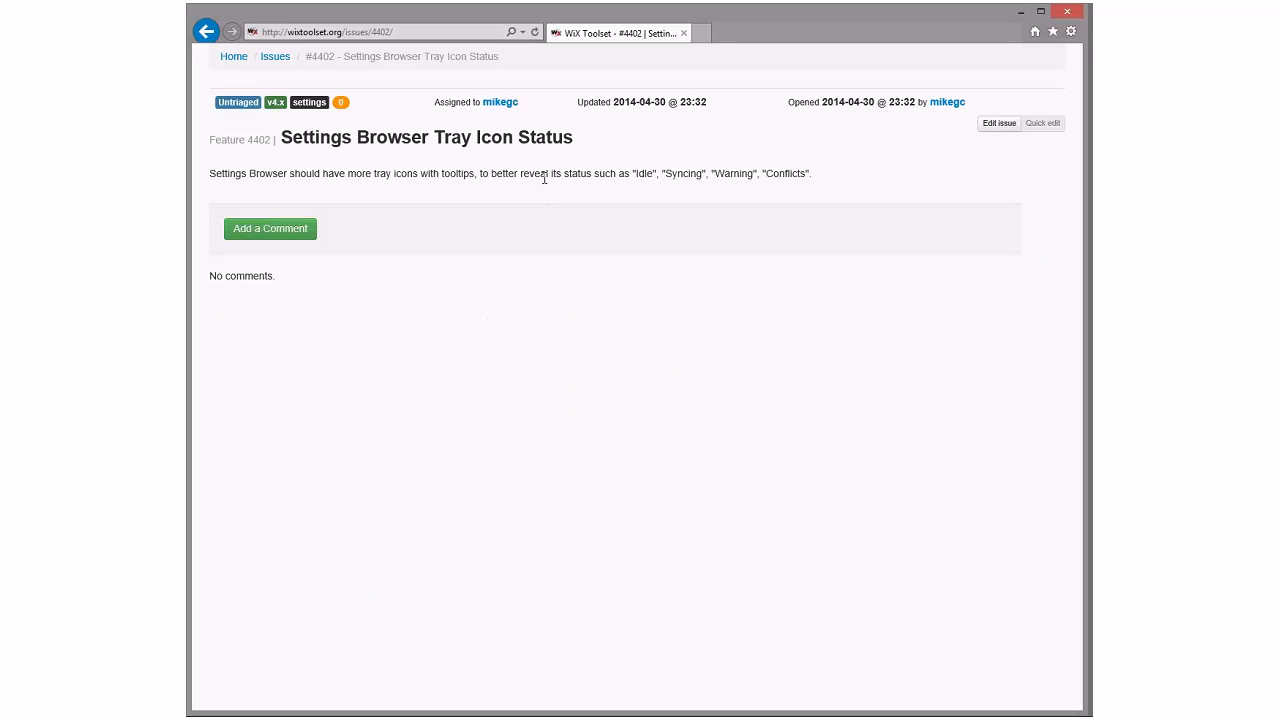
pyautogui.moveTo(708, 172)
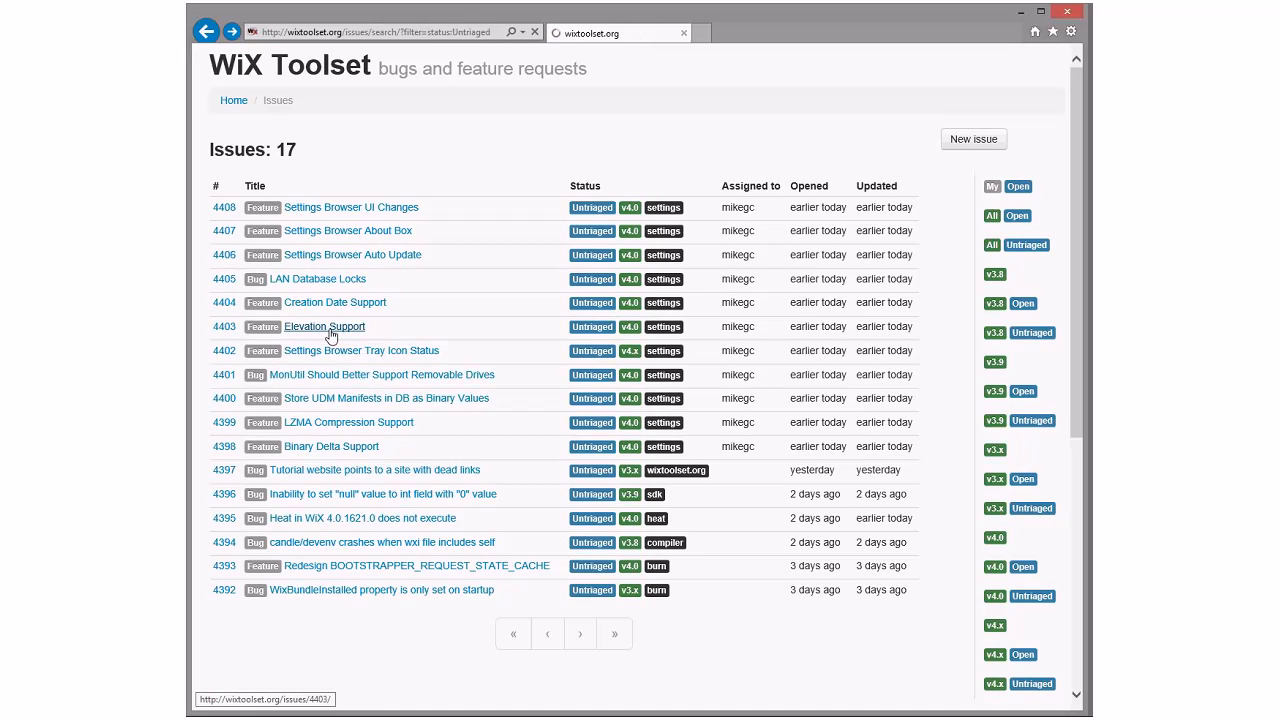
pyautogui.click(324, 326)
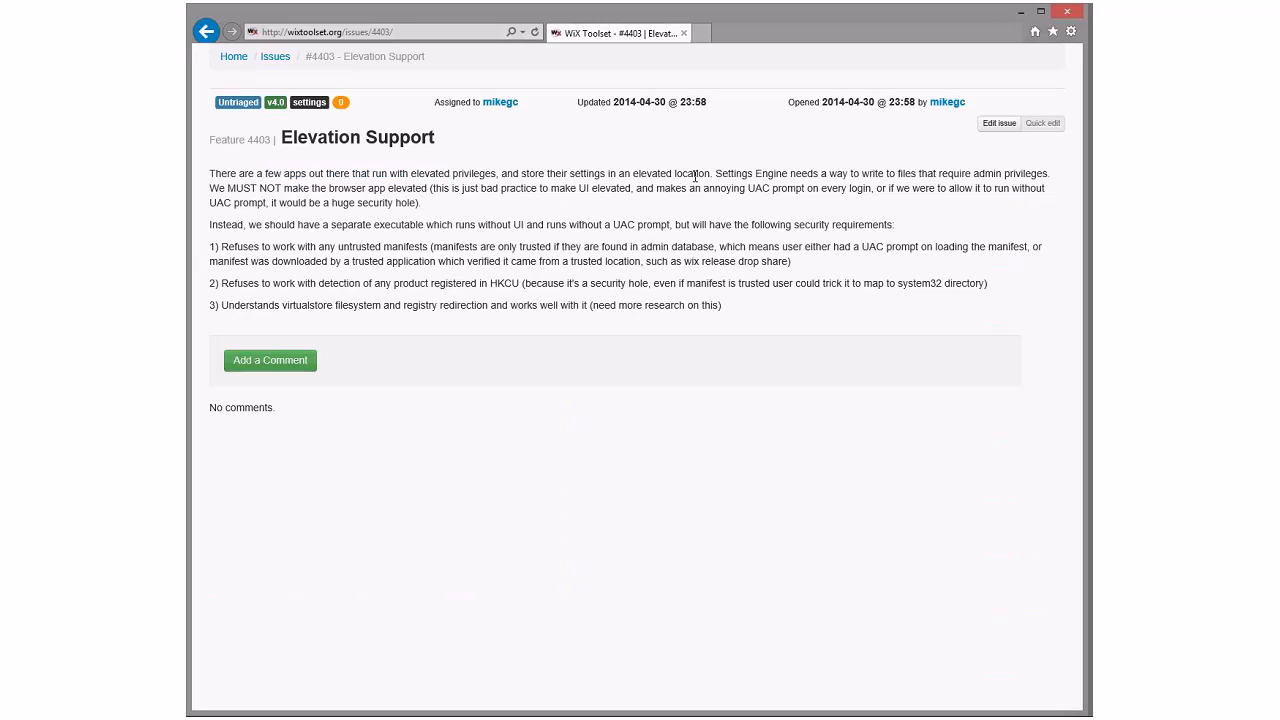
pyautogui.moveTo(816, 176)
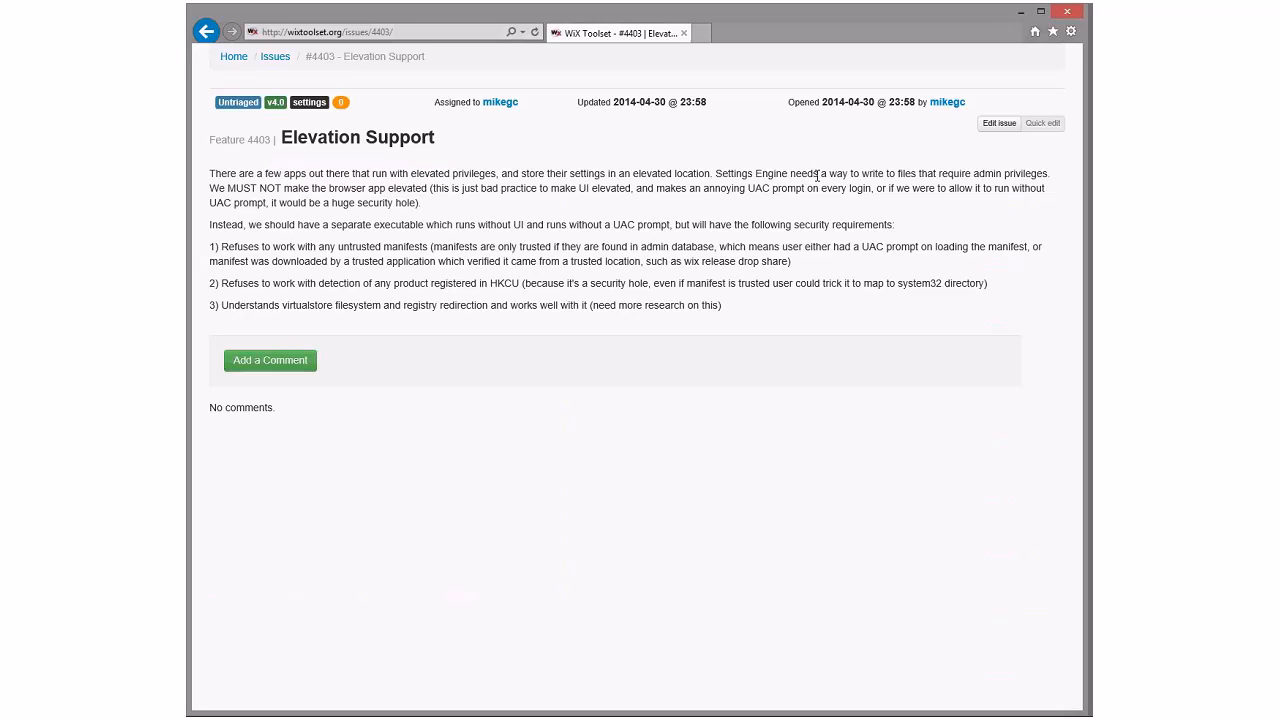
pyautogui.moveTo(1030, 176)
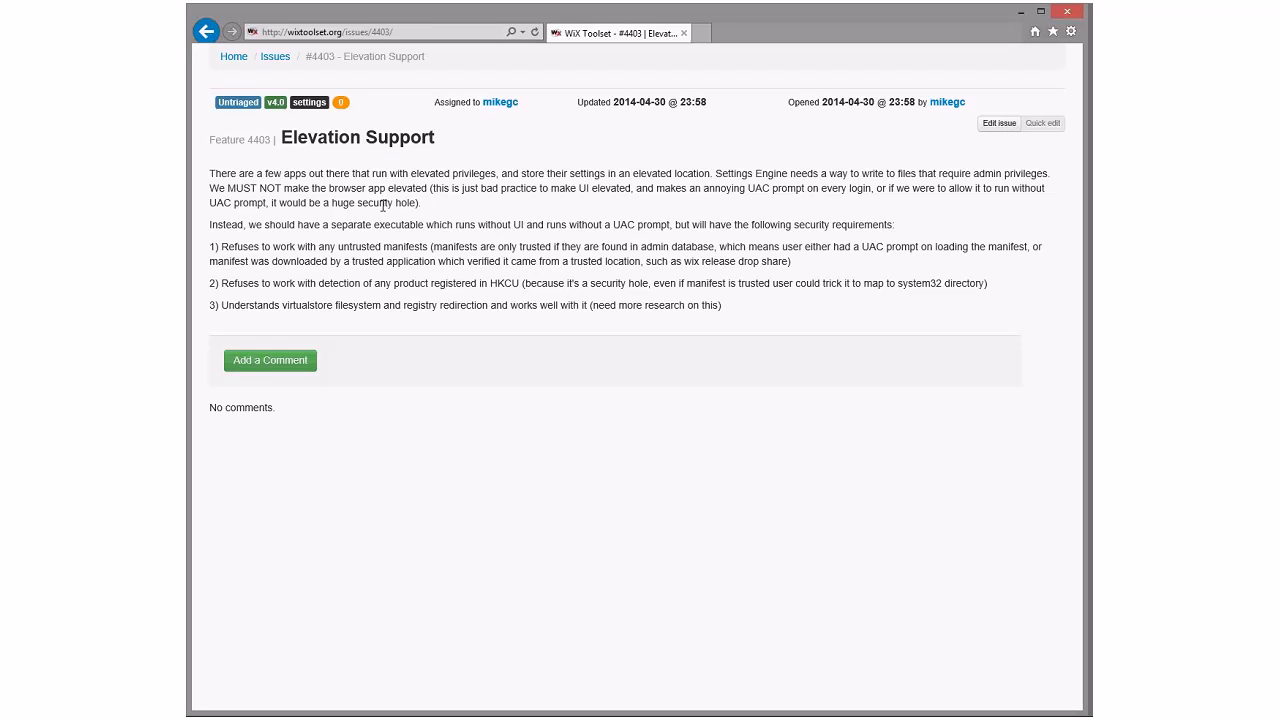
pyautogui.moveTo(332, 252)
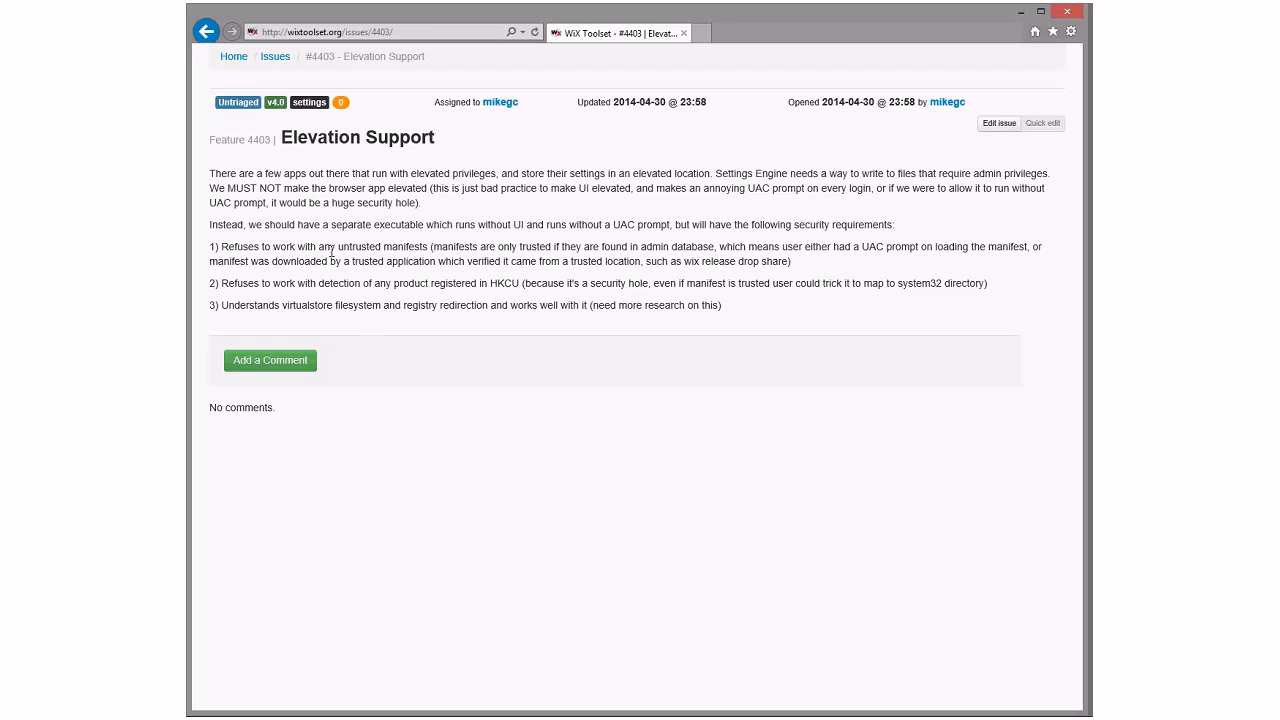
pyautogui.click(236, 102)
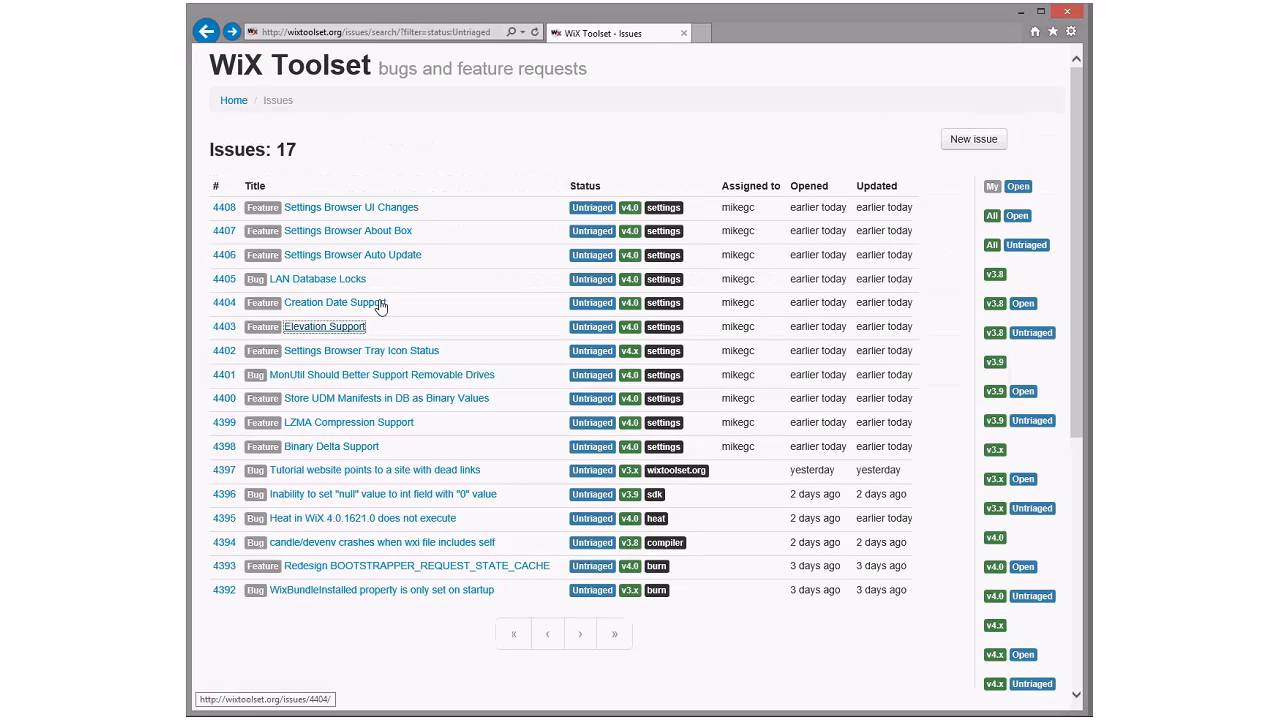
pyautogui.click(336, 302)
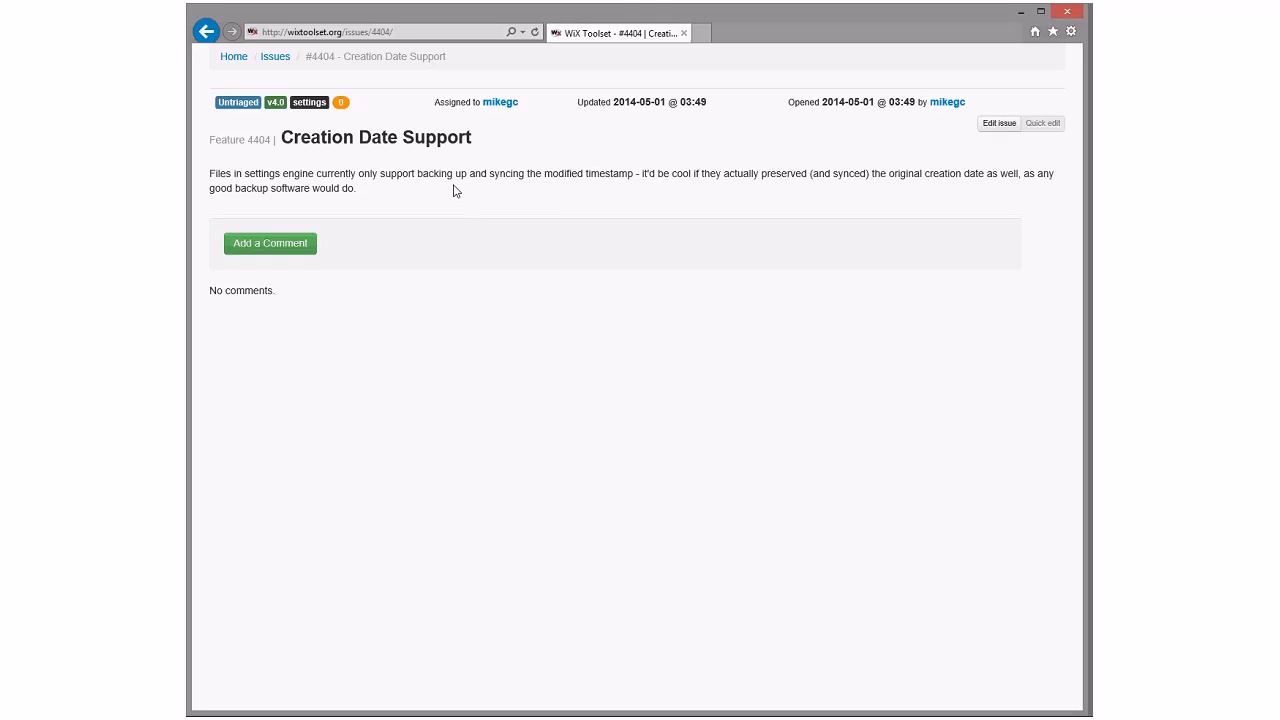
pyautogui.moveTo(702, 188)
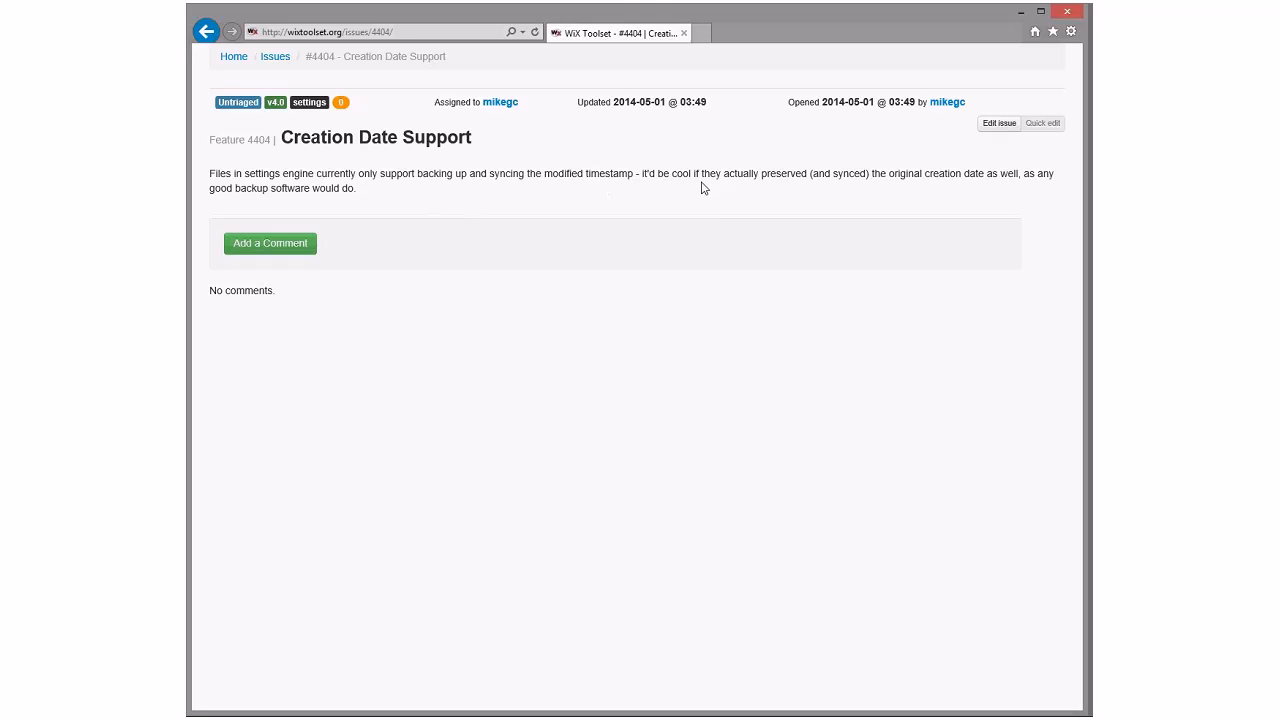
pyautogui.moveTo(704, 200)
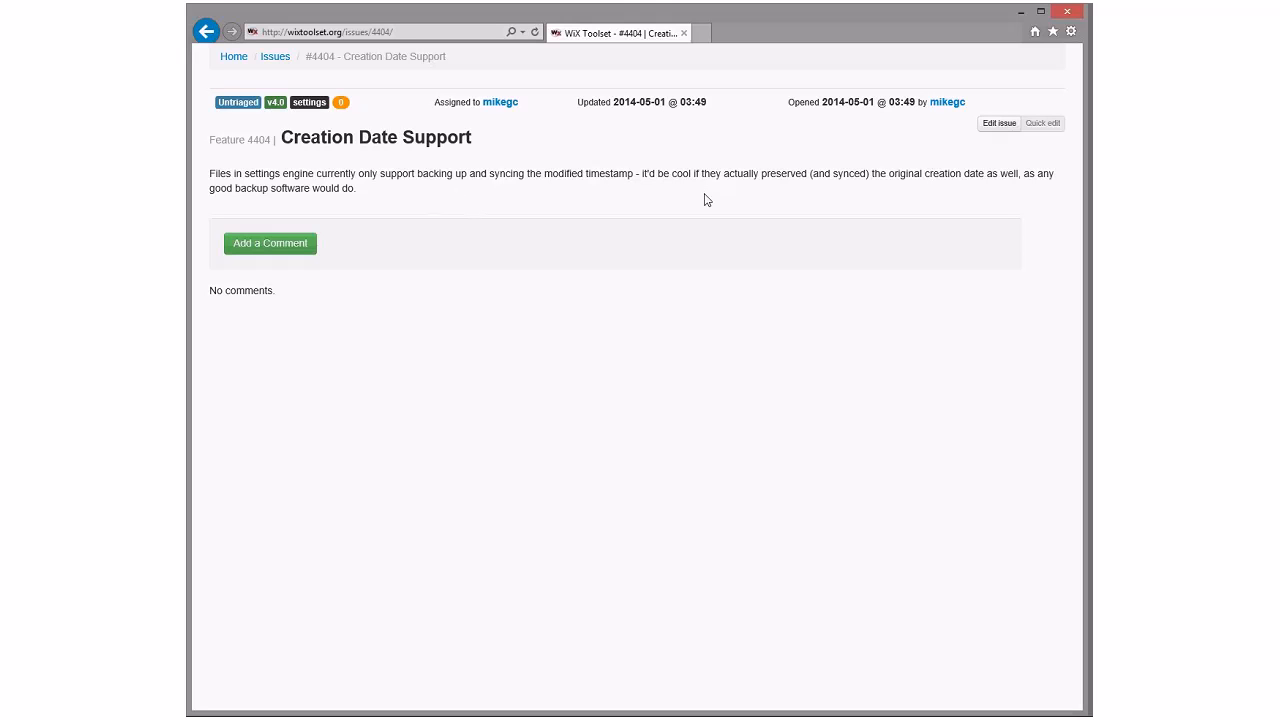
pyautogui.moveTo(624, 204)
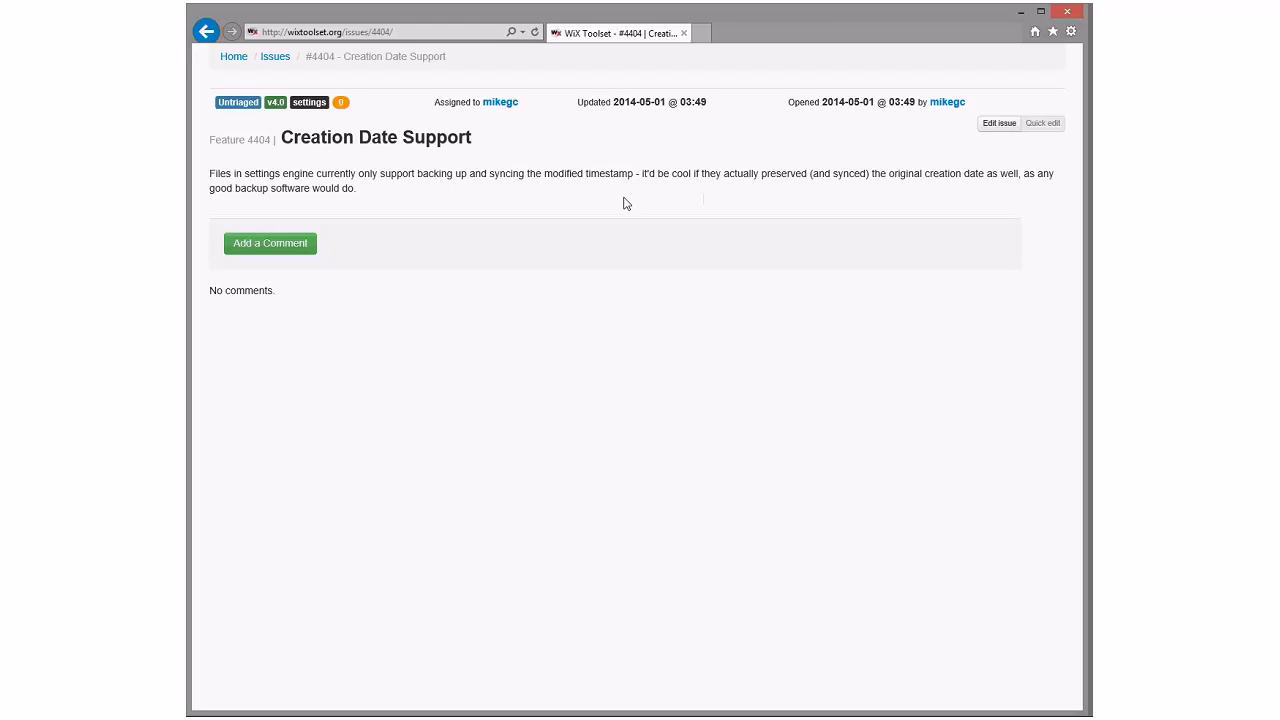
pyautogui.moveTo(452, 188)
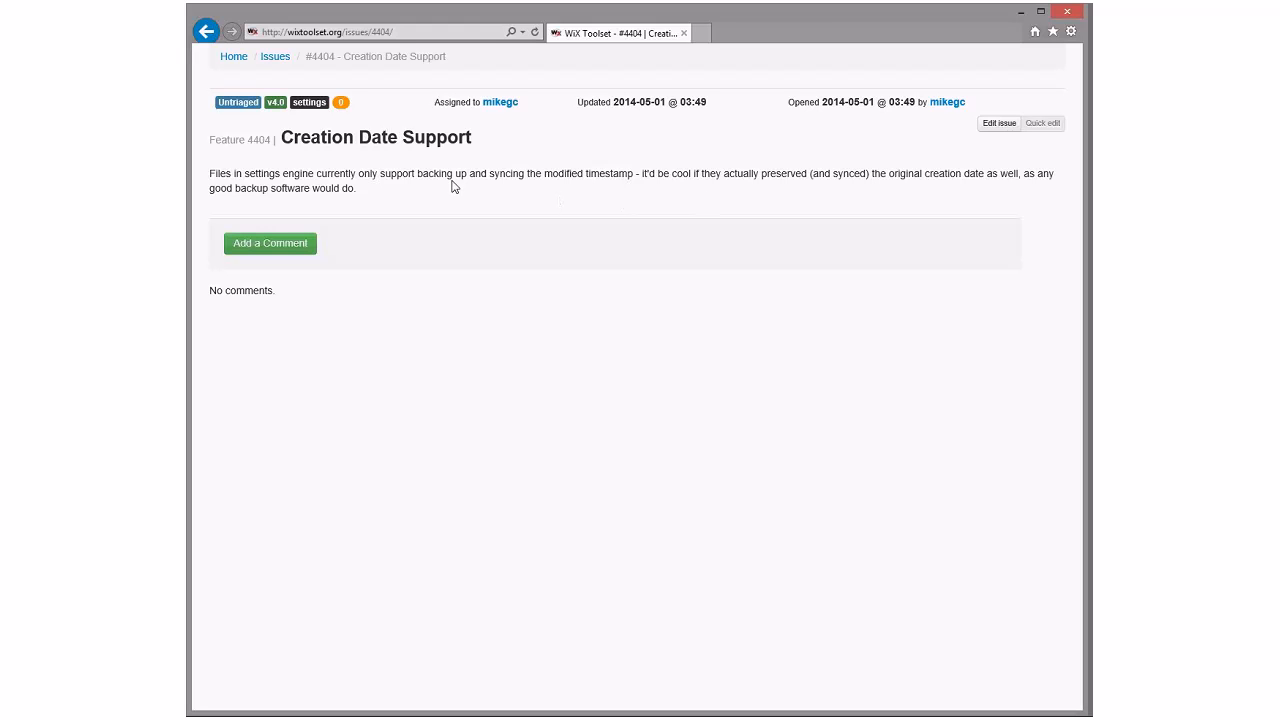
pyautogui.click(208, 32)
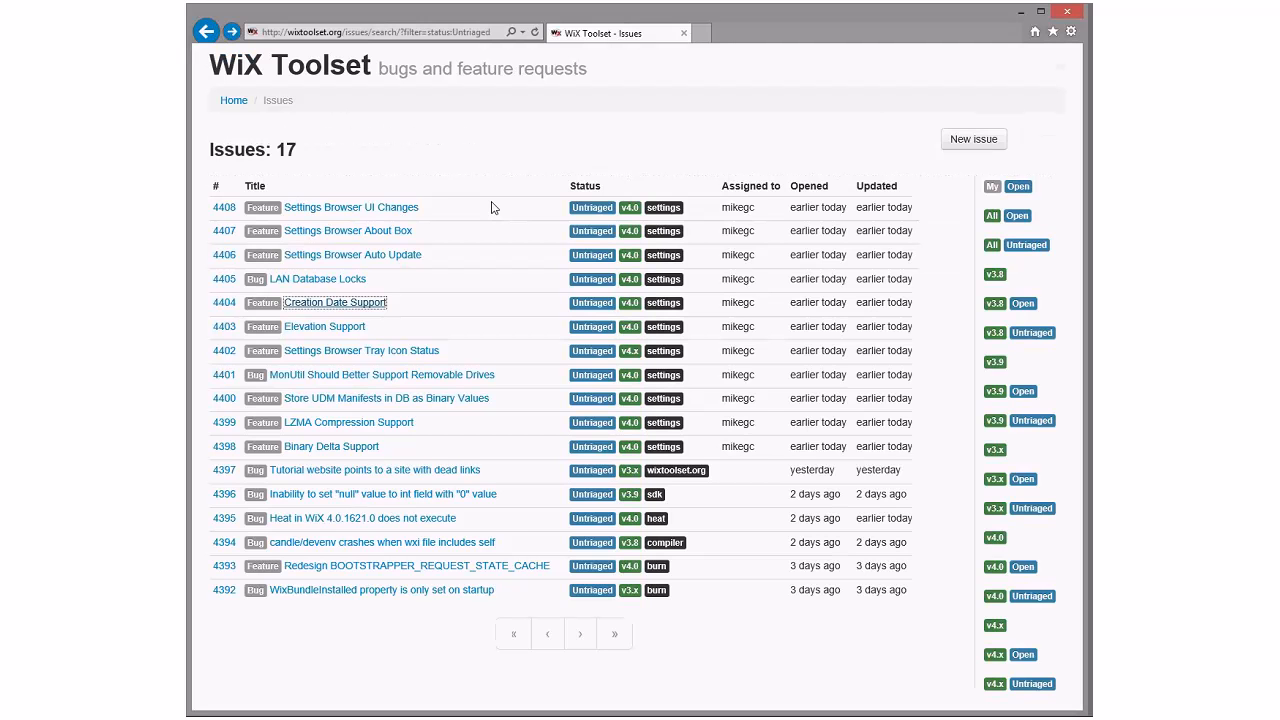
# Read bug #4405 'LAN Database Locks' and return to the untriaged list of 17 issues
pyautogui.click(318, 278)
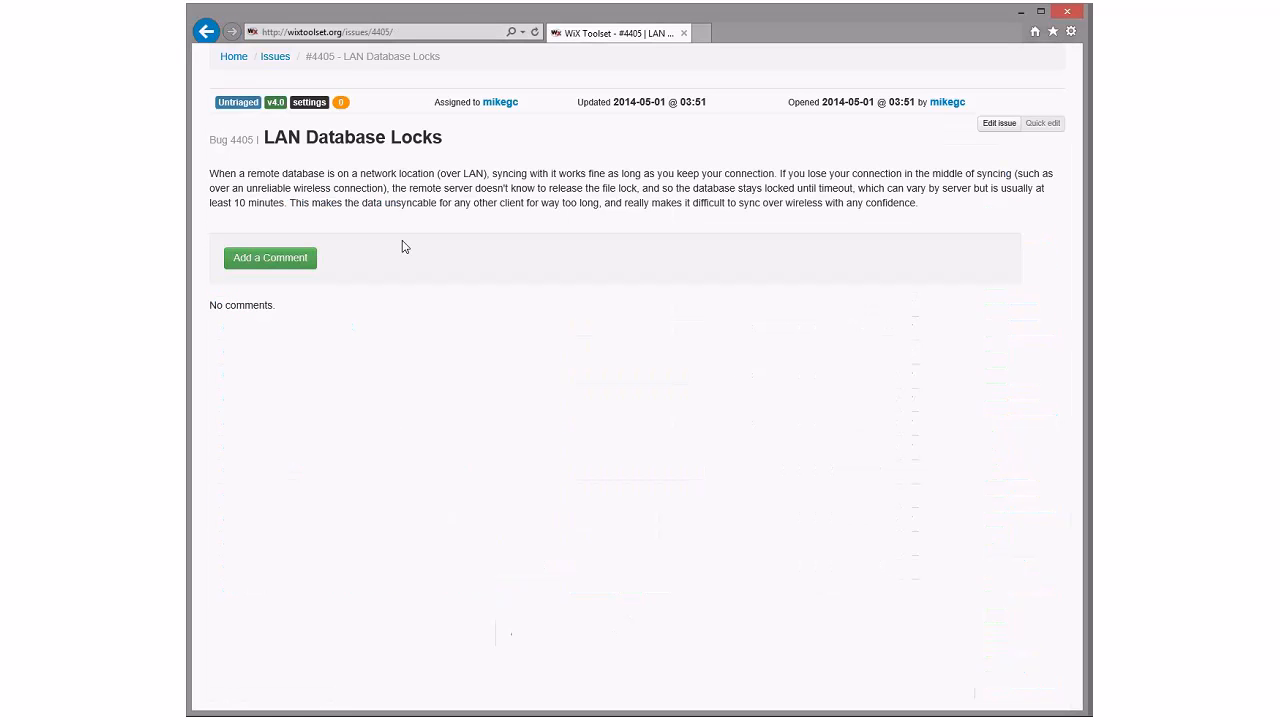
pyautogui.moveTo(282, 188)
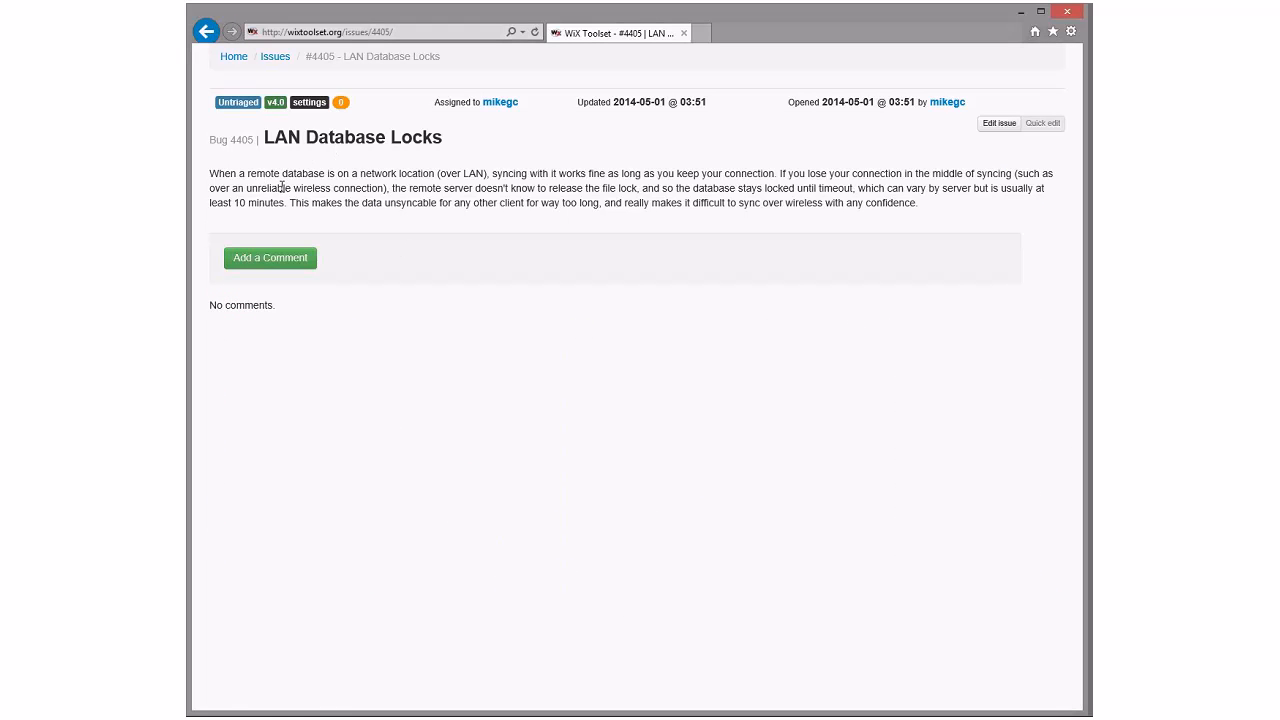
pyautogui.moveTo(384, 178)
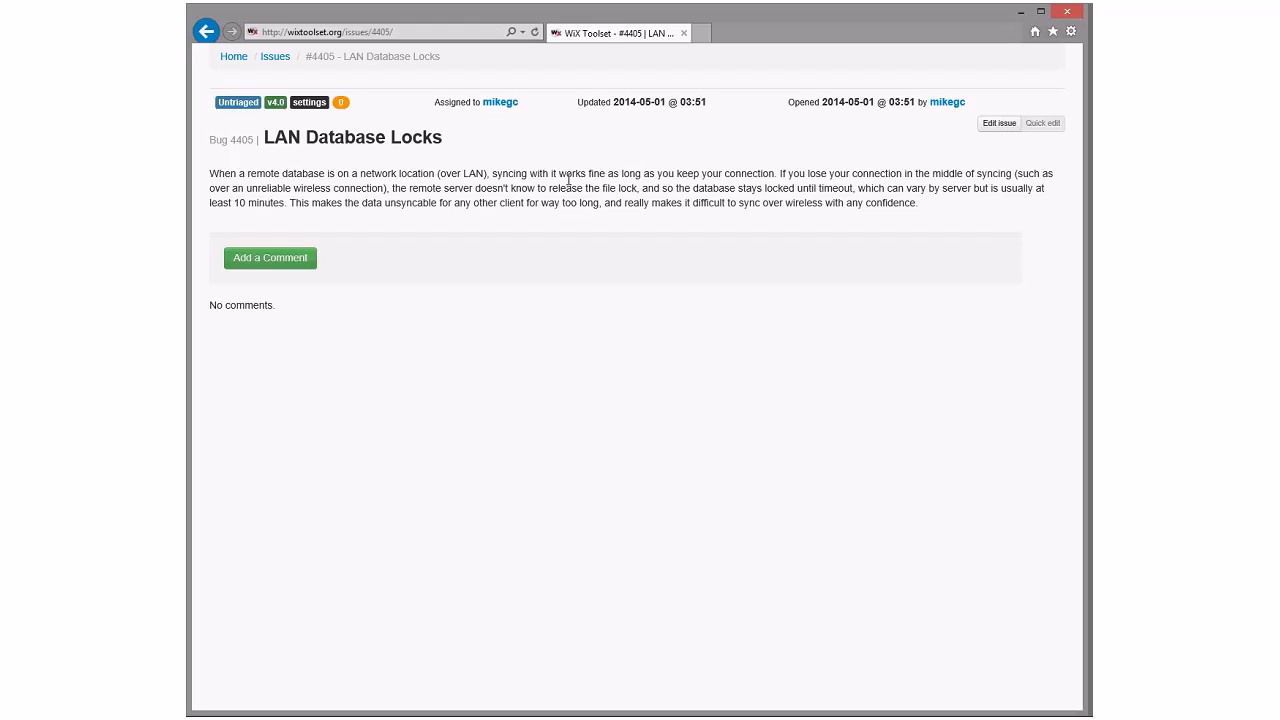
pyautogui.moveTo(528, 114)
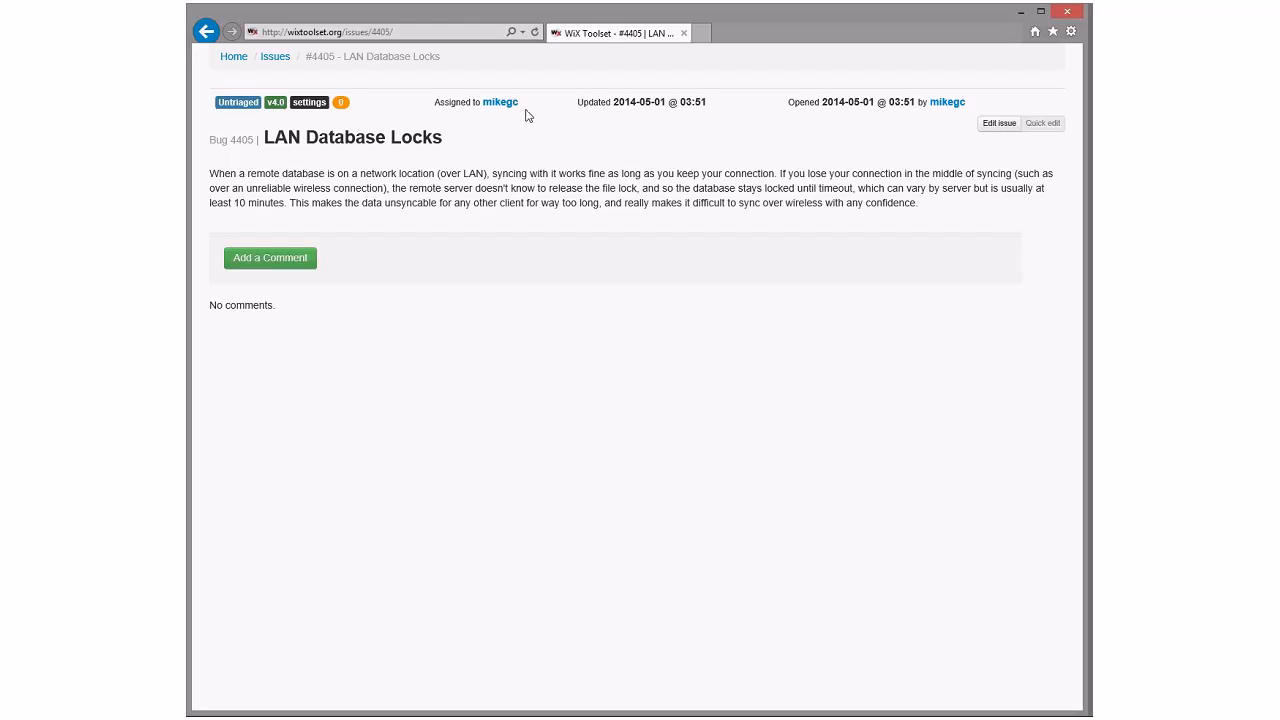
pyautogui.moveTo(548, 170)
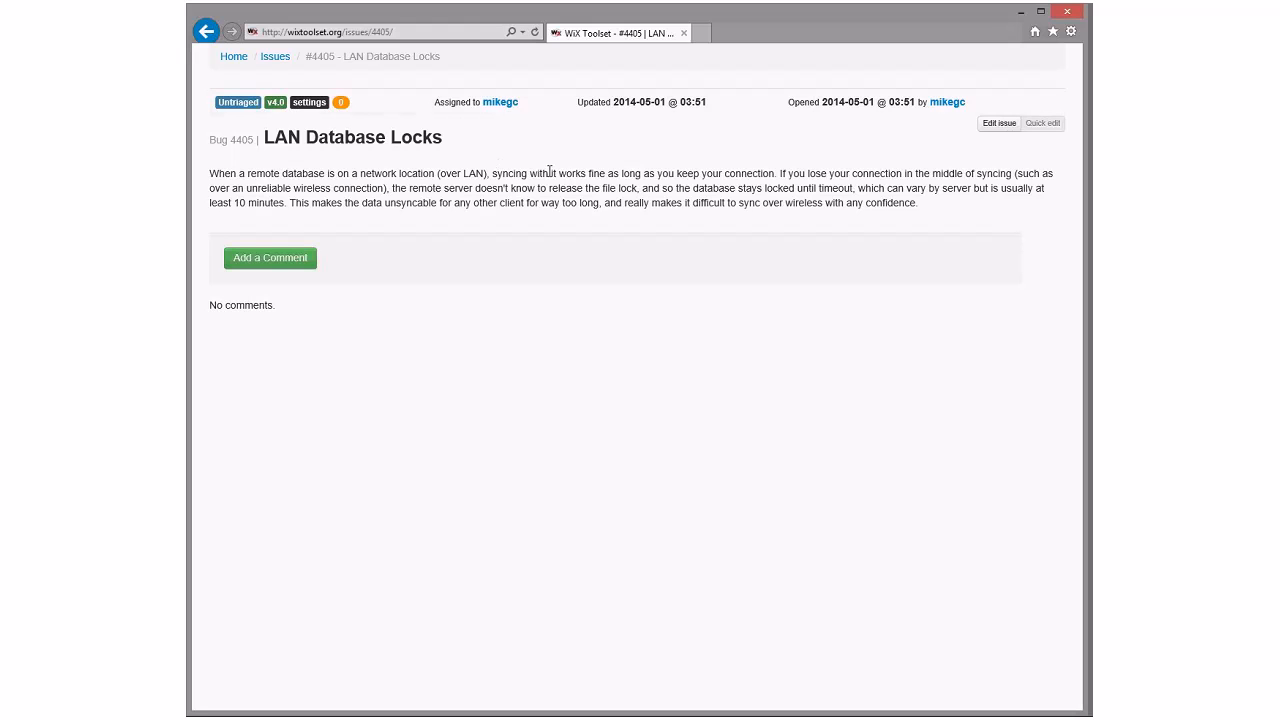
pyautogui.moveTo(796, 172)
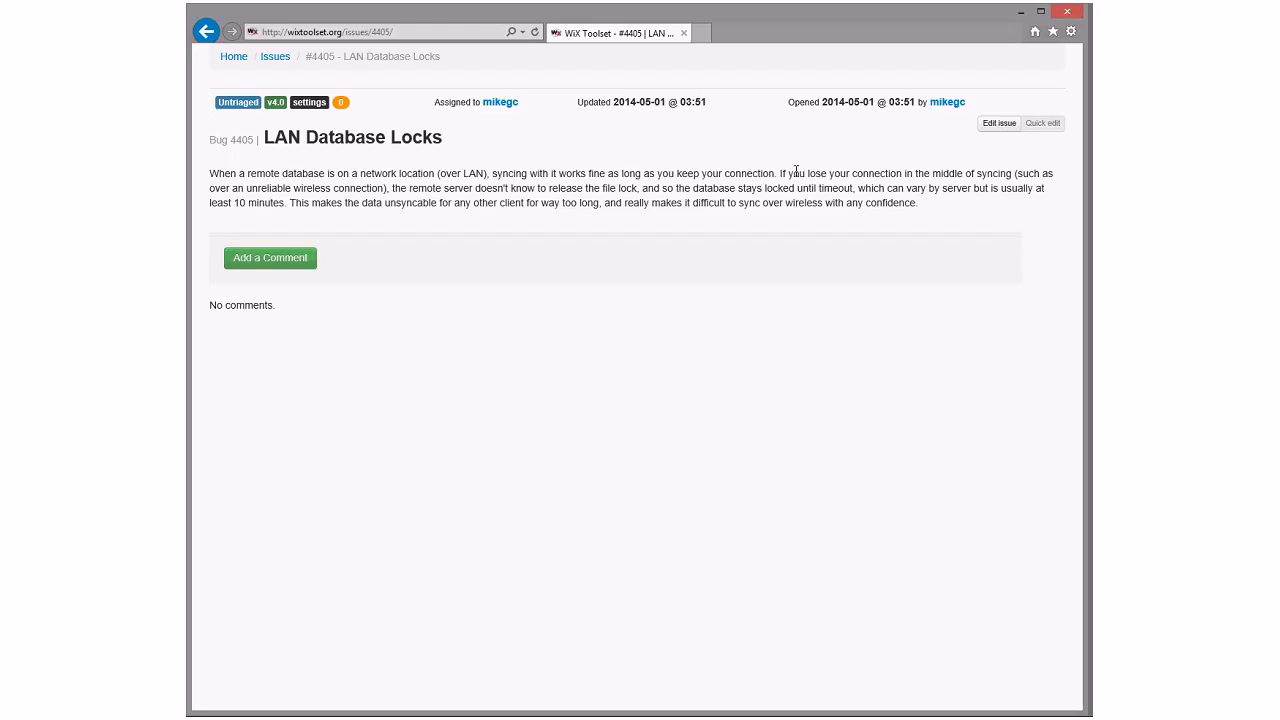
pyautogui.moveTo(946, 172)
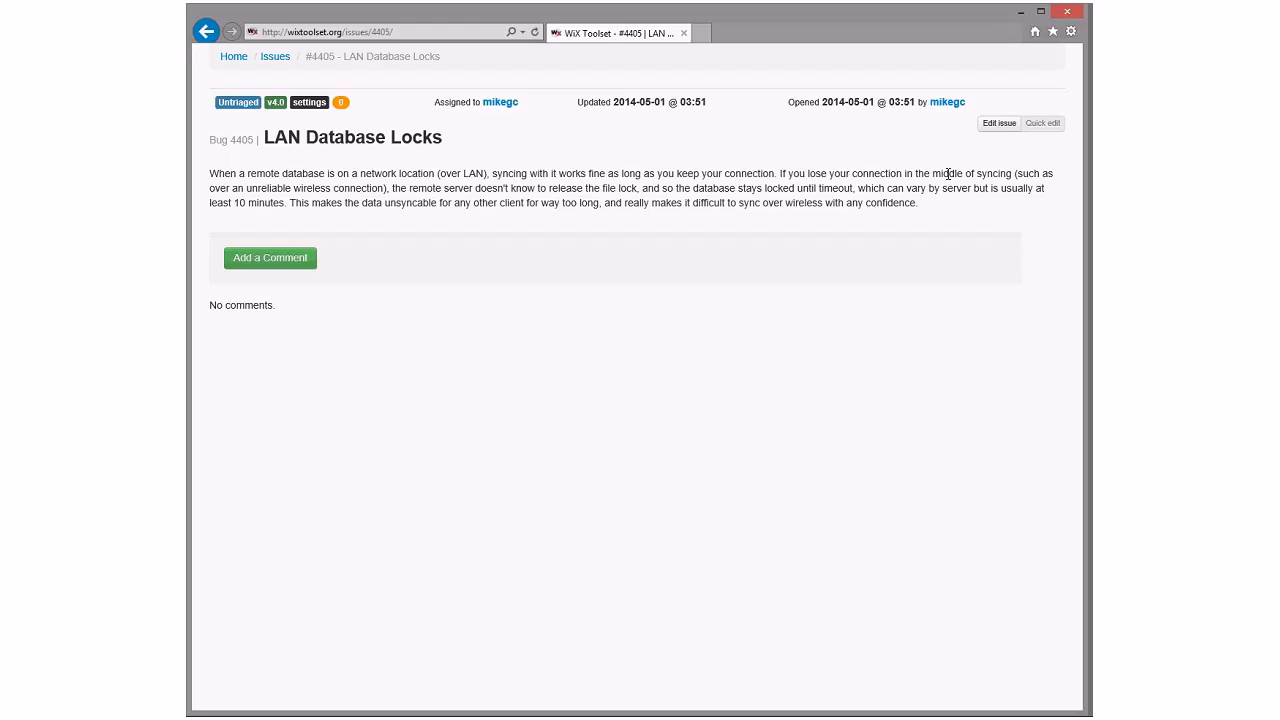
pyautogui.moveTo(548, 188)
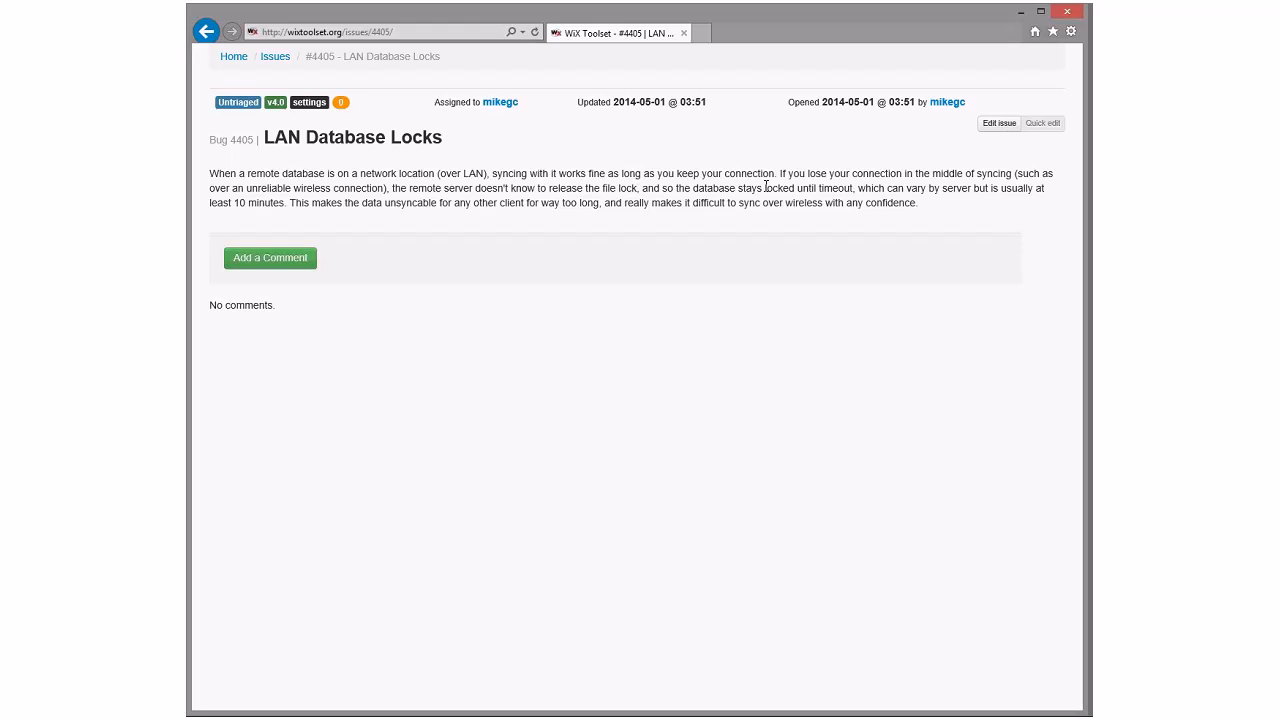
pyautogui.moveTo(504, 160)
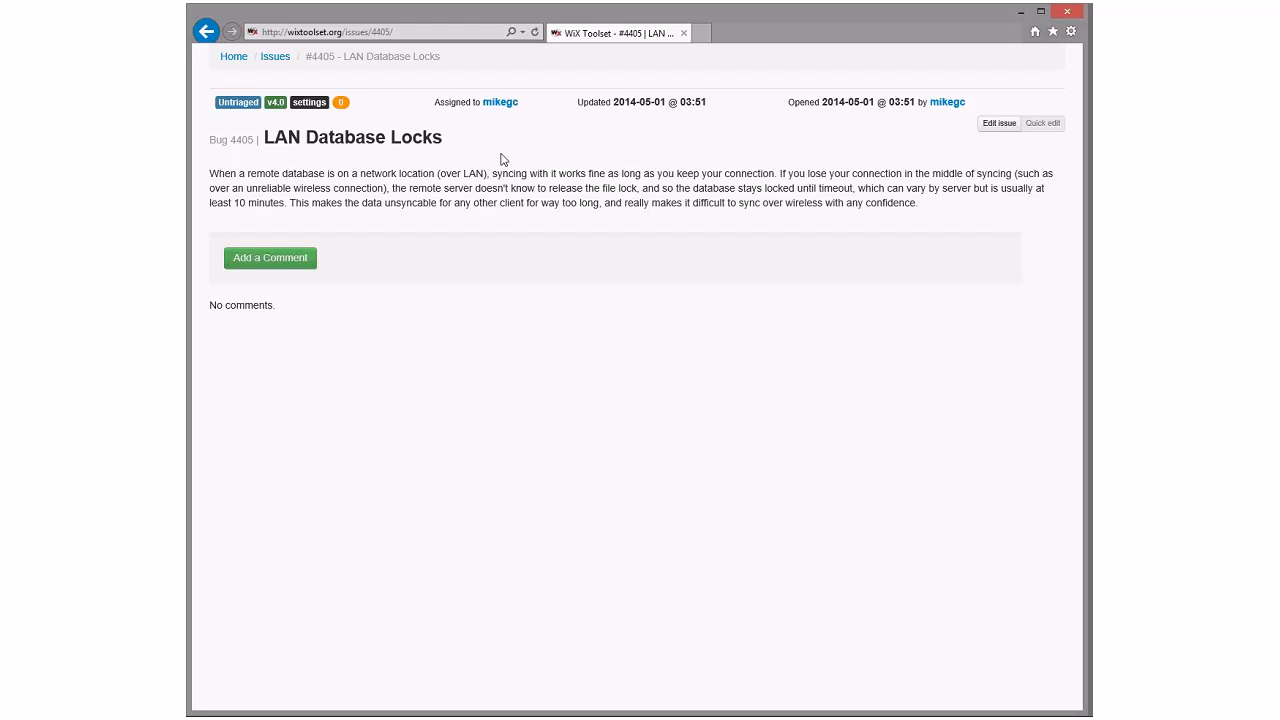
pyautogui.click(208, 32)
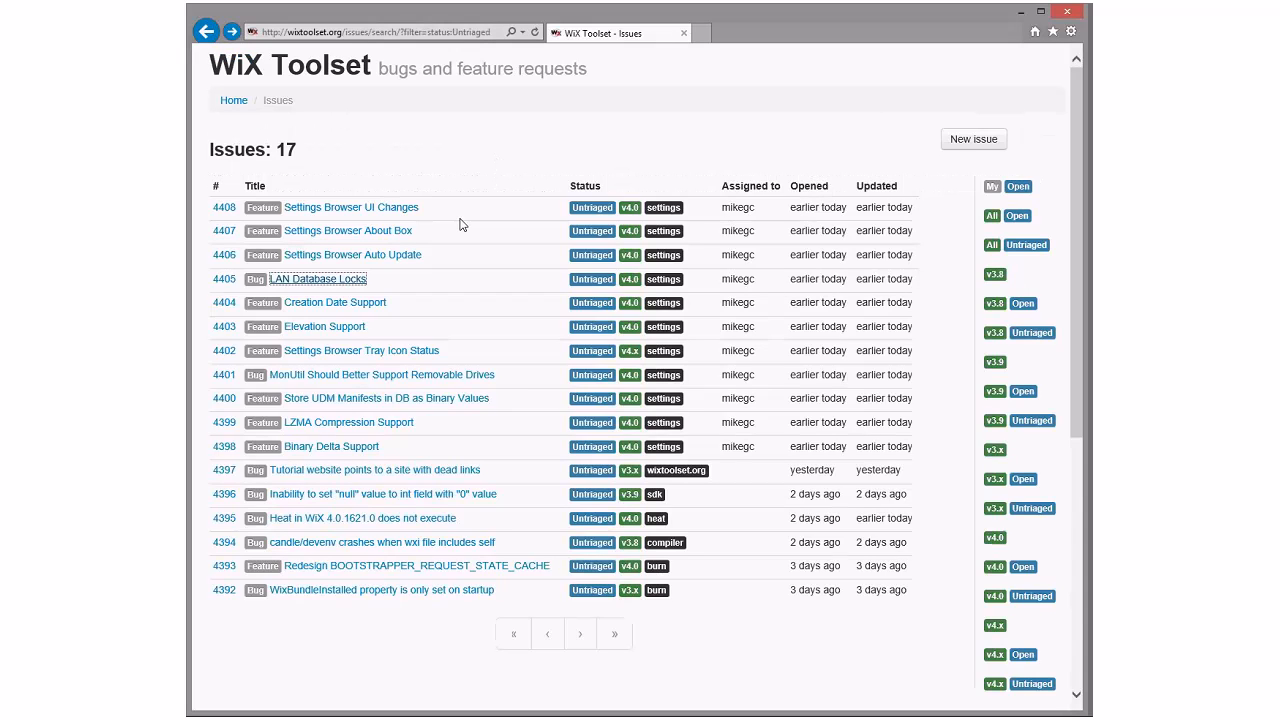
pyautogui.click(352, 256)
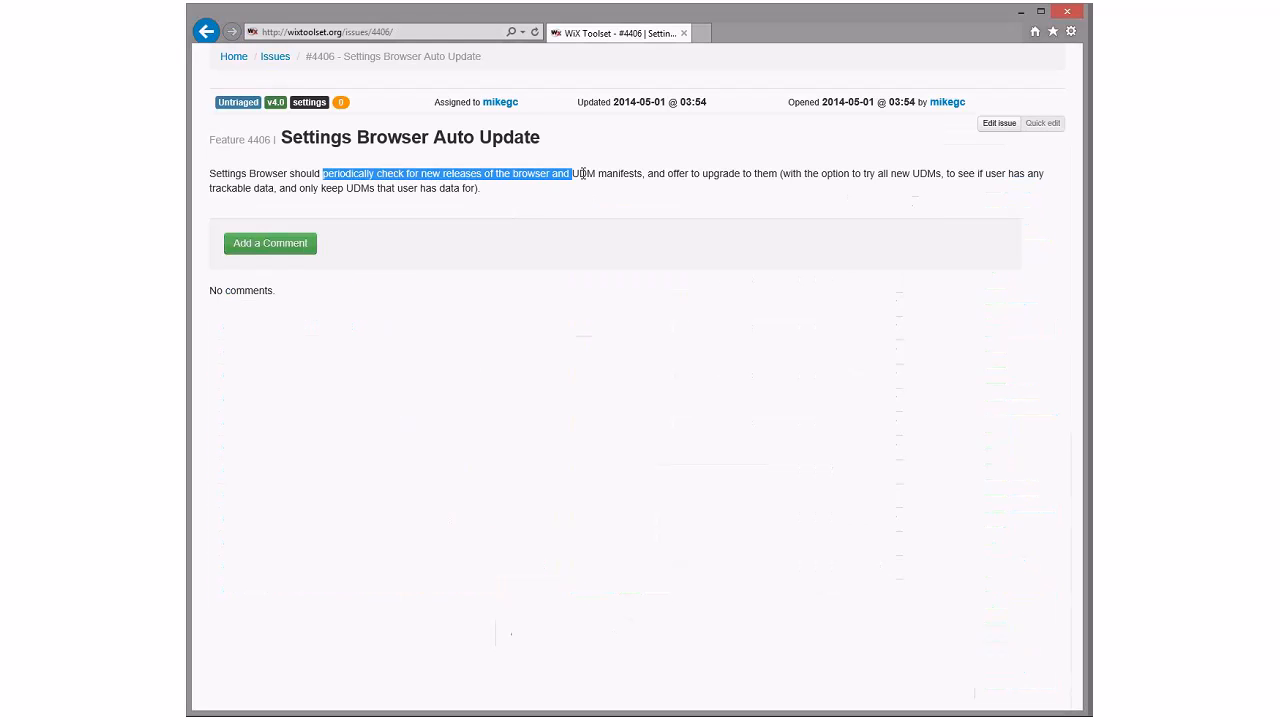
pyautogui.moveTo(568, 172); pyautogui.dragTo(820, 172)
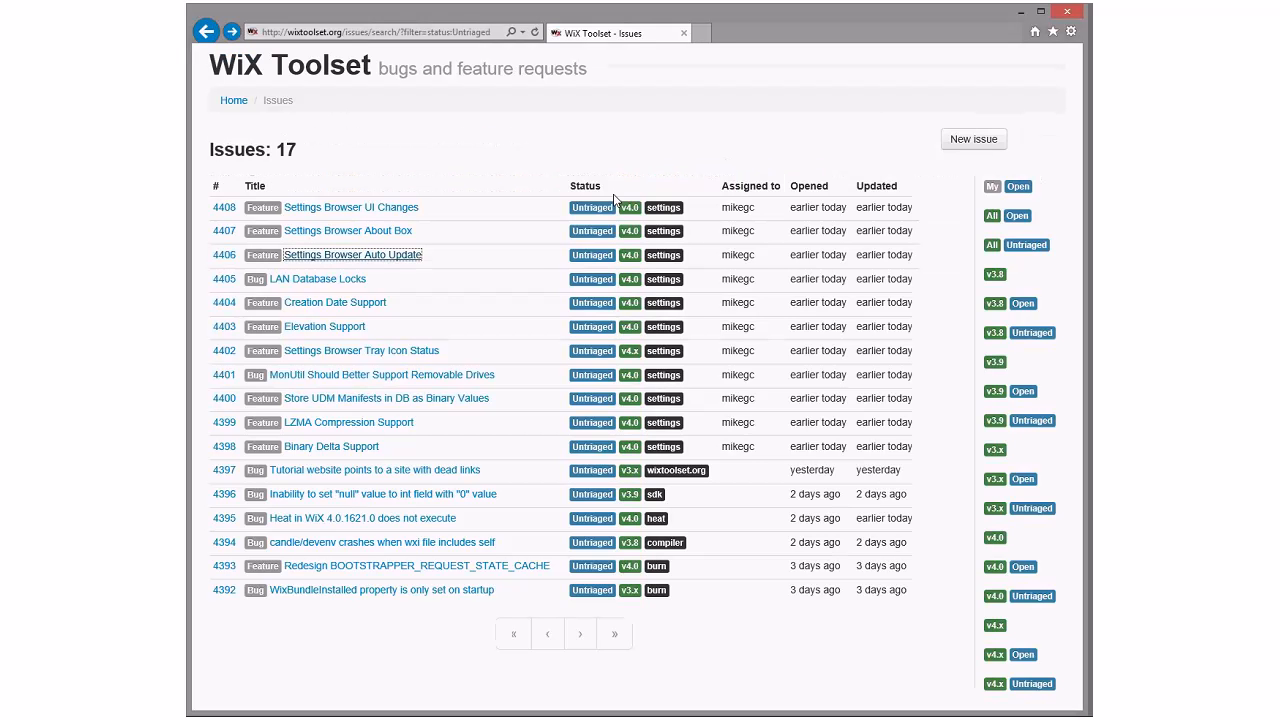
pyautogui.click(348, 232)
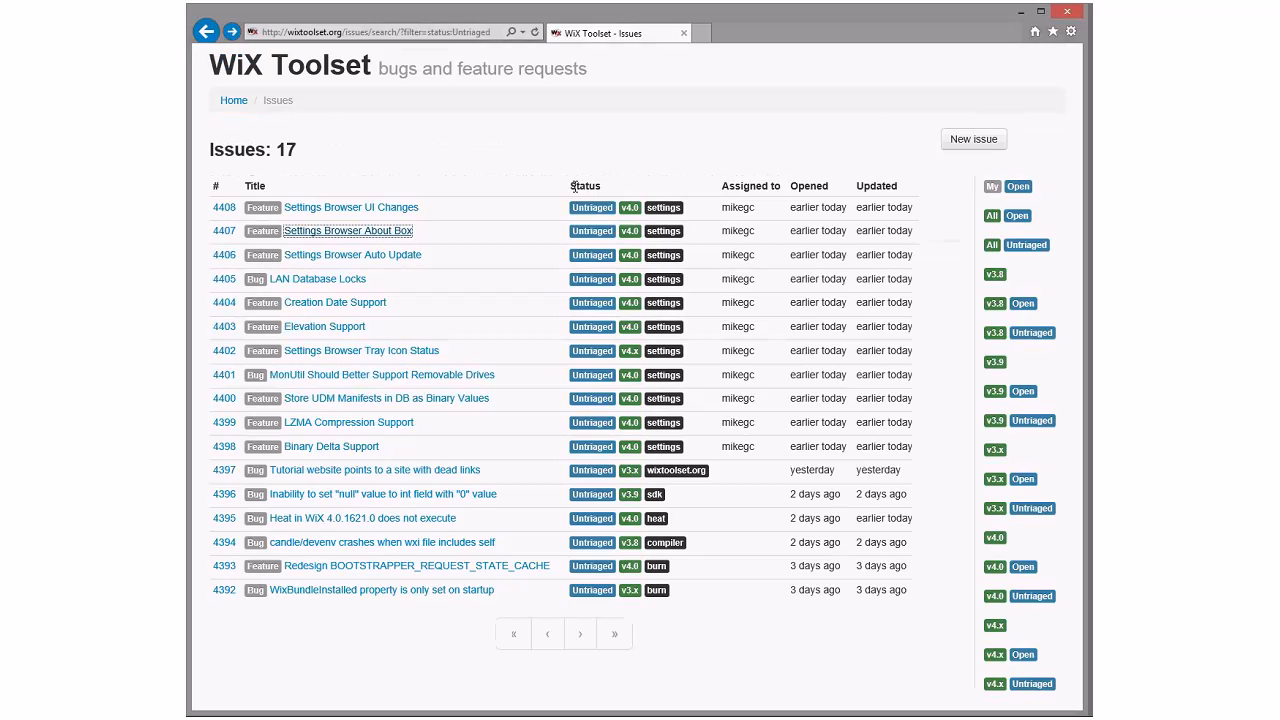
pyautogui.click(352, 206)
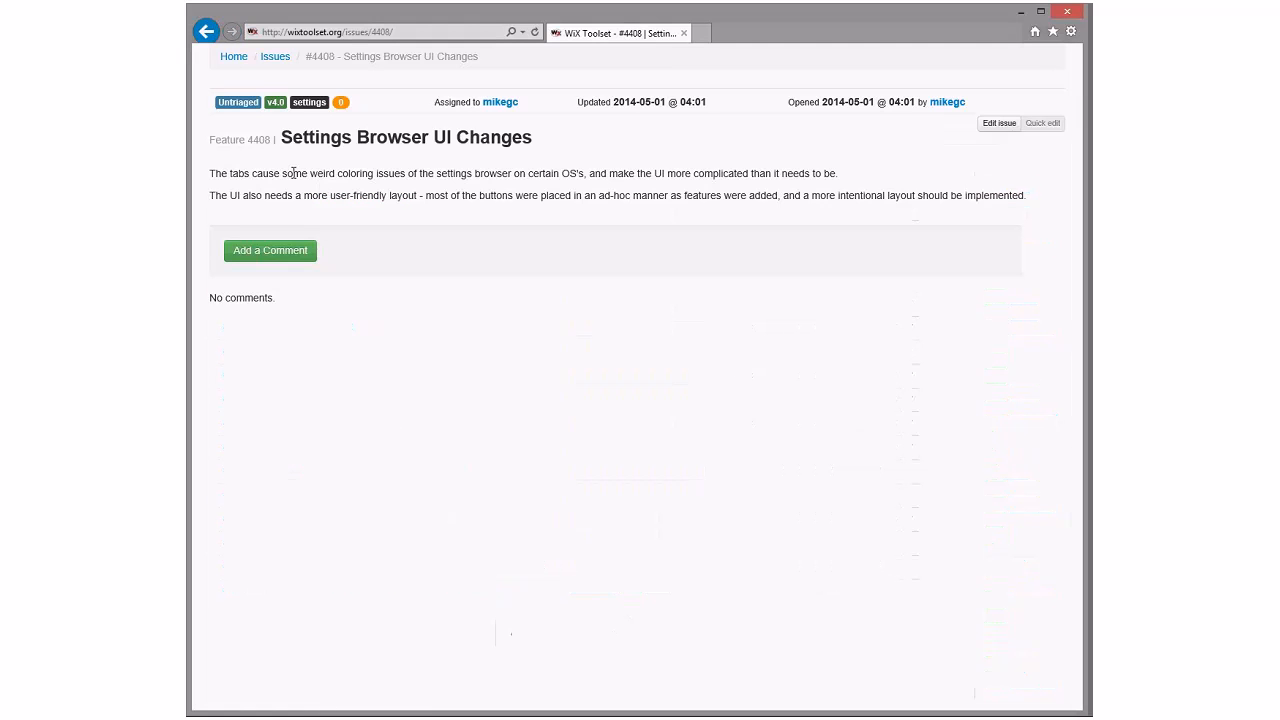
pyautogui.moveTo(284, 172); pyautogui.dragTo(528, 172)
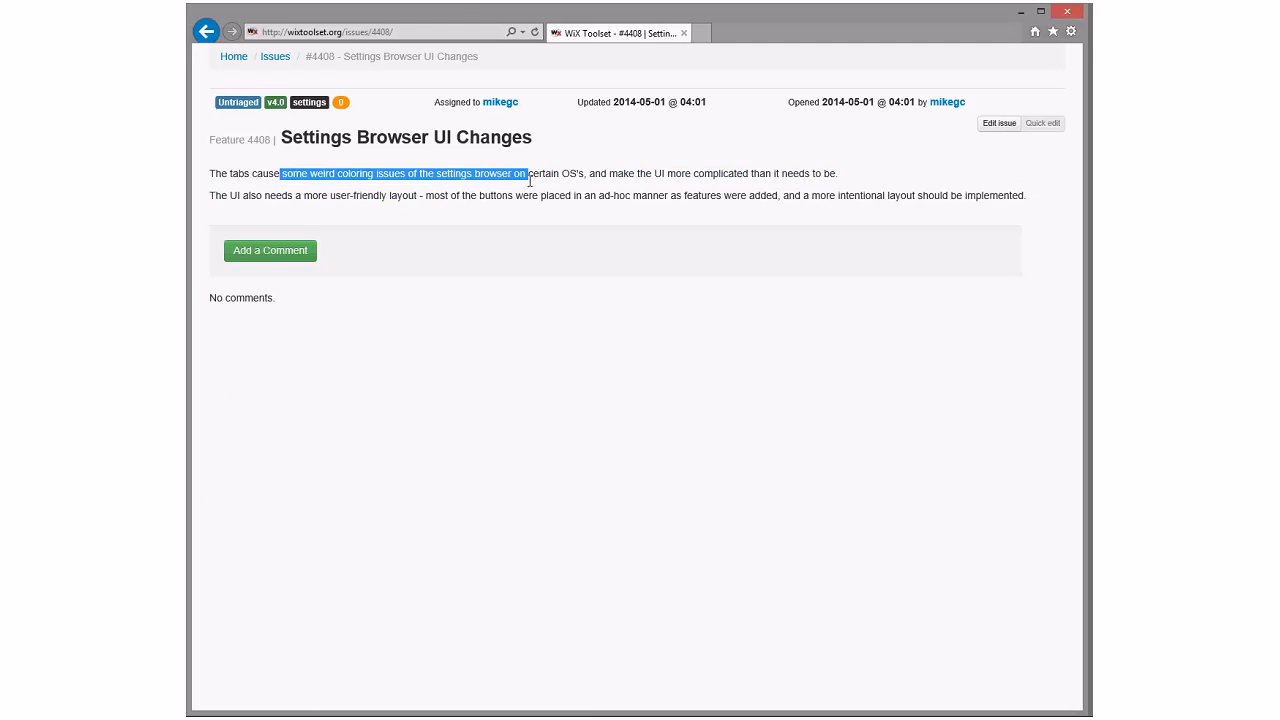
pyautogui.click(570, 178)
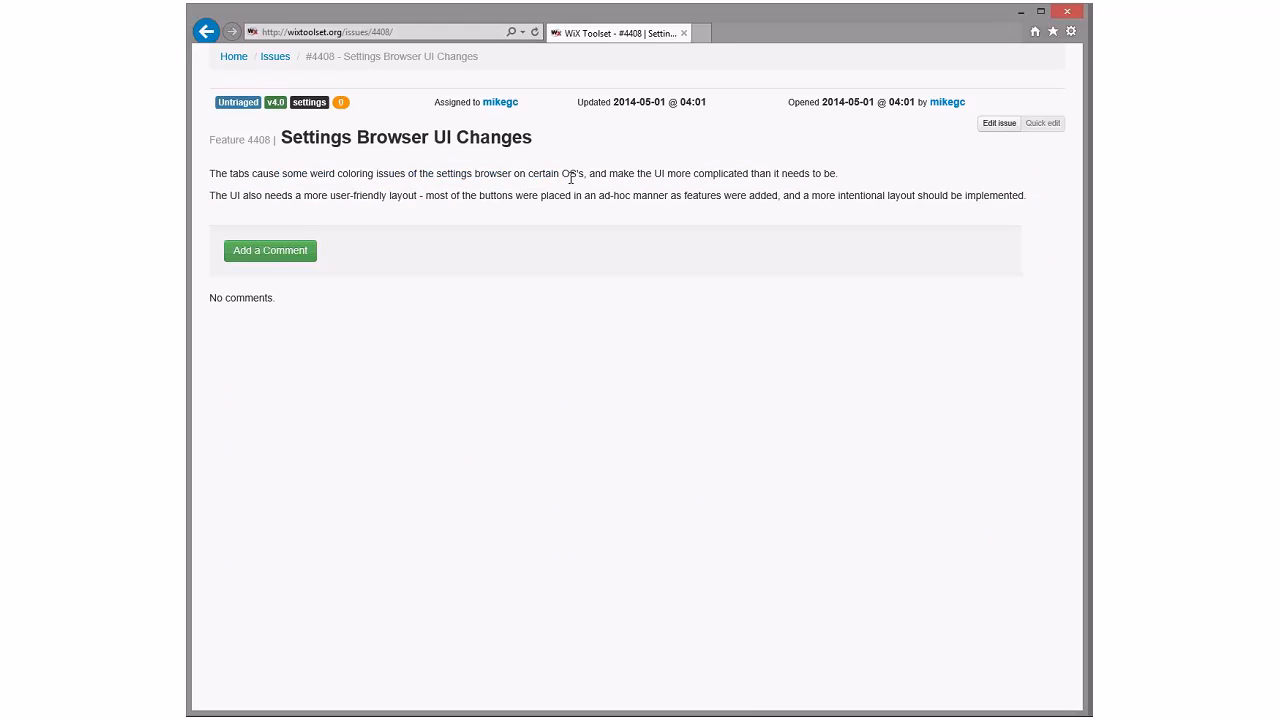
pyautogui.moveTo(562, 172); pyautogui.dragTo(816, 172)
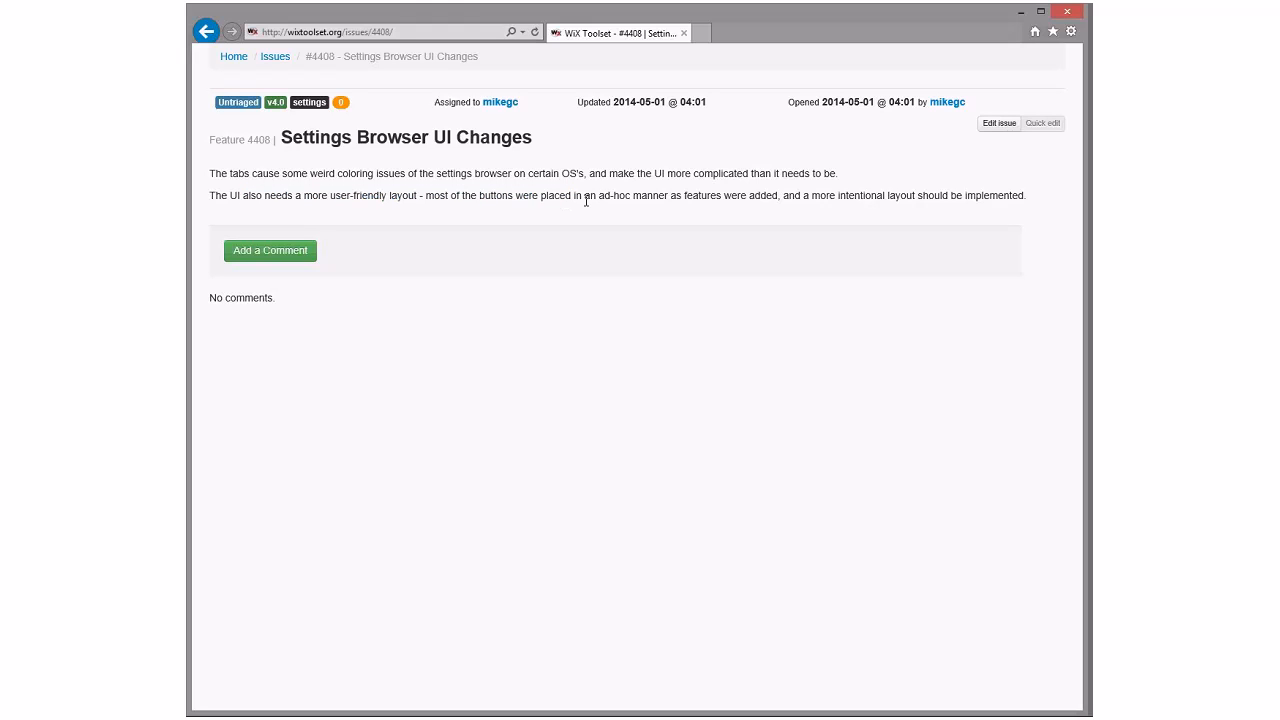
pyautogui.moveTo(858, 212)
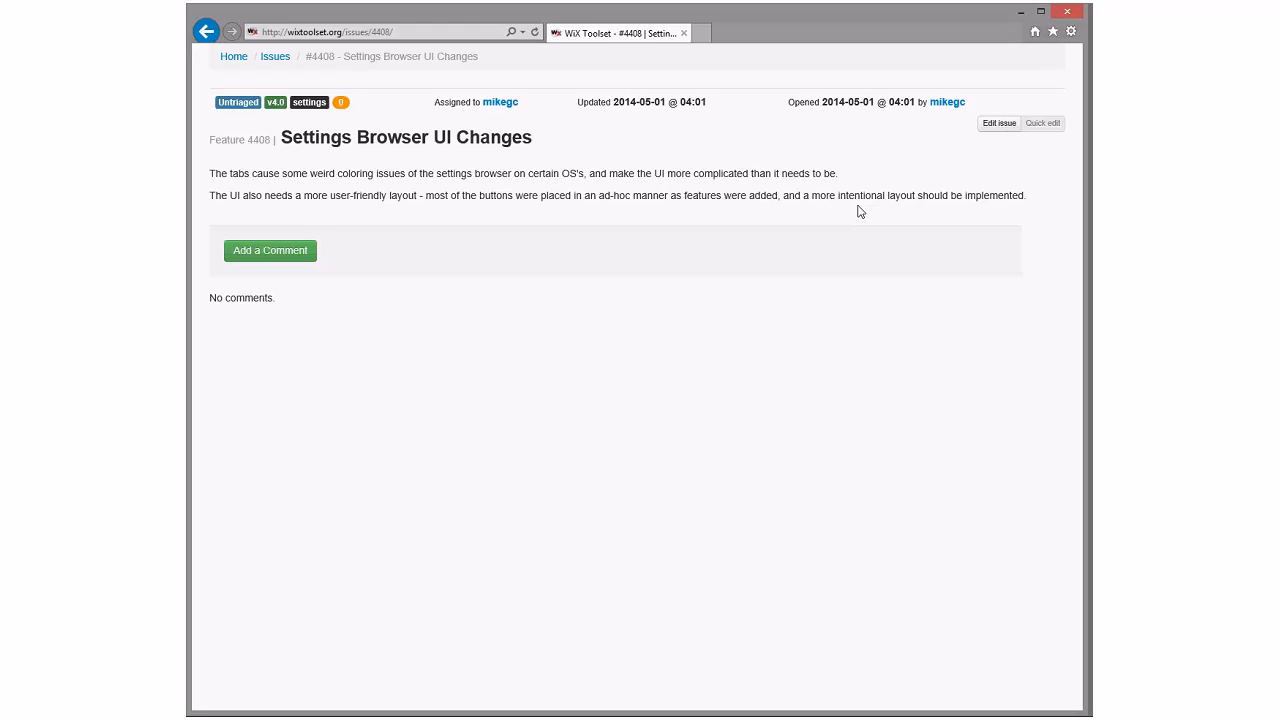
pyautogui.moveTo(612, 170)
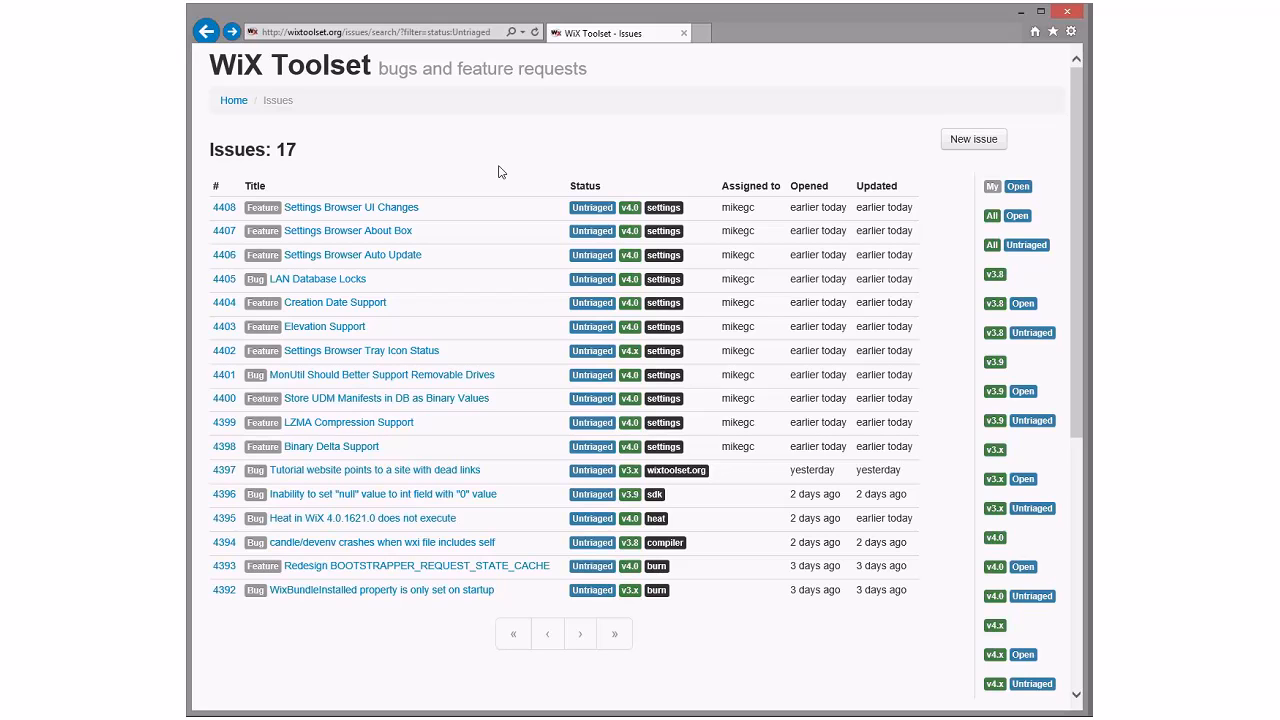
pyautogui.moveTo(548, 384)
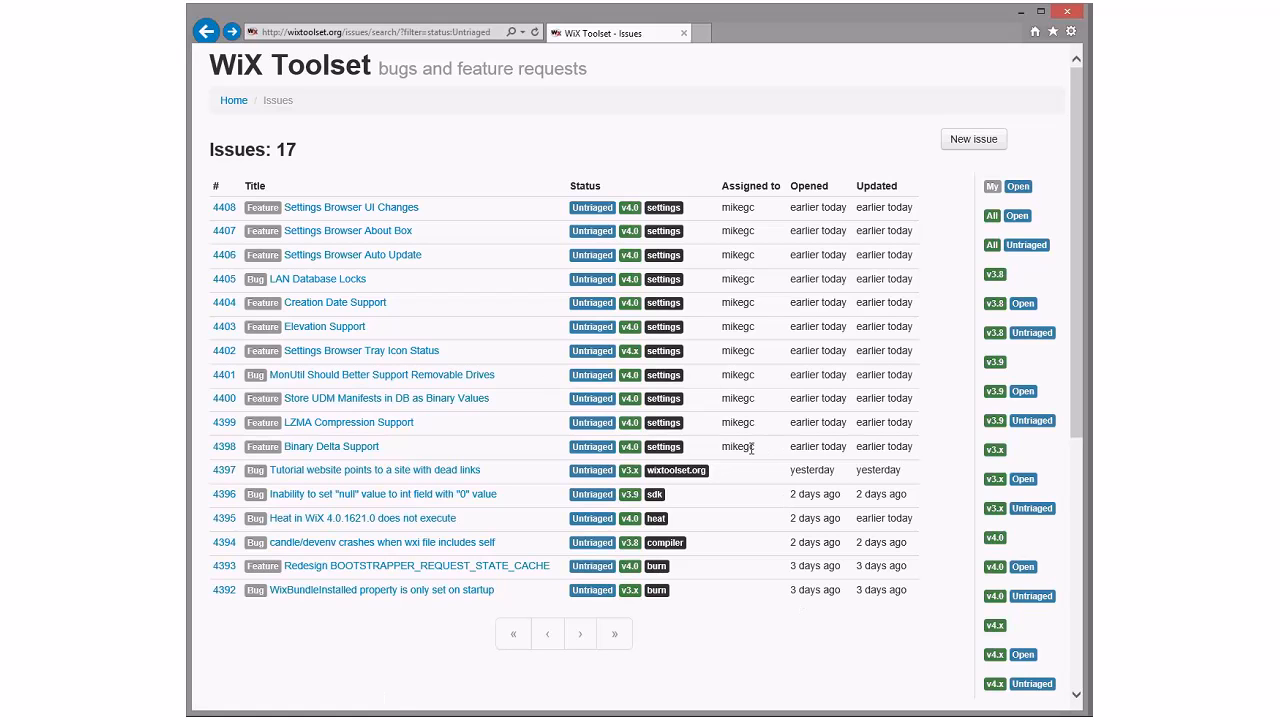
pyautogui.moveTo(738, 218)
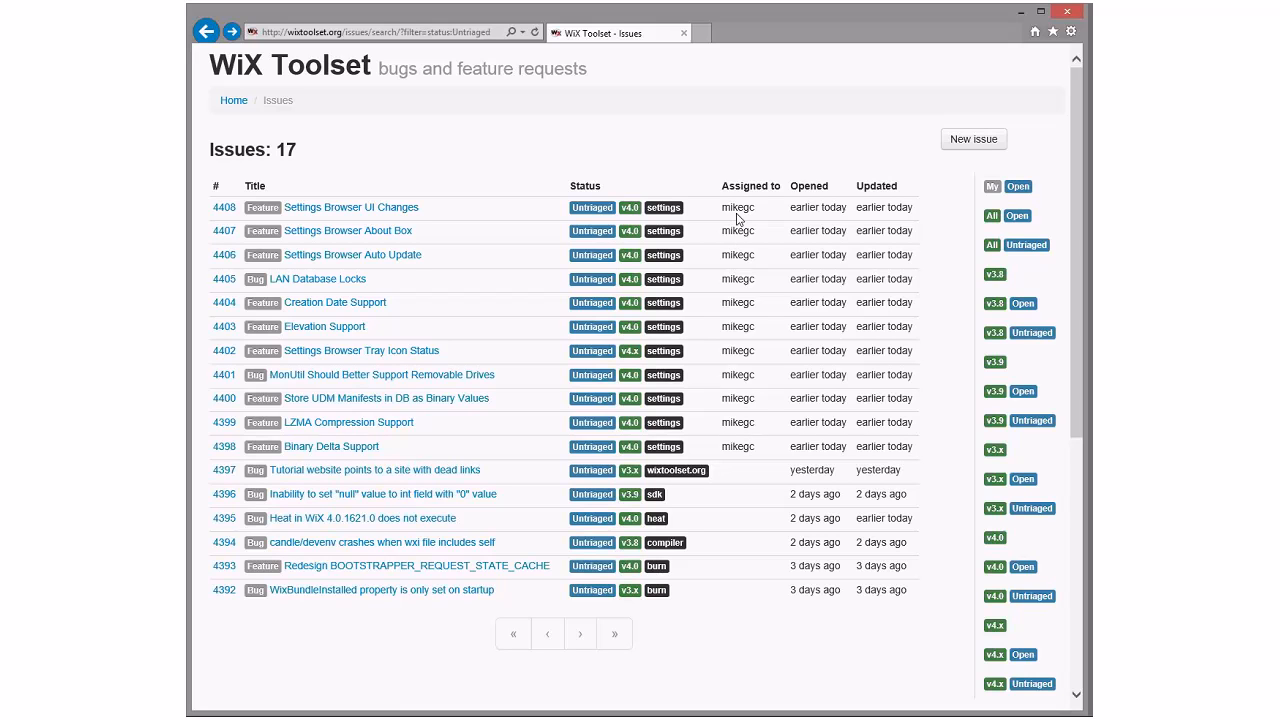
pyautogui.moveTo(766, 456)
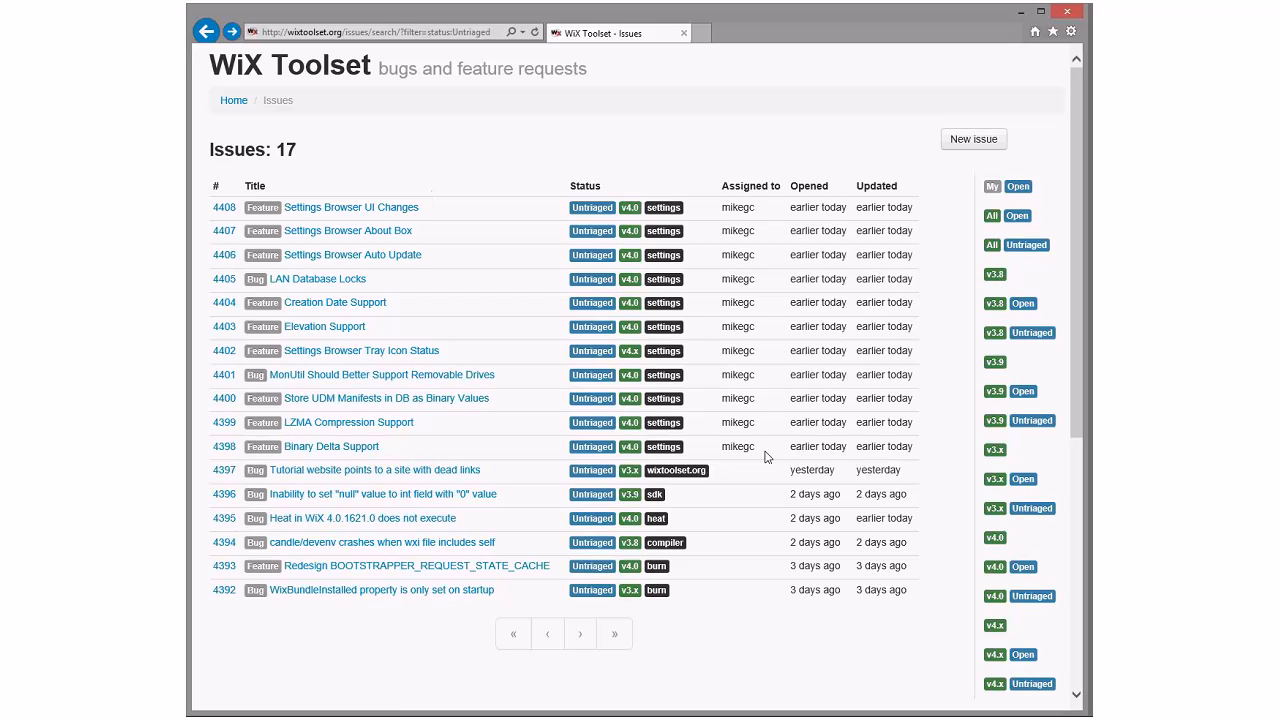
pyautogui.moveTo(544, 158)
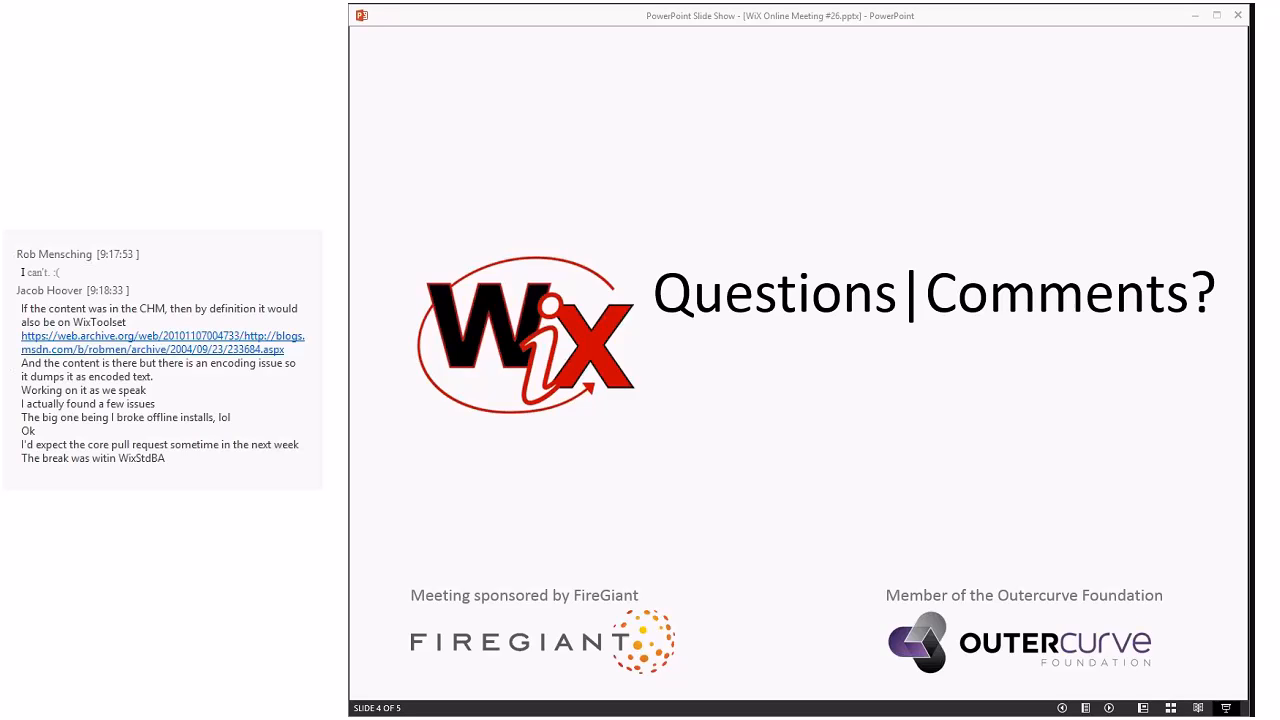
pyautogui.scroll(-3)
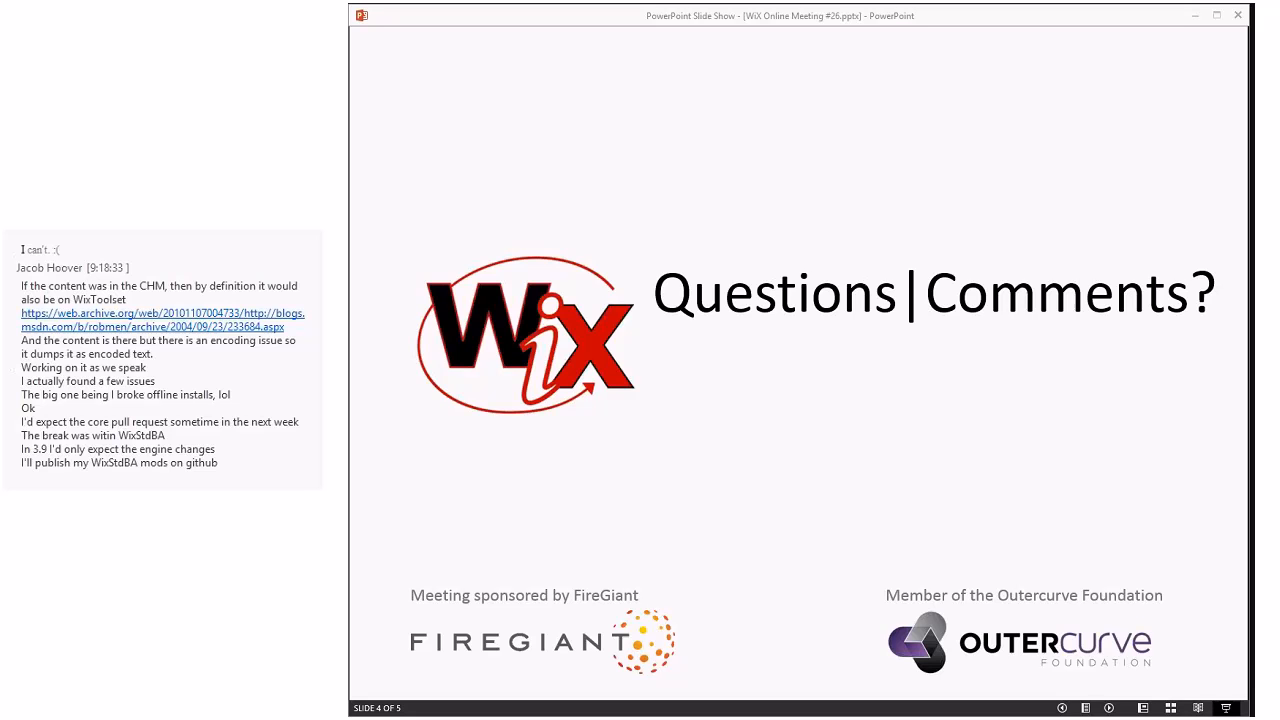
pyautogui.scroll(-3)
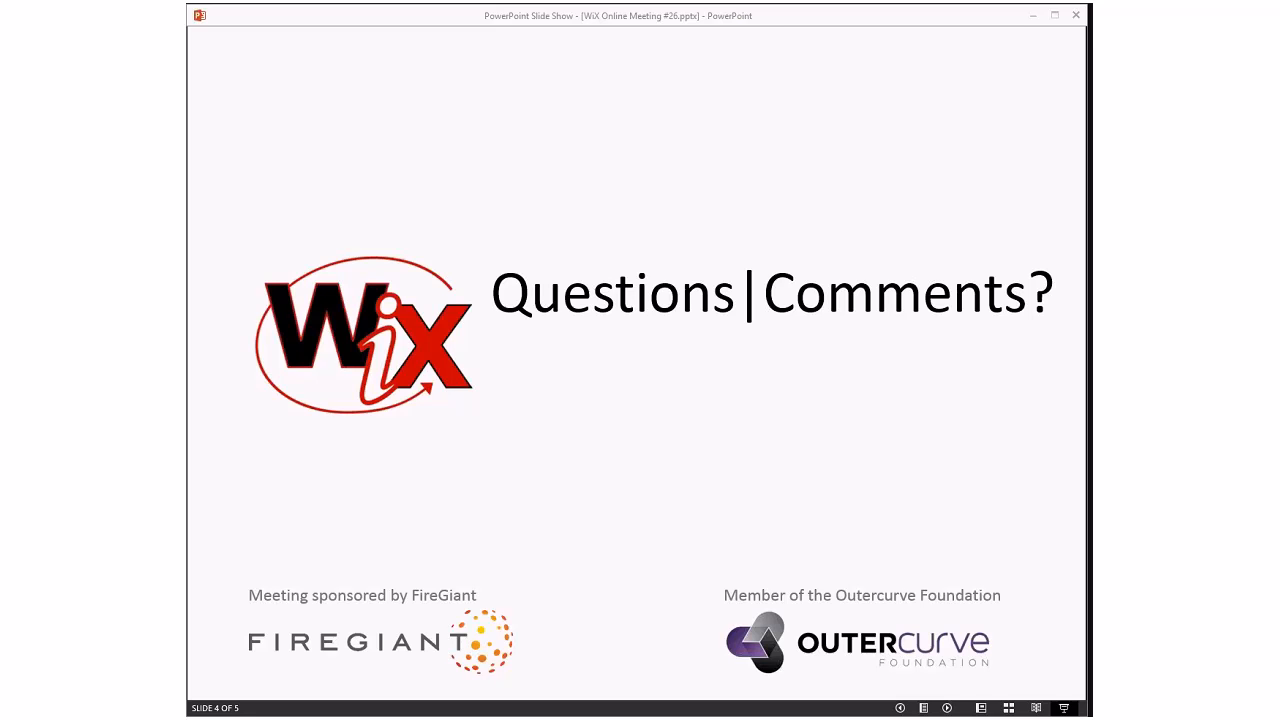
pyautogui.moveTo(768, 20)
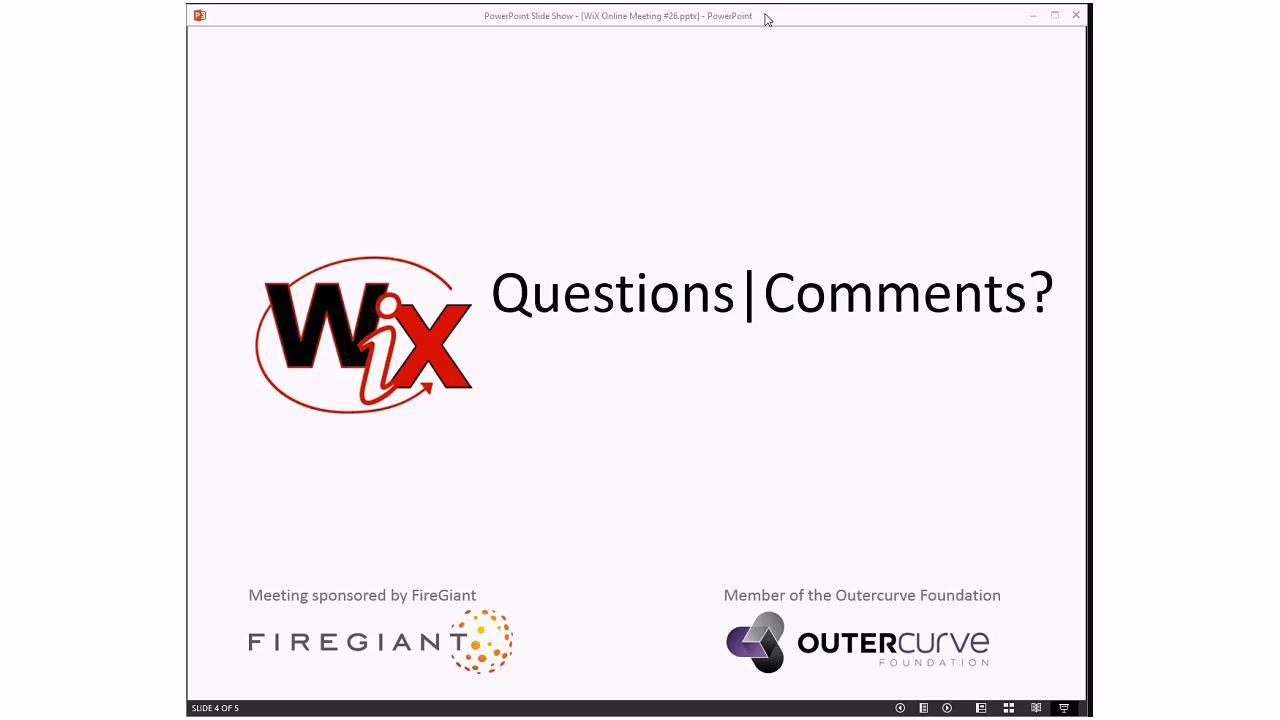